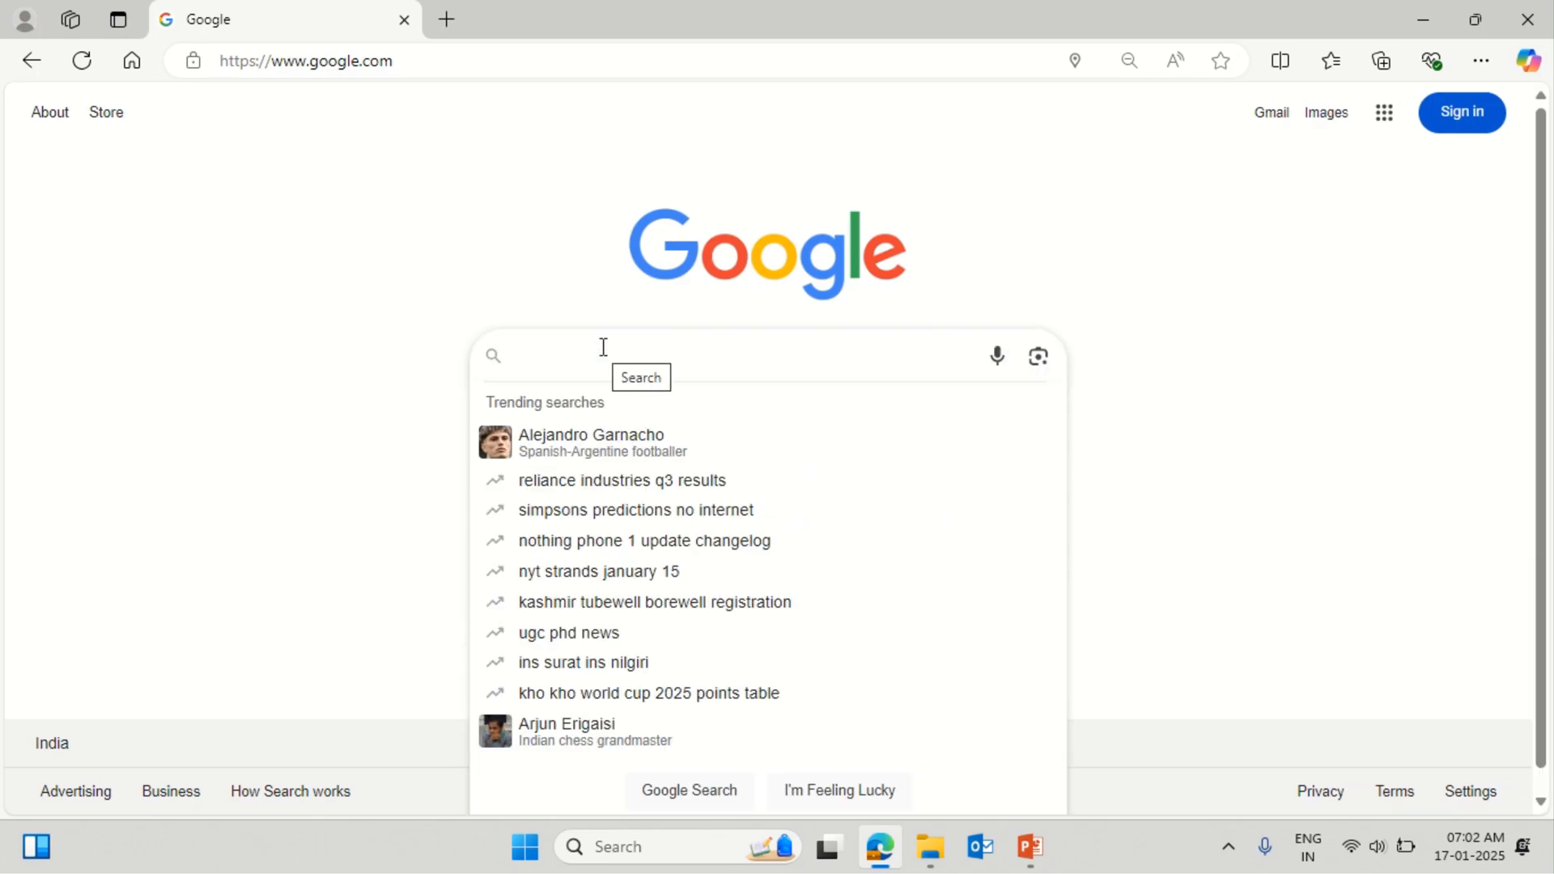
Search Google for 'ANSYS STUDENT VERSION' to find the student download page
type("ANSYS")
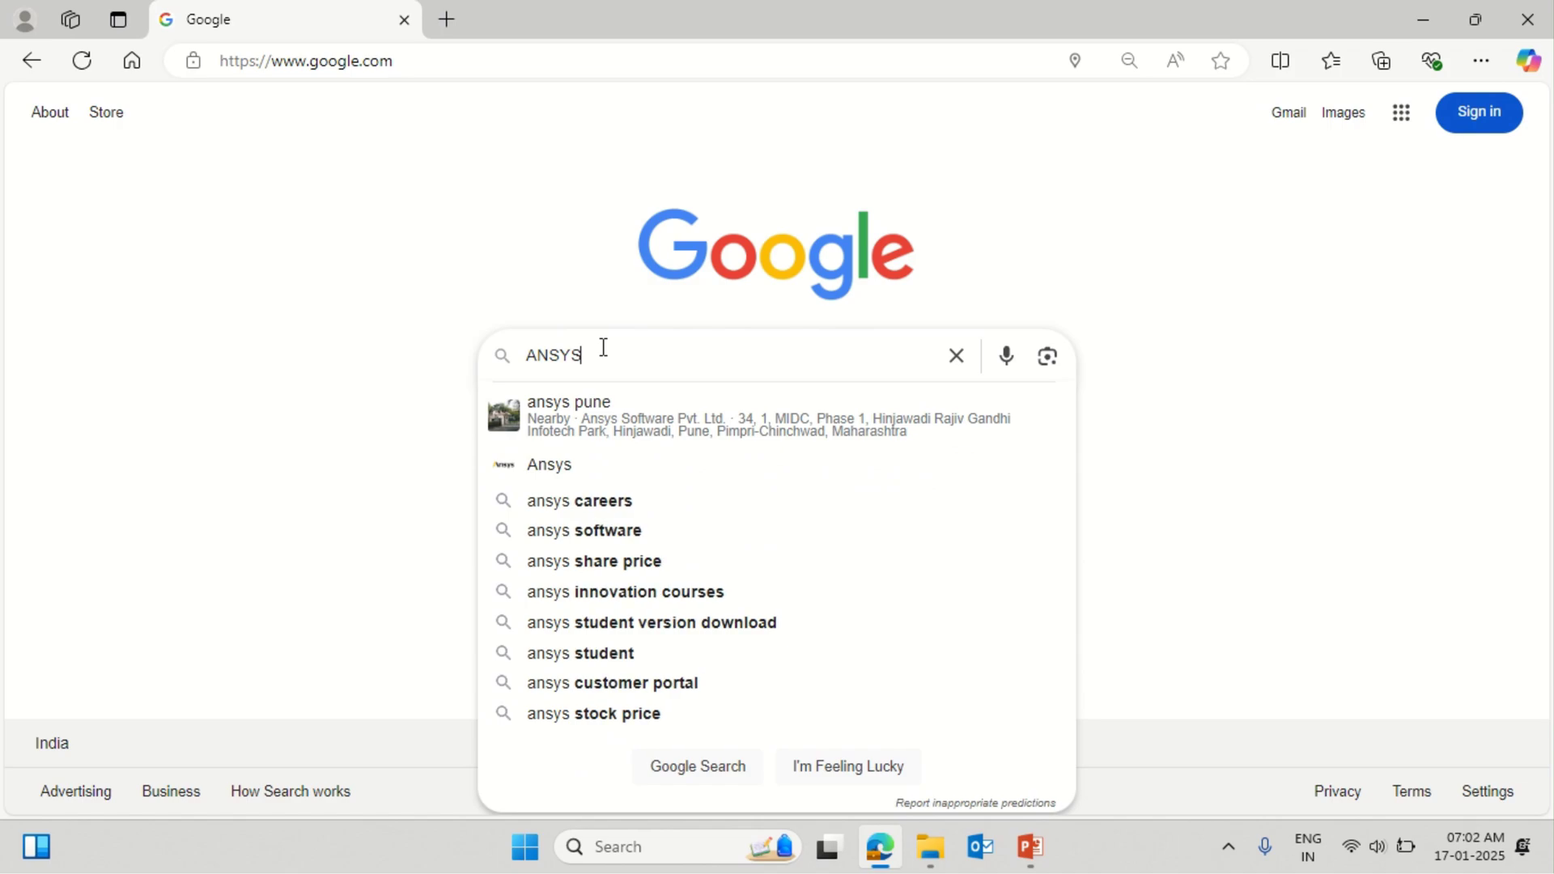
type("ST")
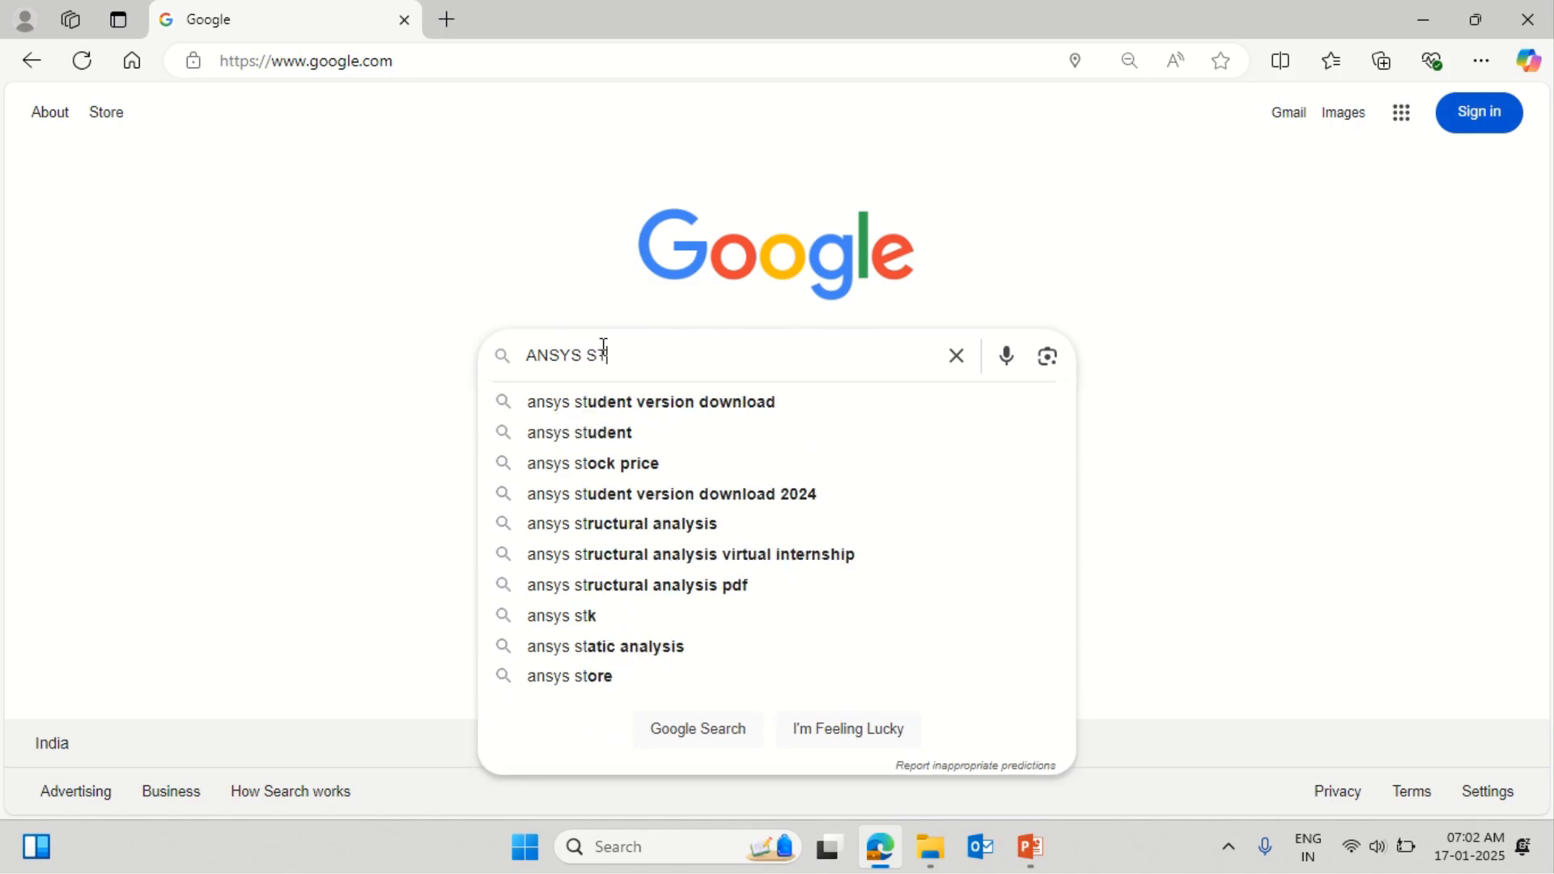
type("UDENT VERSION")
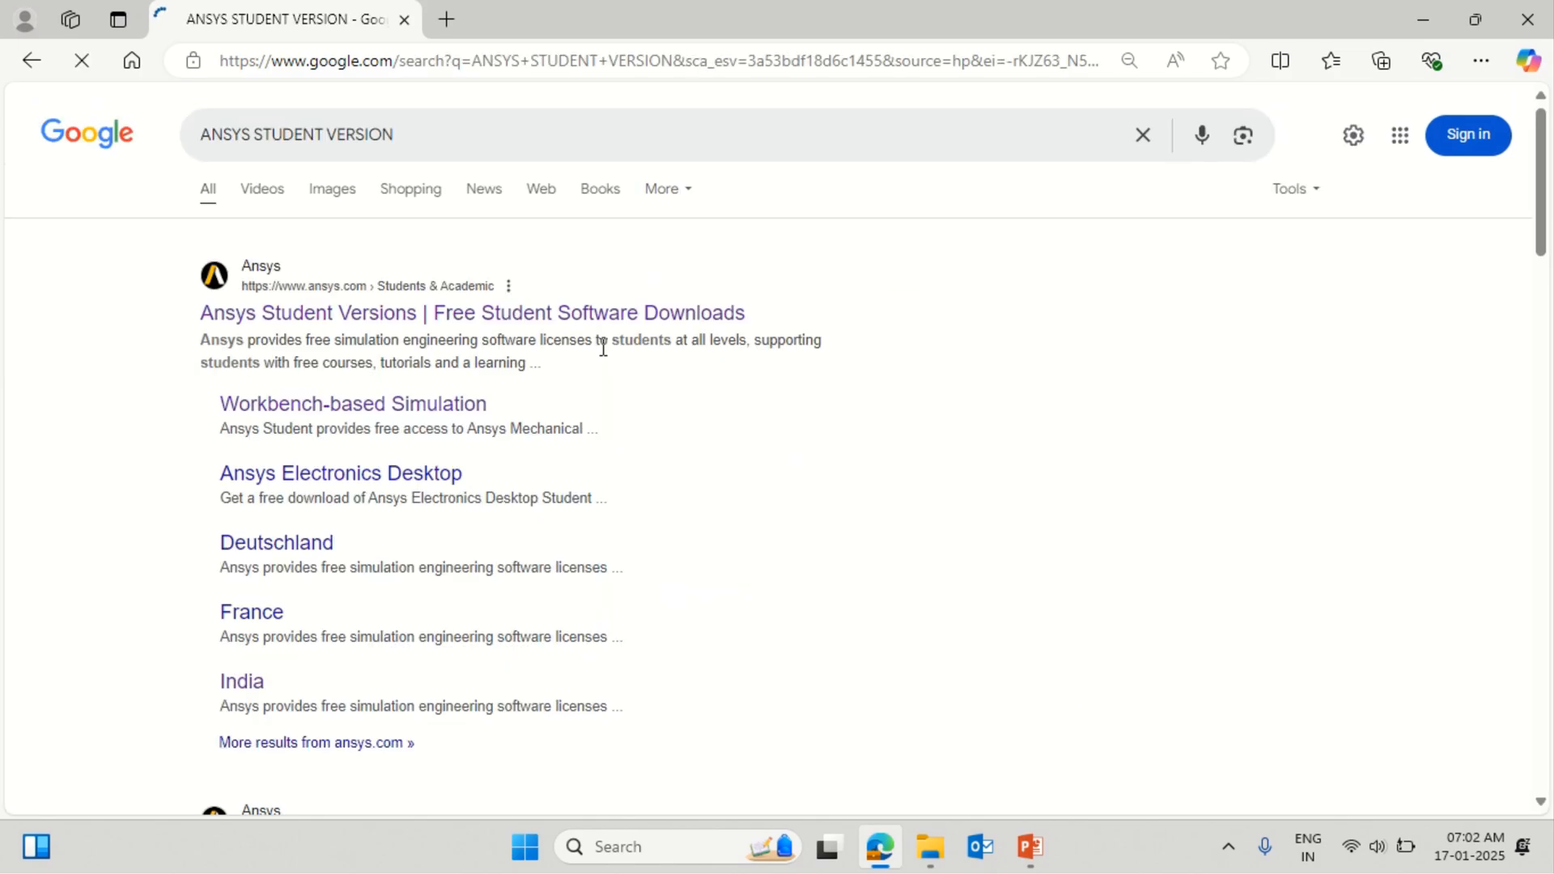
Go to the Ansys Student Versions result and reach the 2025 R1 download offer
left_click(471, 313)
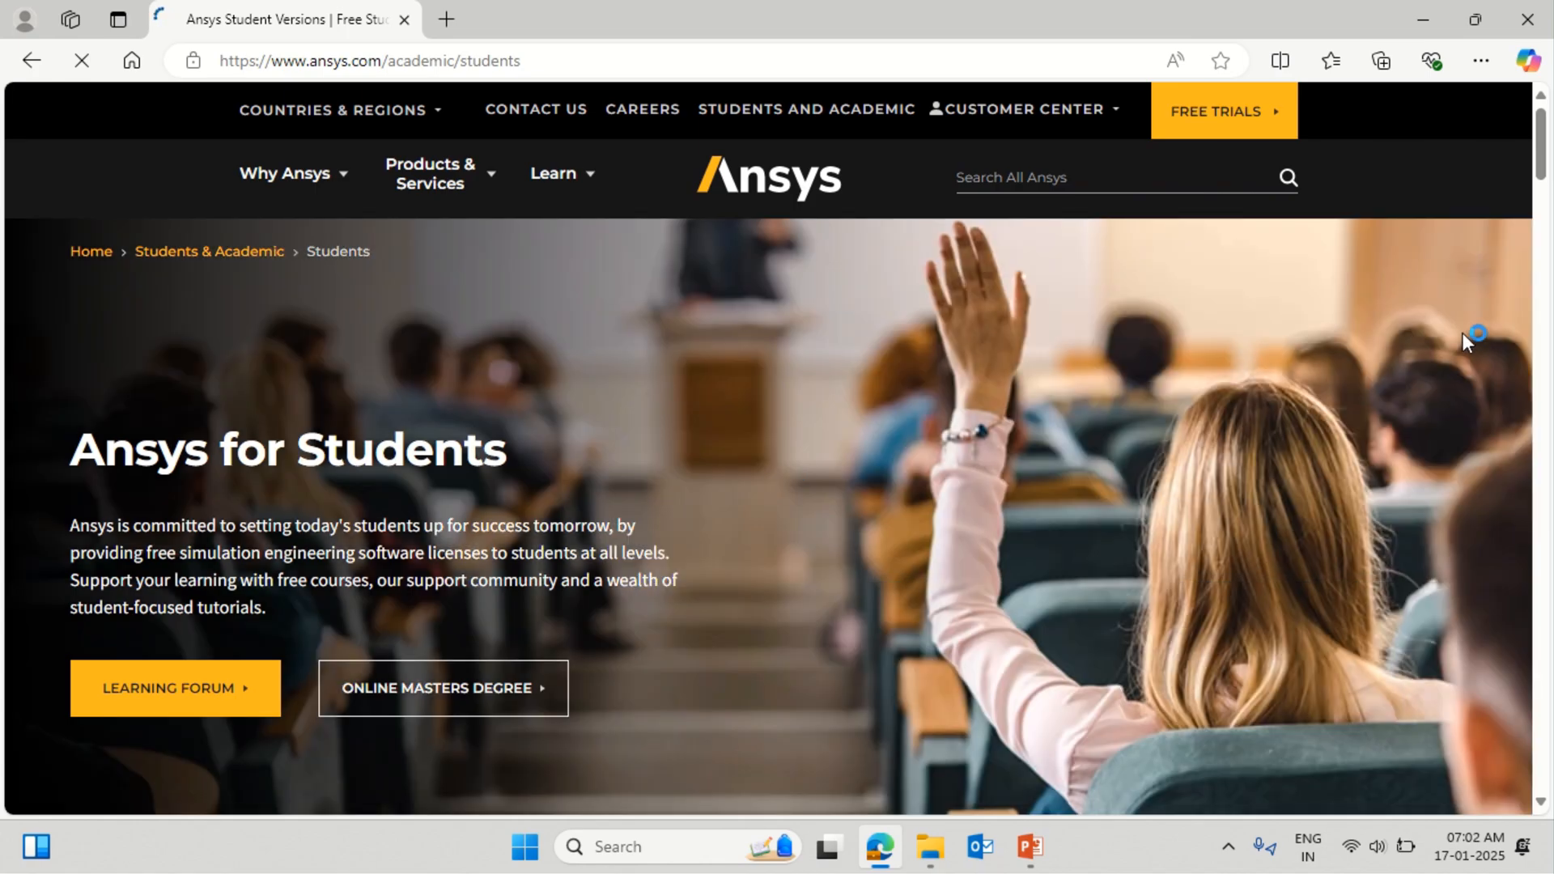
scroll("down", 3)
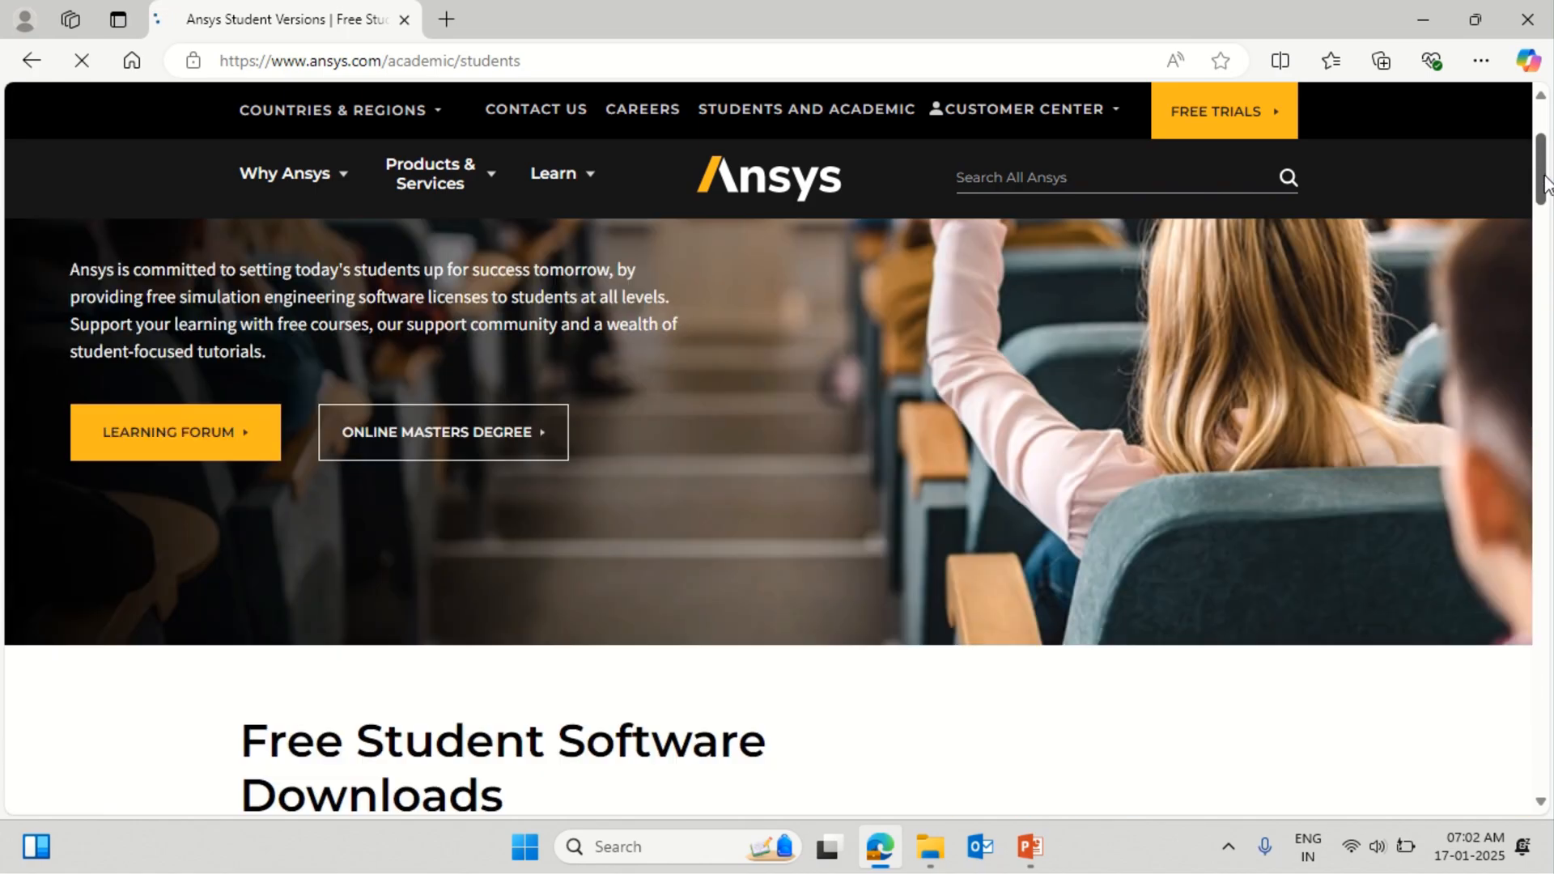
scroll("down", 3)
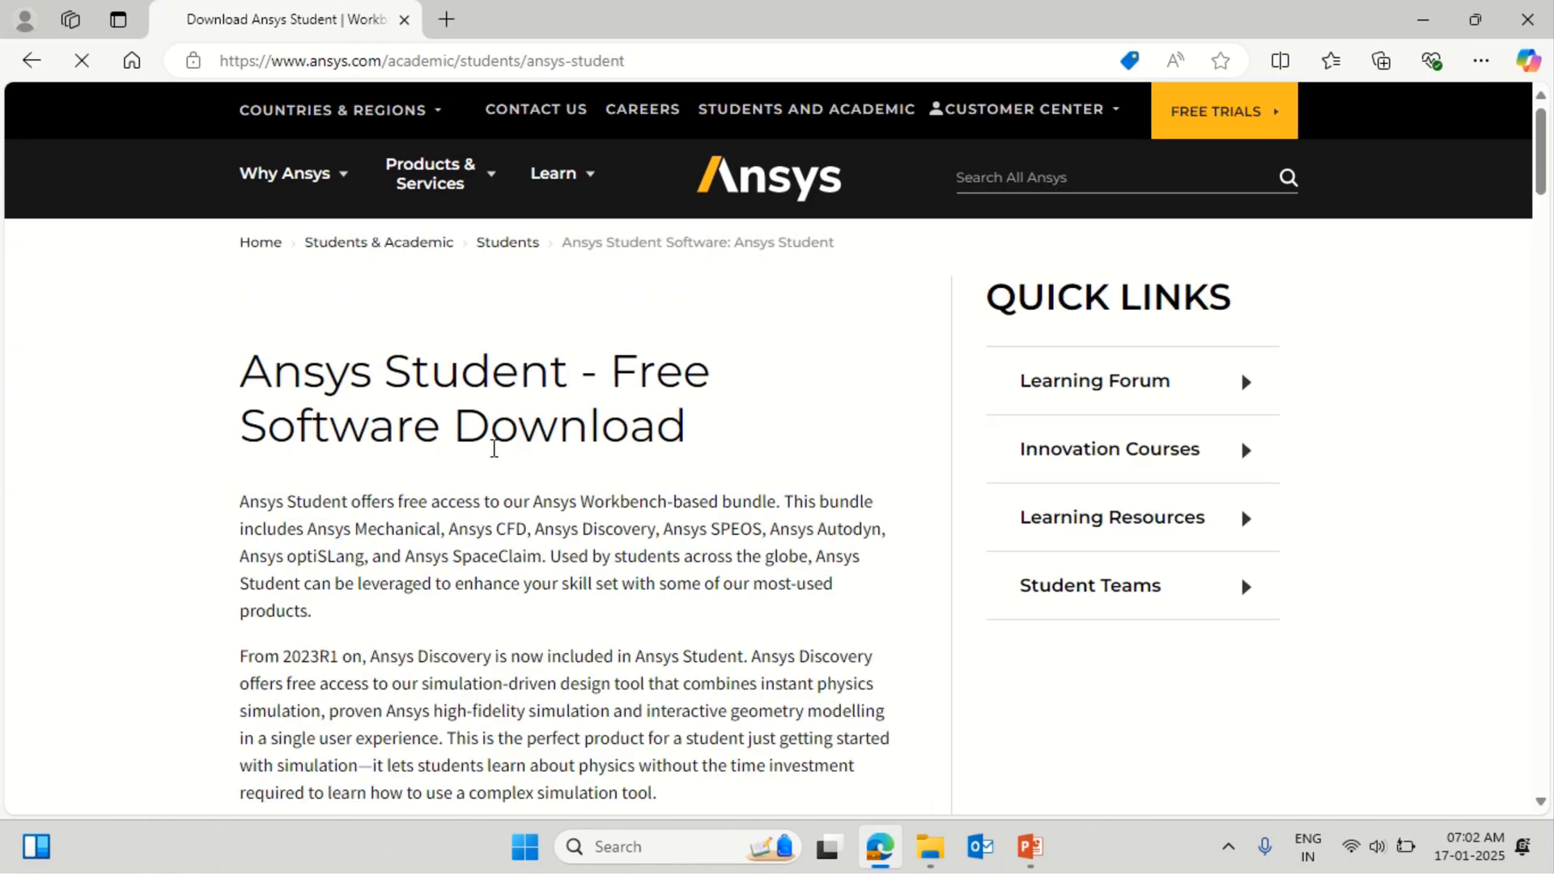
scroll("down", 3)
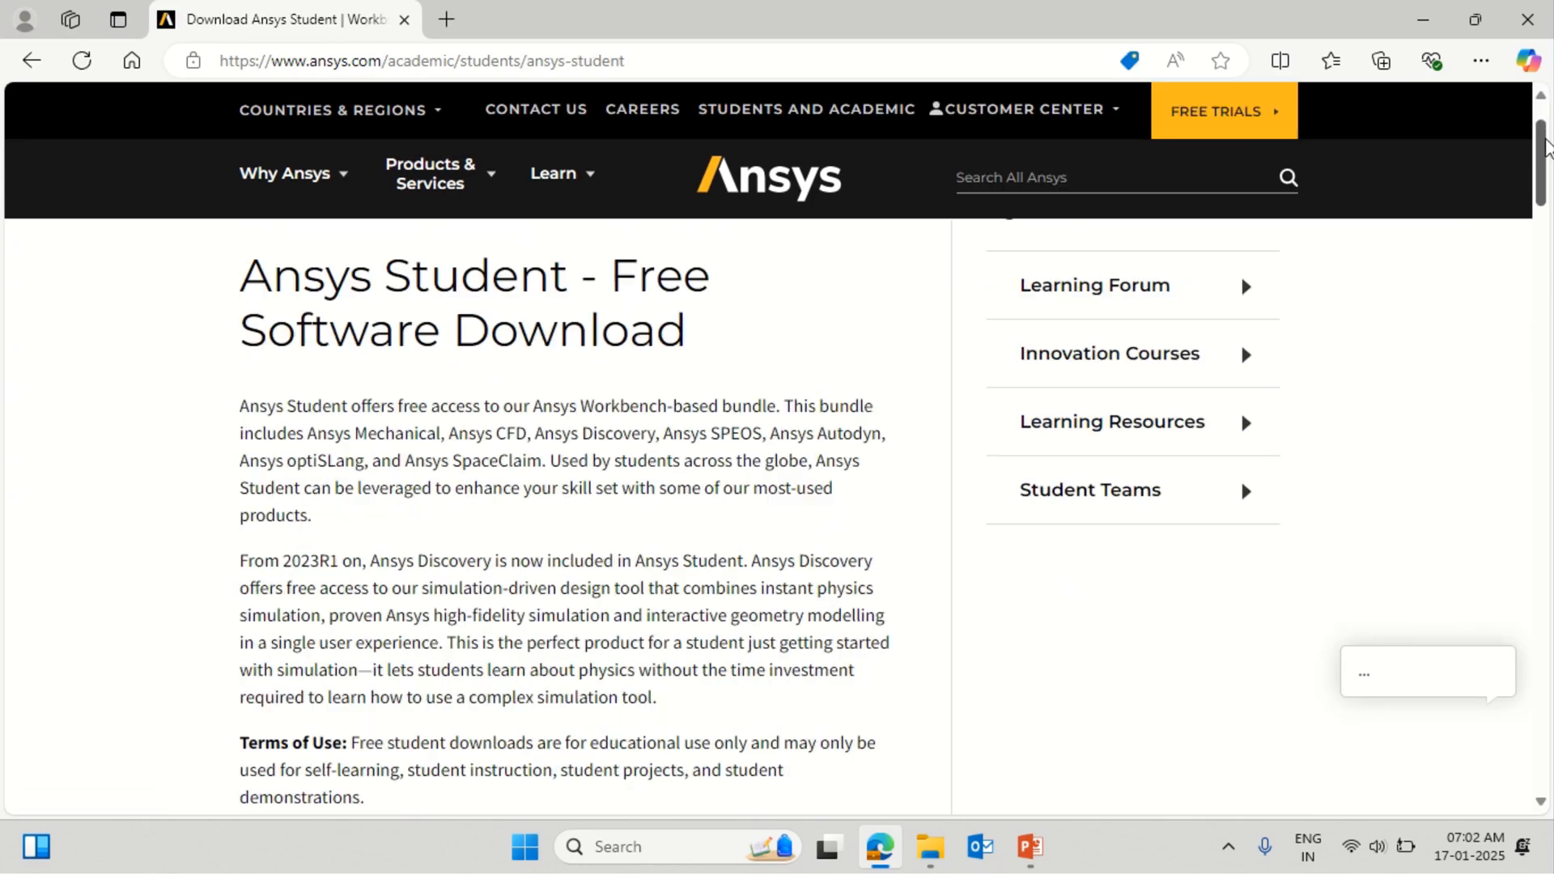
scroll("down", 3)
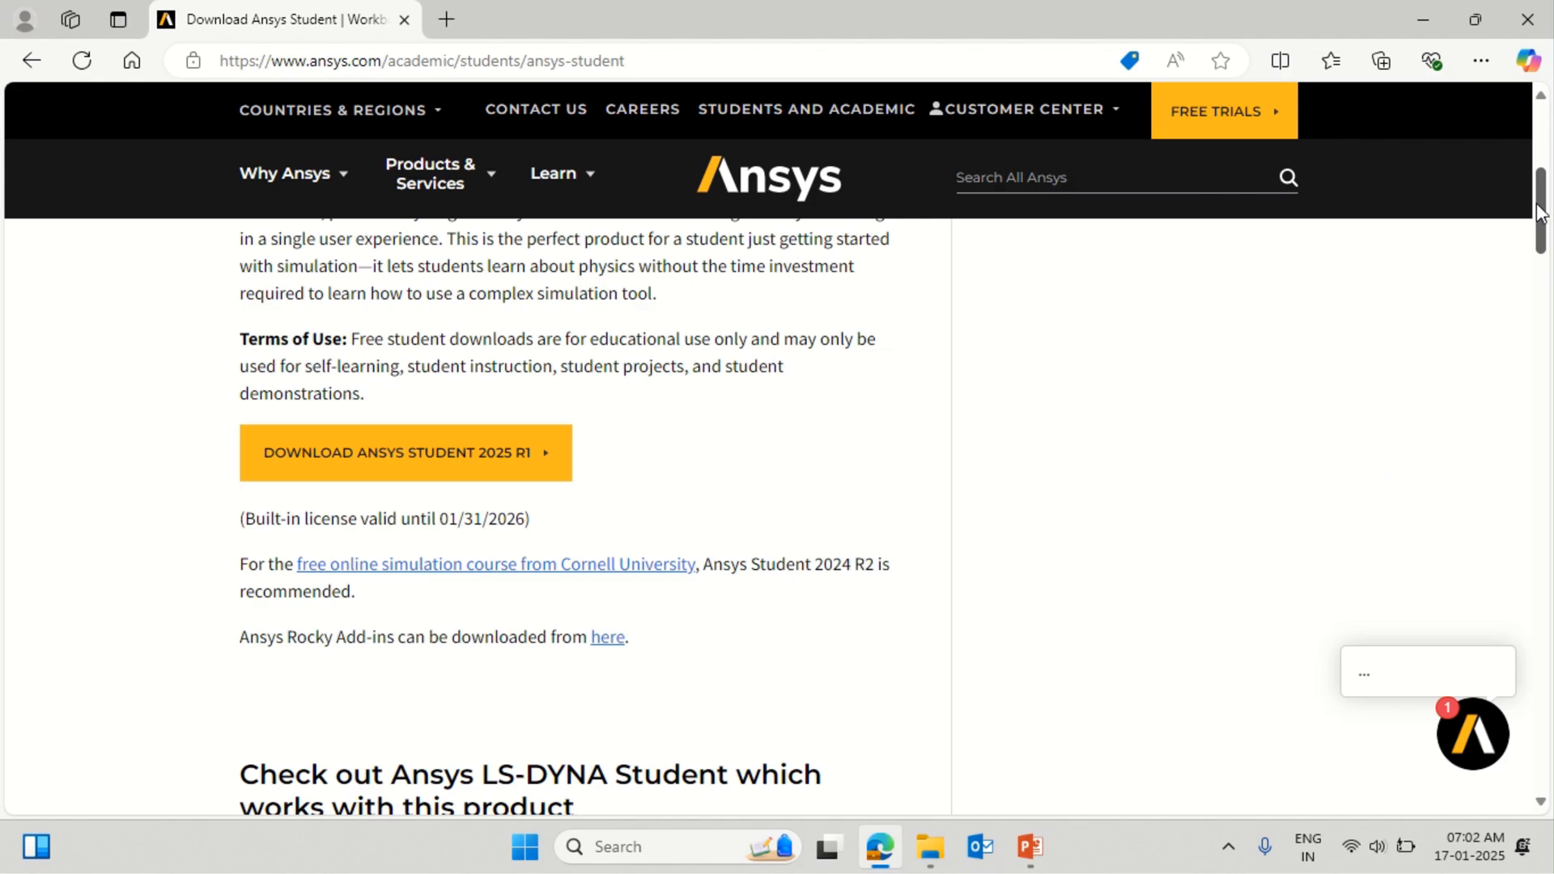
Review the page below the download button down to the installation and requirements sections
scroll("down", 3)
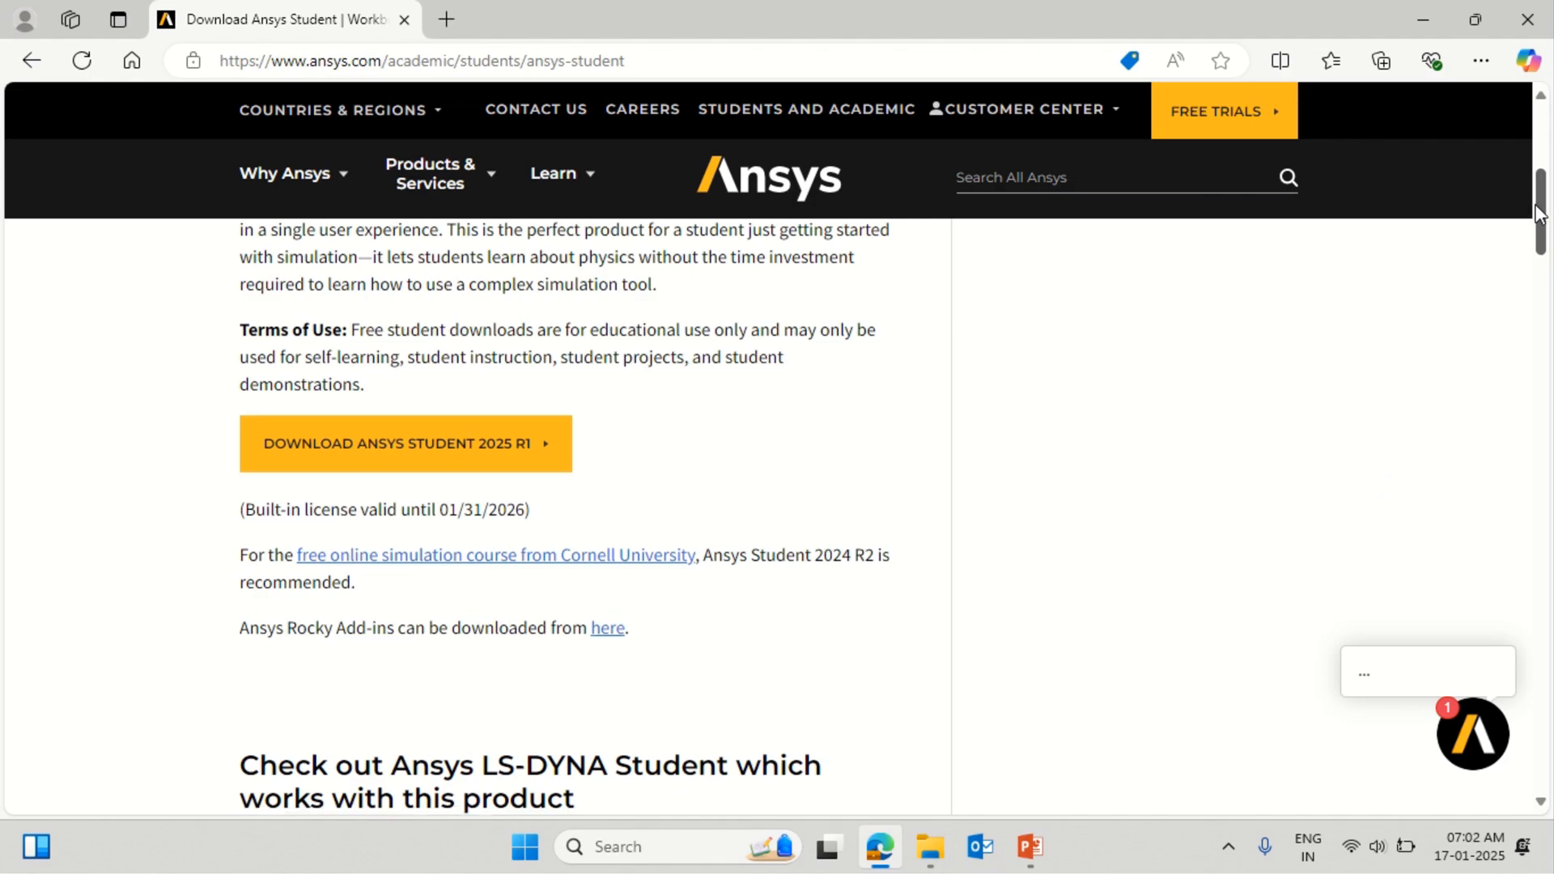
scroll("down", 3)
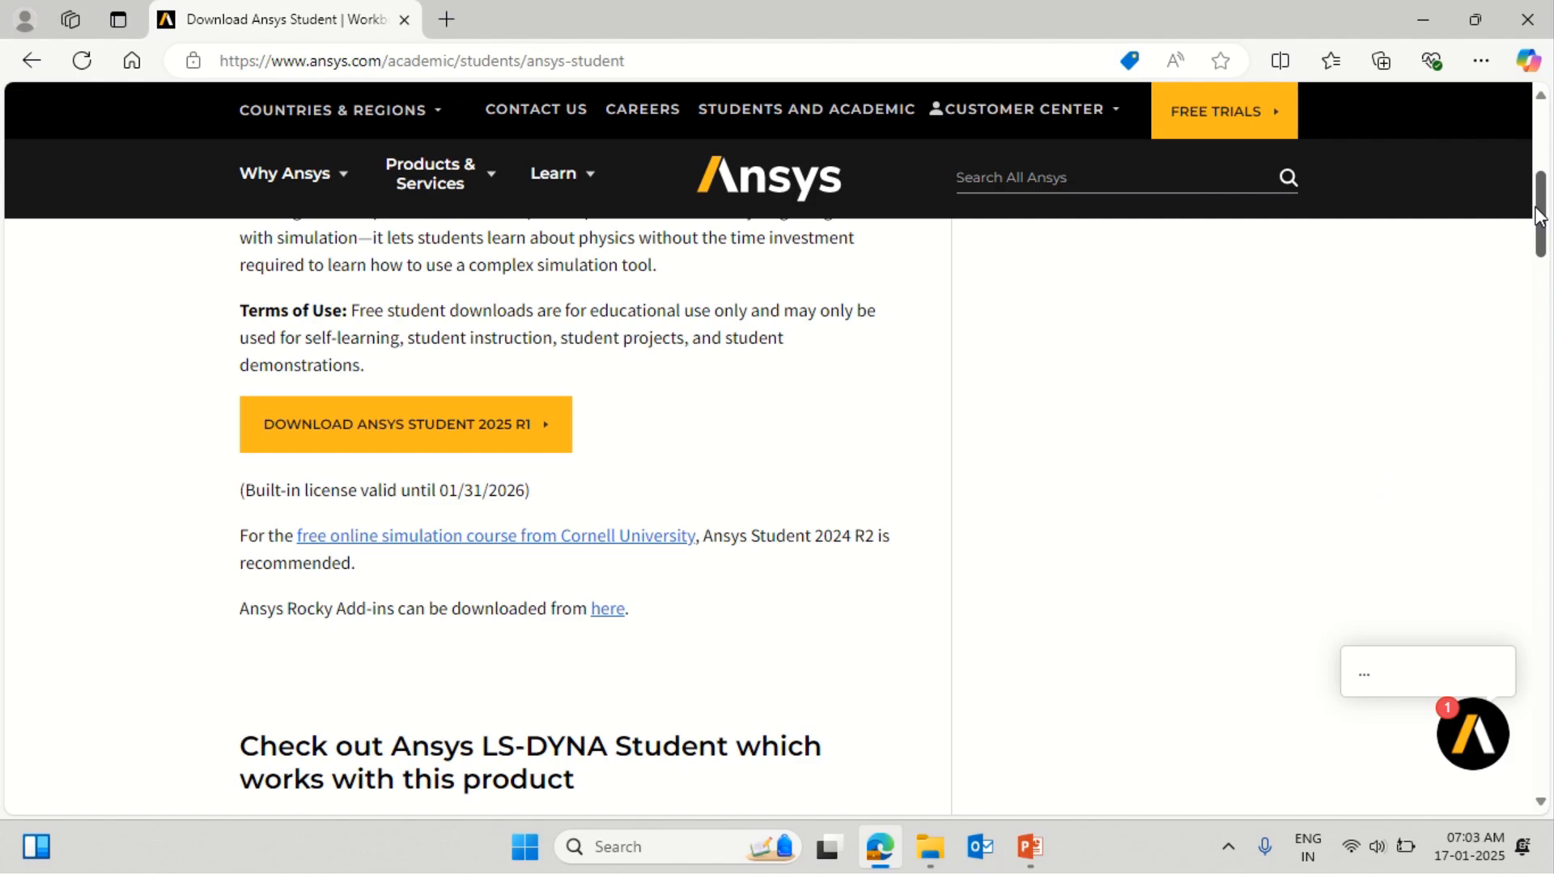
scroll("down", 3)
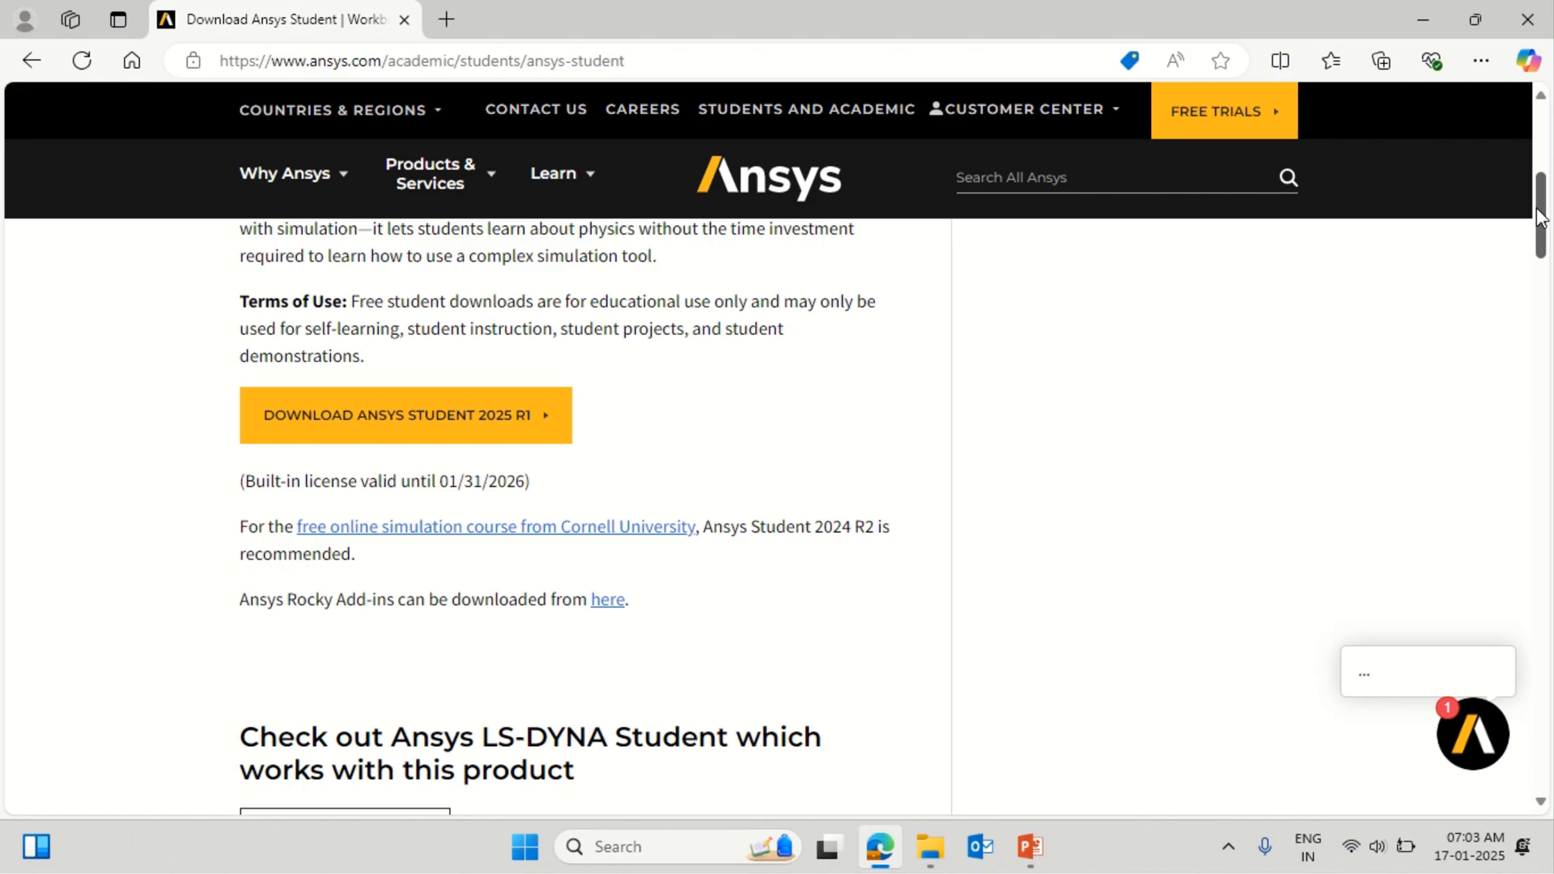
scroll("down", 3)
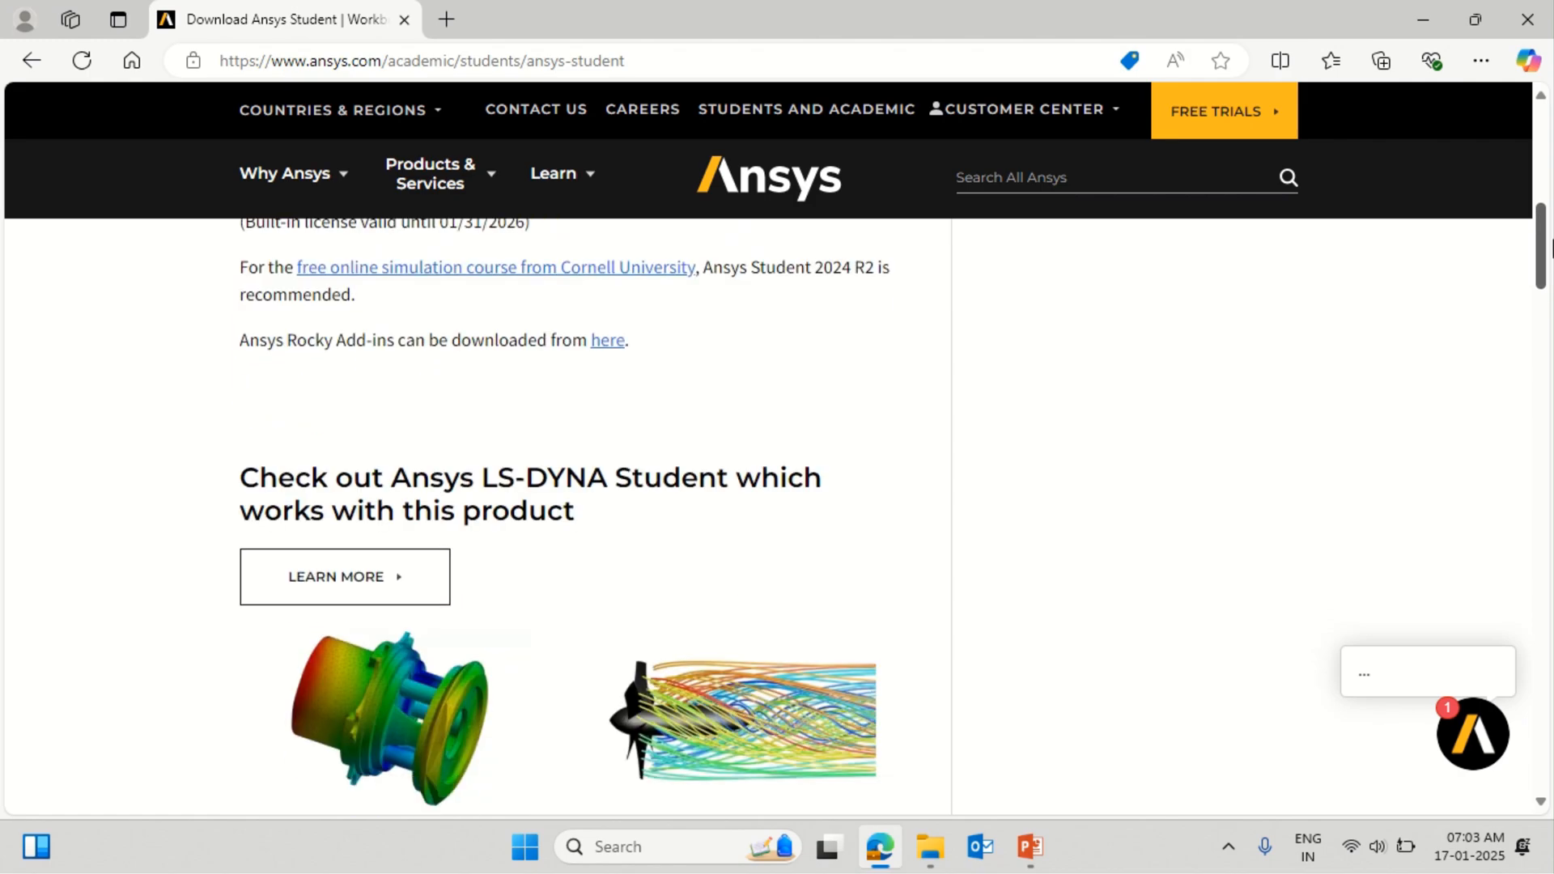
scroll("down", 3)
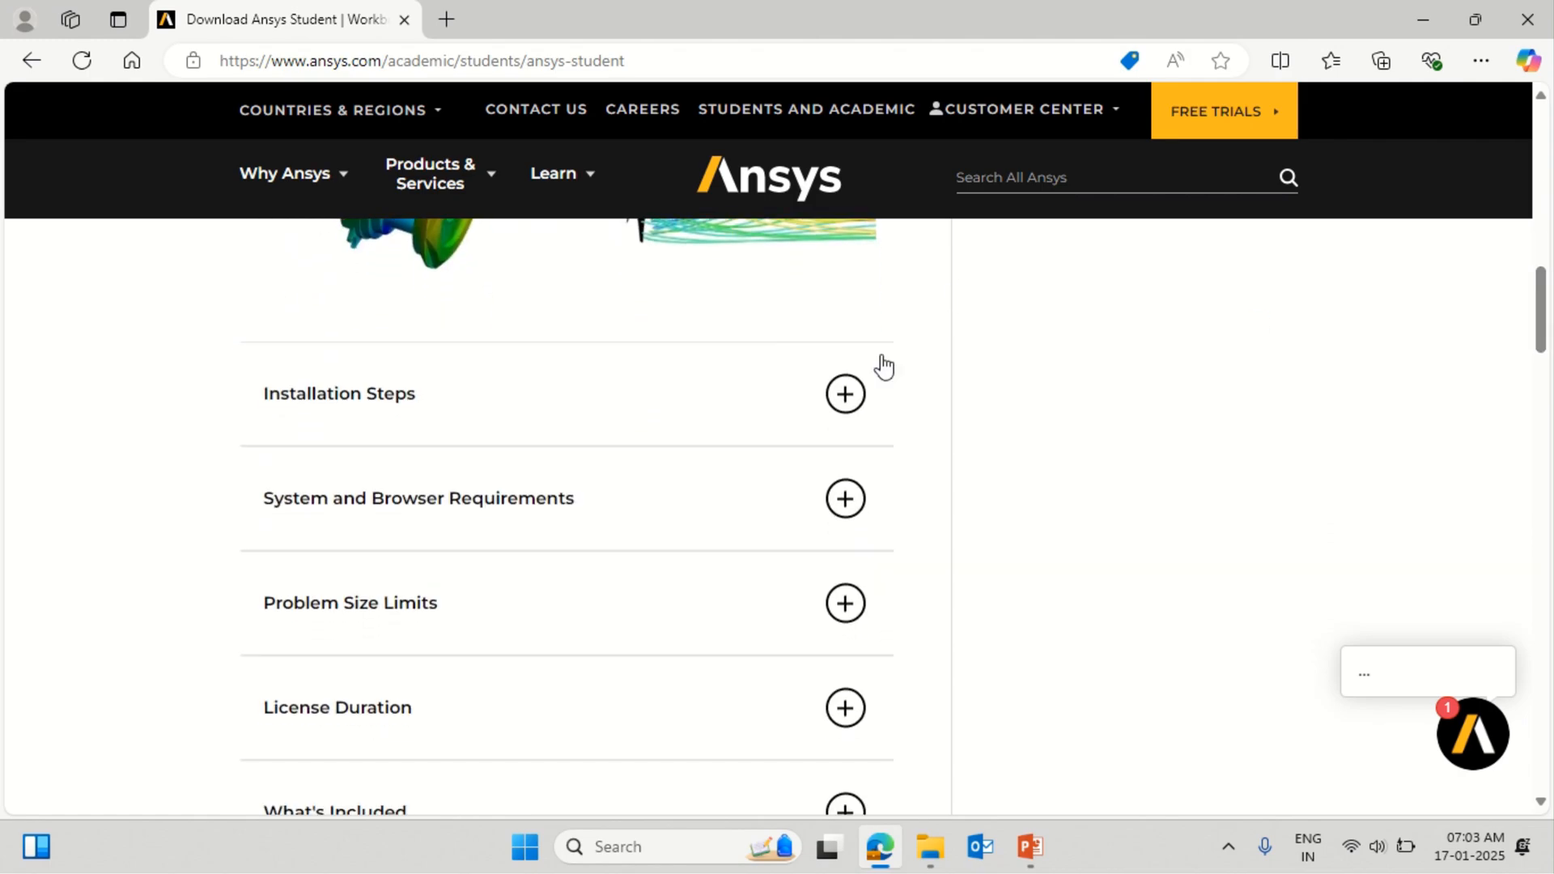
Expand Installation Steps and read through them to the reboot-and-launch-Workbench step
left_click(845, 393)
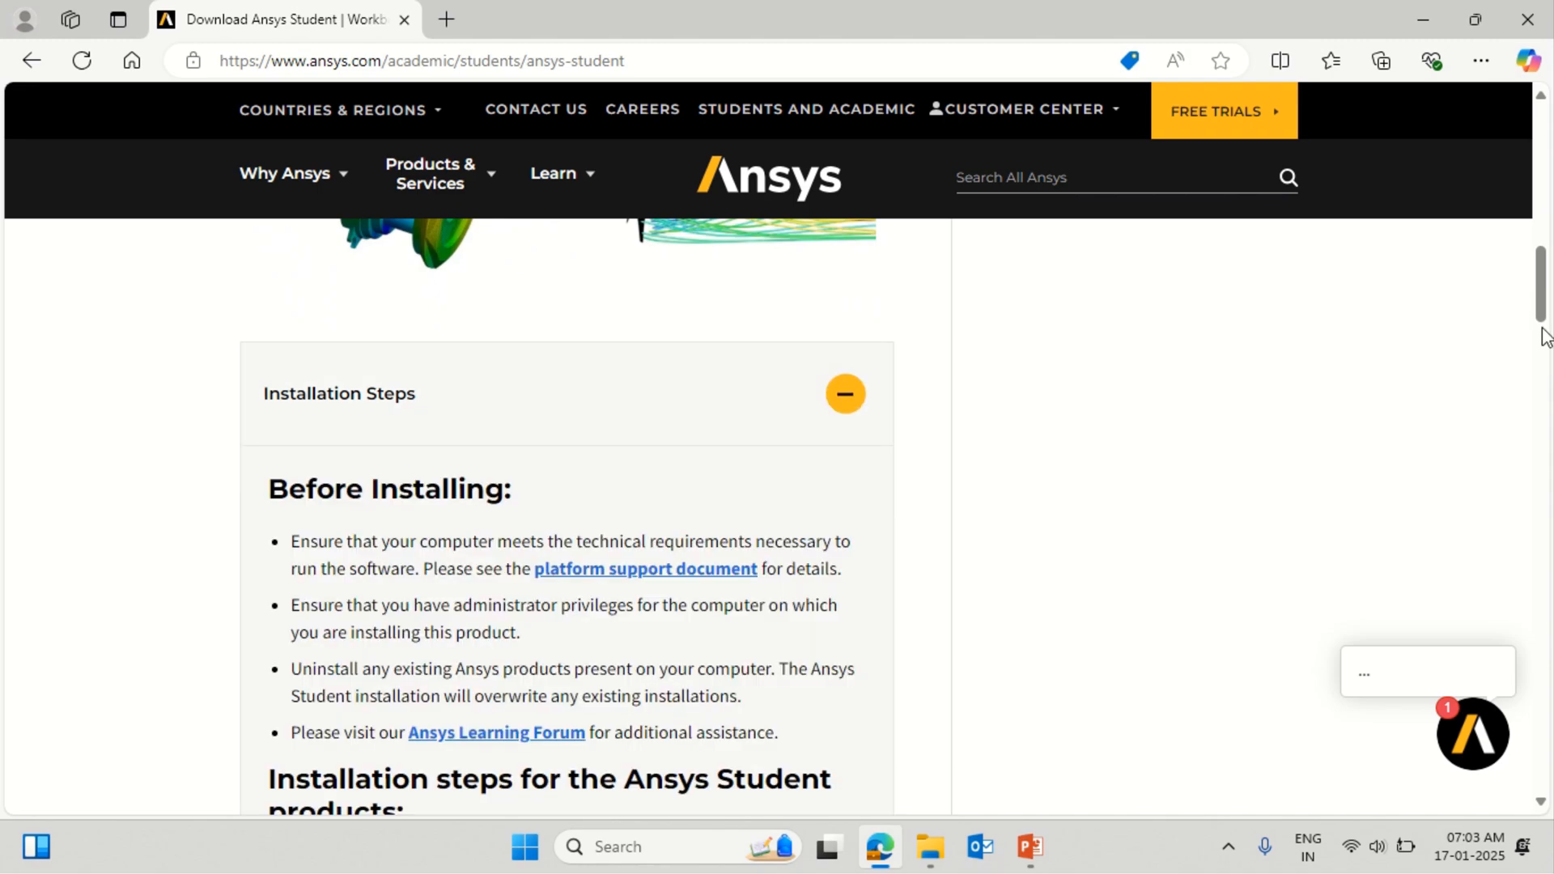
scroll("down", 3)
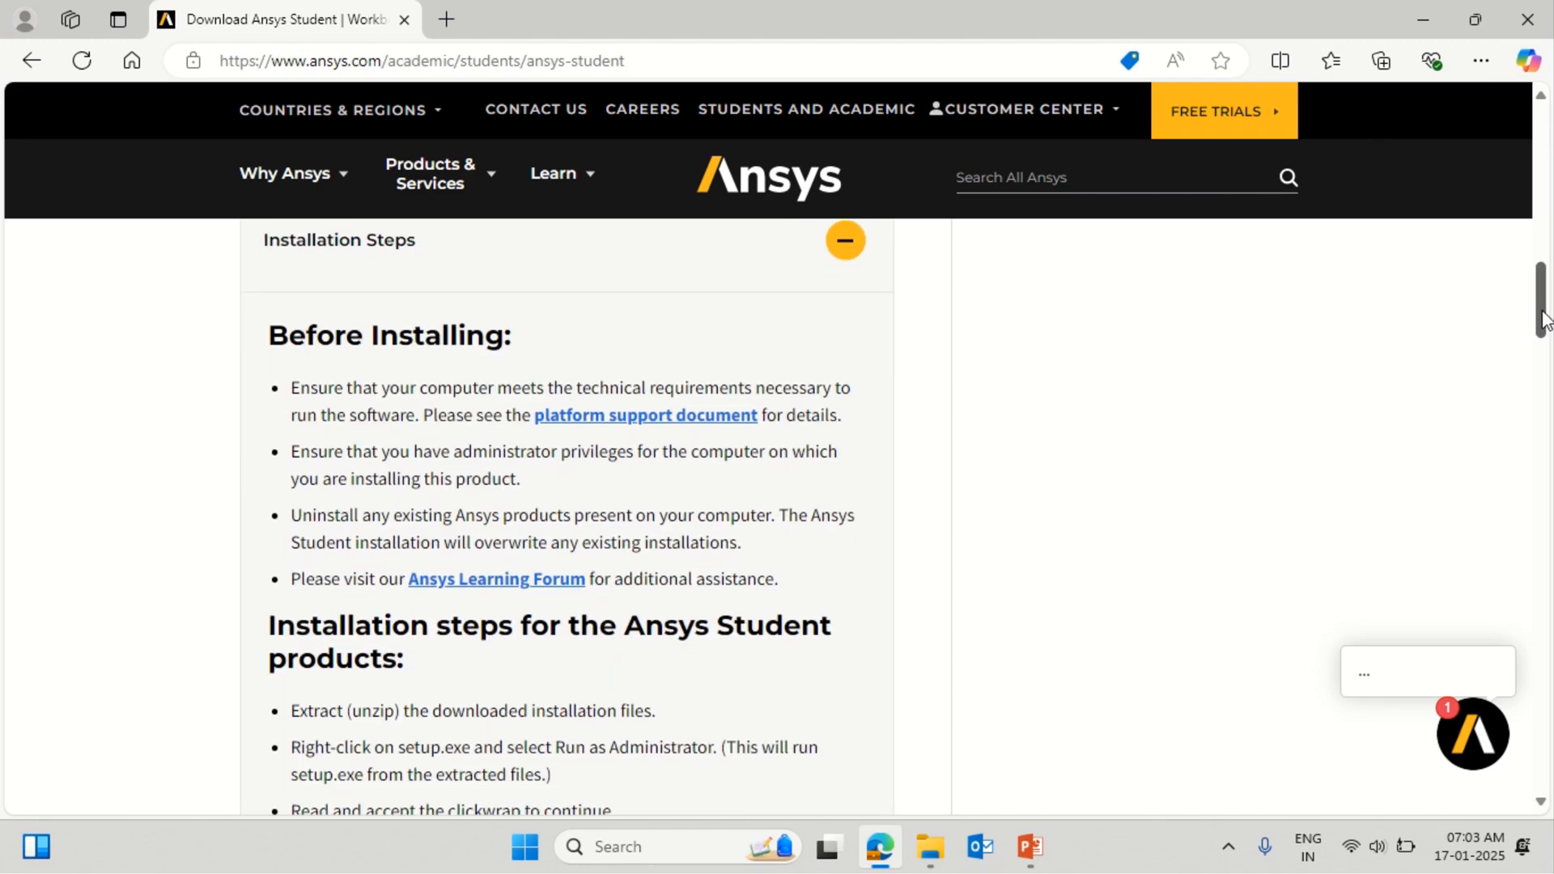
scroll("down", 3)
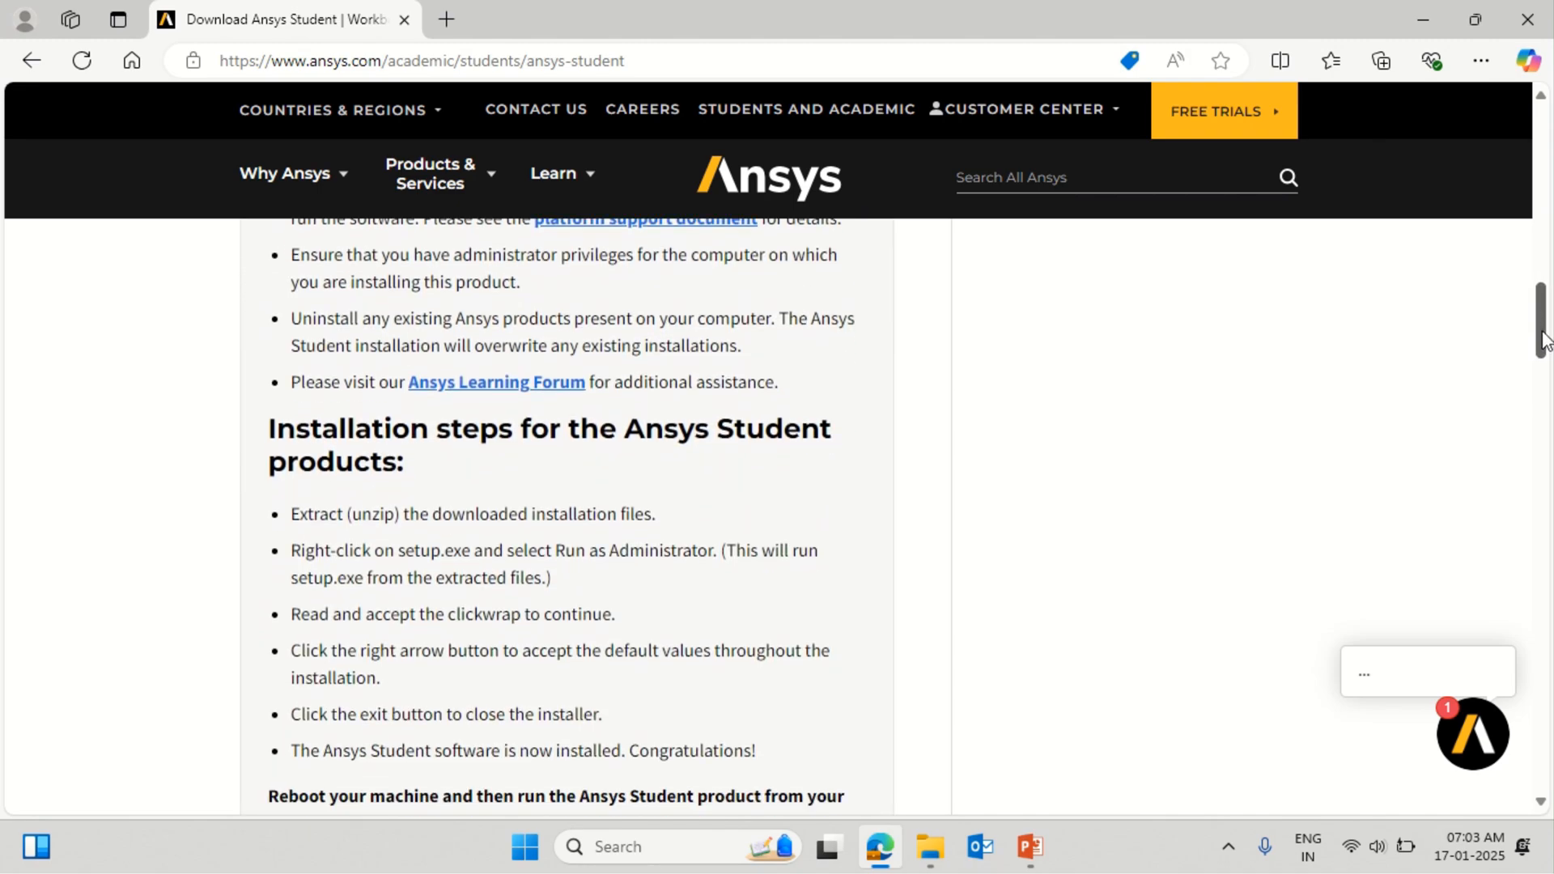
scroll("down", 3)
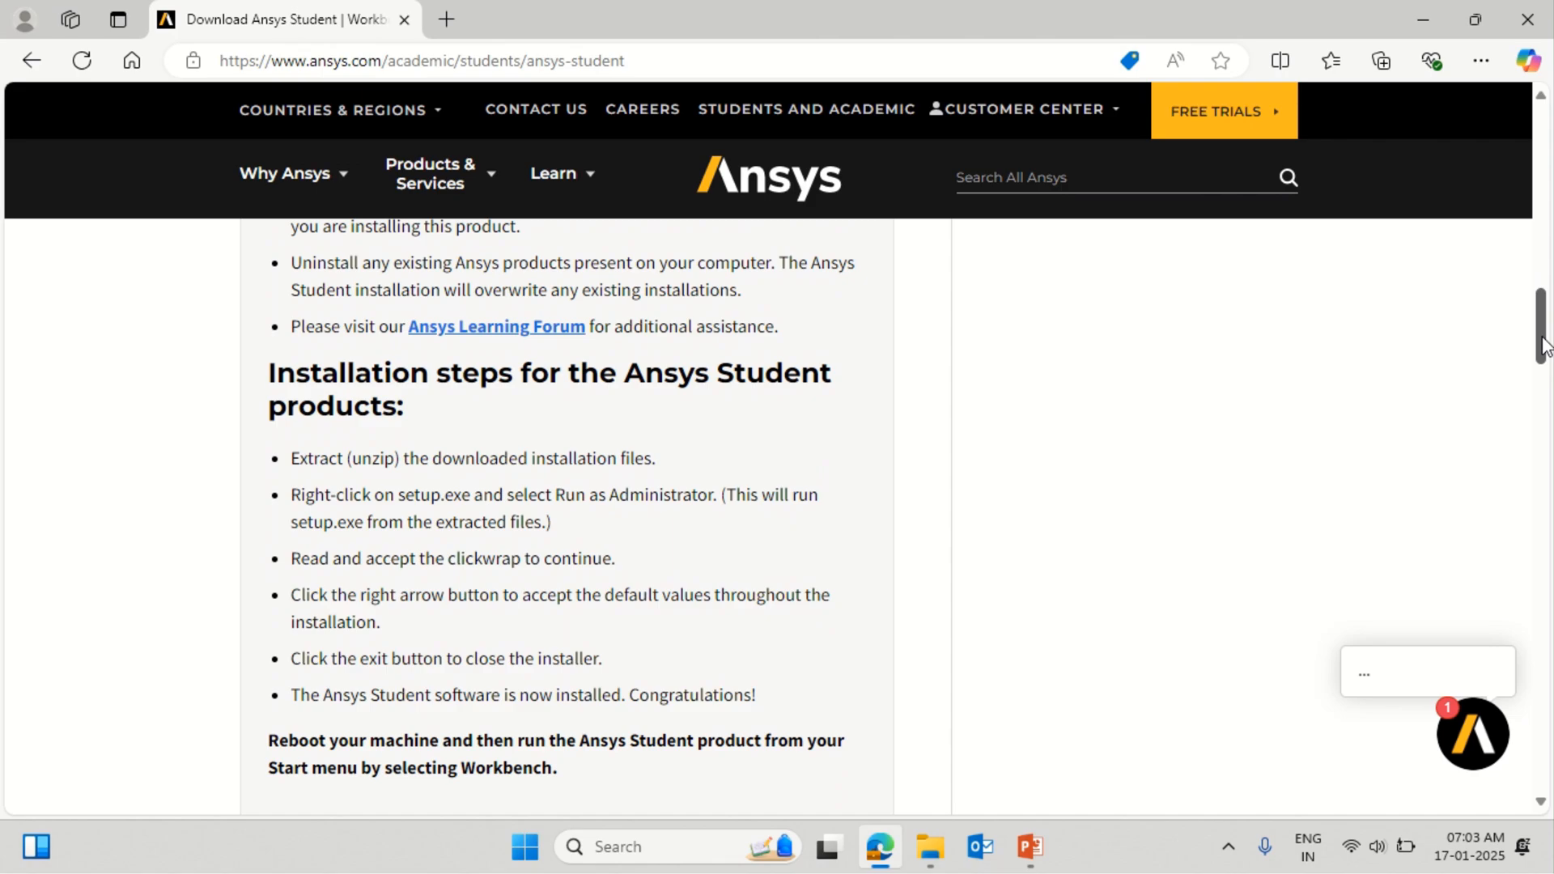
scroll("up", 3)
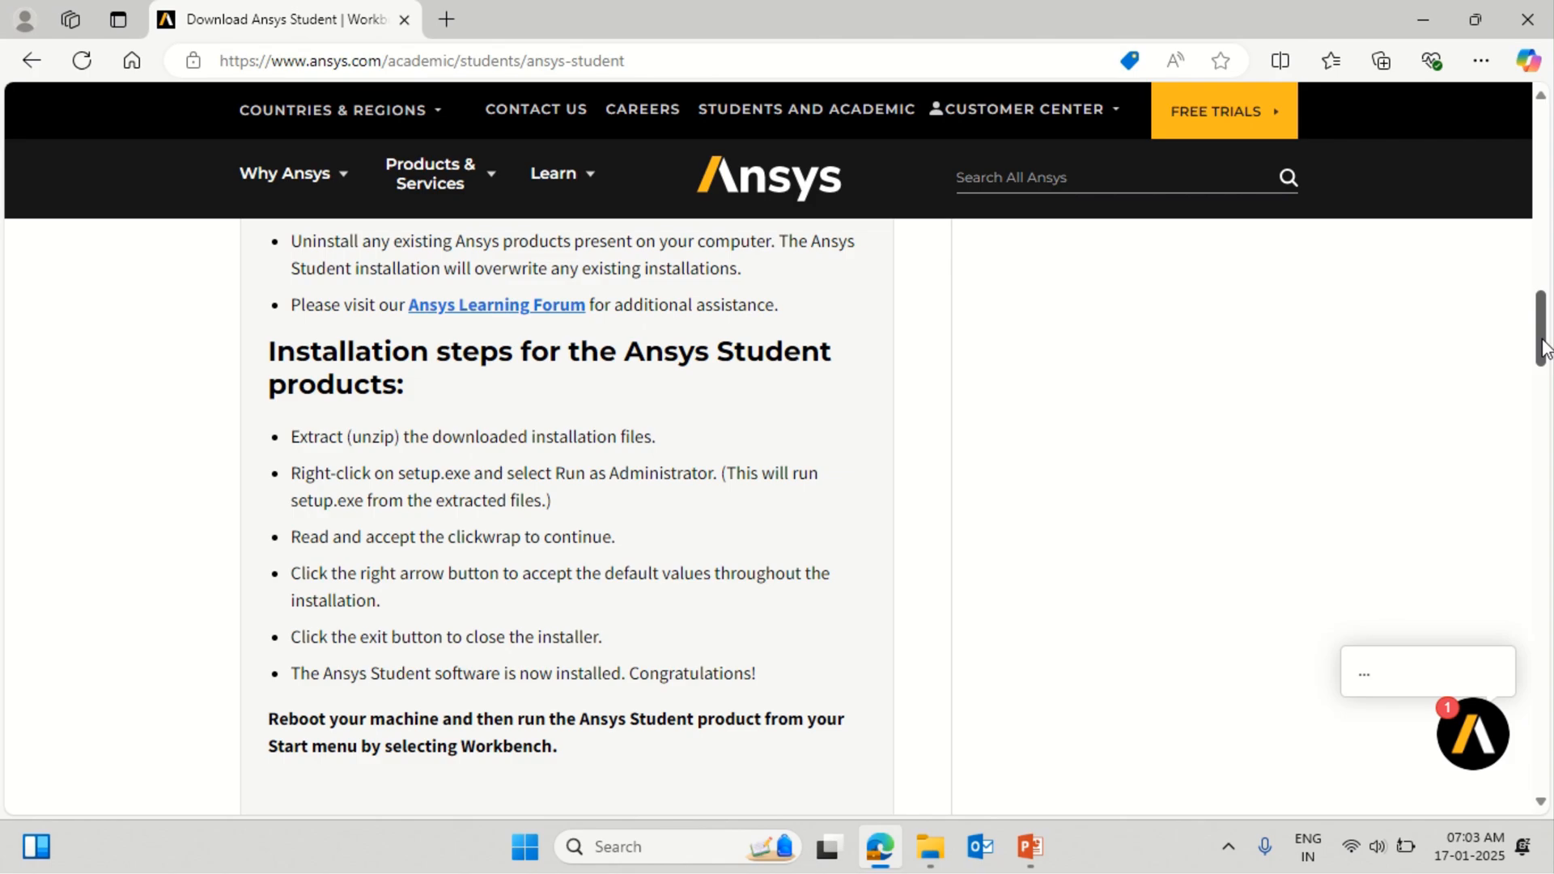
scroll("down", 3)
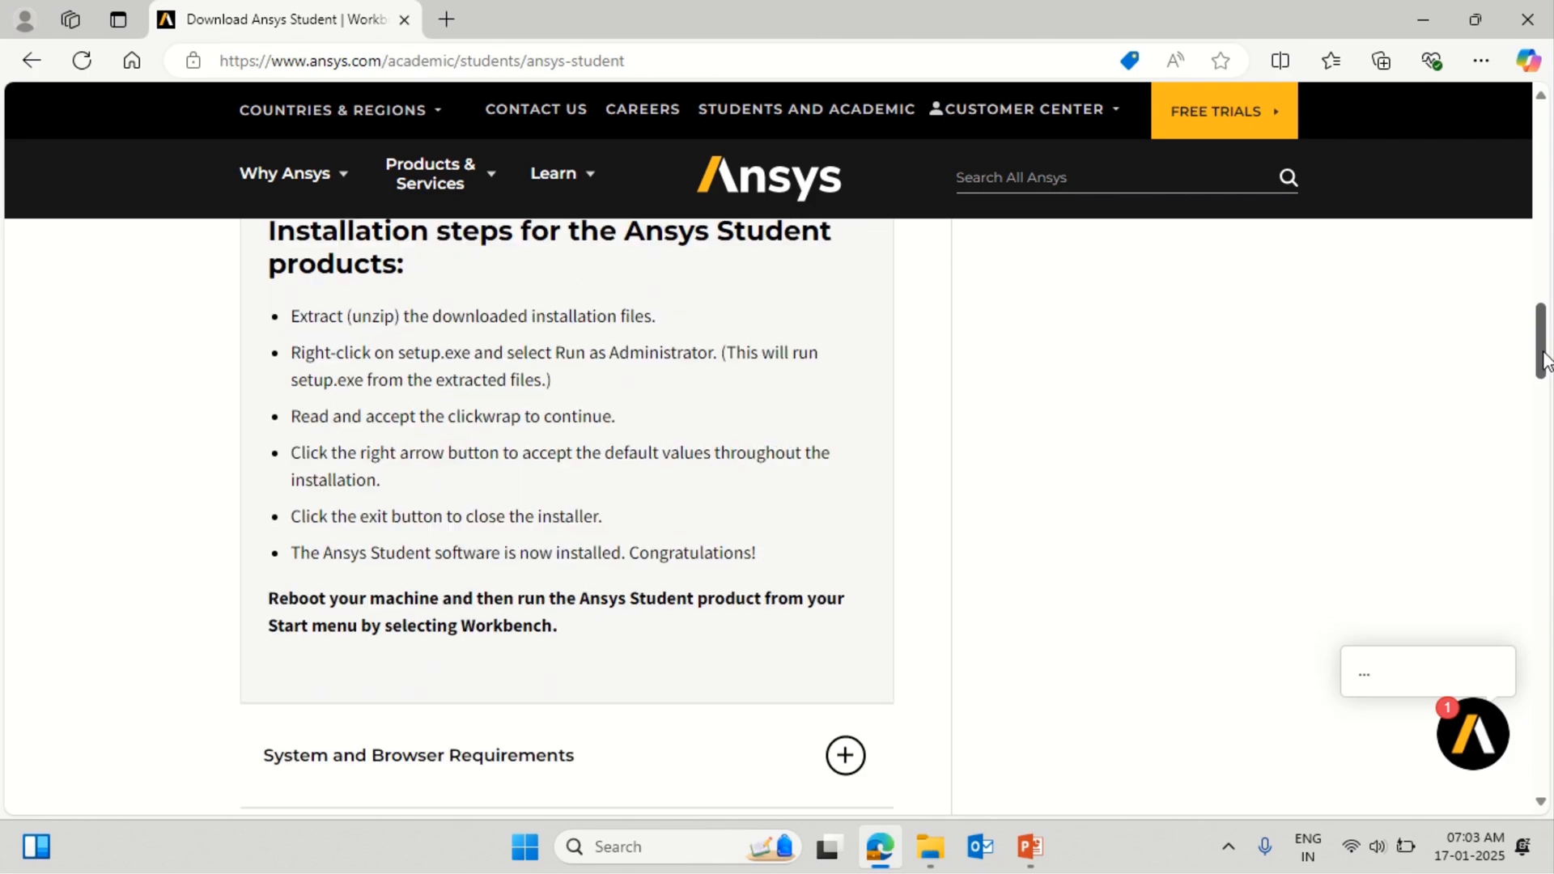
scroll("down", 3)
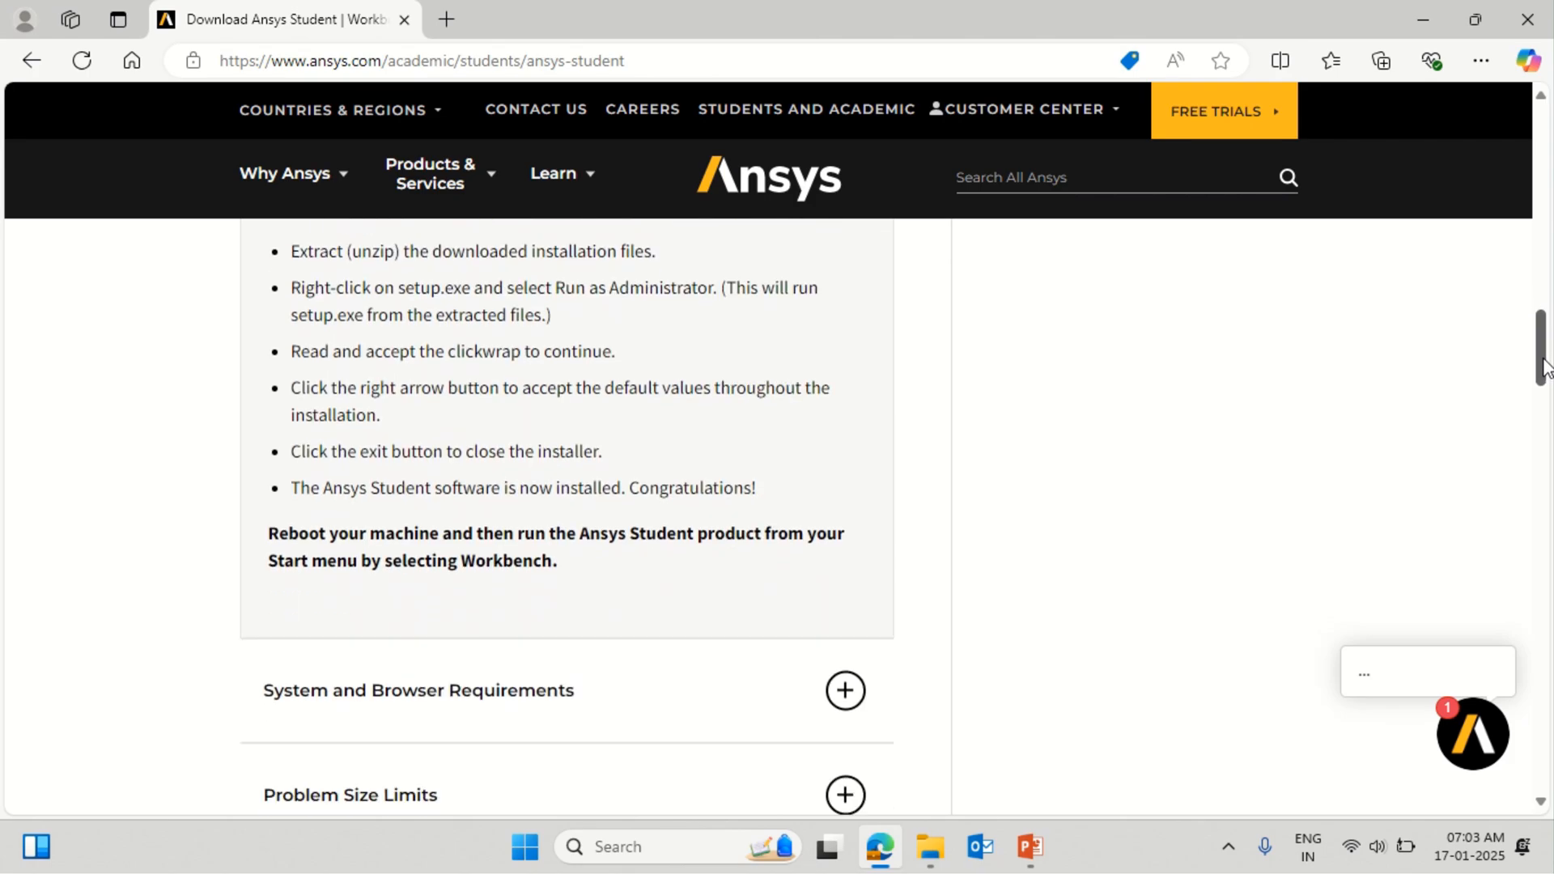
scroll("down", 3)
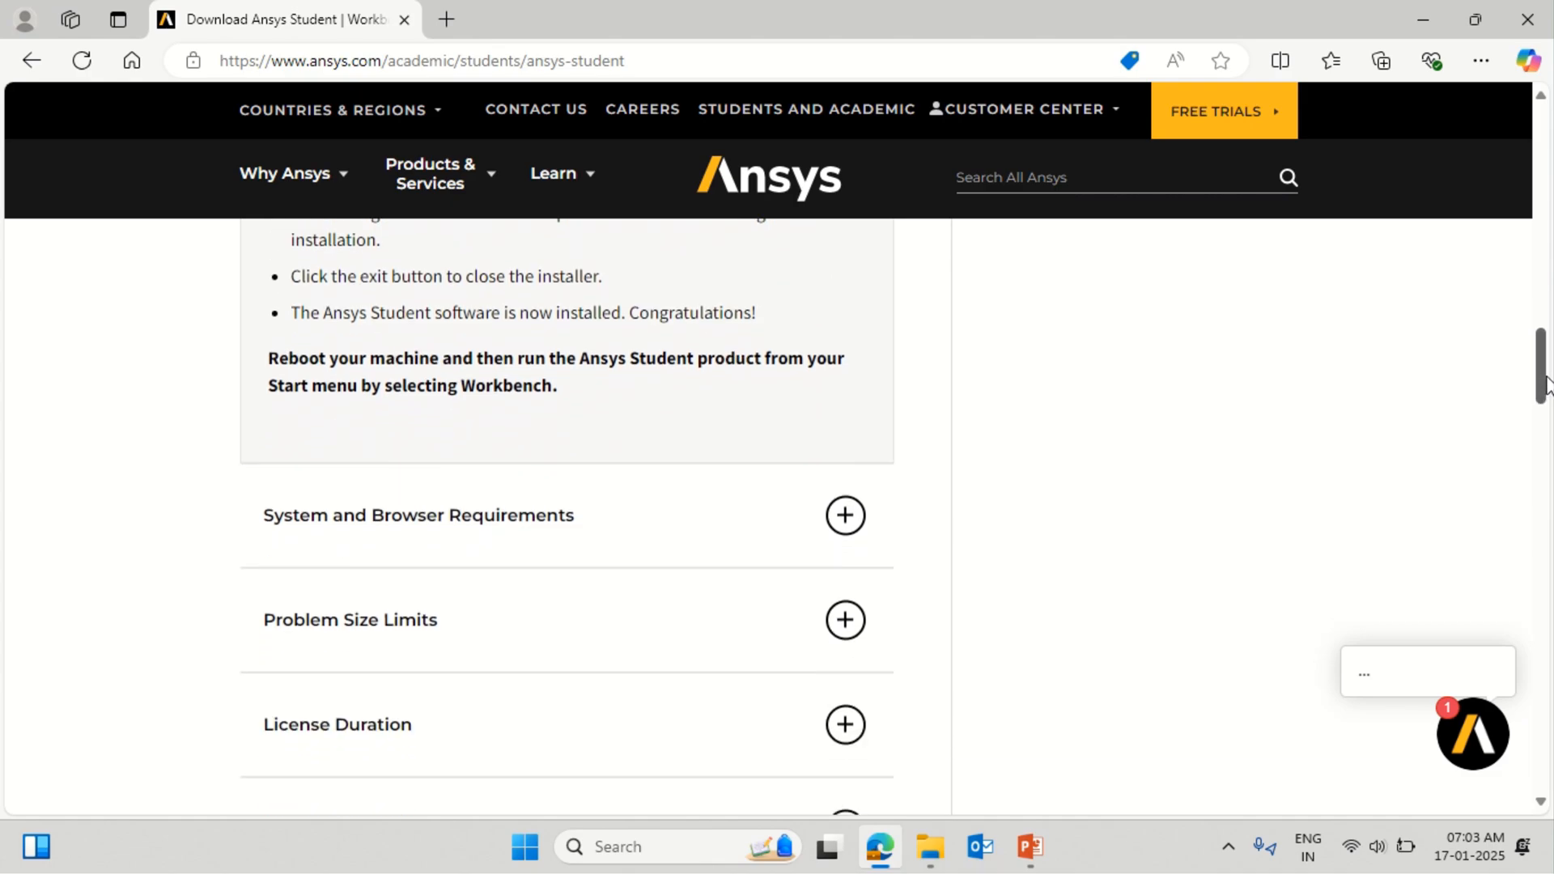
scroll("down", 3)
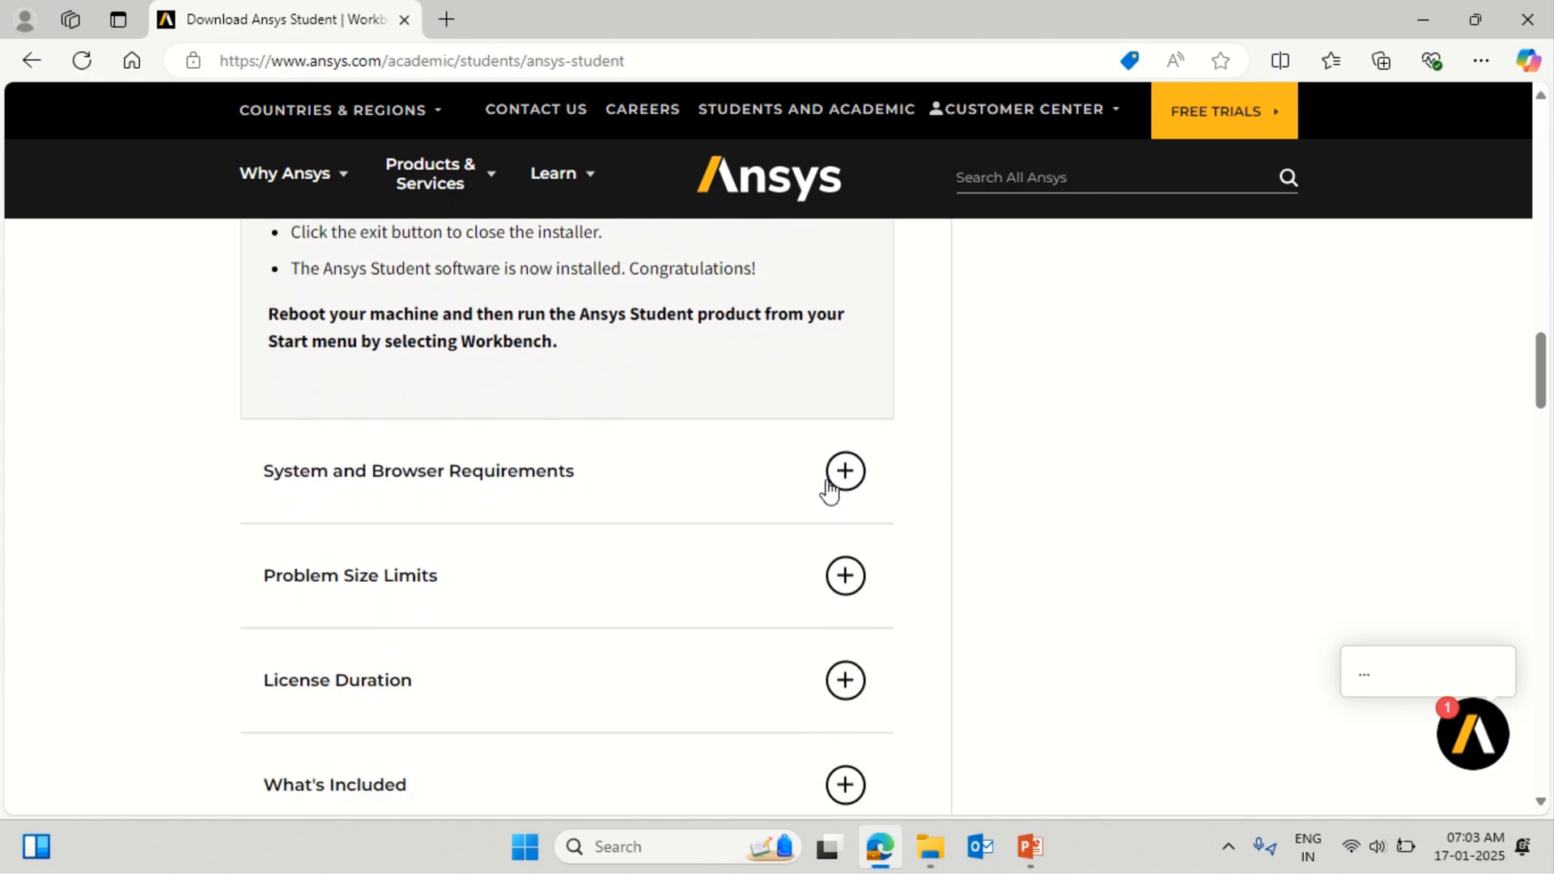
left_click(845, 471)
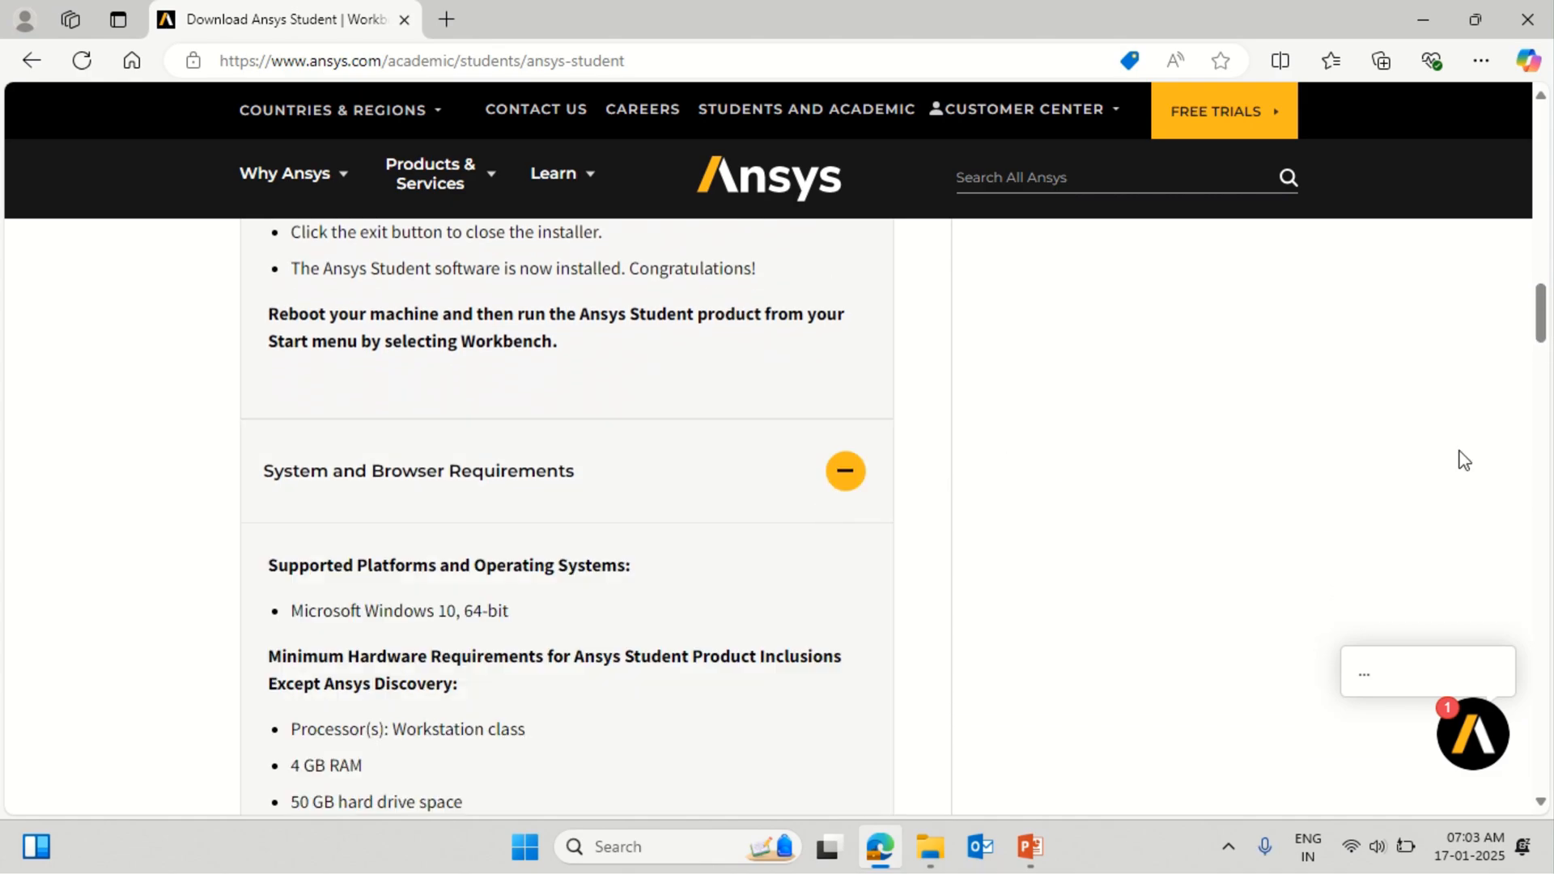
scroll("down", 3)
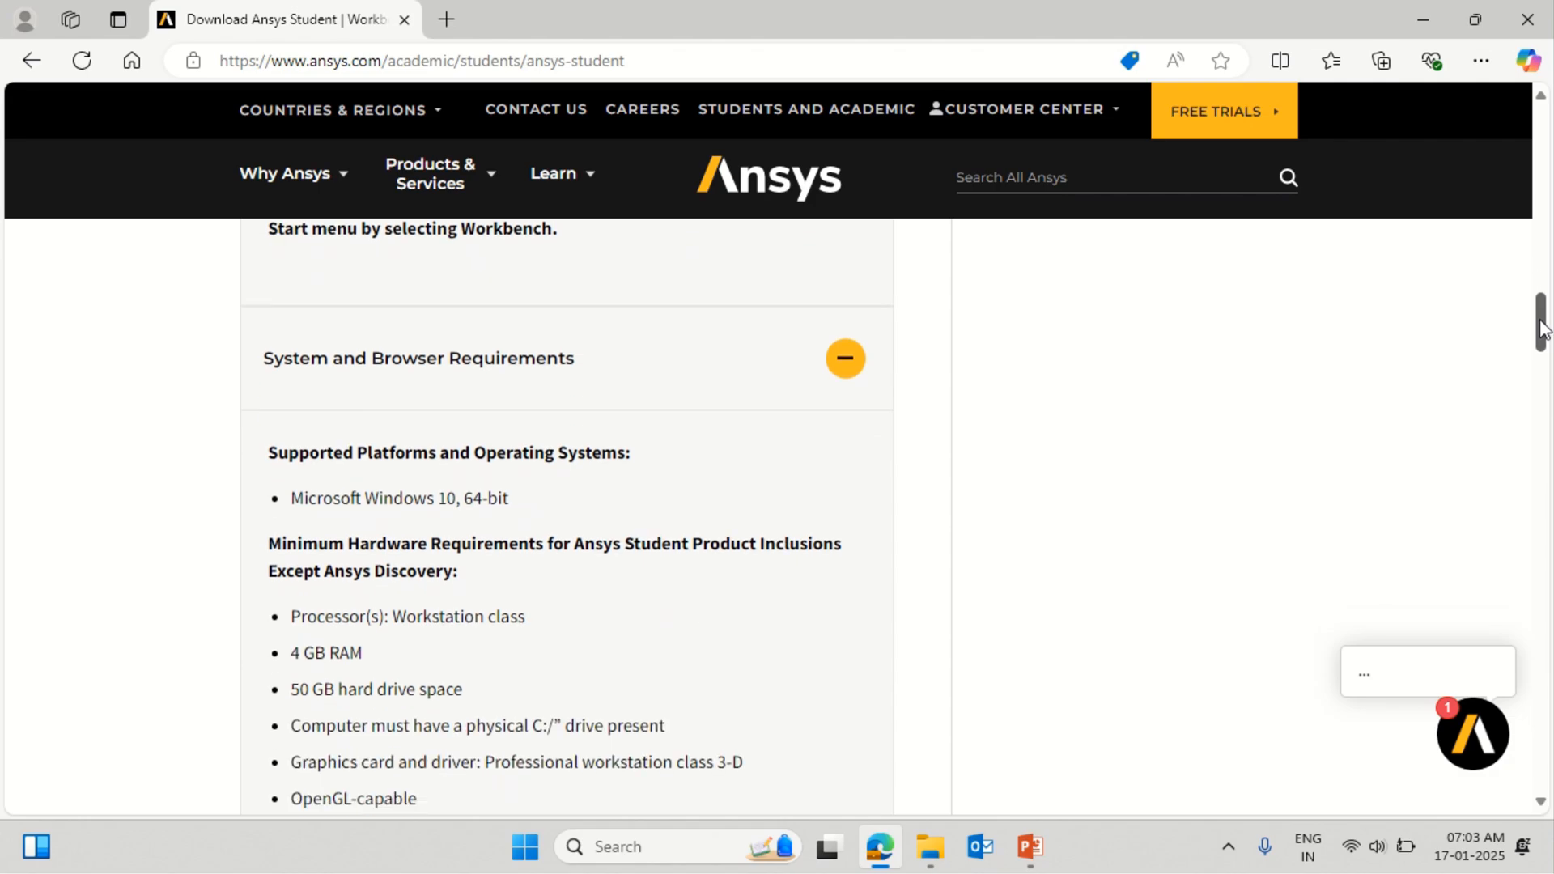
scroll("down", 3)
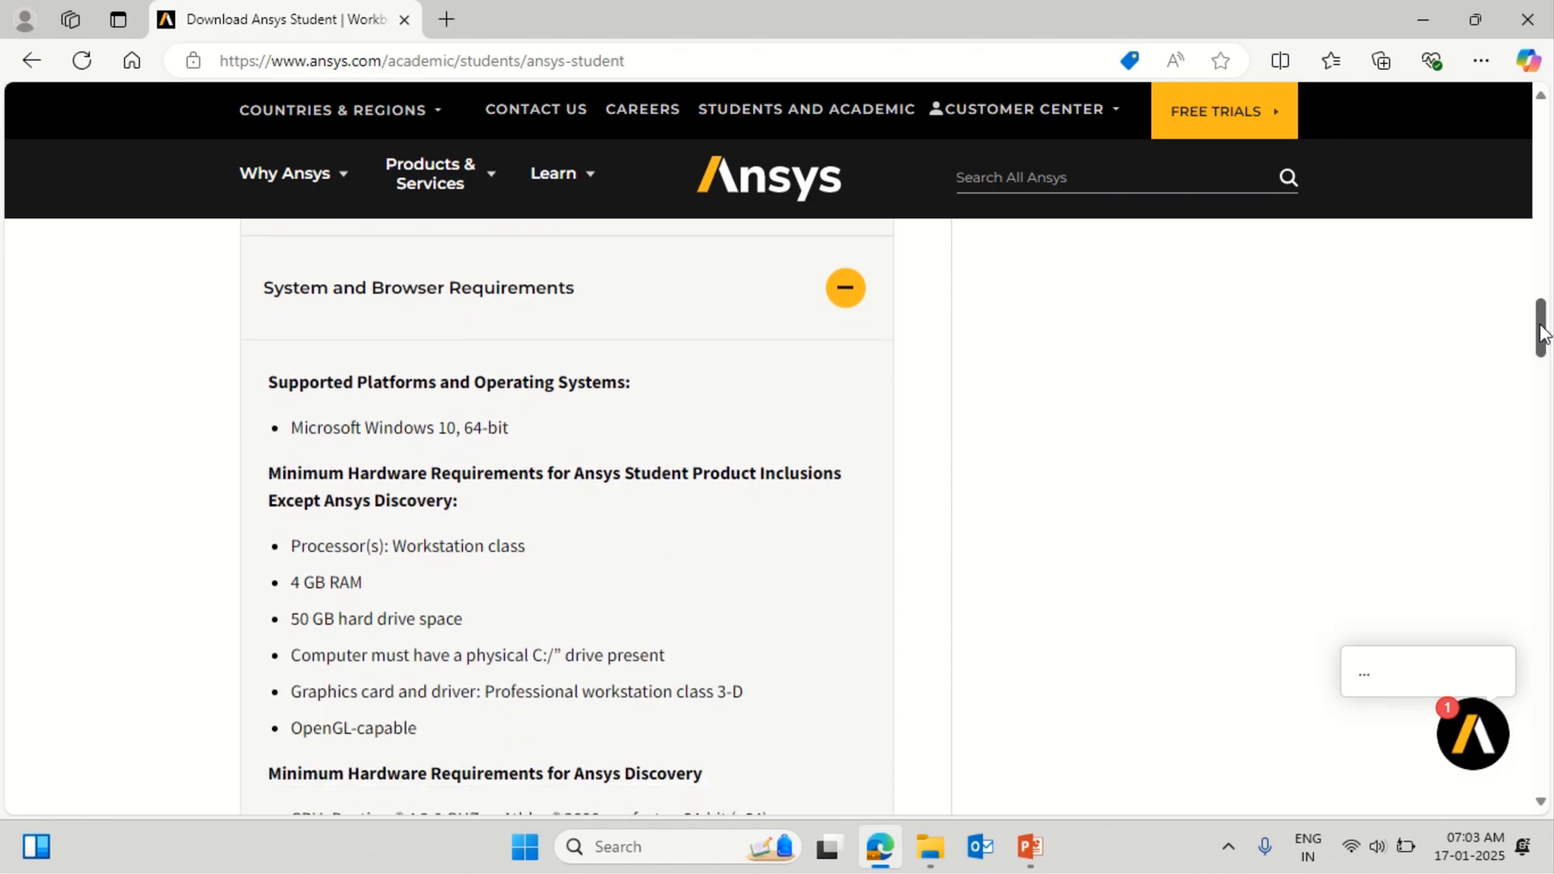
scroll("down", 3)
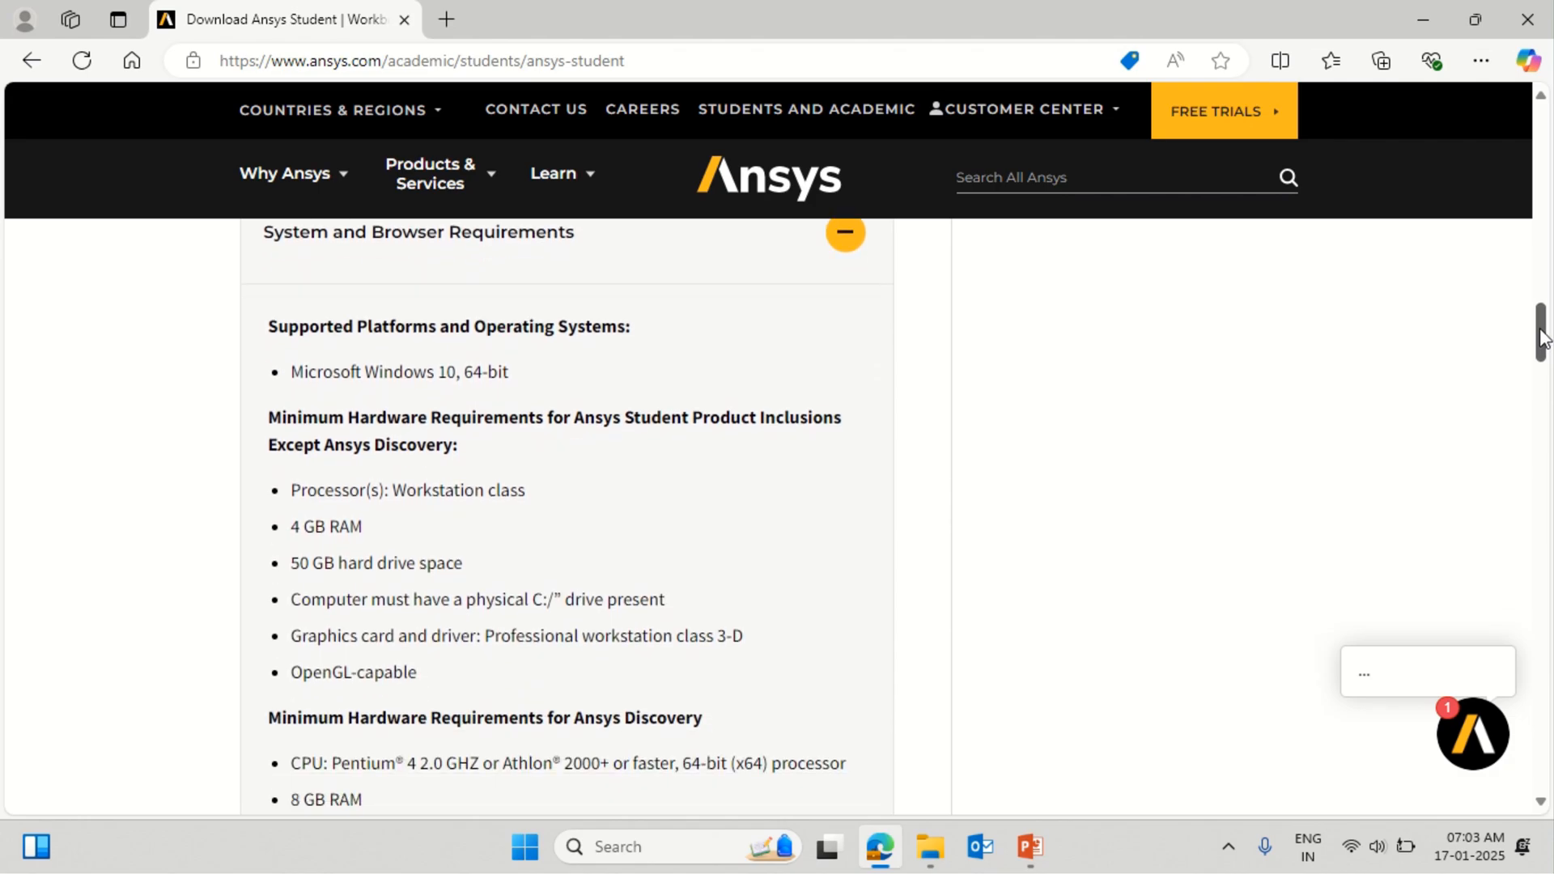
scroll("down", 3)
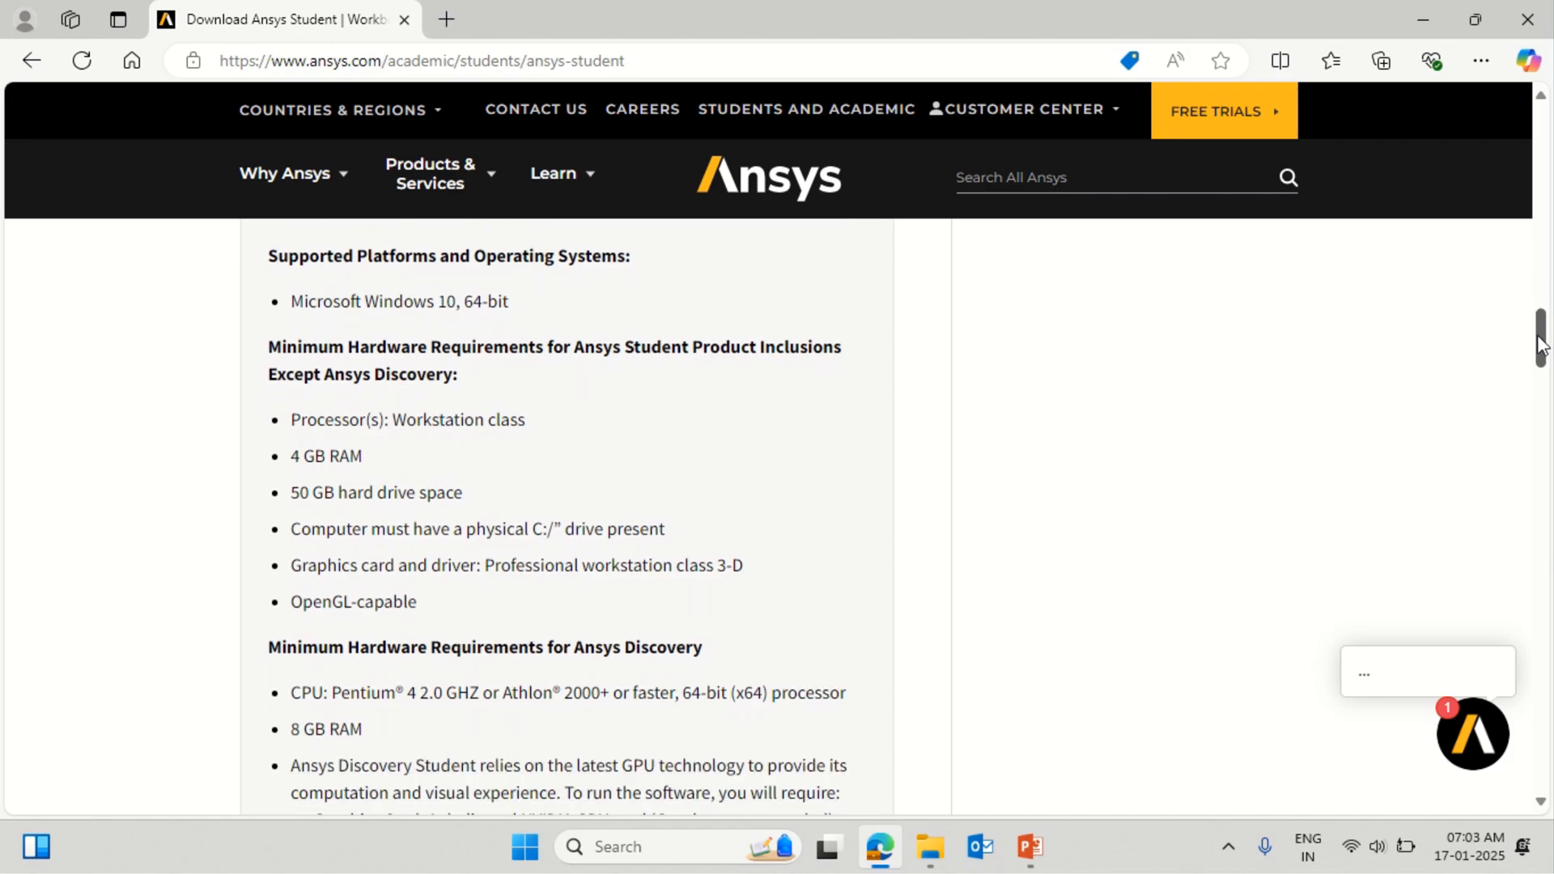
scroll("down", 3)
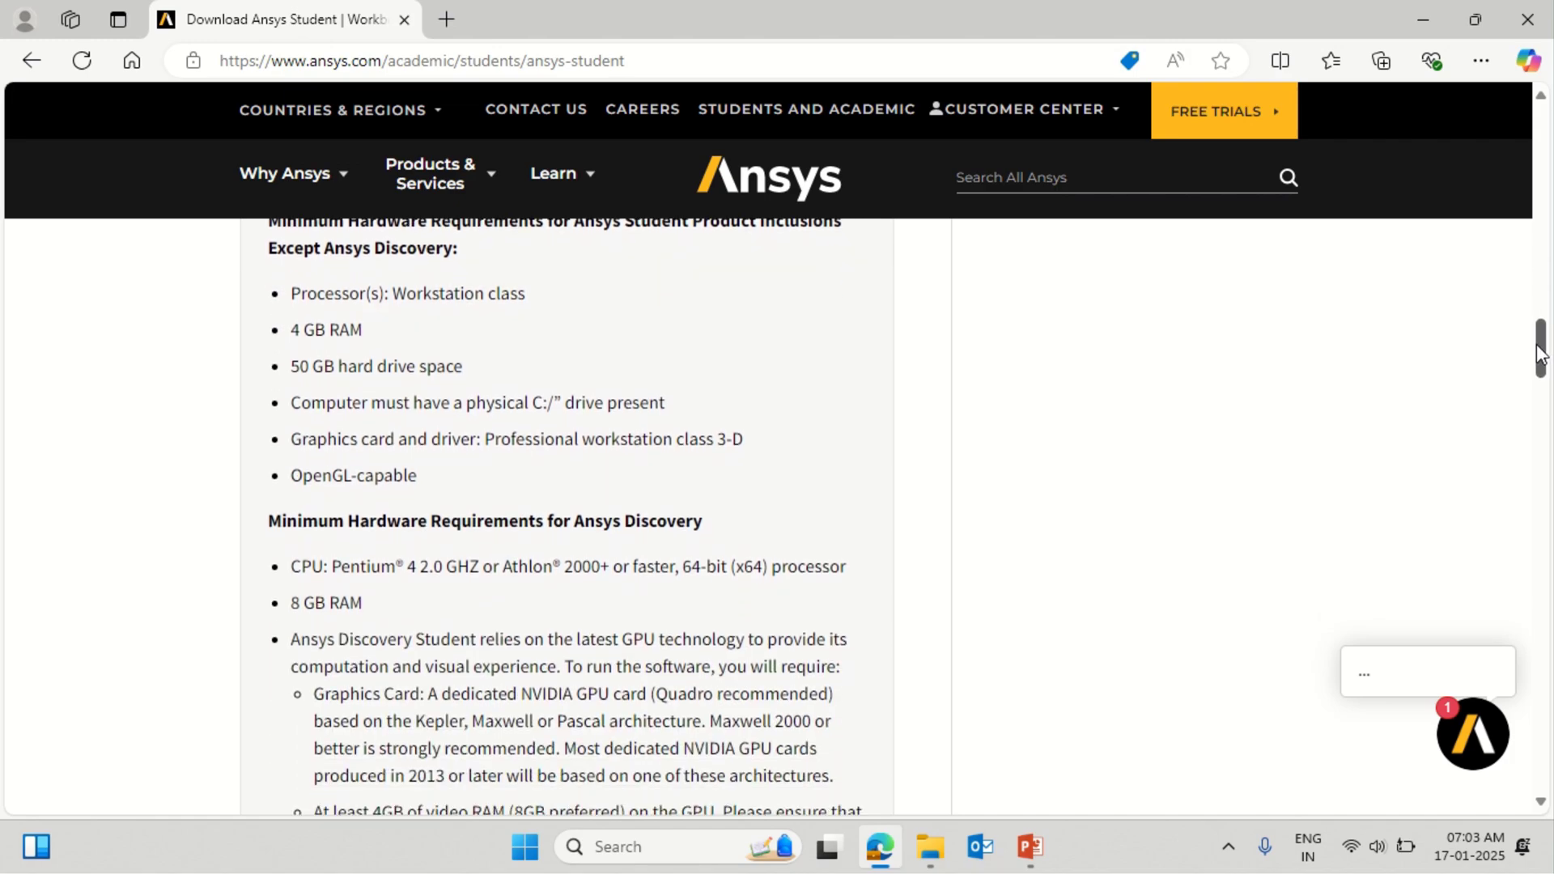
scroll("down", 3)
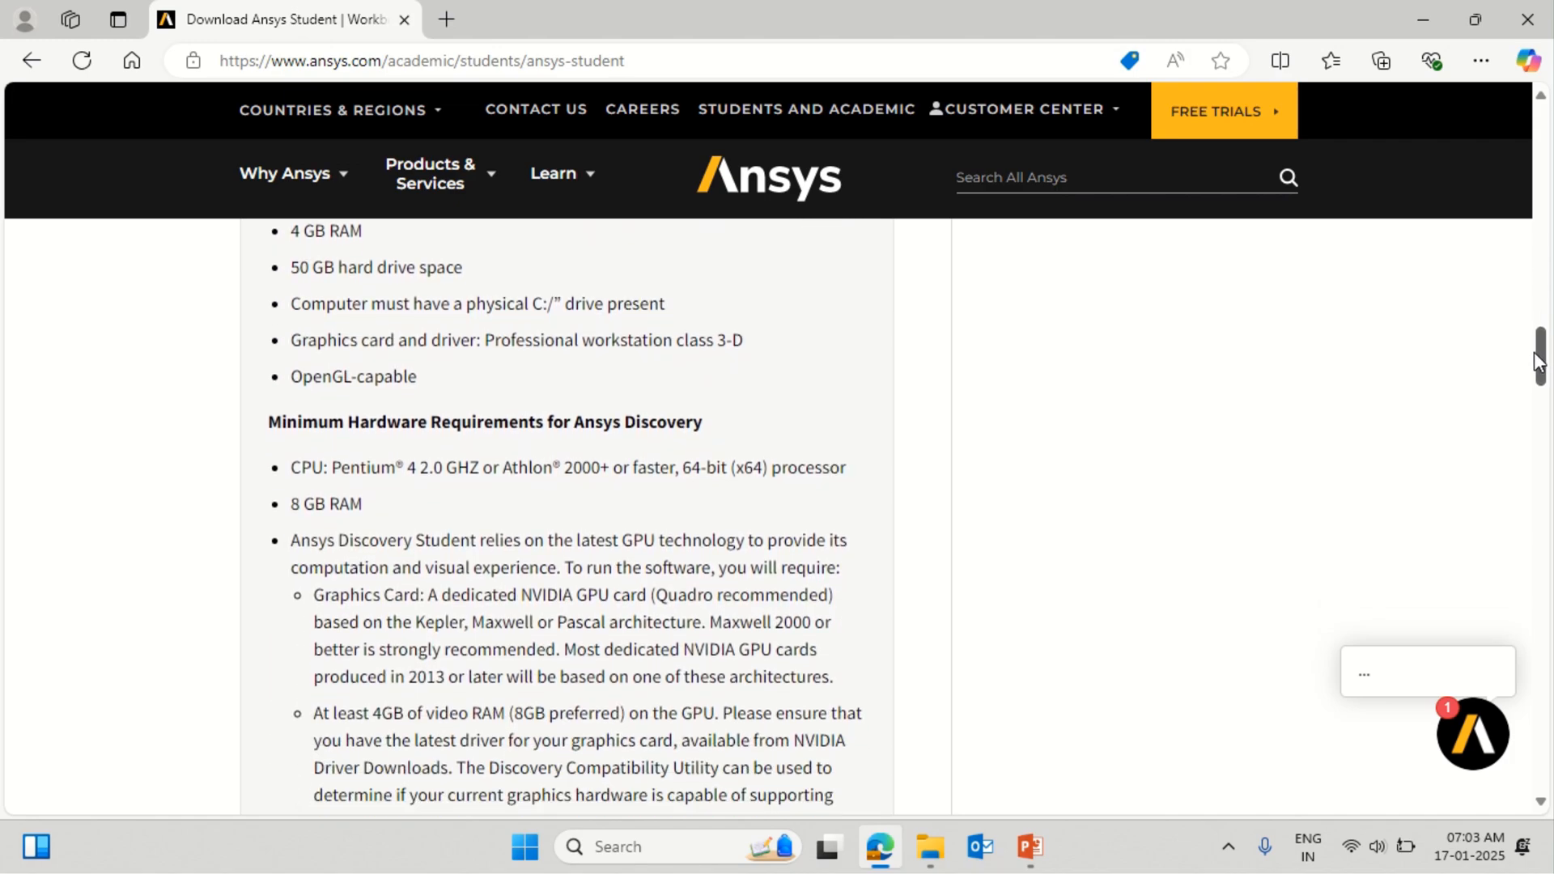
scroll("down", 3)
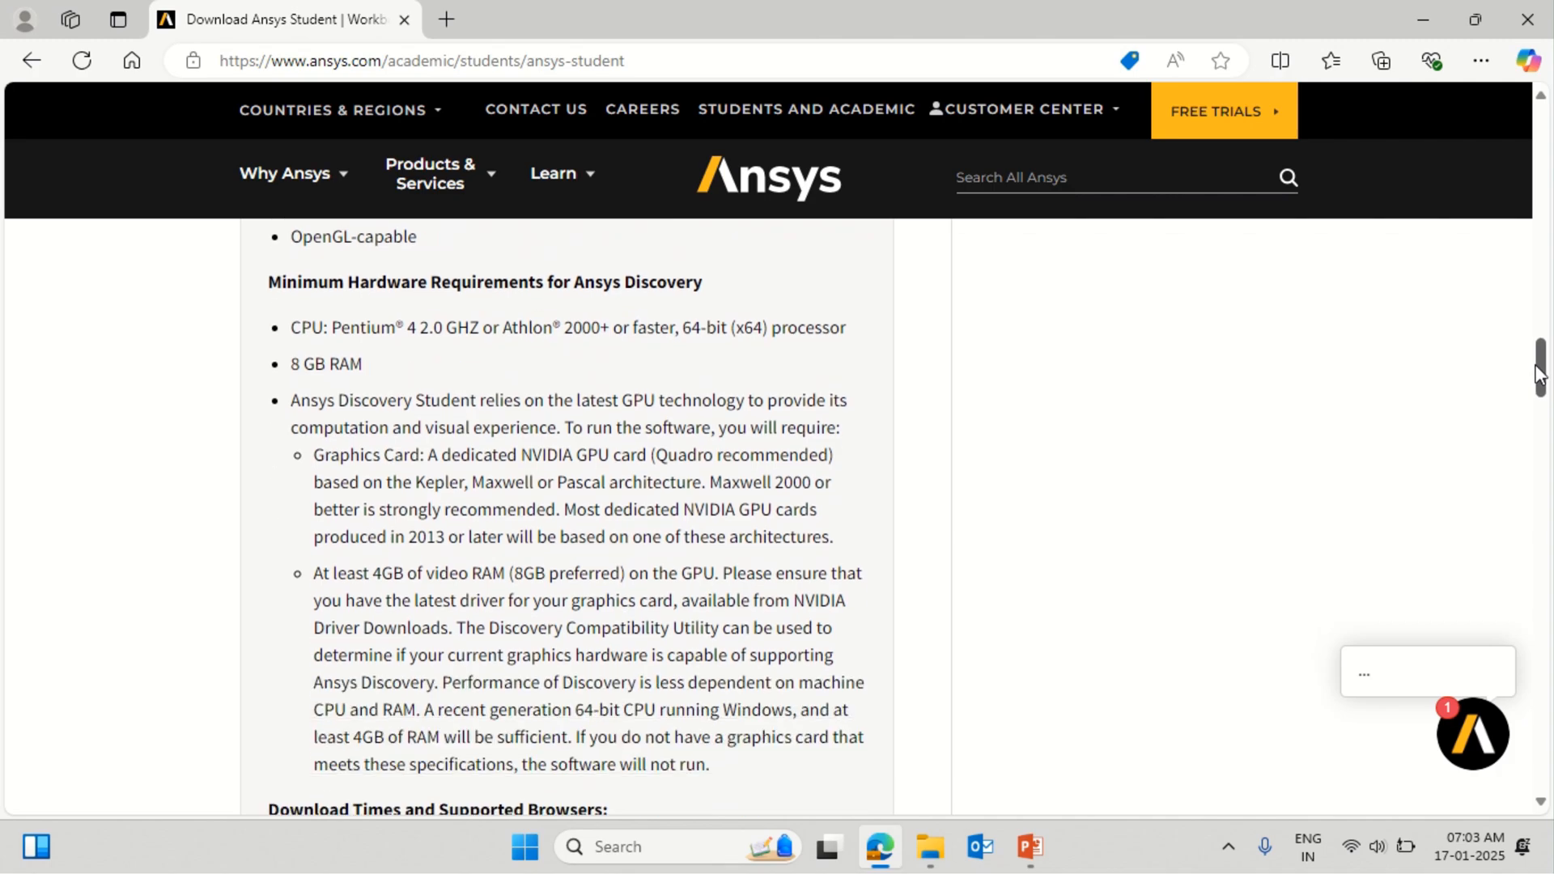
scroll("down", 3)
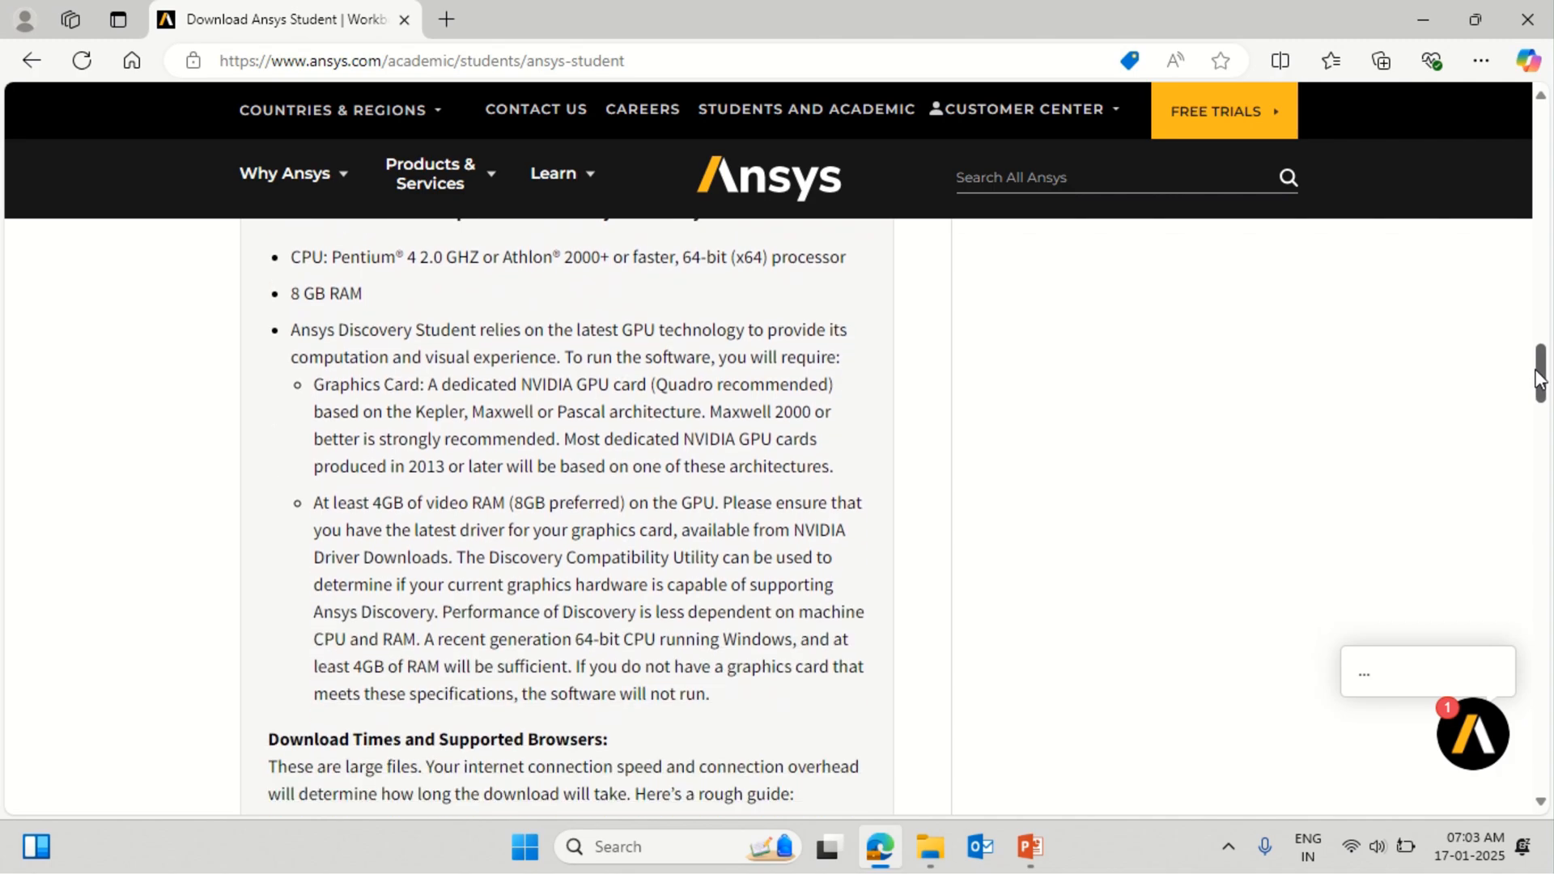
scroll("down", 3)
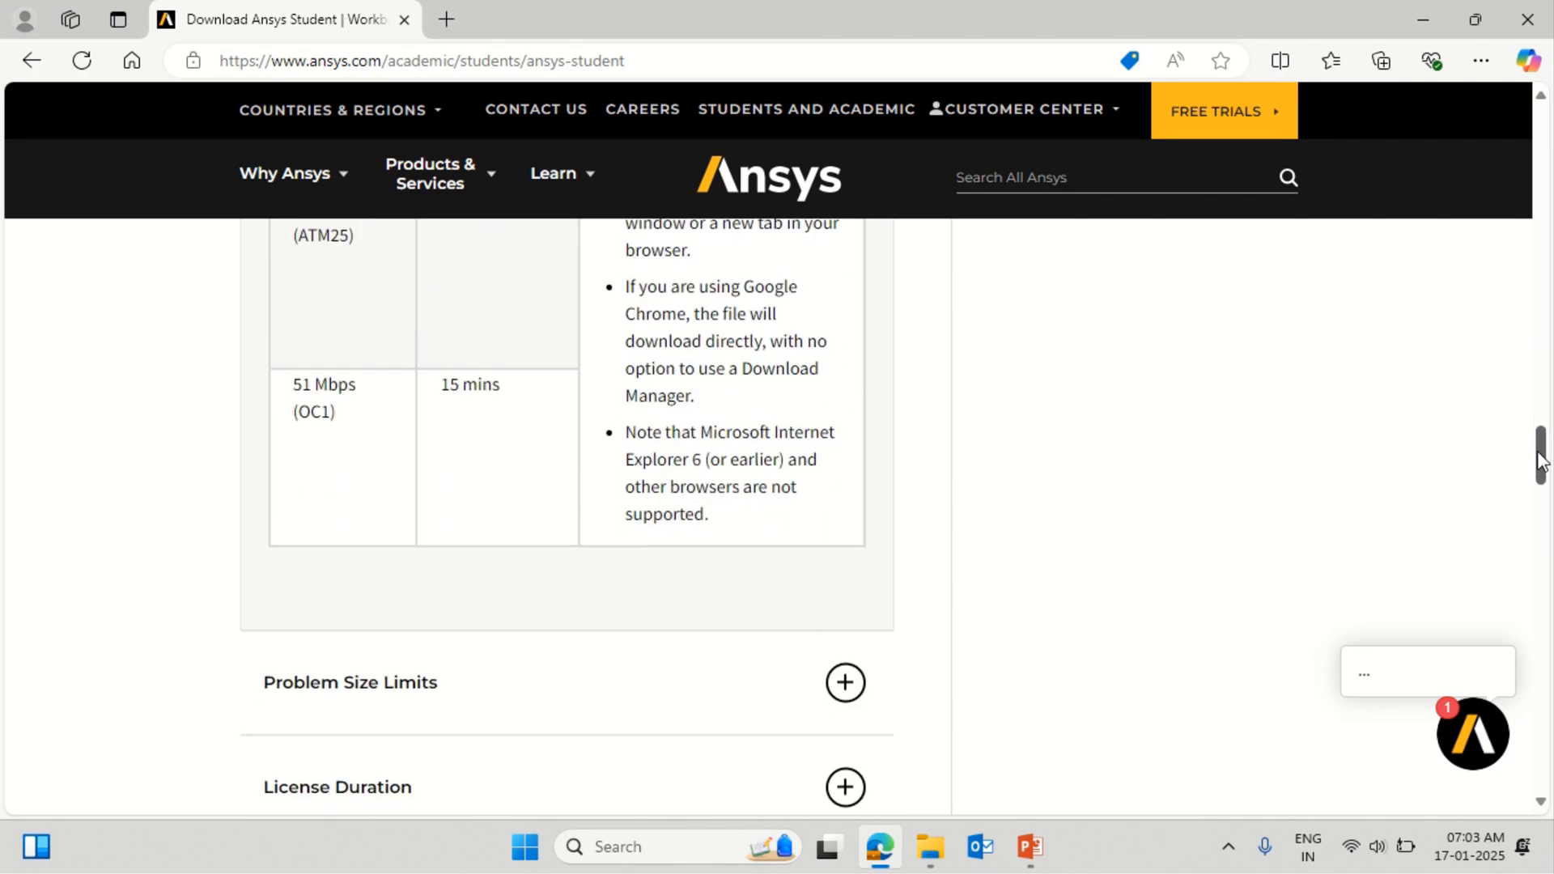
scroll("down", 3)
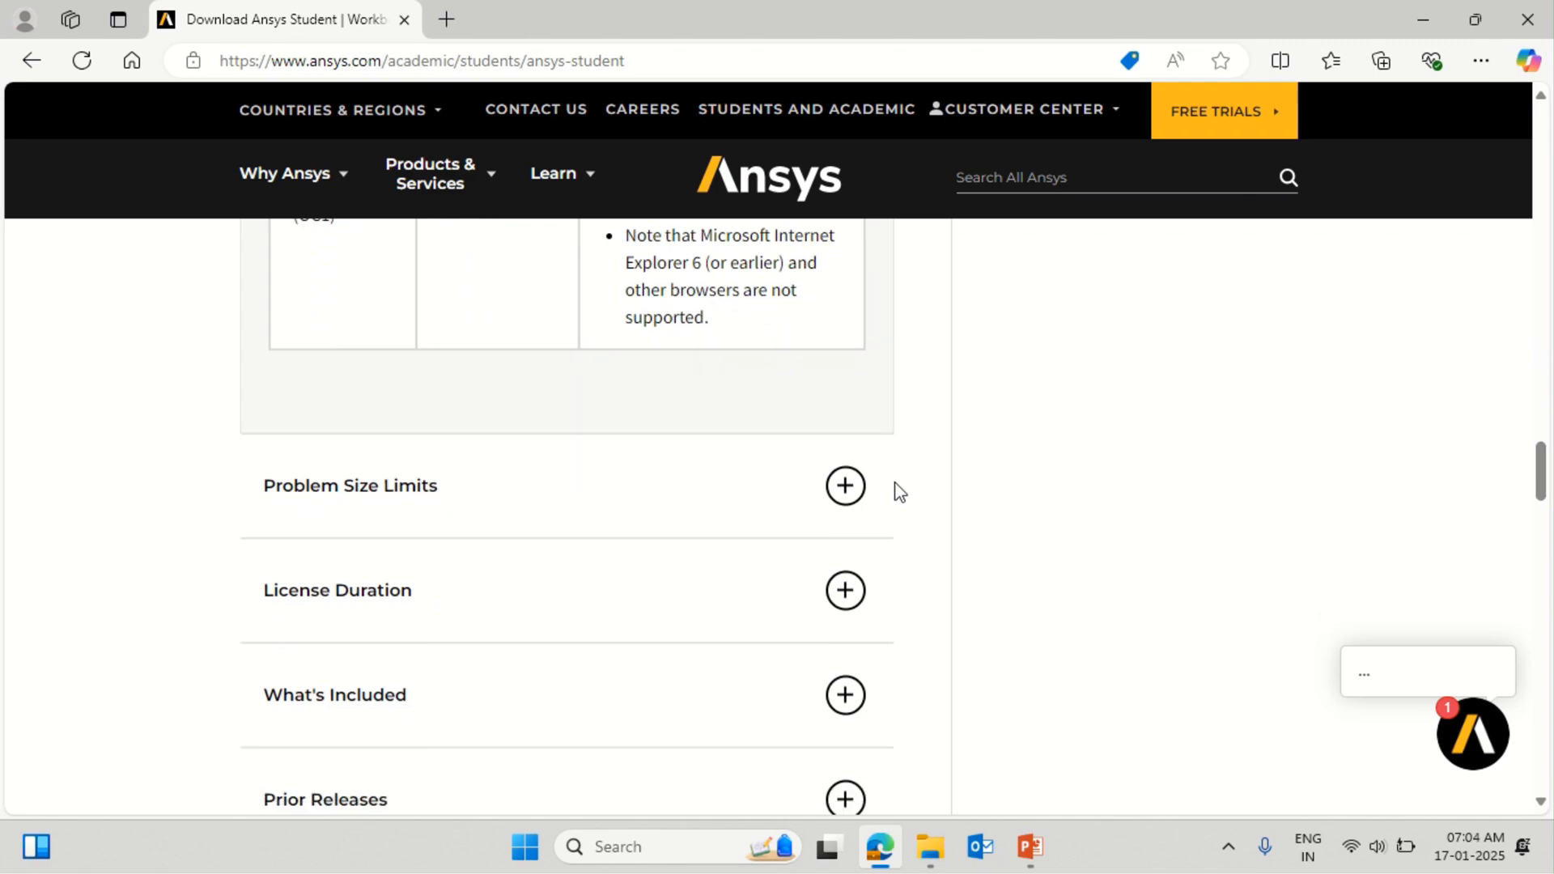
Expand and read the Problem Size Limits details for Ansys Student
left_click(845, 486)
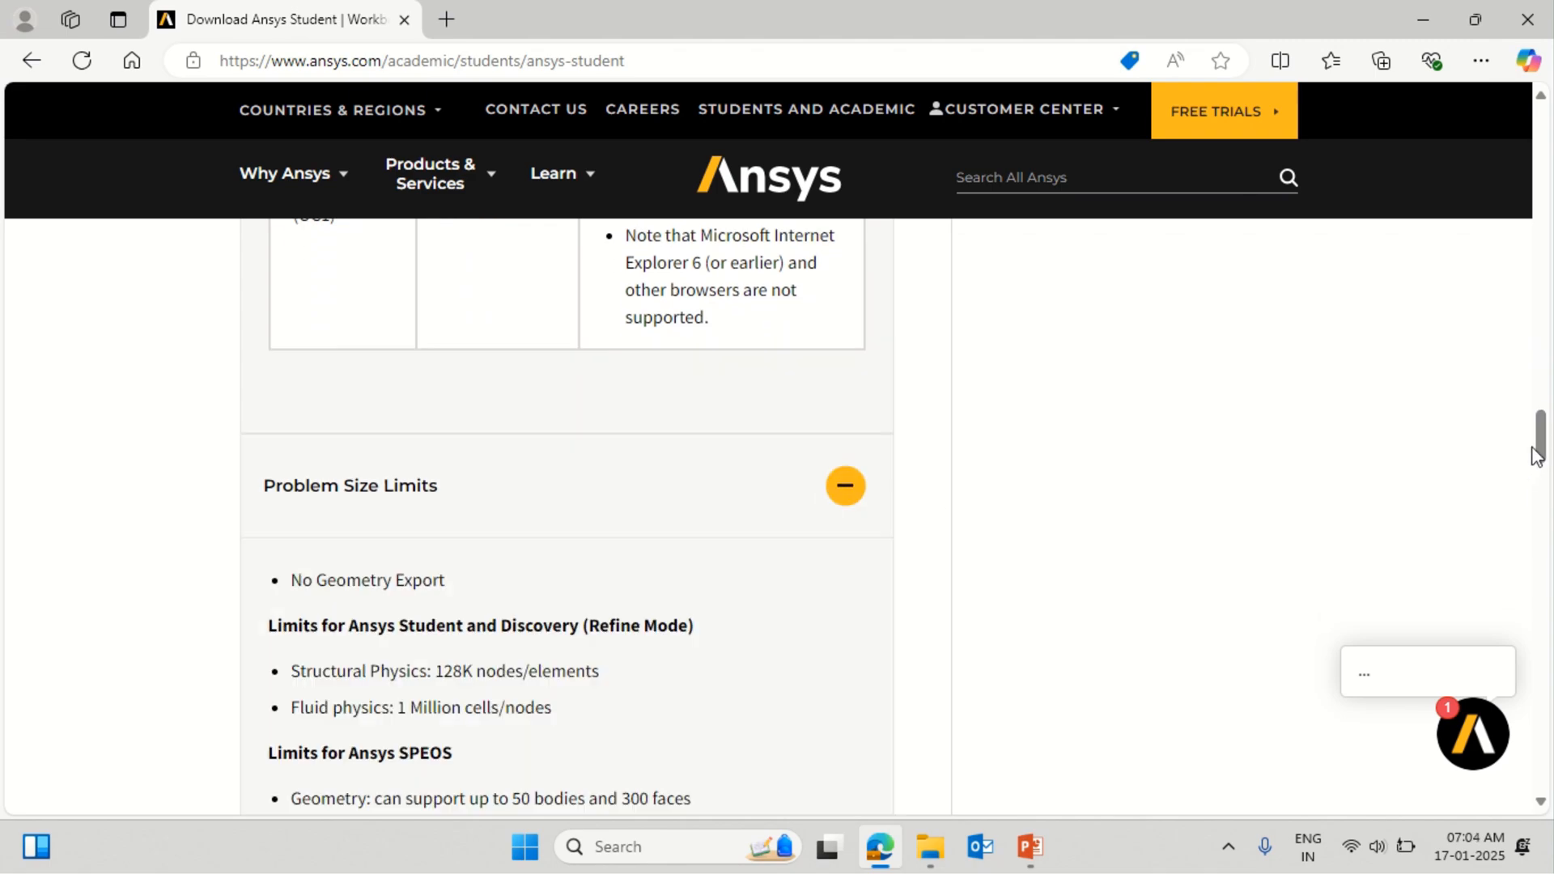
scroll("down", 3)
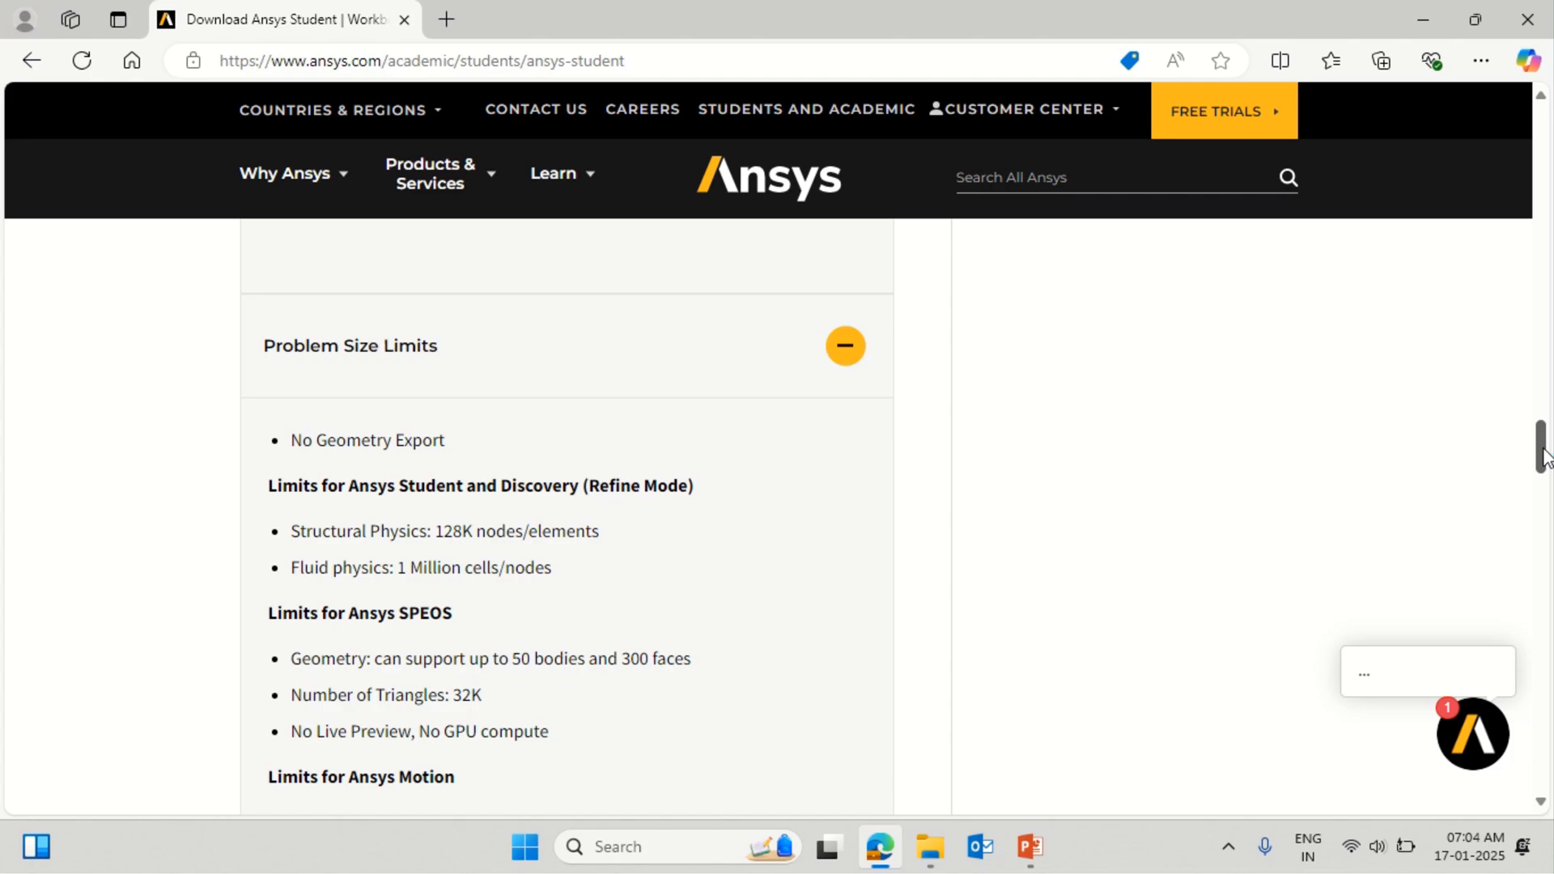
scroll("down", 3)
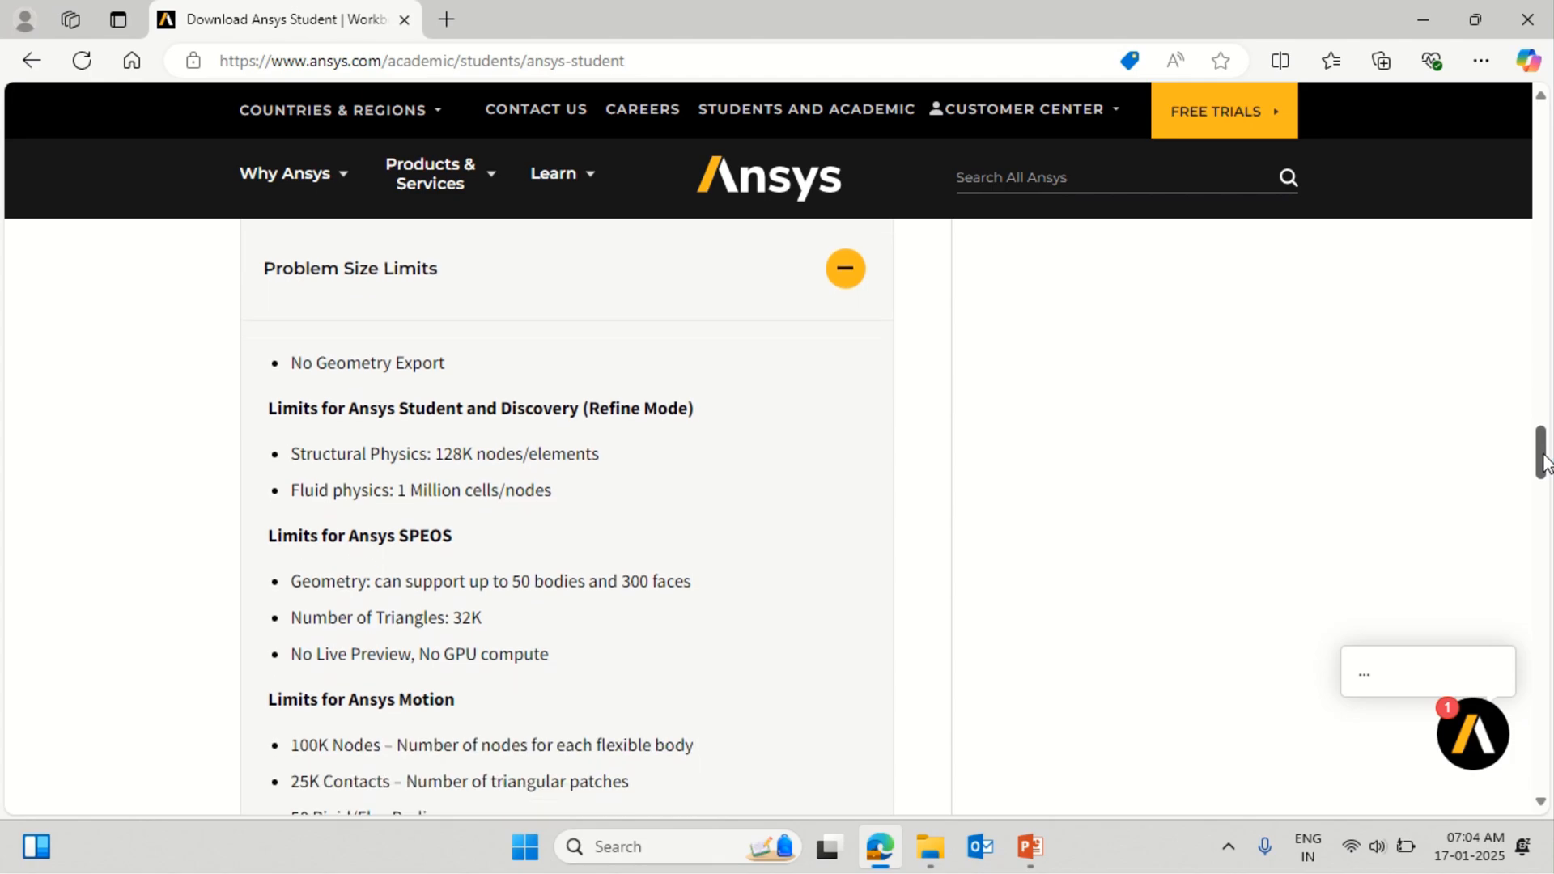
scroll("down", 3)
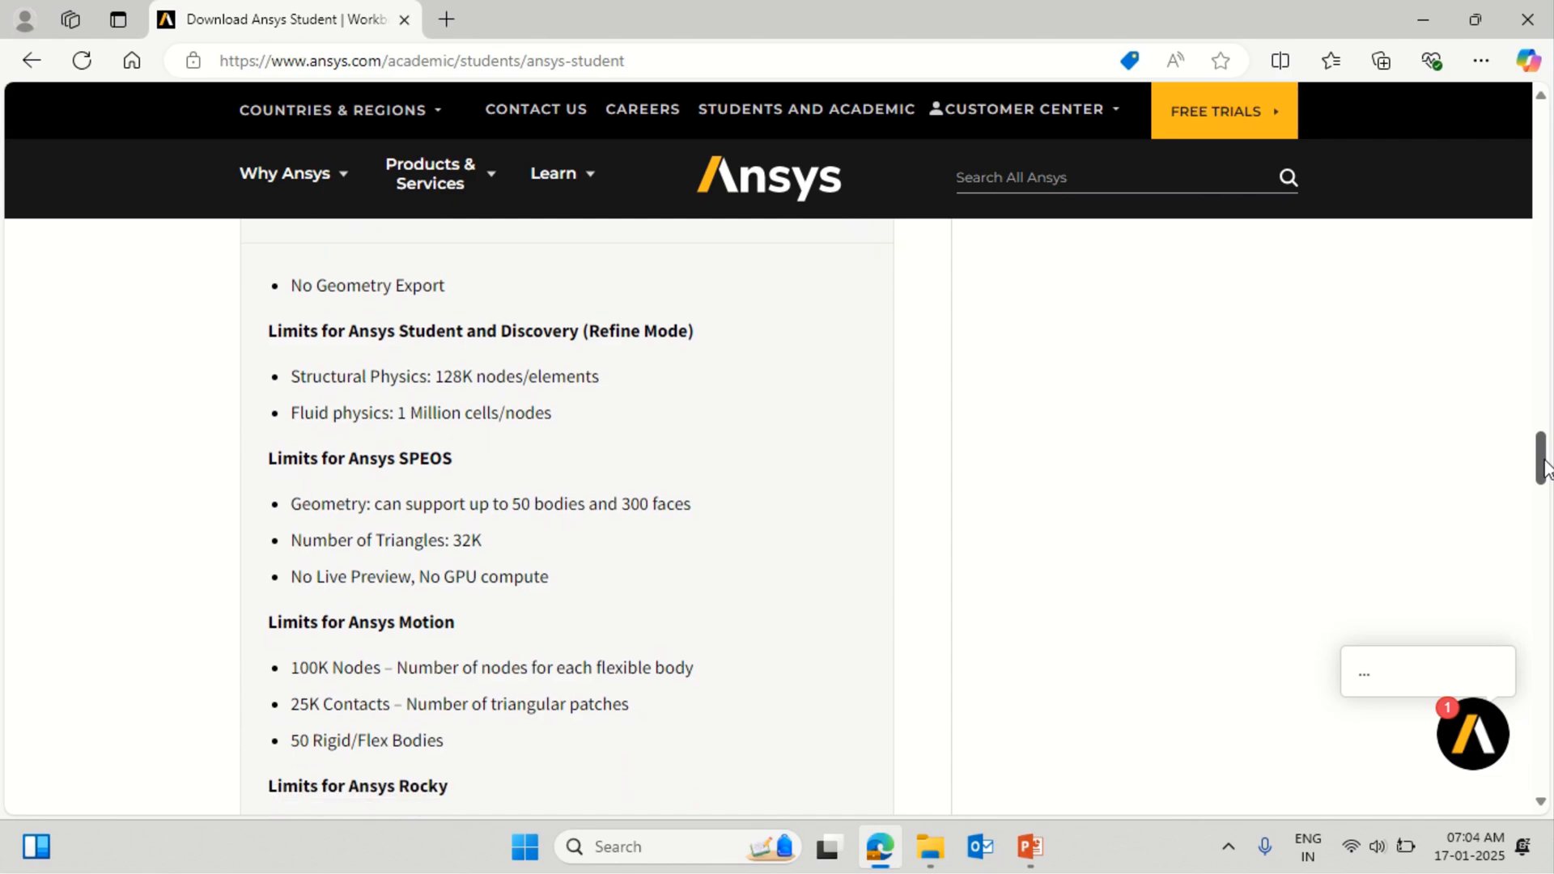
scroll("down", 3)
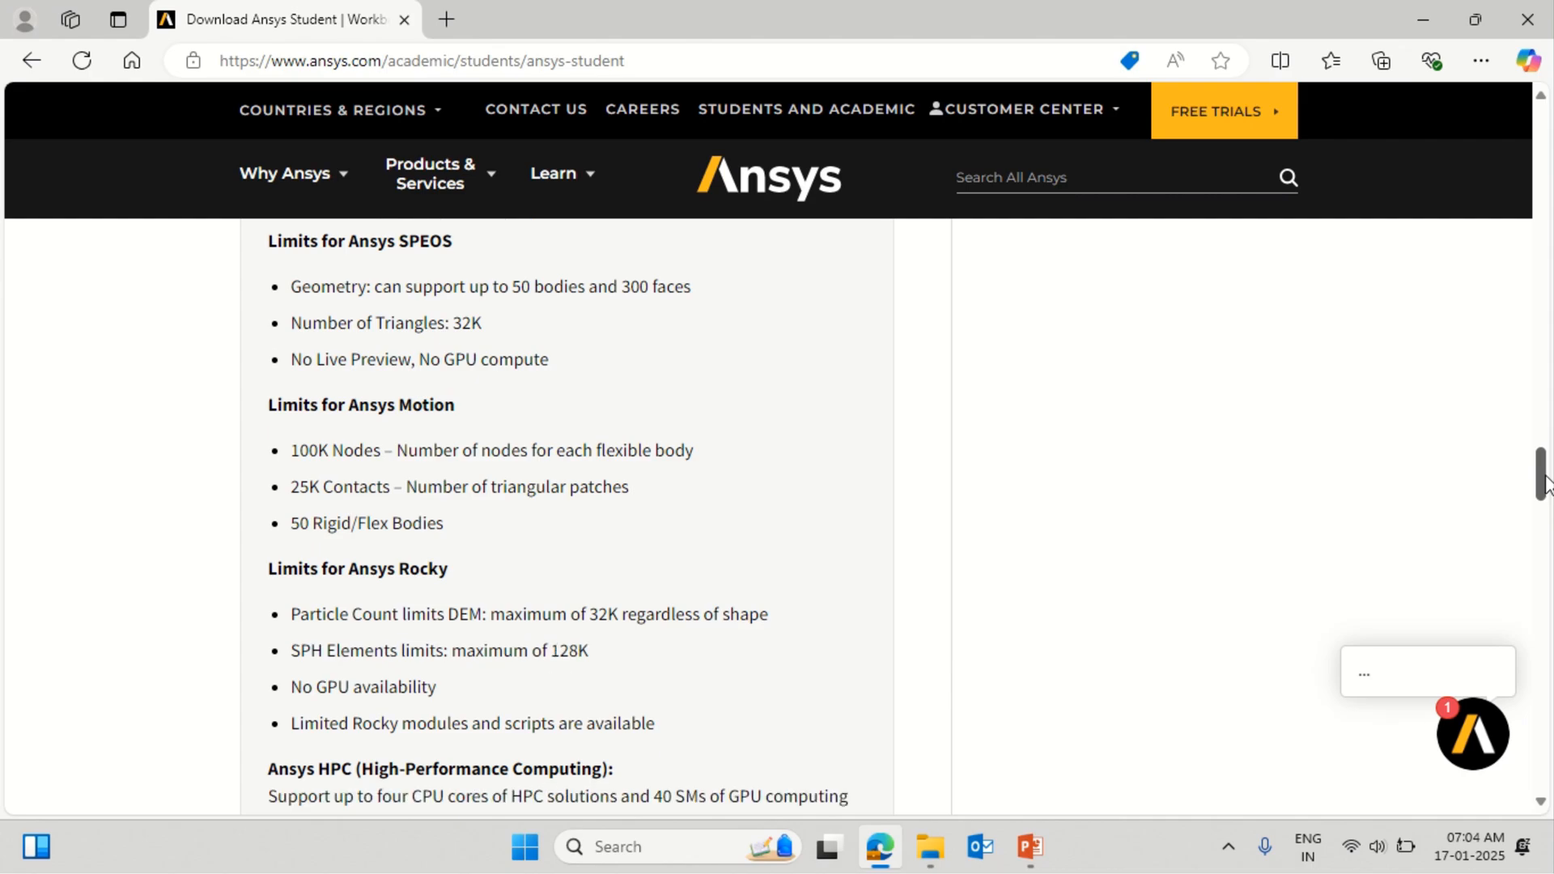
scroll("down", 3)
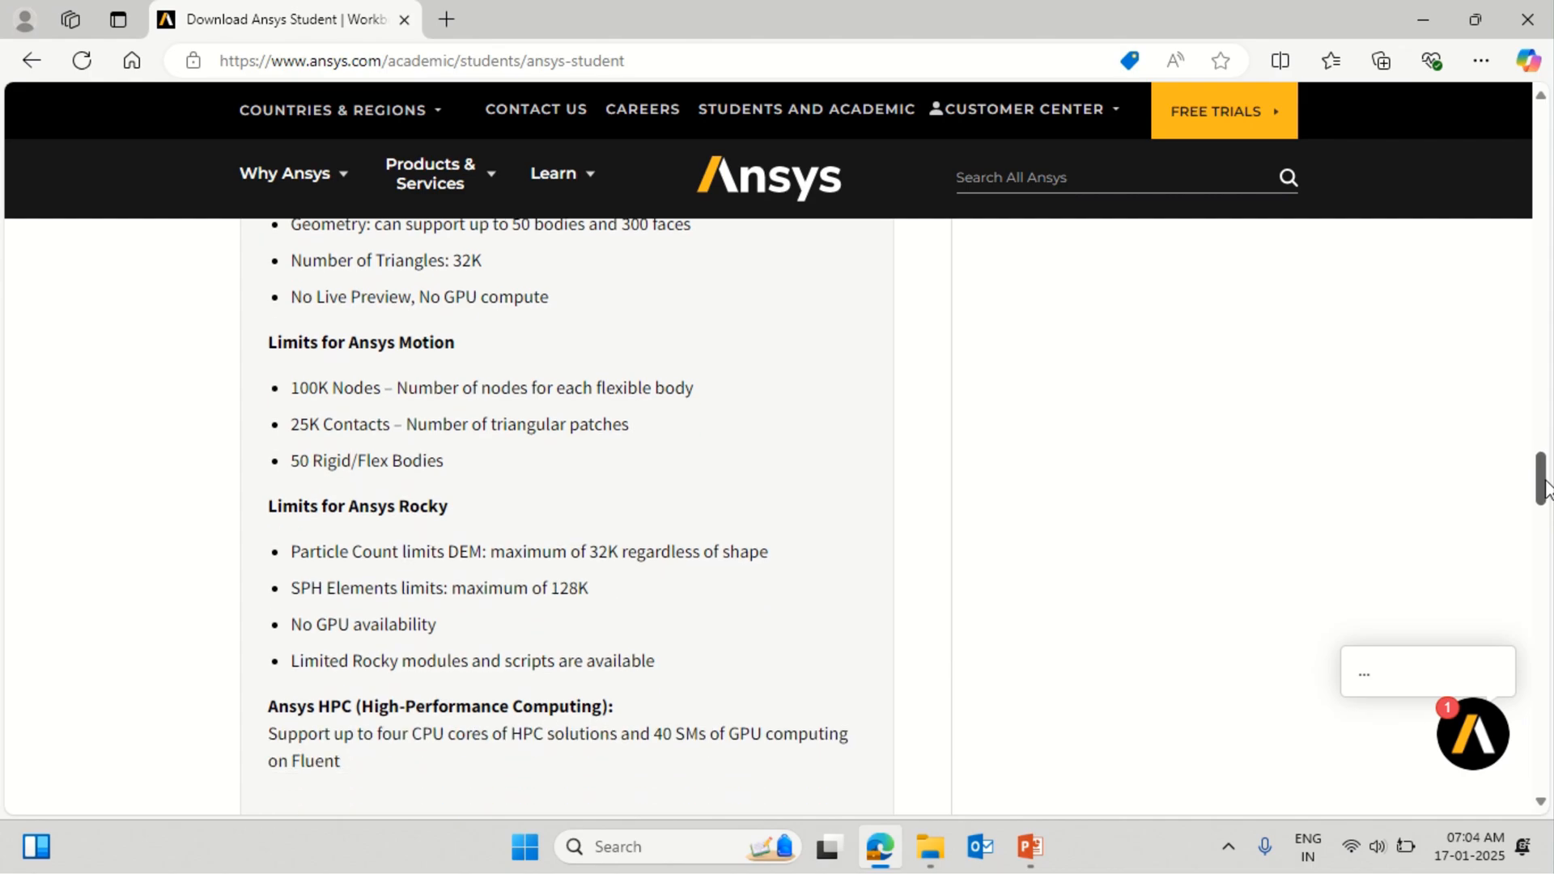
scroll("down", 3)
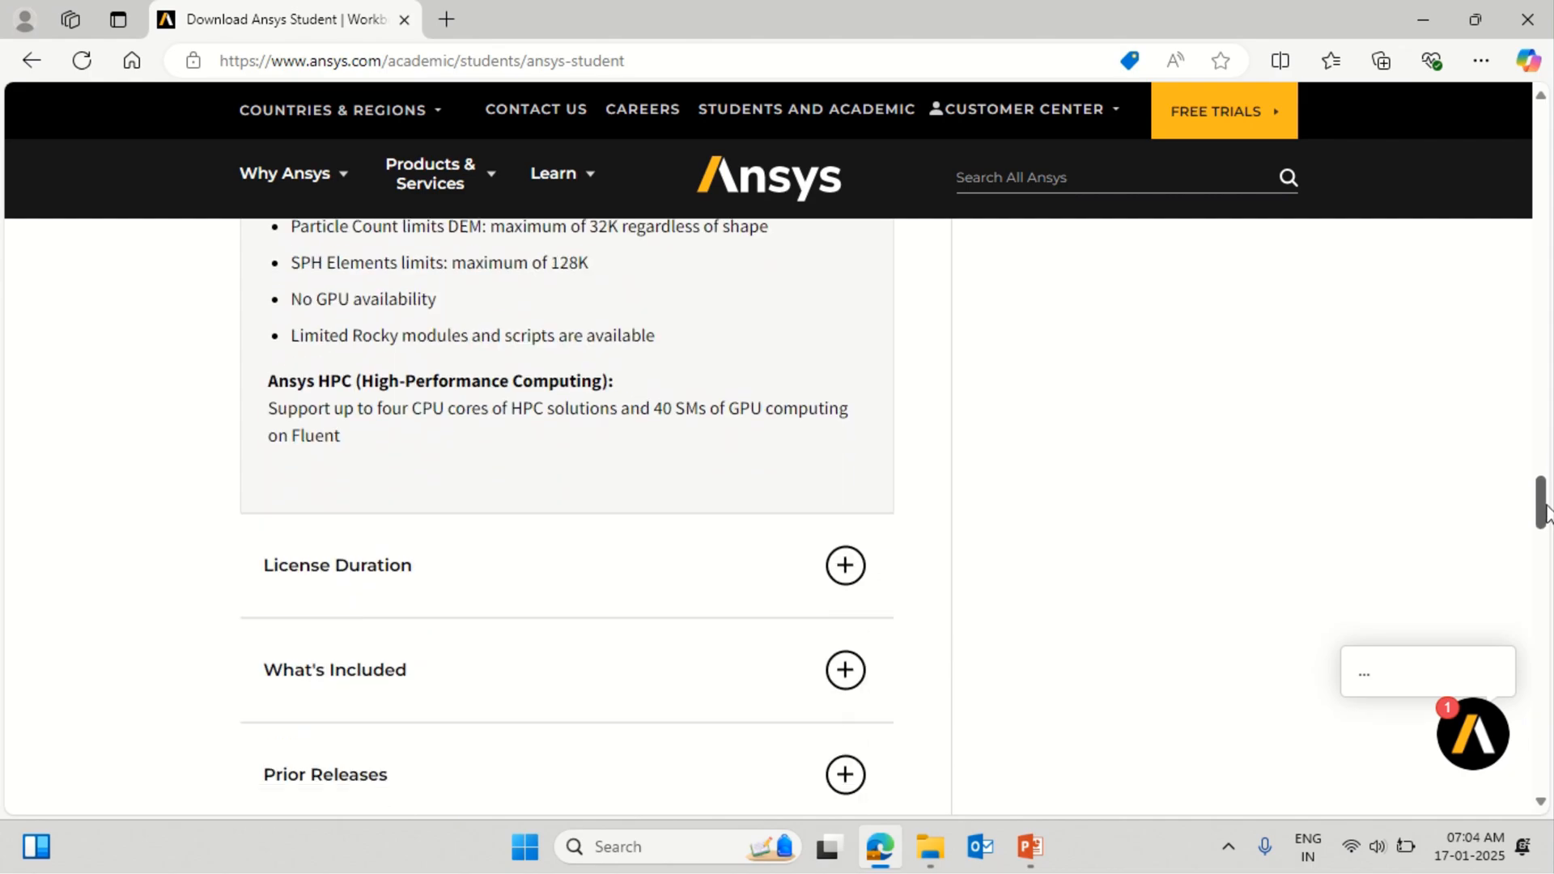
scroll("down", 3)
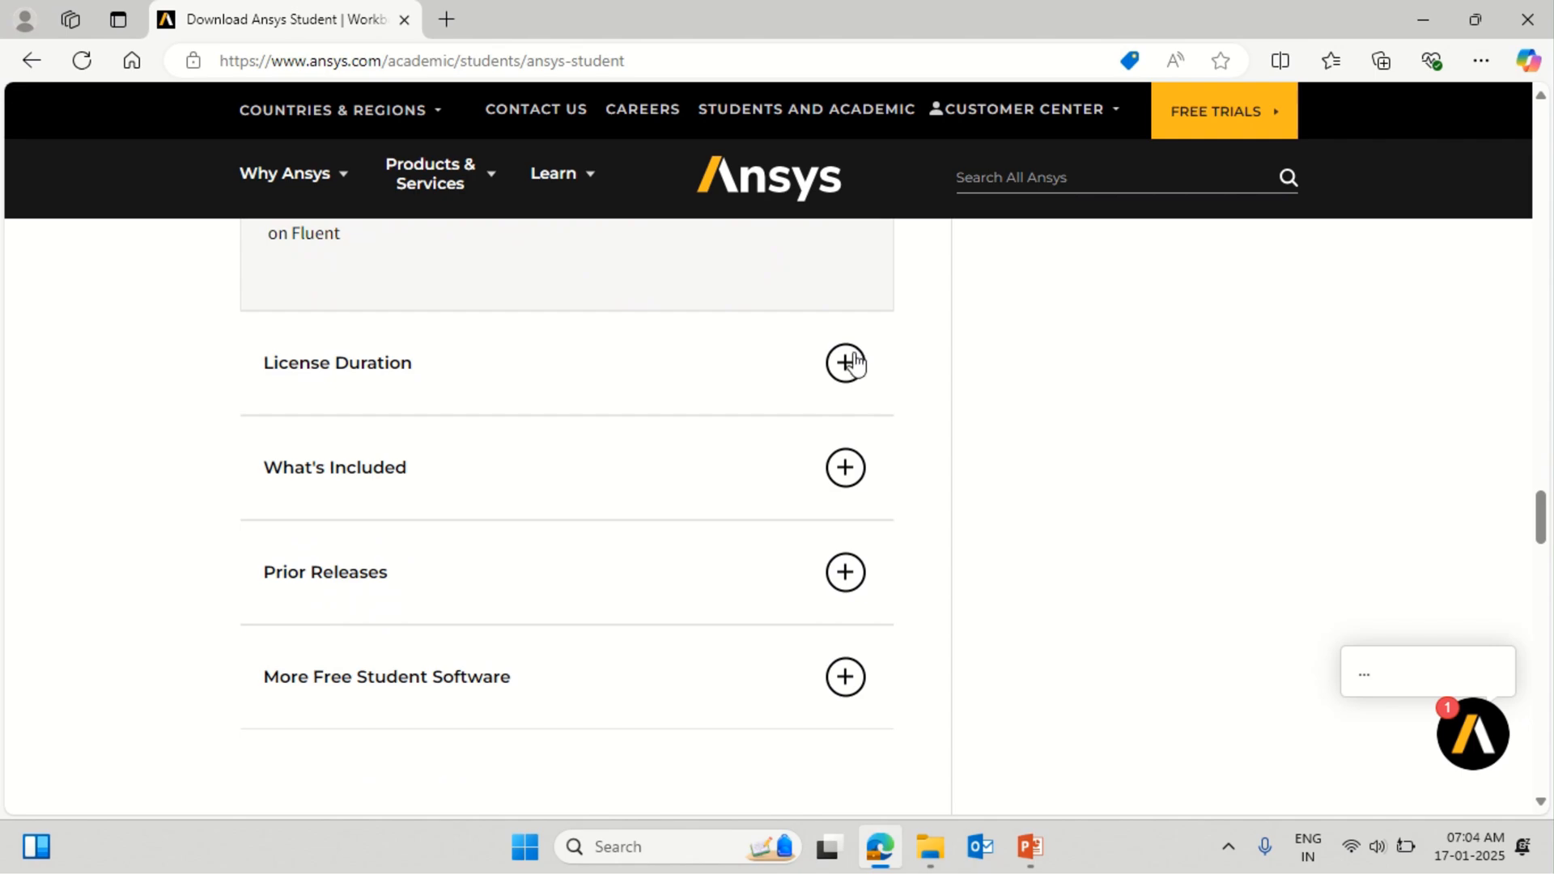
Expand and read License Duration and What's Included, then return toward the top of the page
left_click(845, 363)
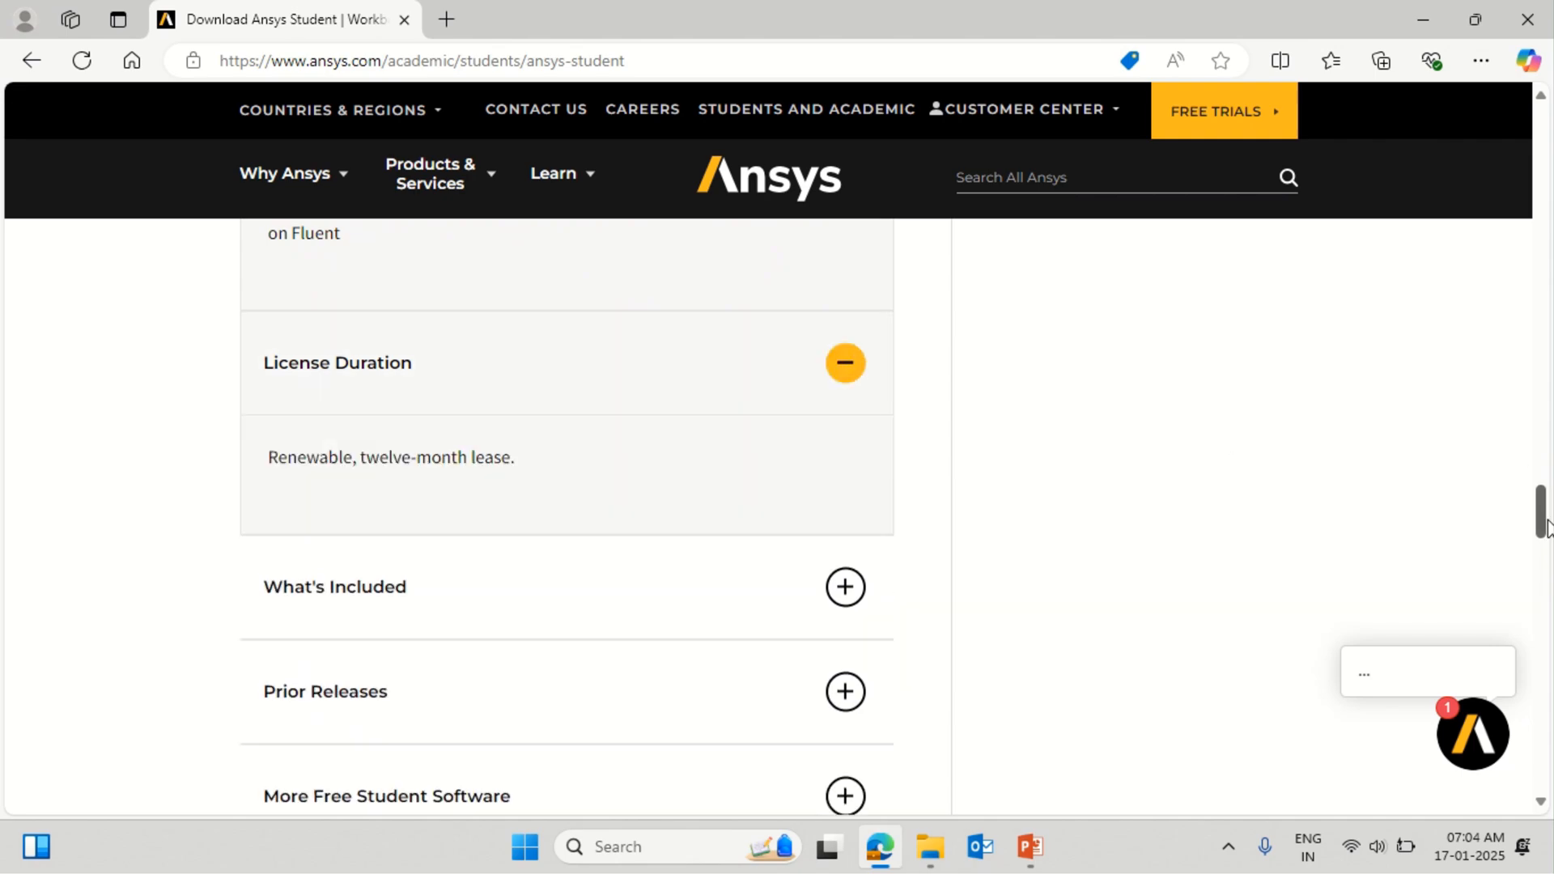
scroll("down", 3)
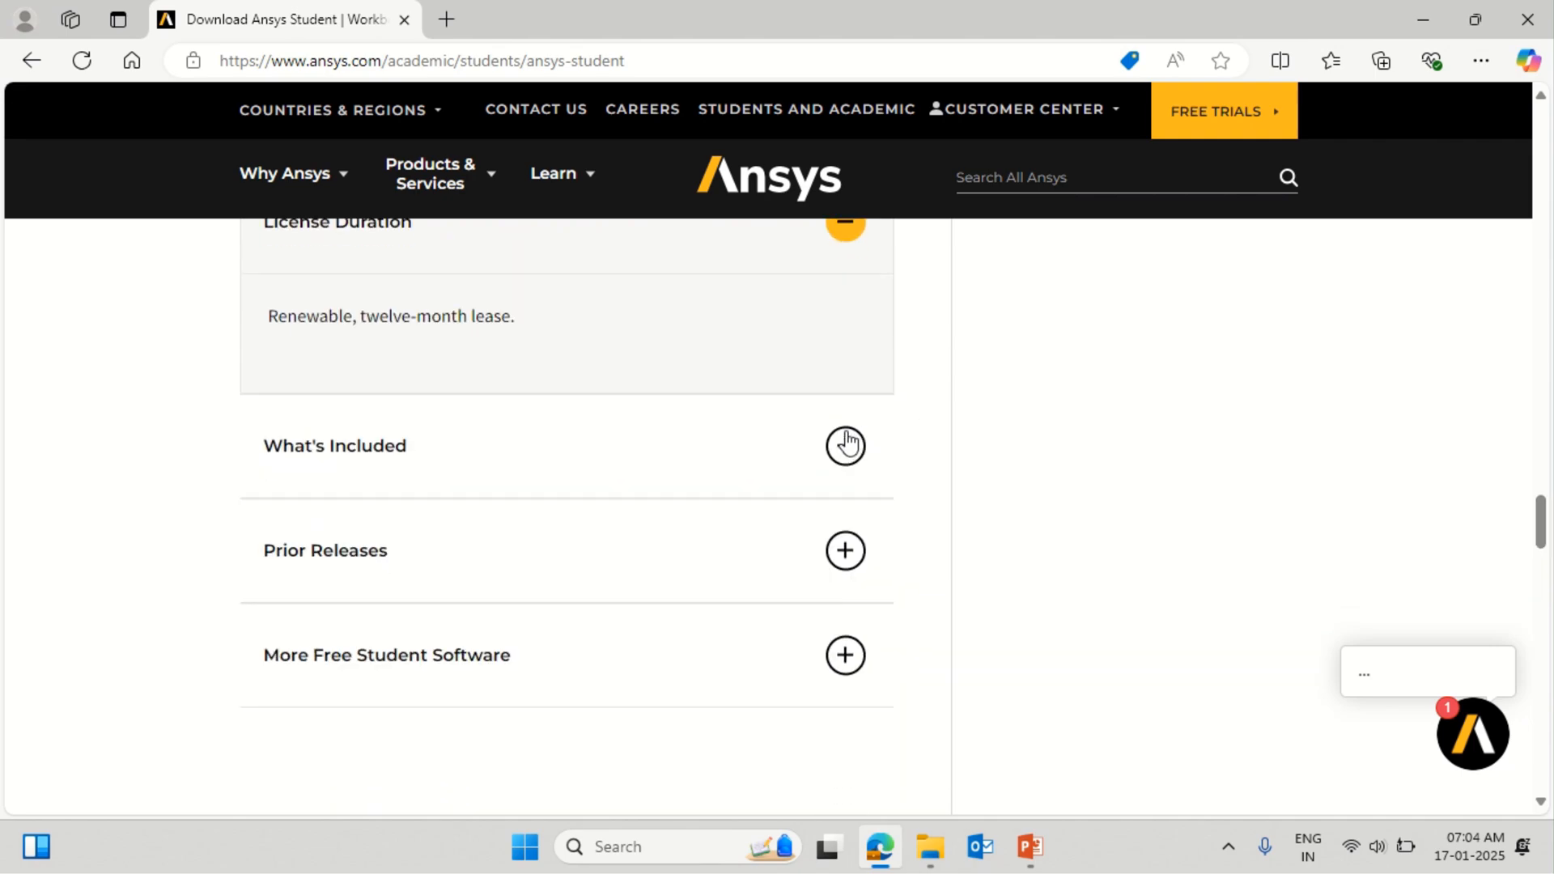
left_click(845, 445)
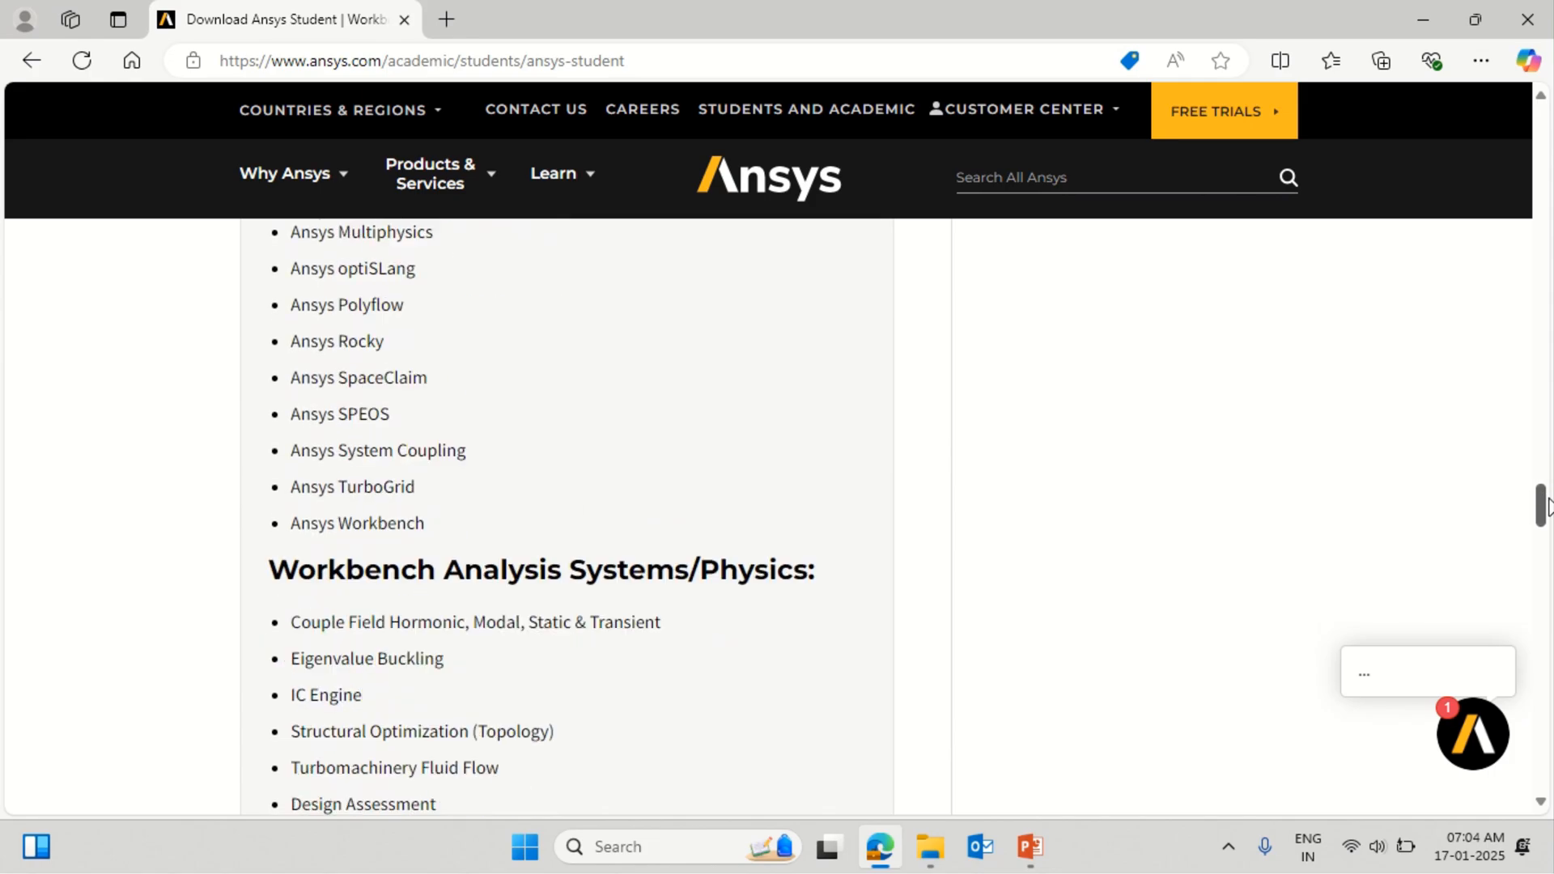
scroll("down", 3)
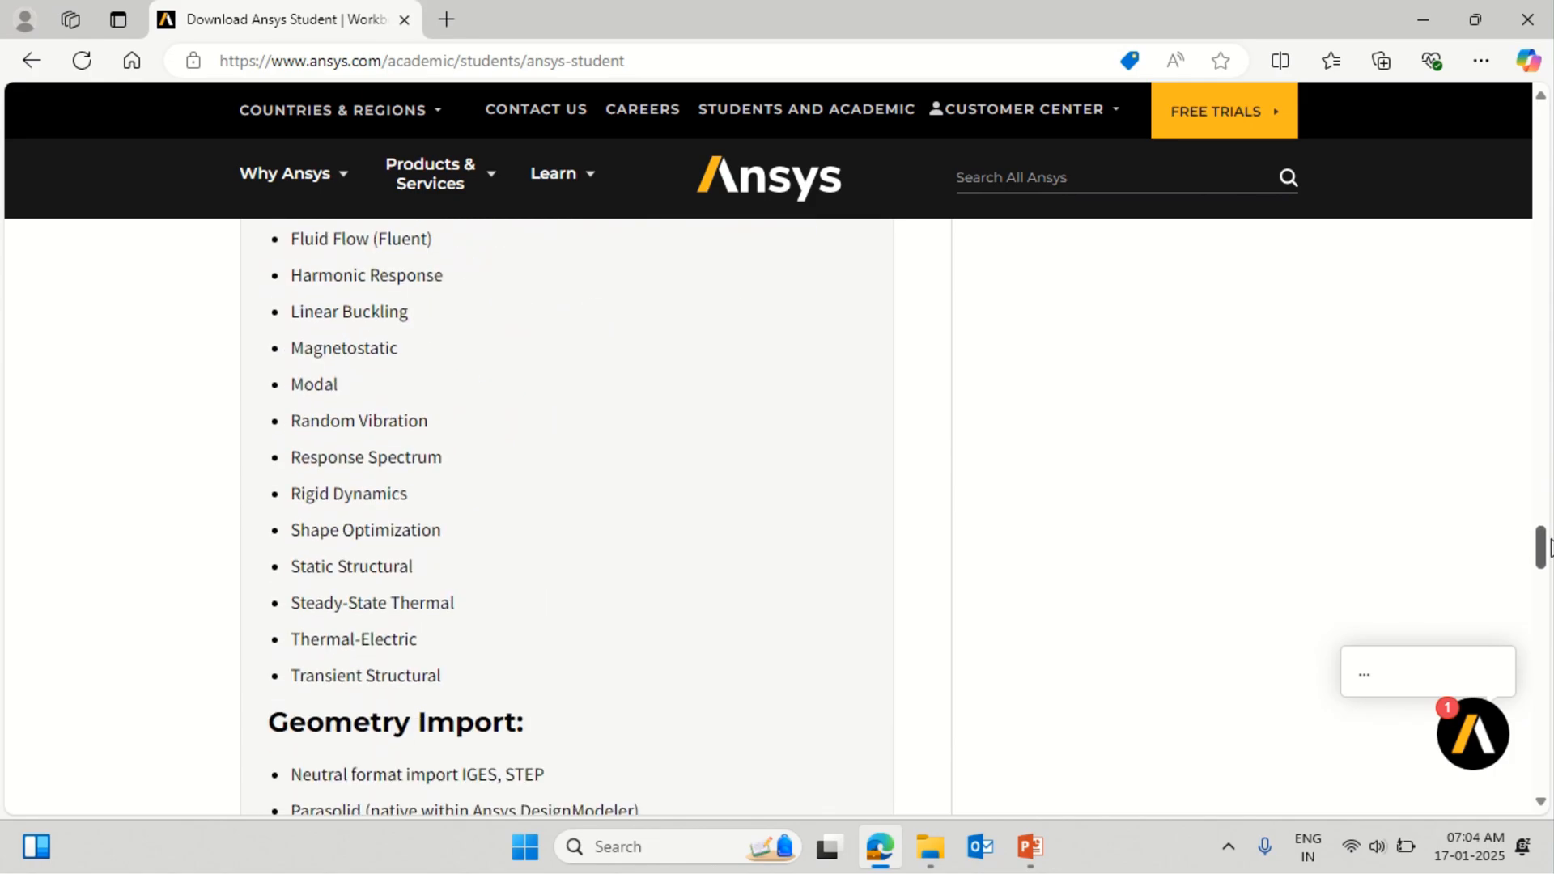
scroll("down", 3)
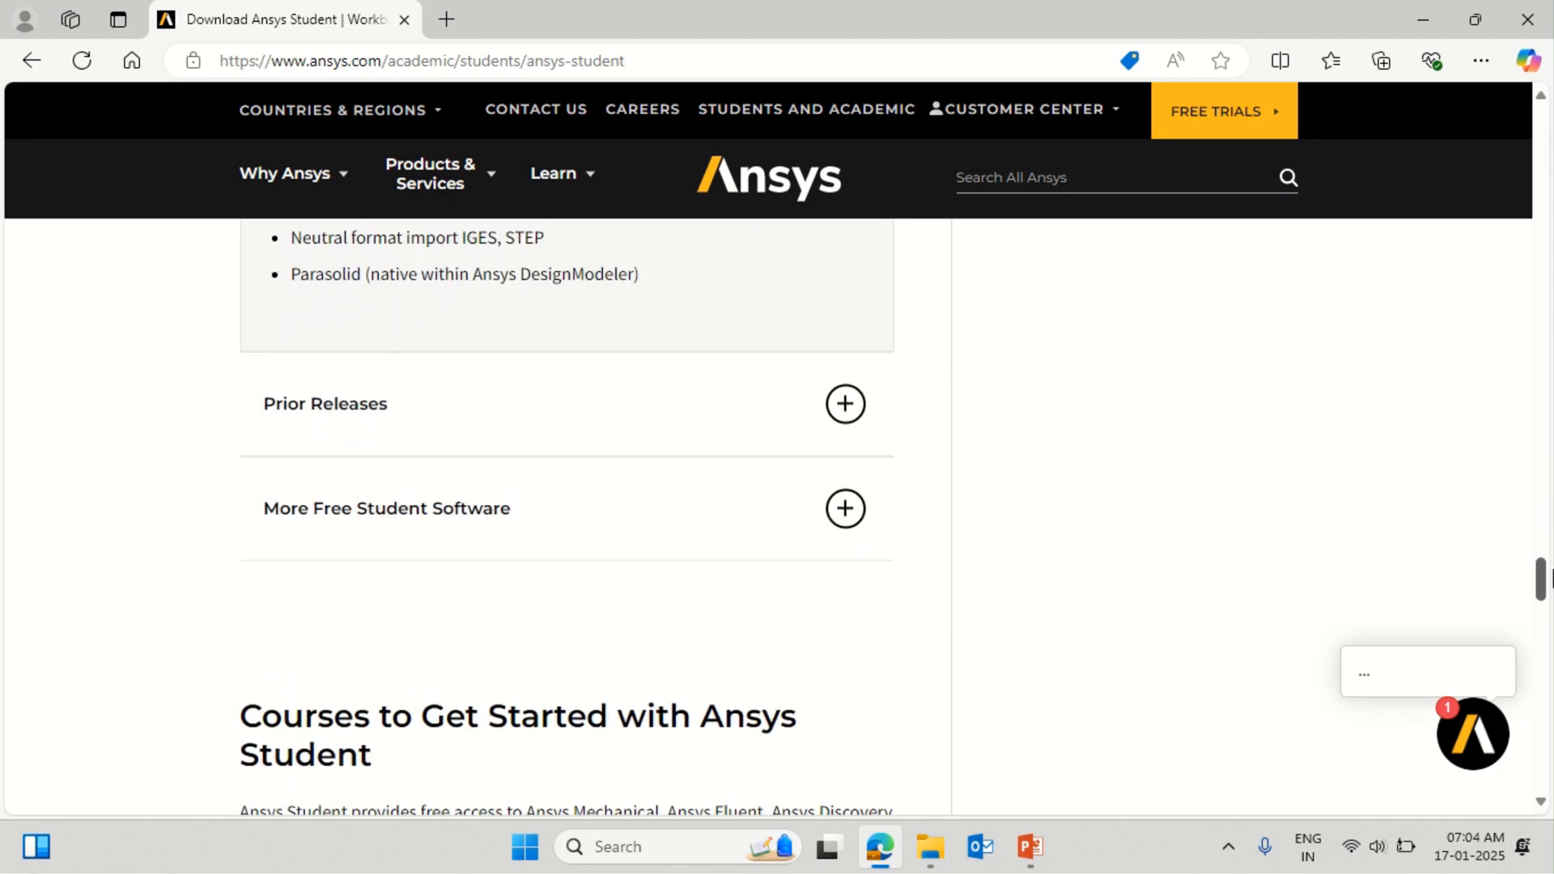
scroll("up", 3)
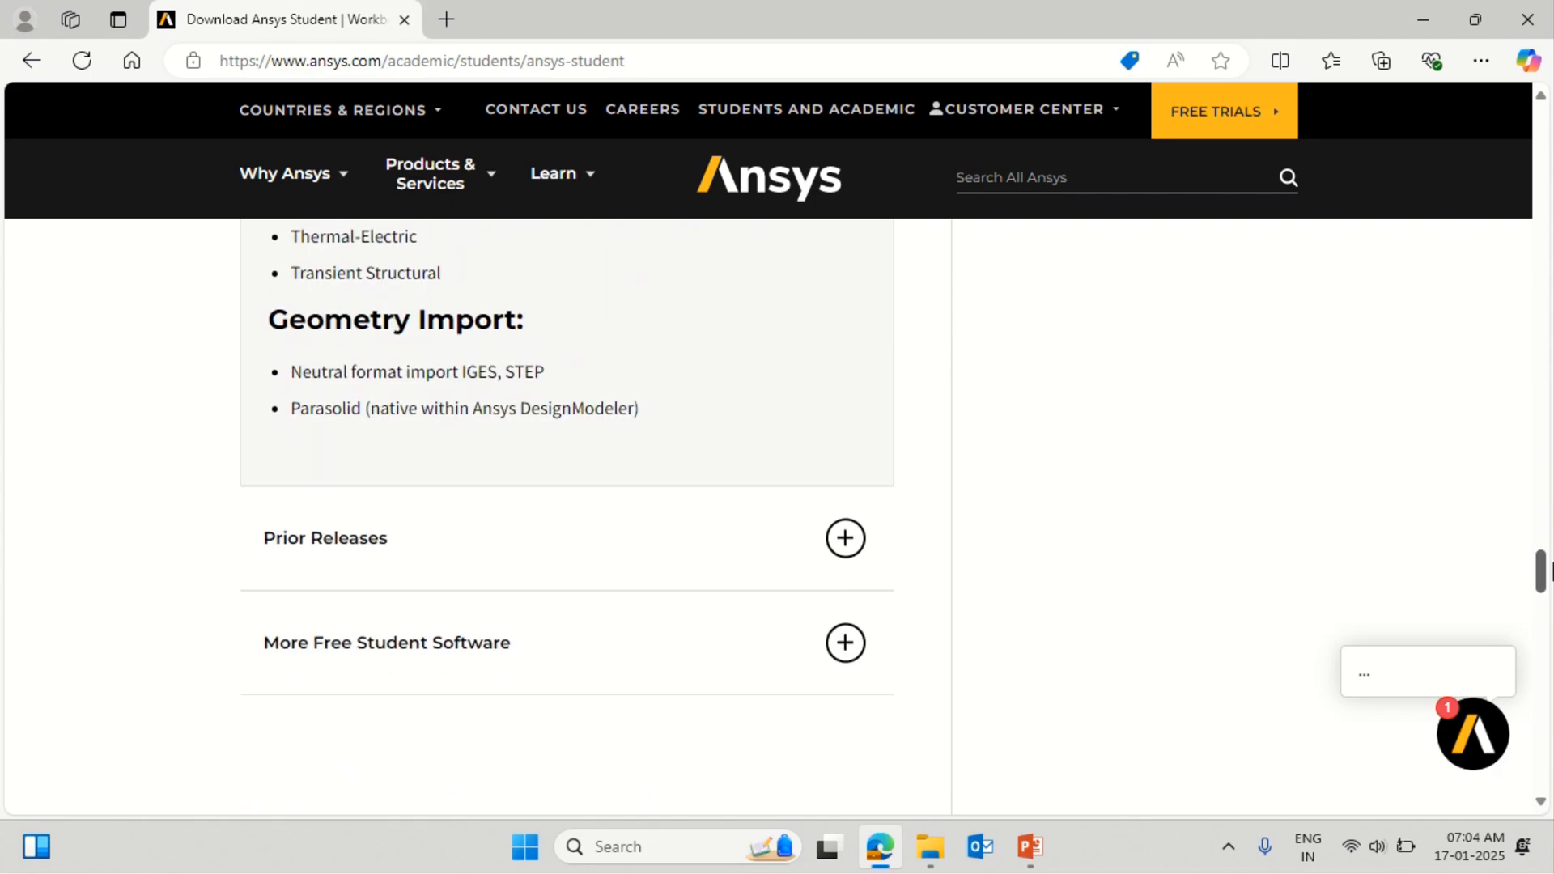
scroll("up", 3)
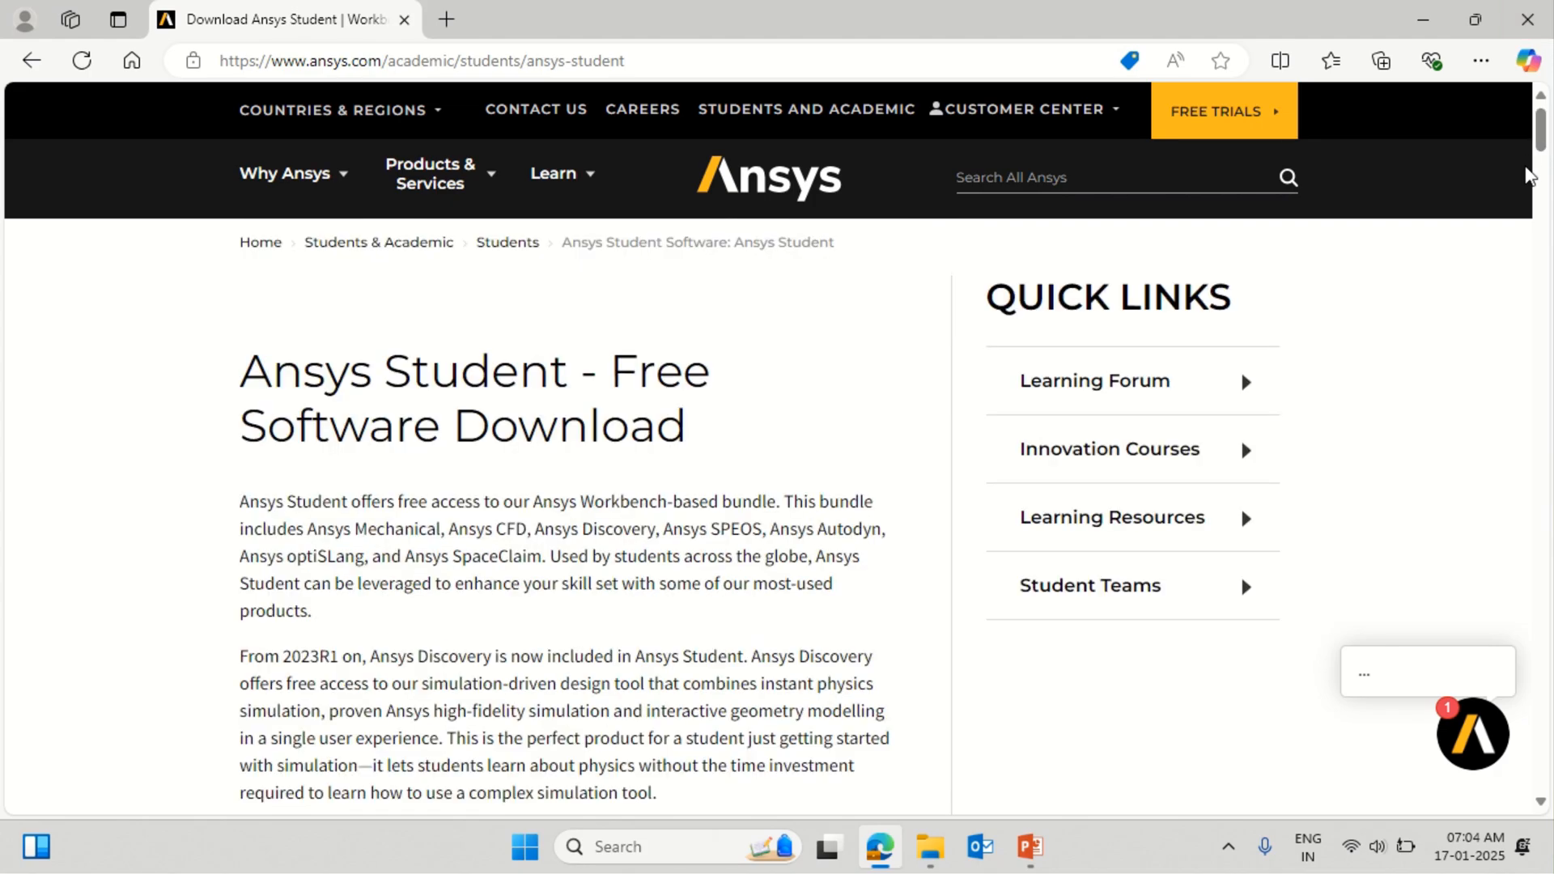
Start the Ansys Student 2025 R1 download and browse drives for a save location
scroll("down", 3)
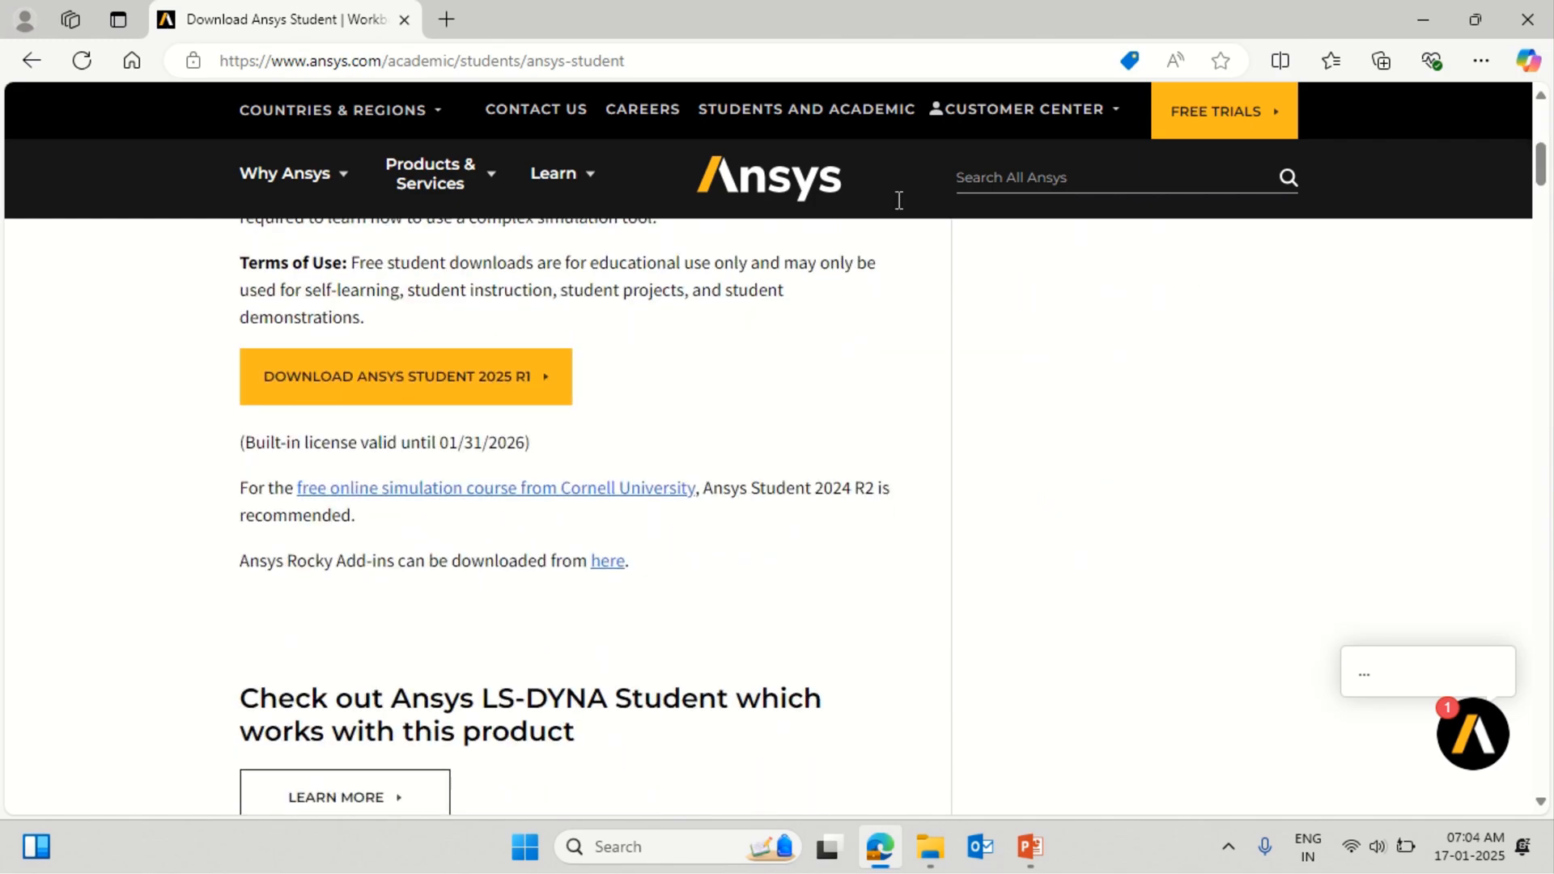
left_click(405, 376)
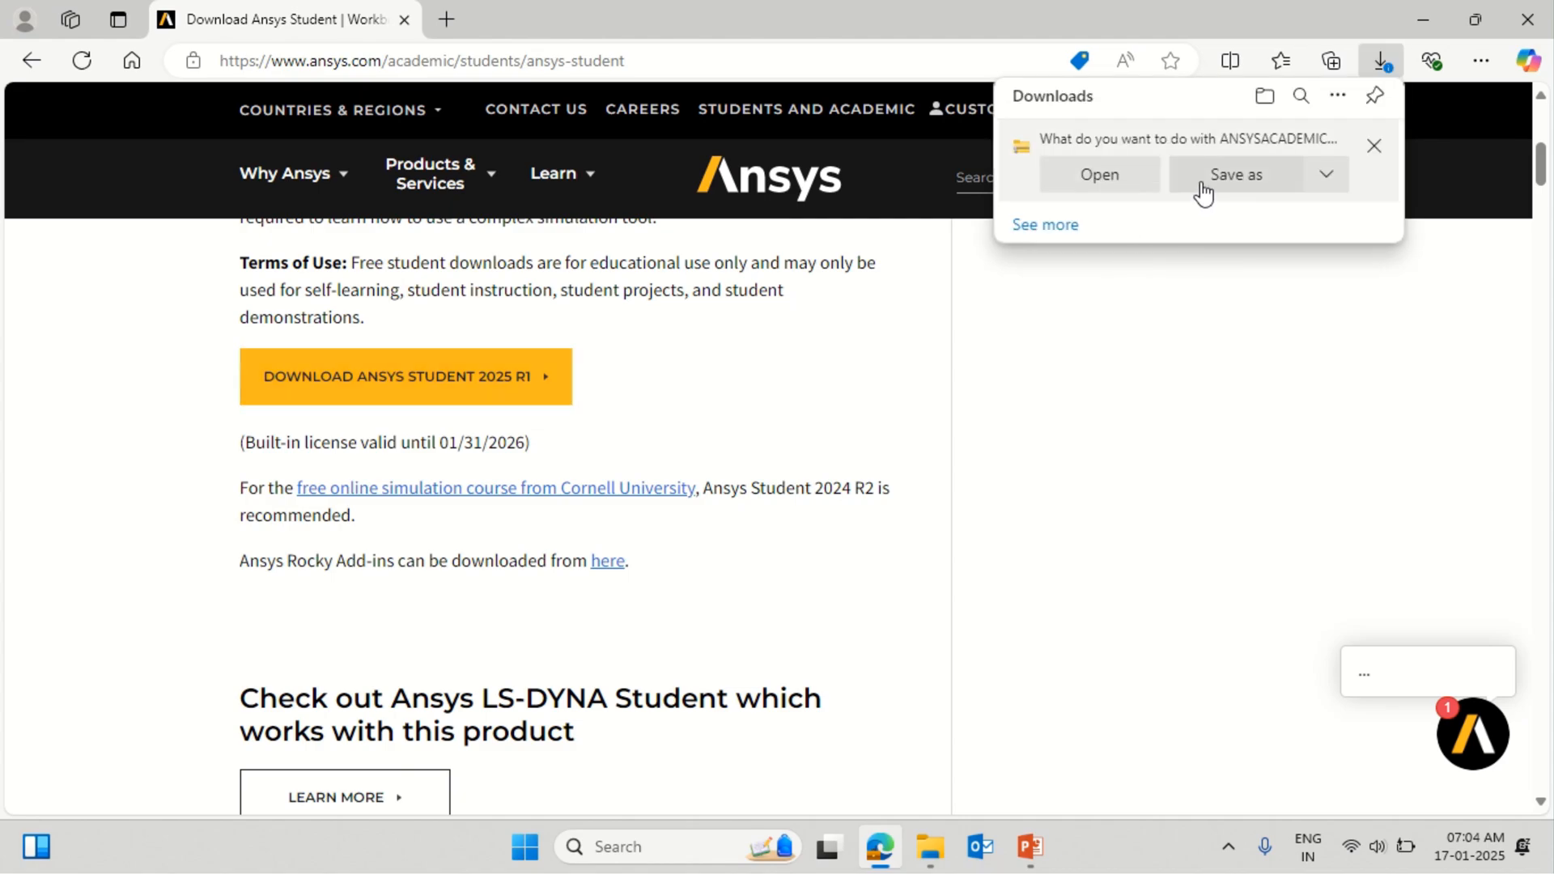
left_click(1233, 175)
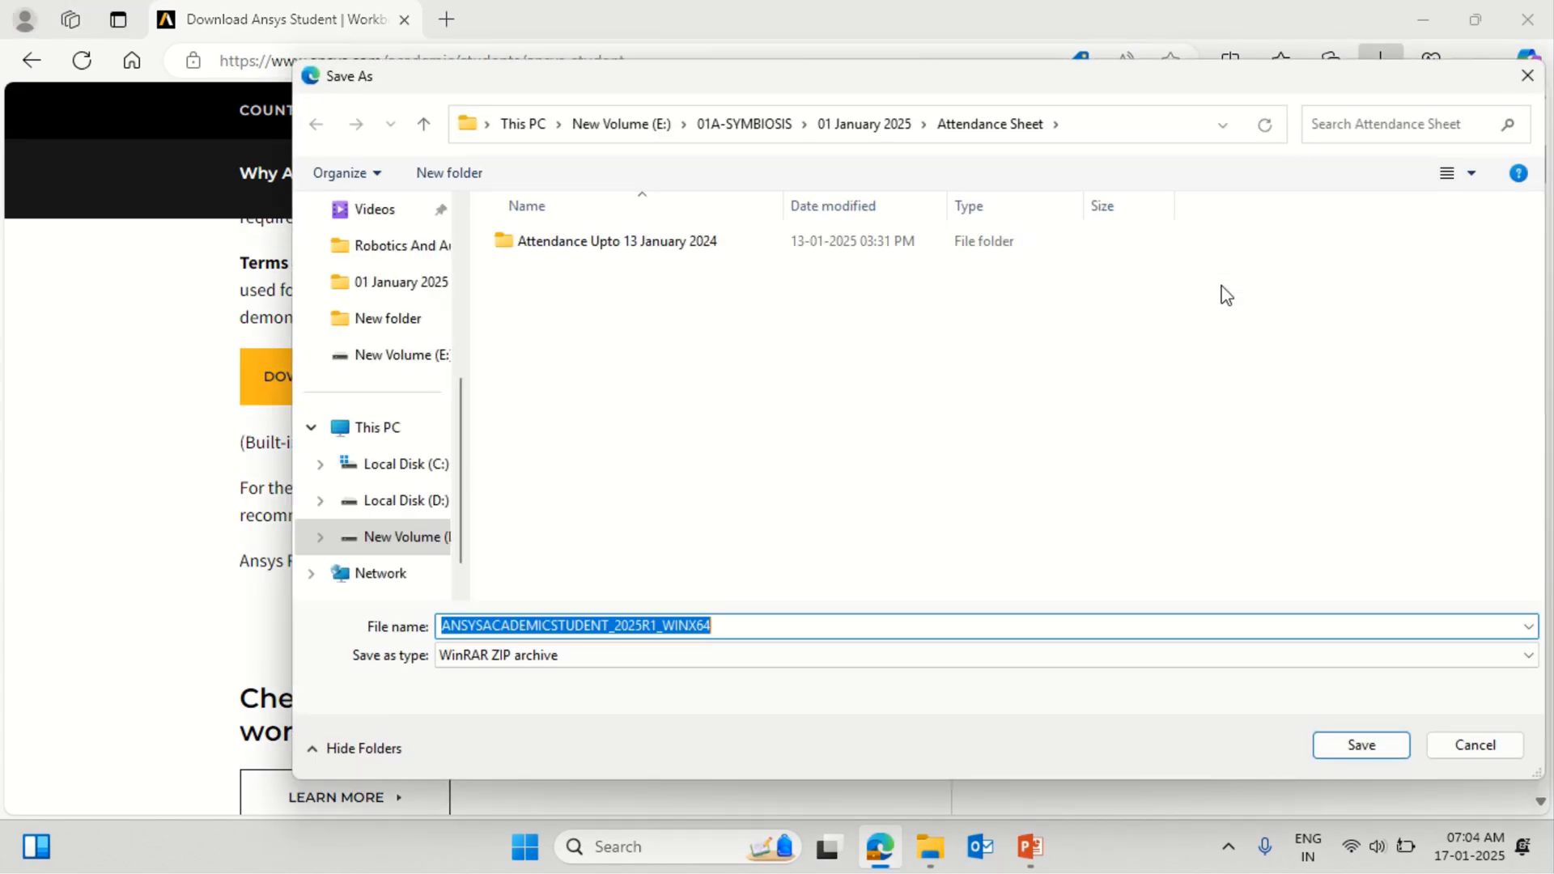
mouse_move(513, 322)
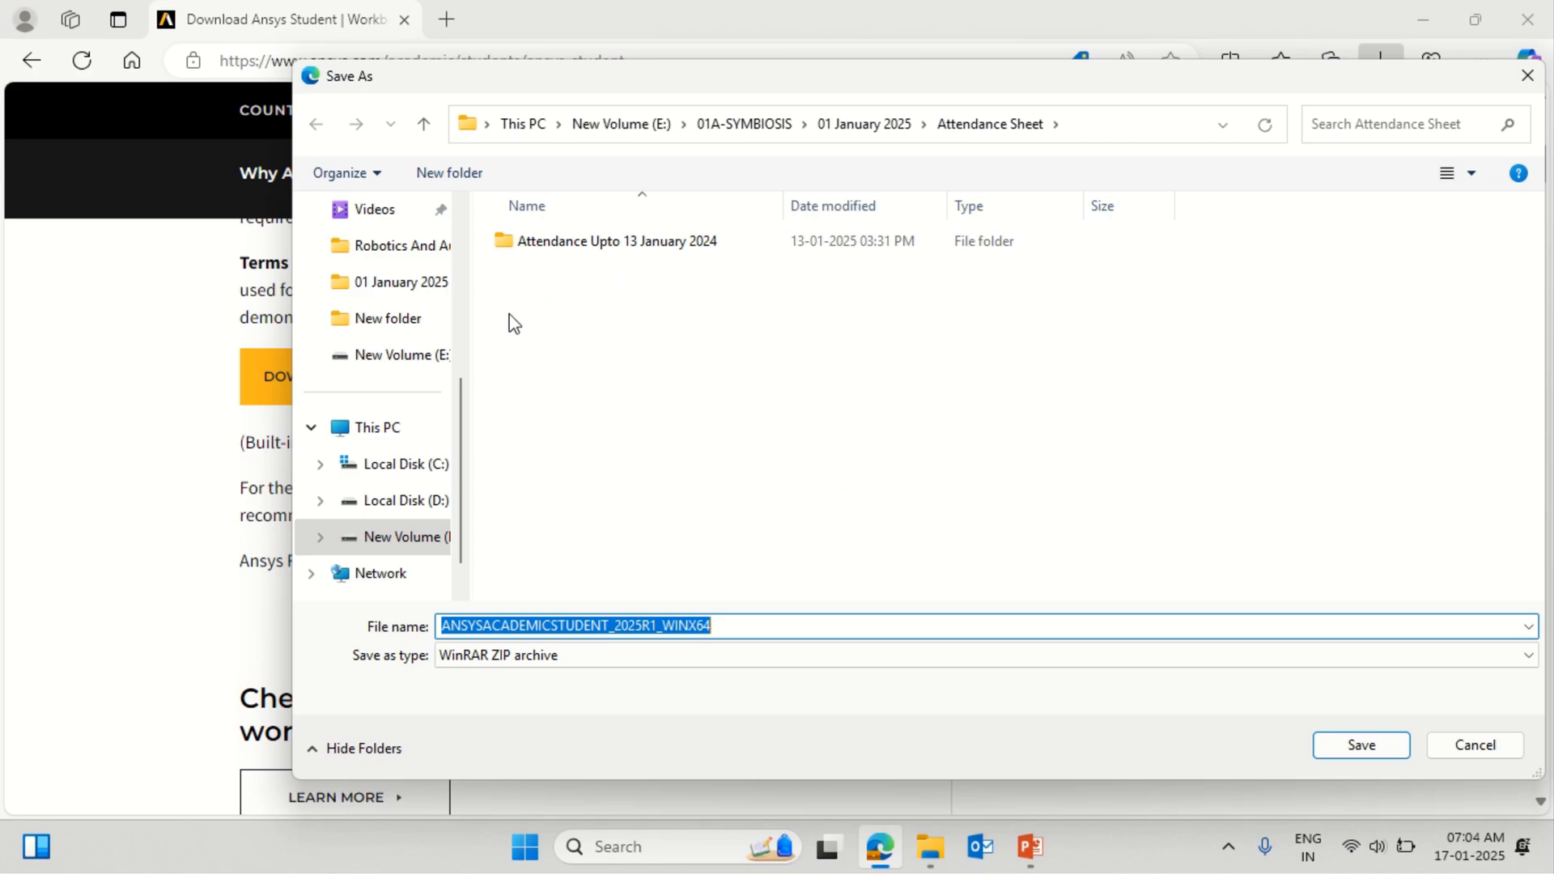
left_click(373, 427)
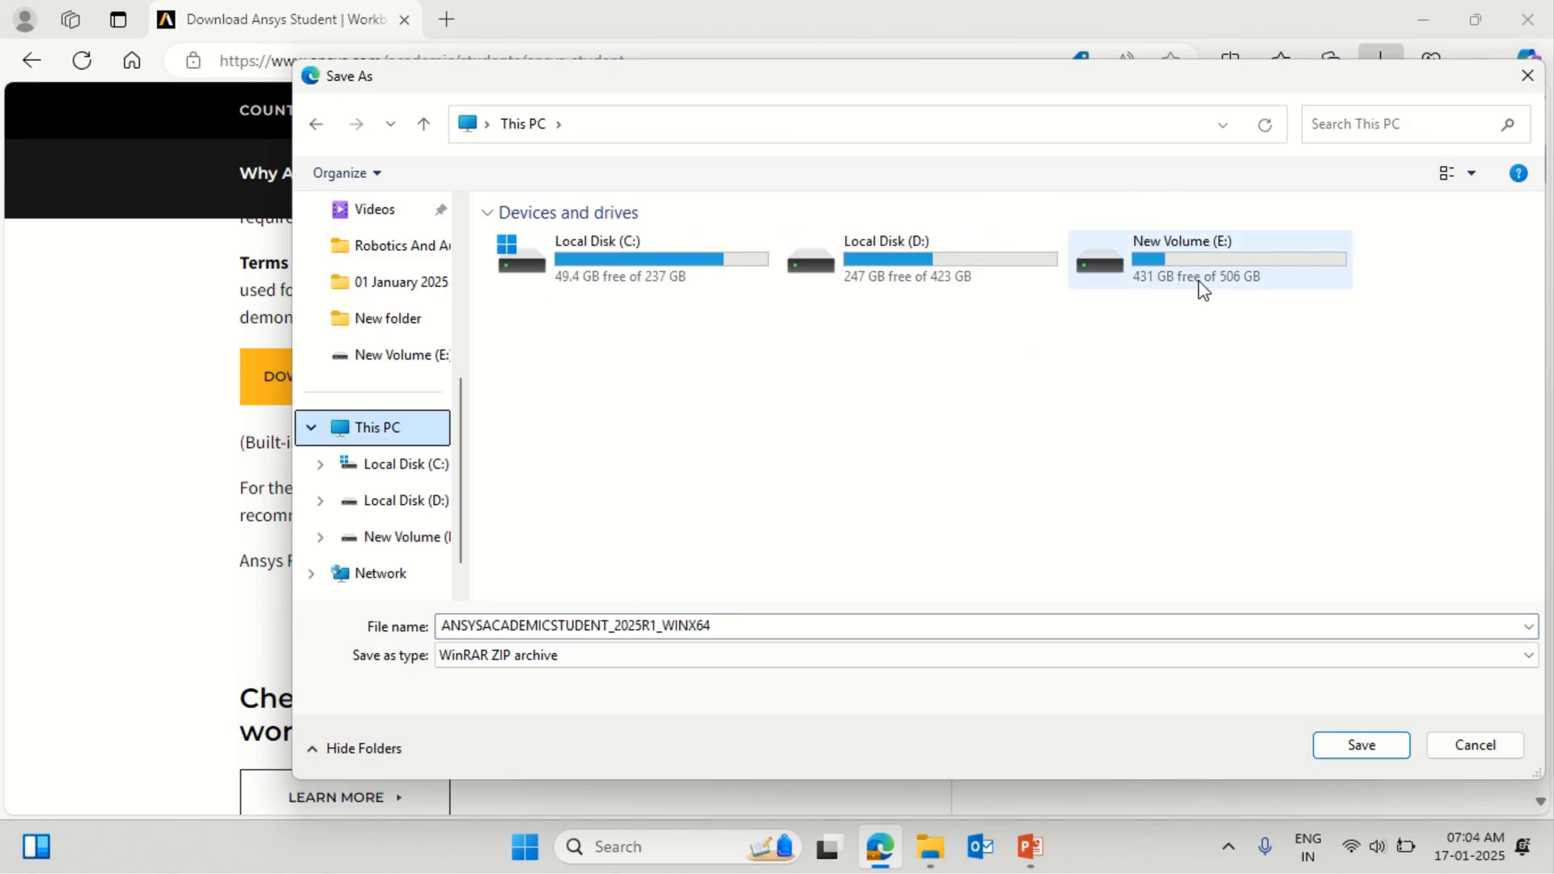
double_click(1202, 259)
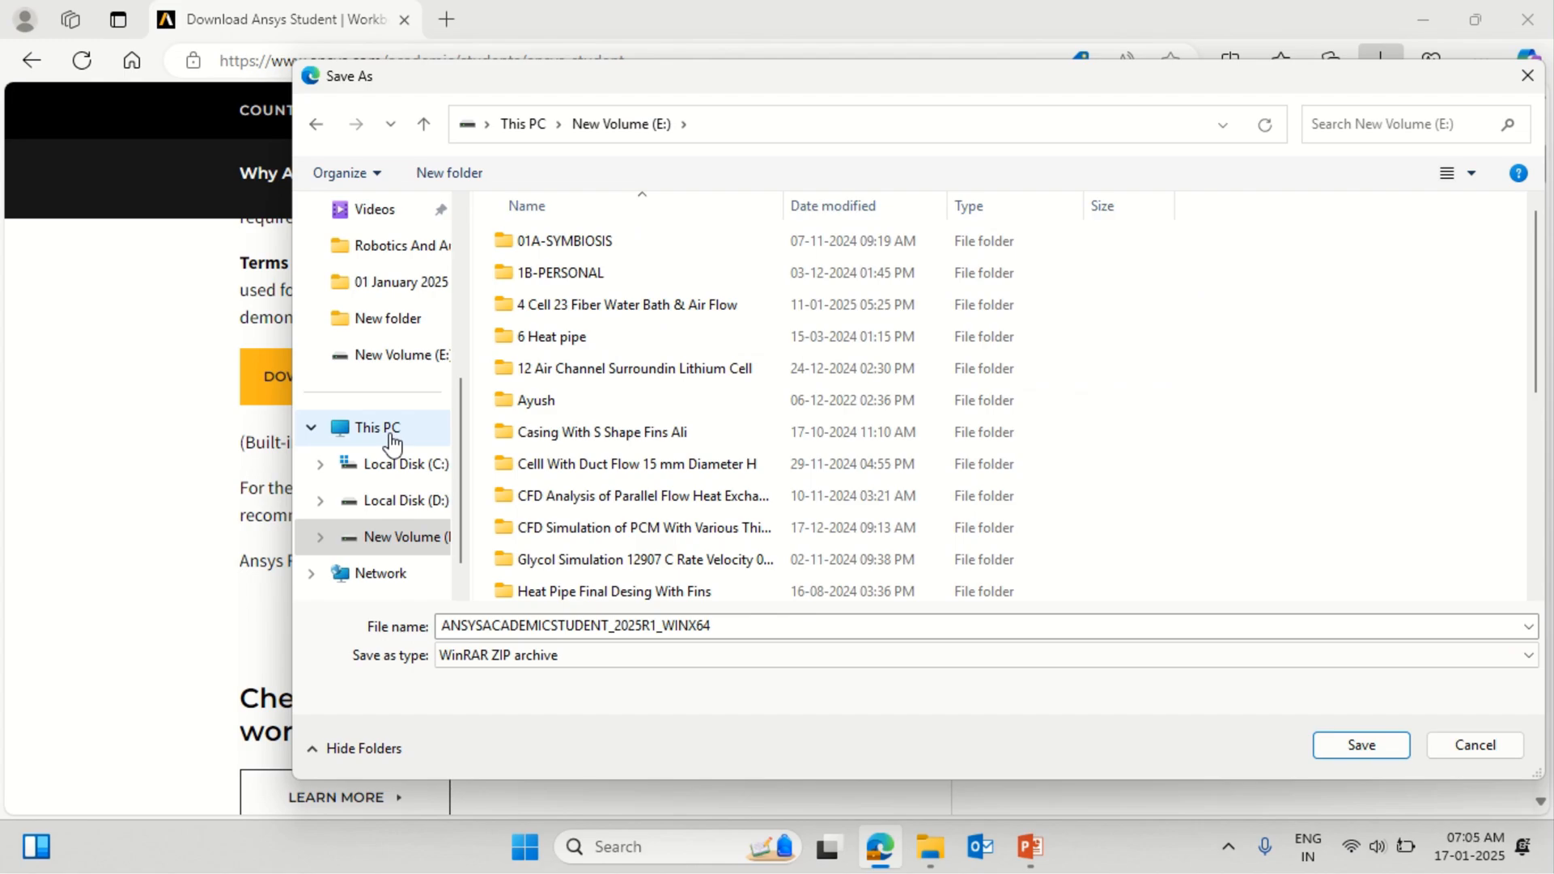
Attempt saving the archive to Local Disk (D:) and accept the user folder when refused
left_click(374, 427)
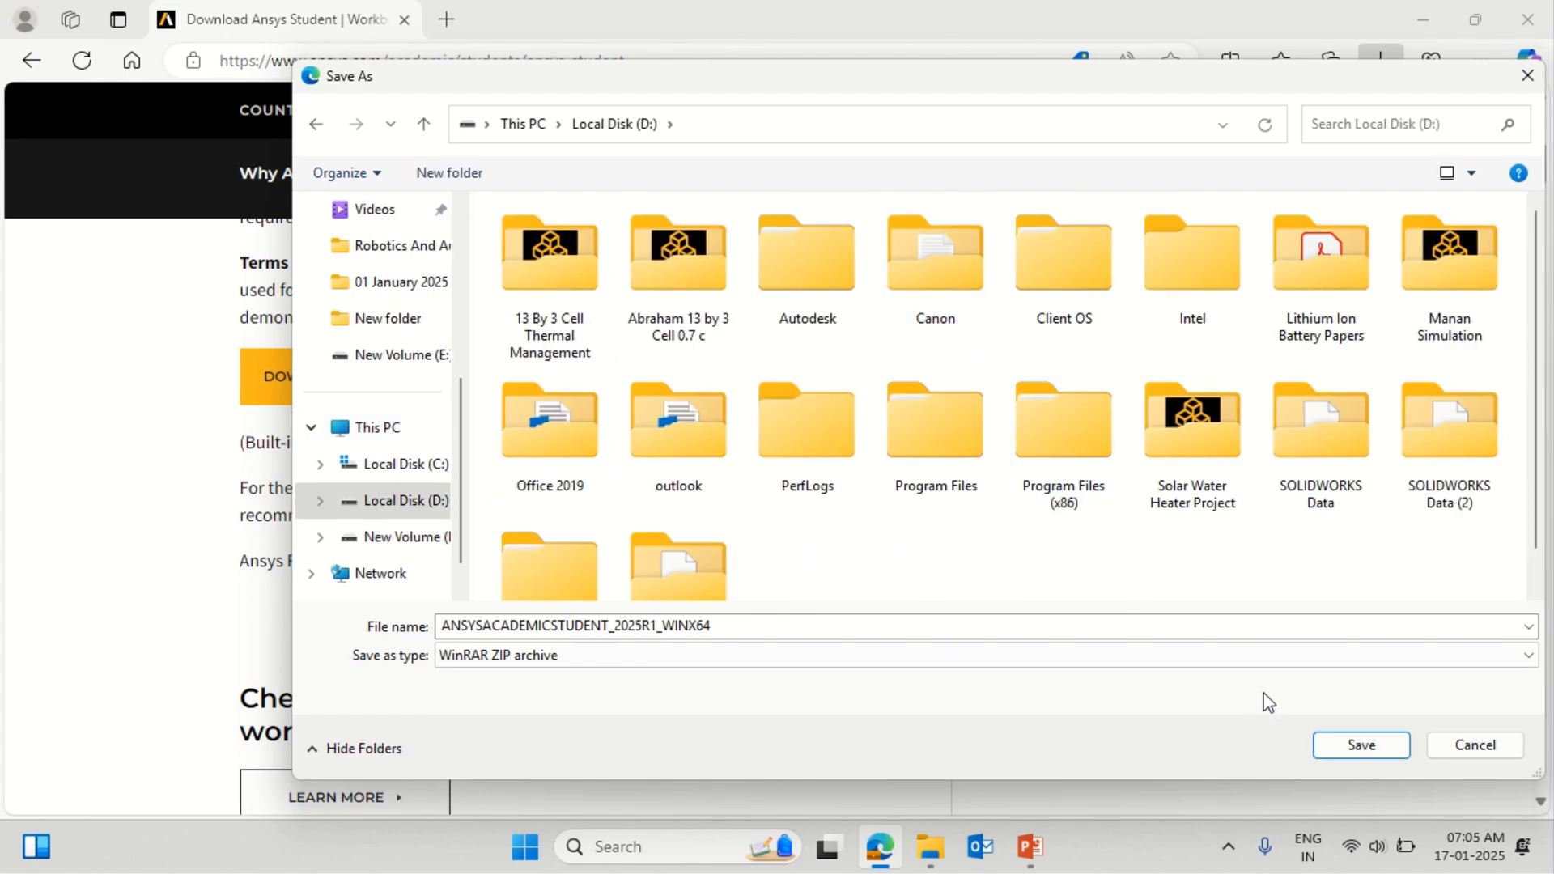
left_click(1358, 744)
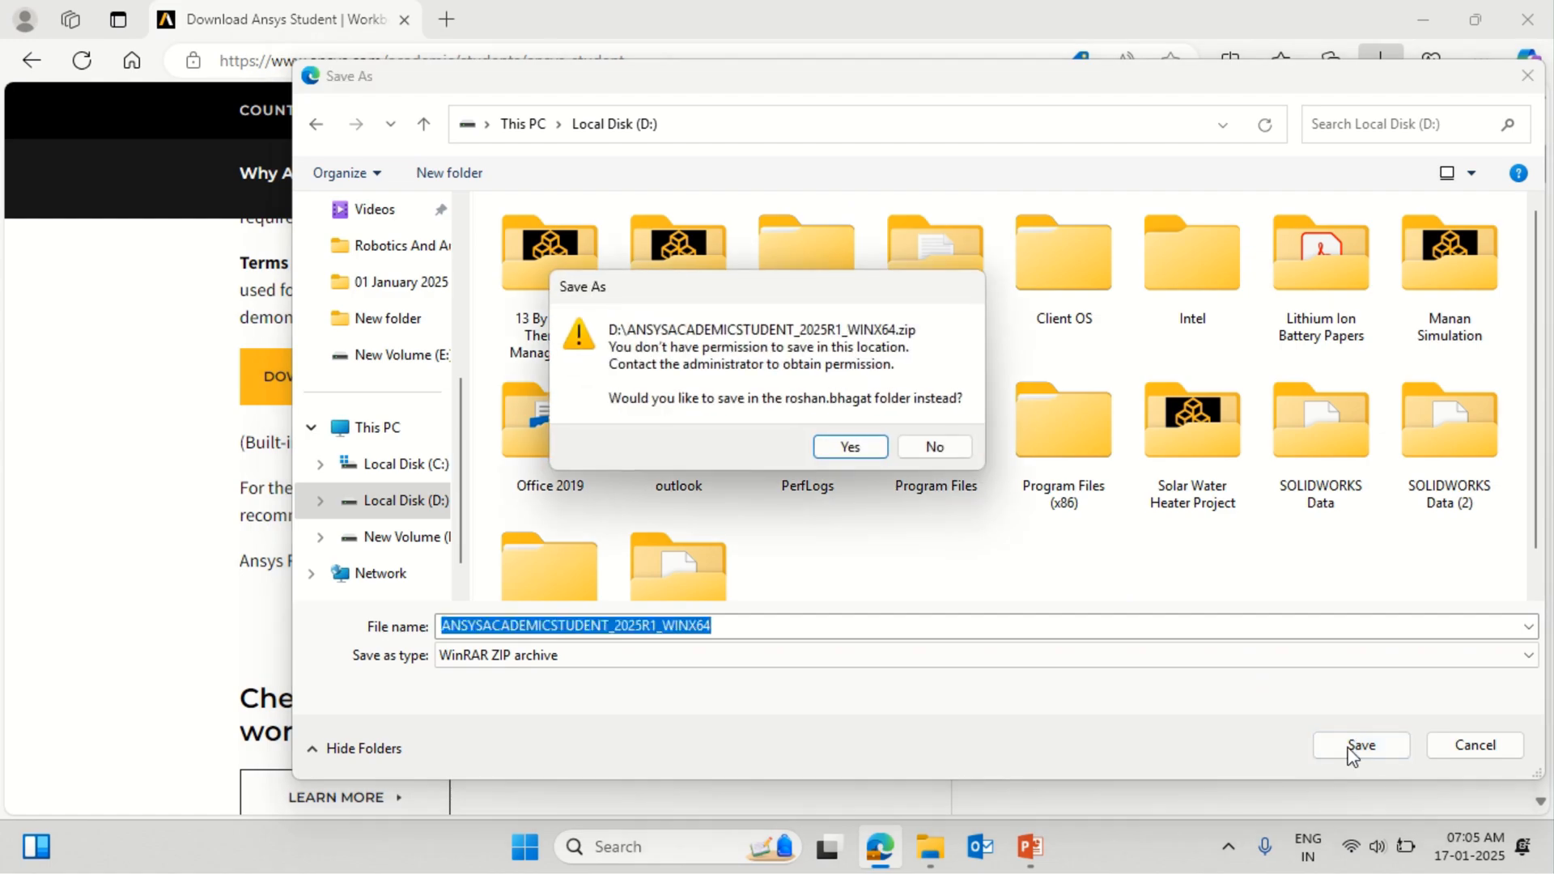
left_click(849, 447)
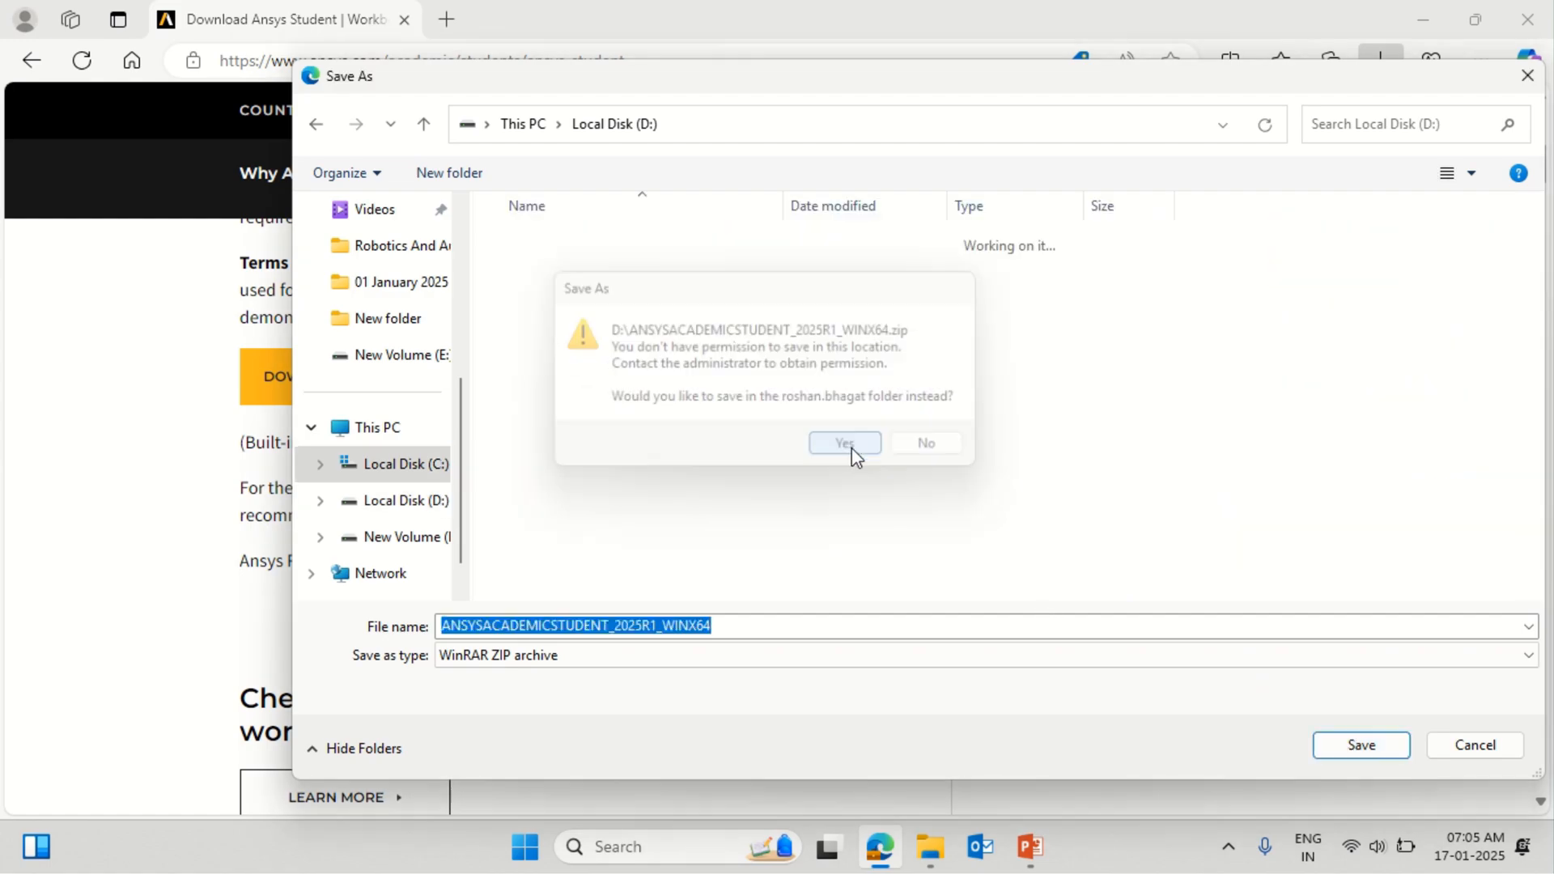
left_click(843, 443)
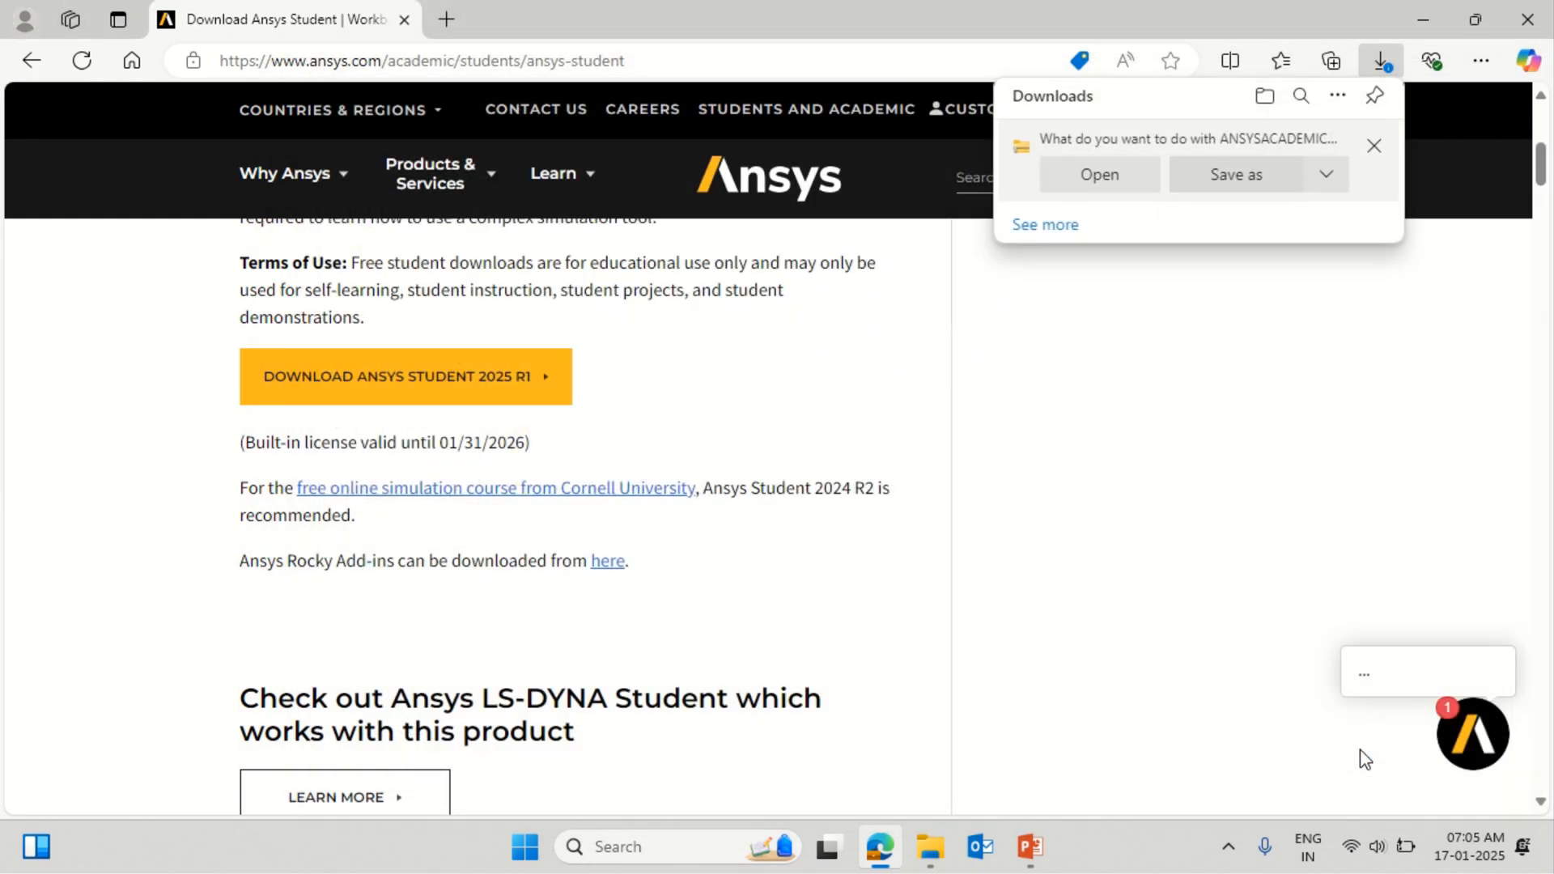
Confirm the download so the 15.4 GB ANSYSACADEMICSTUDENT_2025R1 archive begins transferring
left_click(1235, 174)
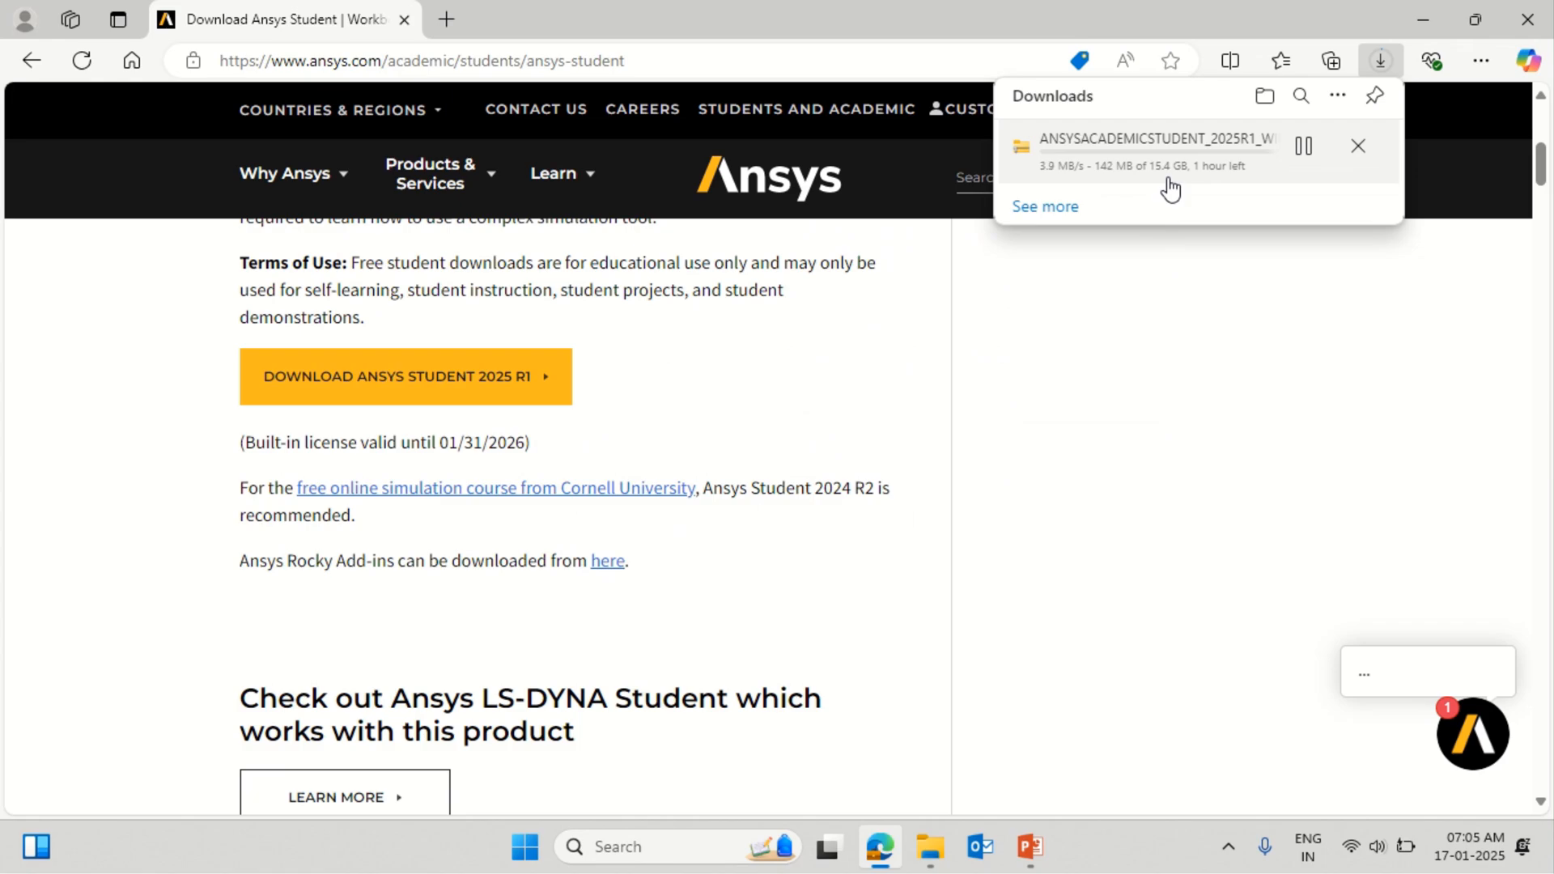
mouse_move(1167, 238)
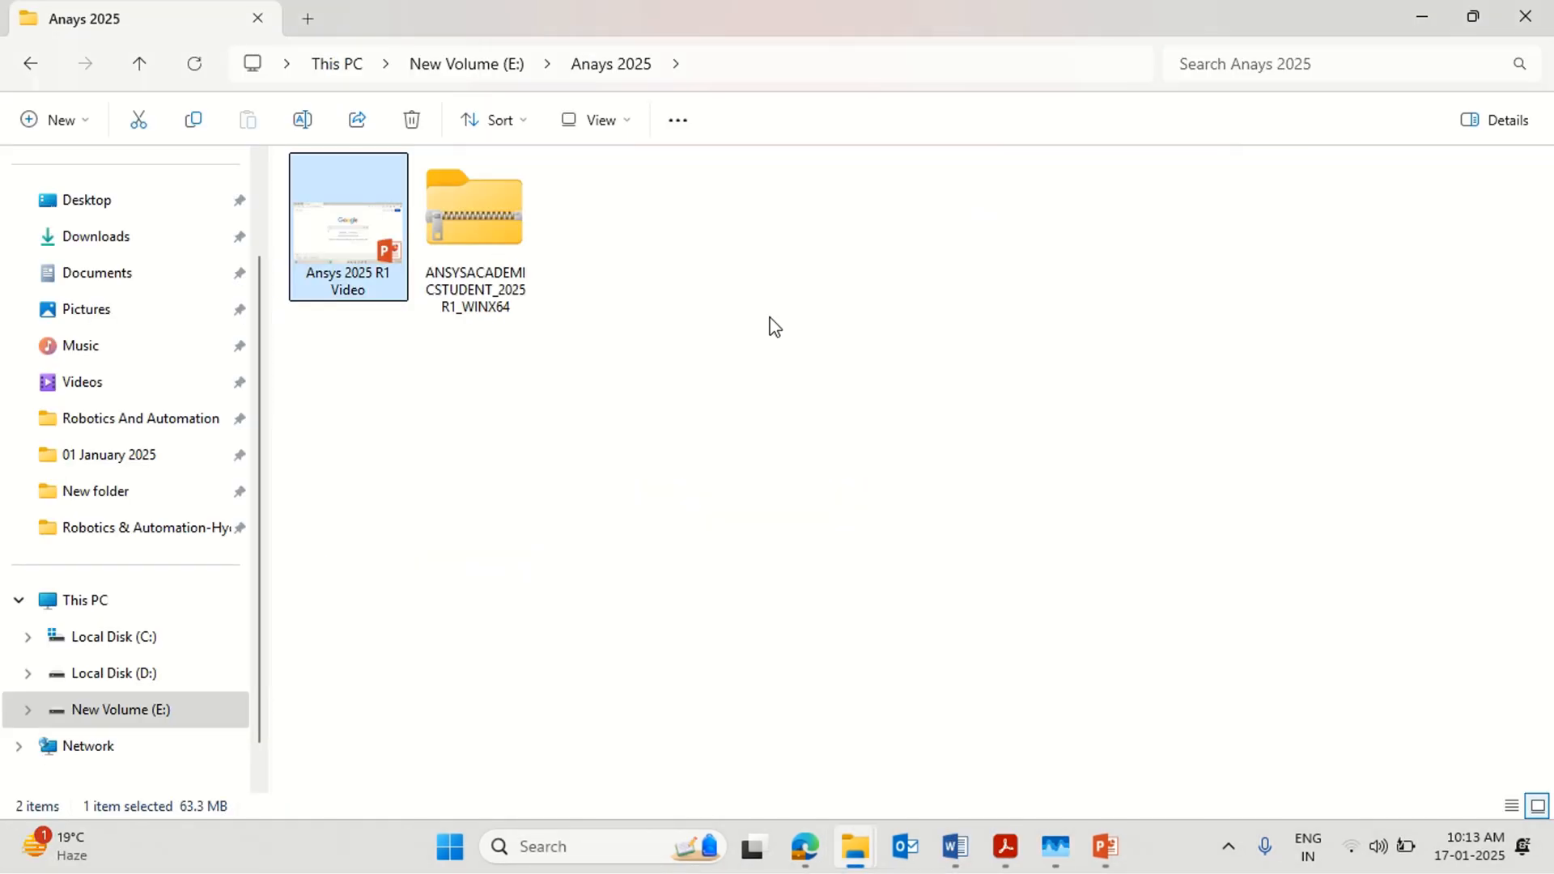
mouse_move(573, 302)
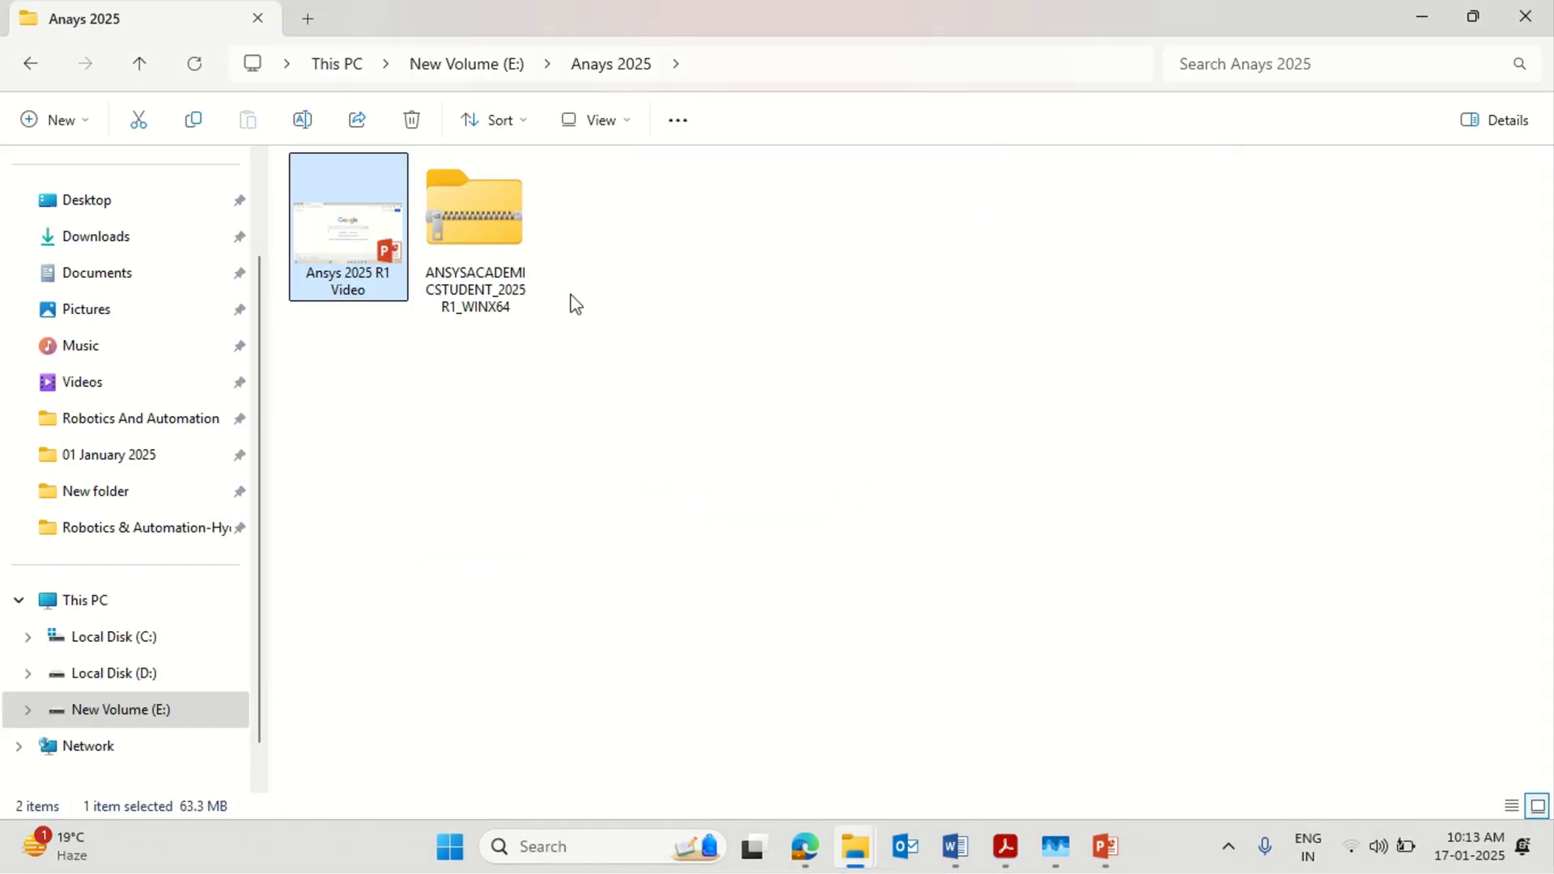
Extract the ANSYSACADEMICSTUDENT_2025R1_WINX64 zip into its own folder and view its contents
right_click(475, 209)
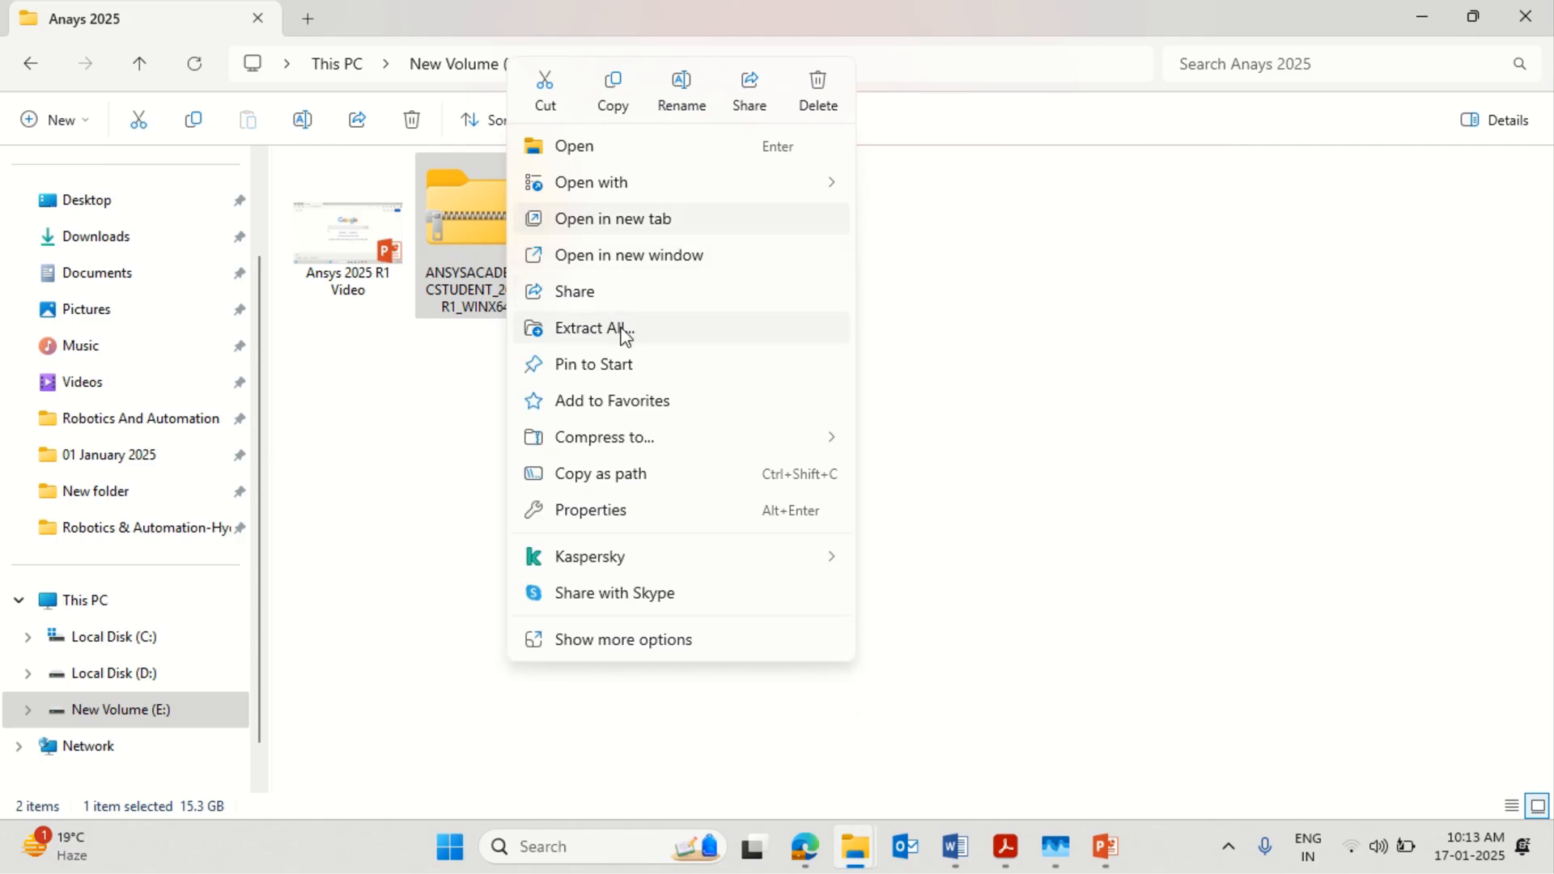
left_click(589, 328)
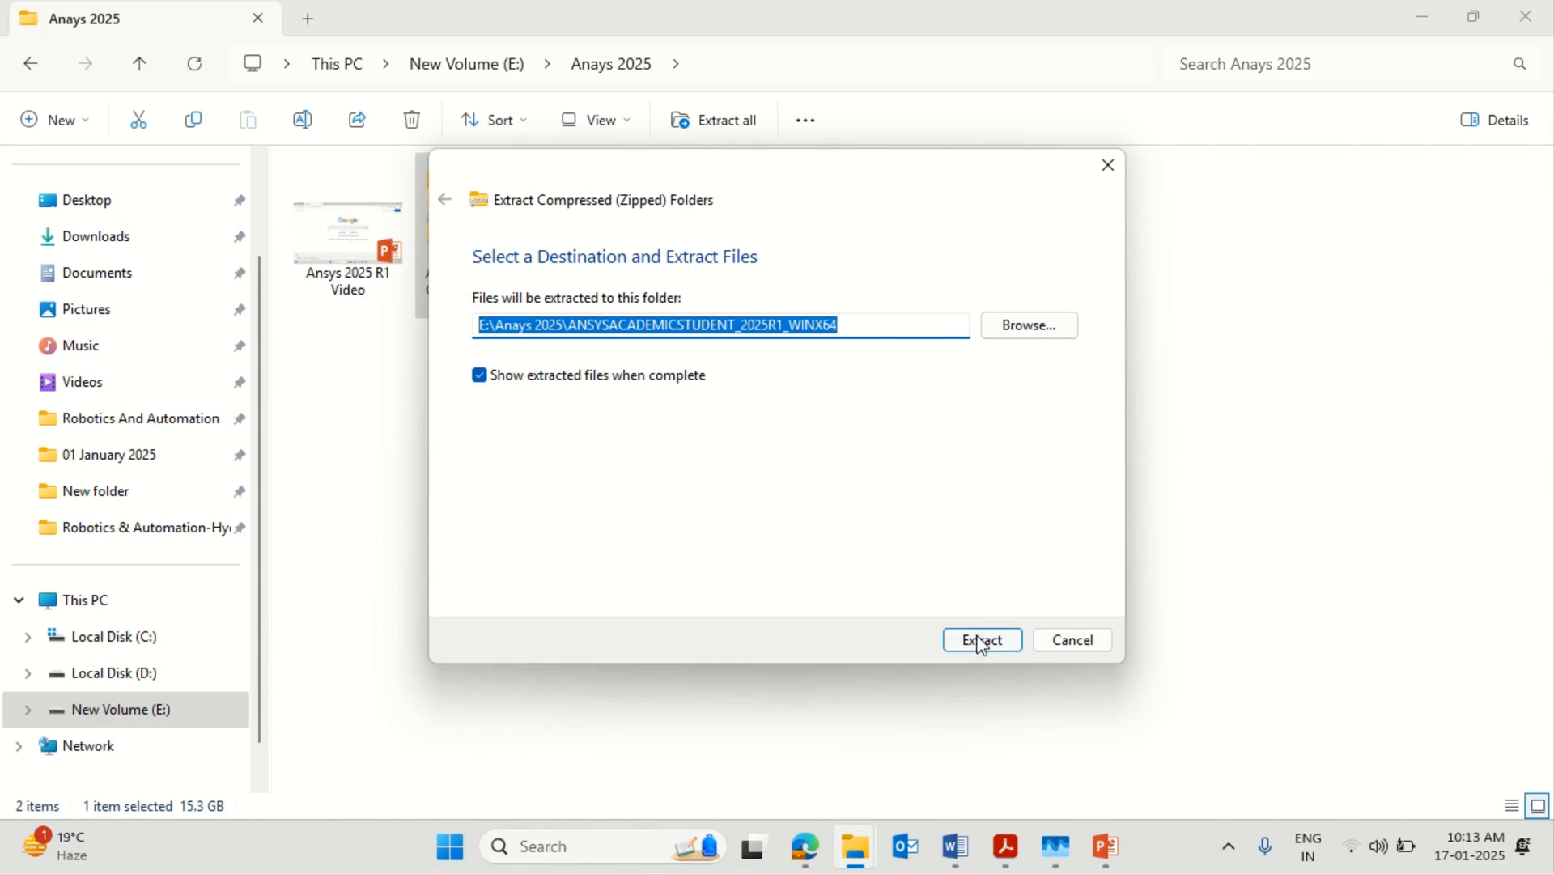
left_click(980, 639)
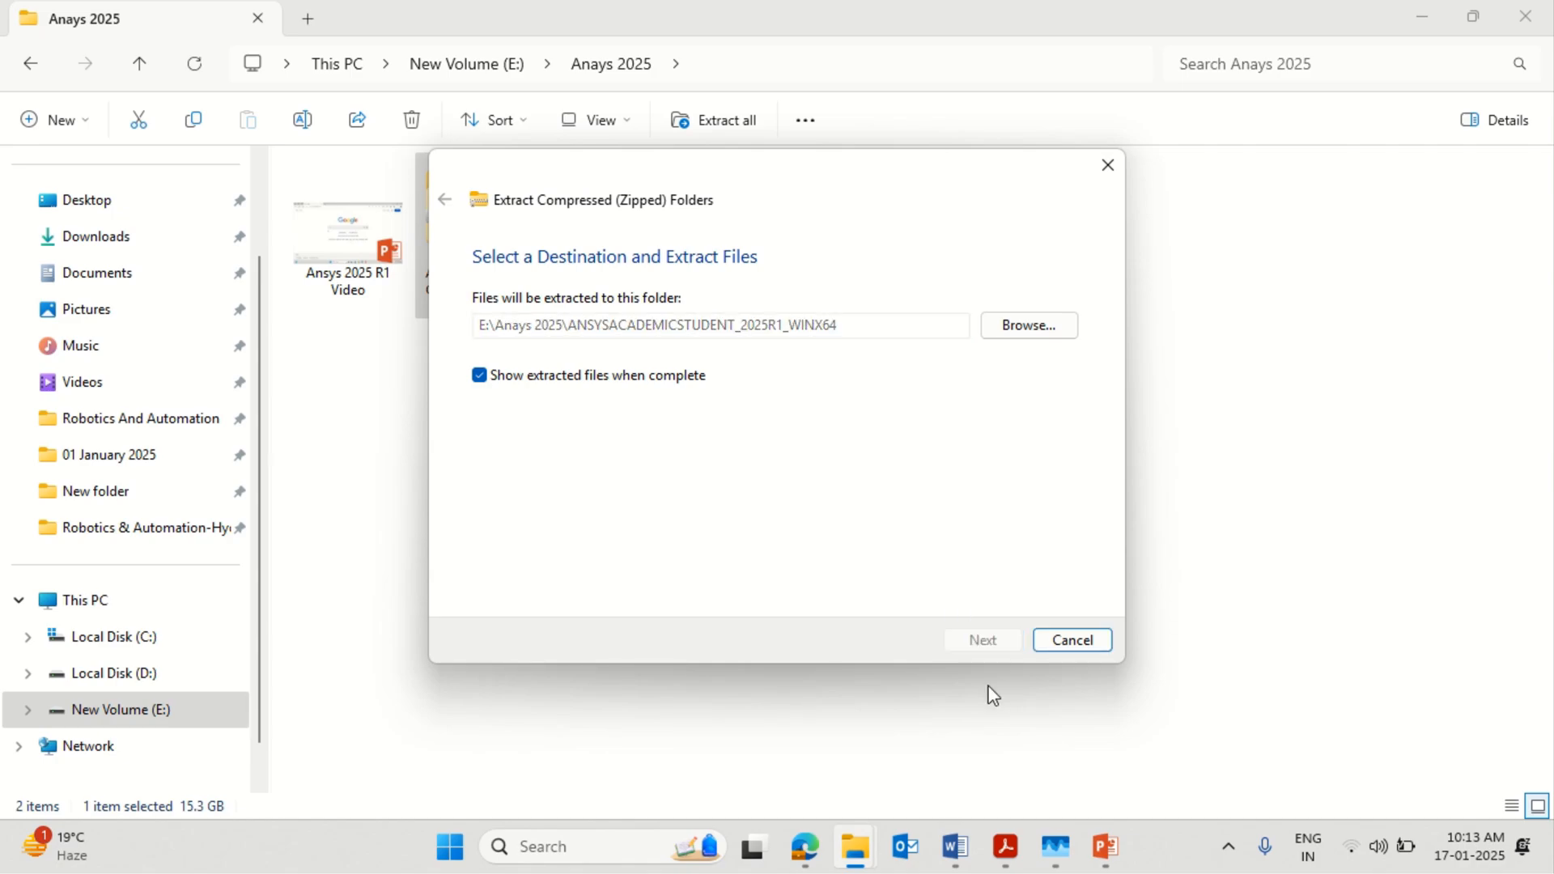
left_click(981, 640)
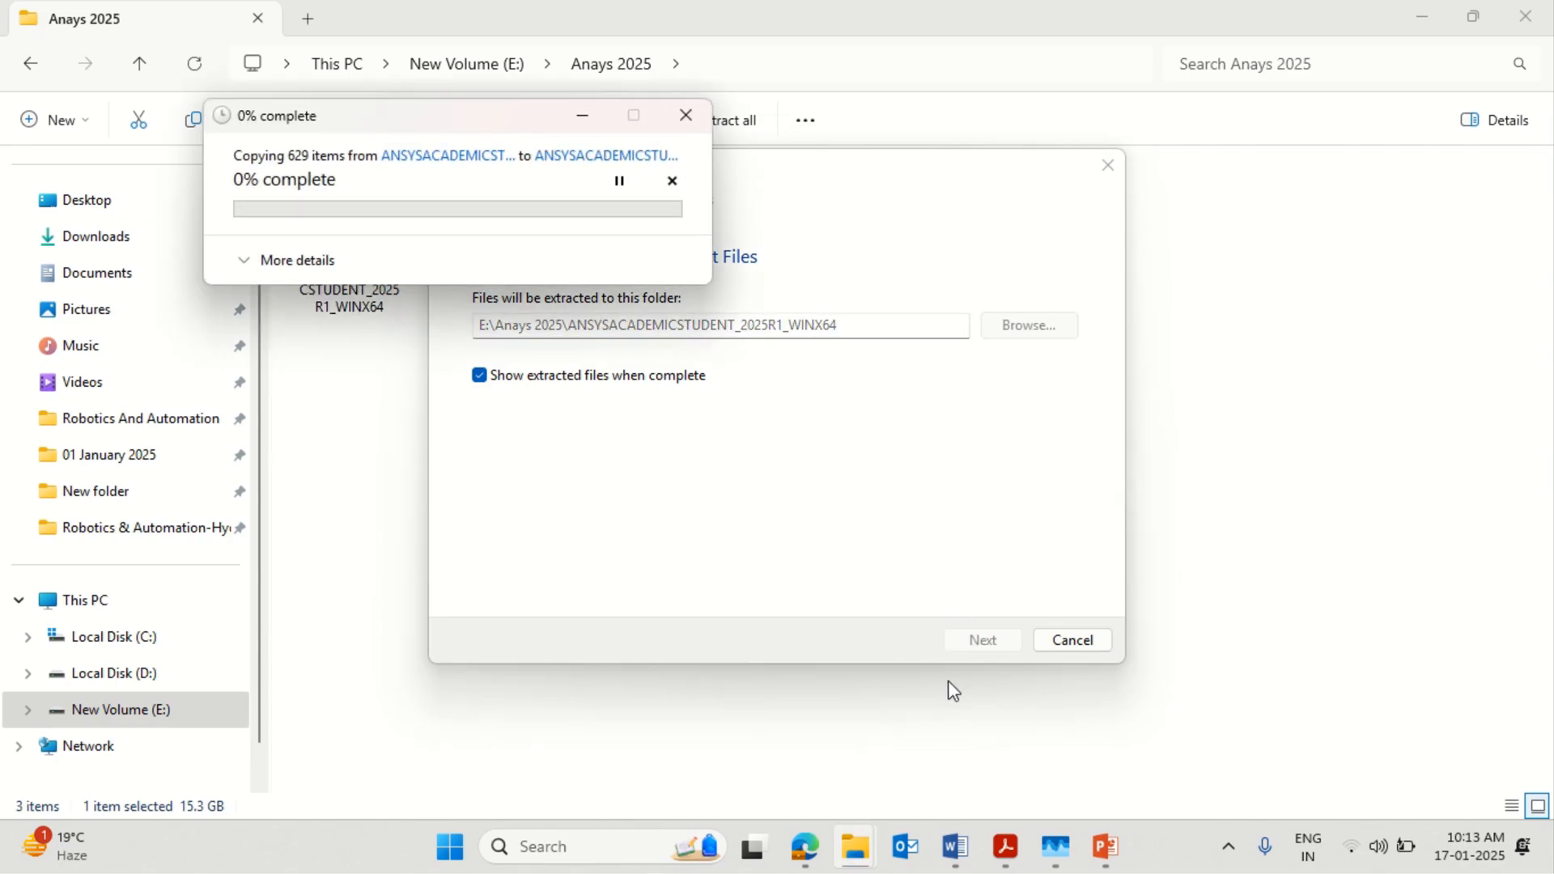
left_click(294, 259)
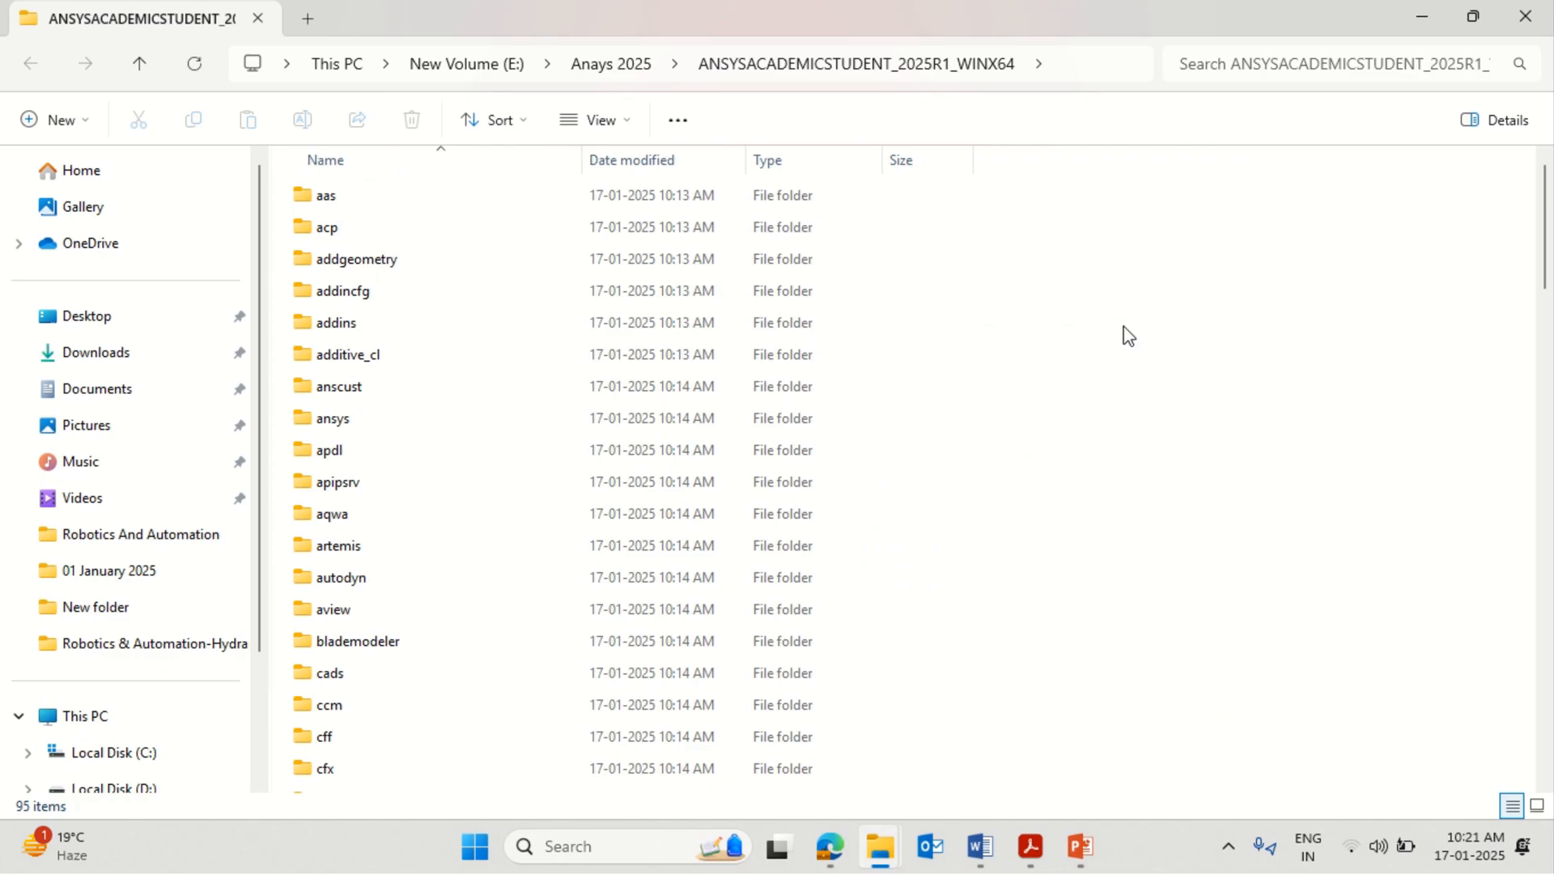
Run setup.exe as administrator and proceed through the installer until installation begins
scroll("down", 3)
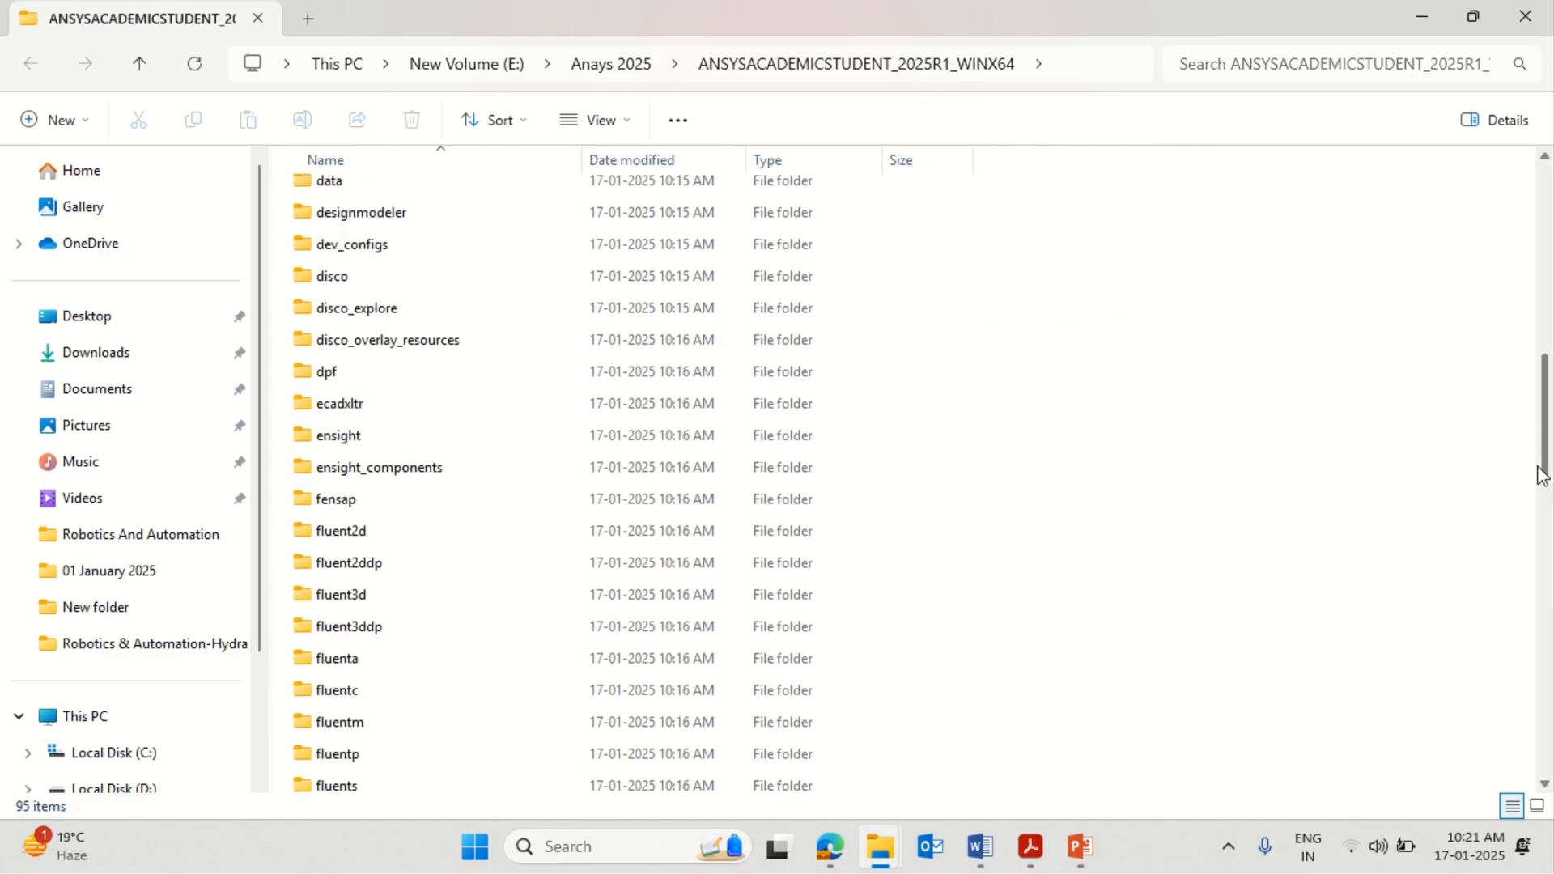
scroll("down", 3)
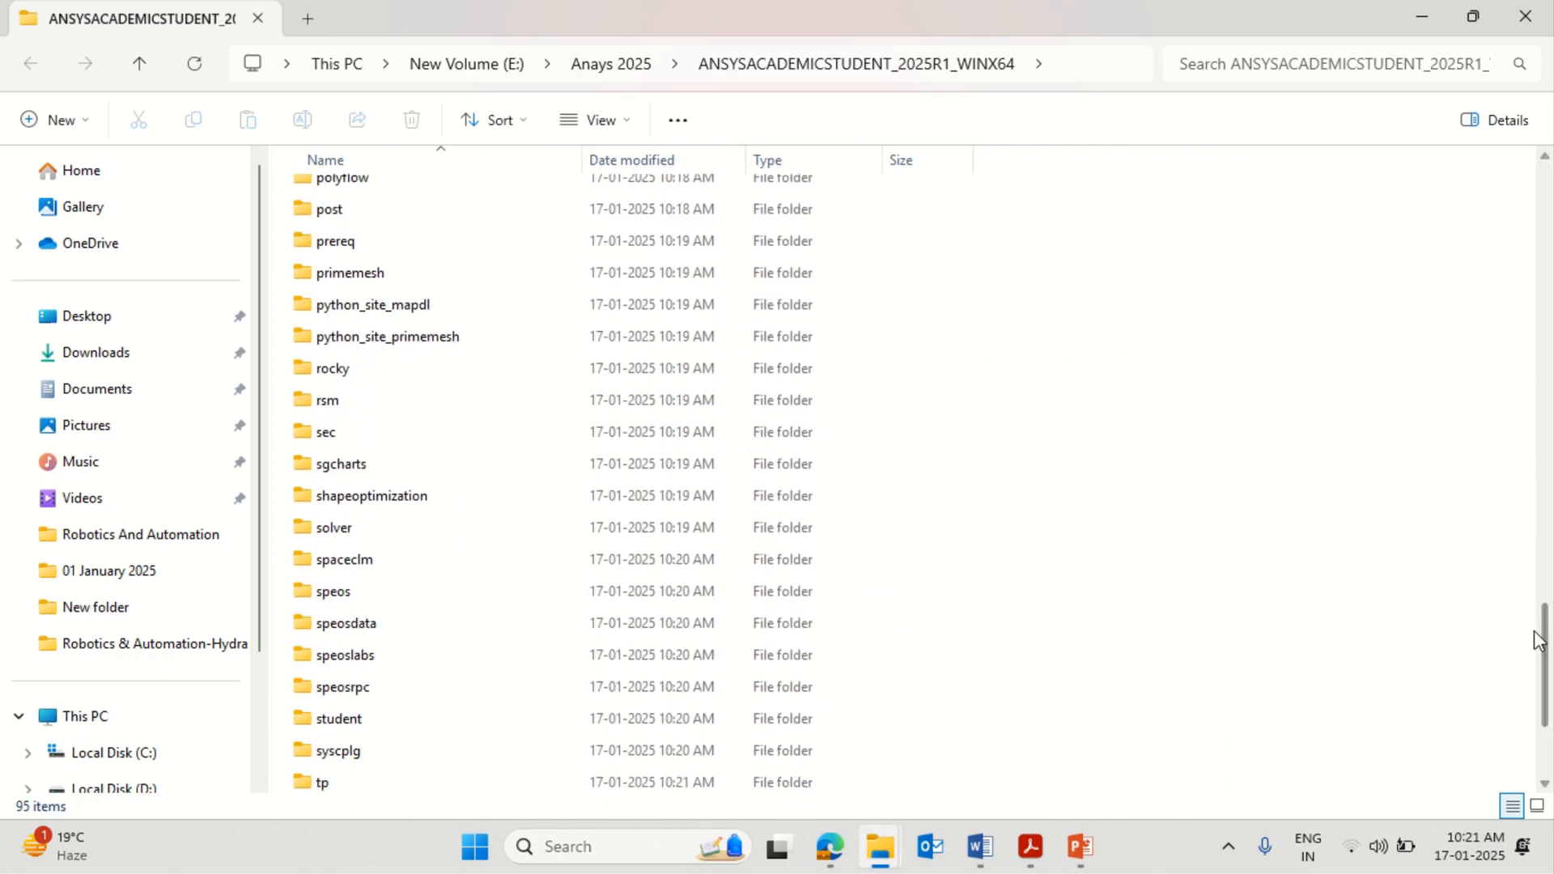
scroll("down", 3)
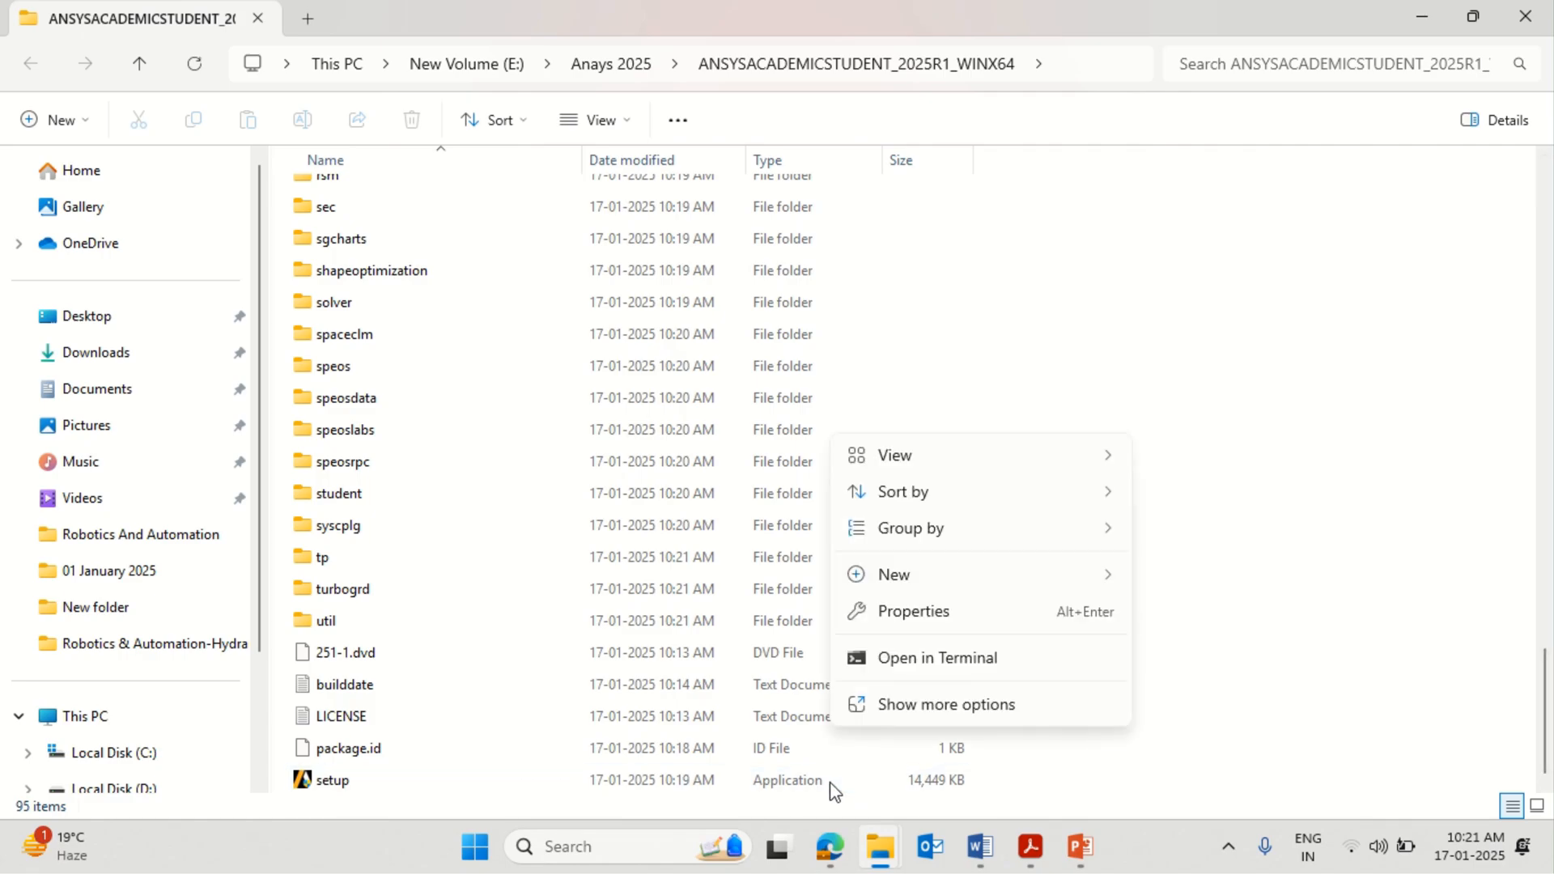
right_click(331, 780)
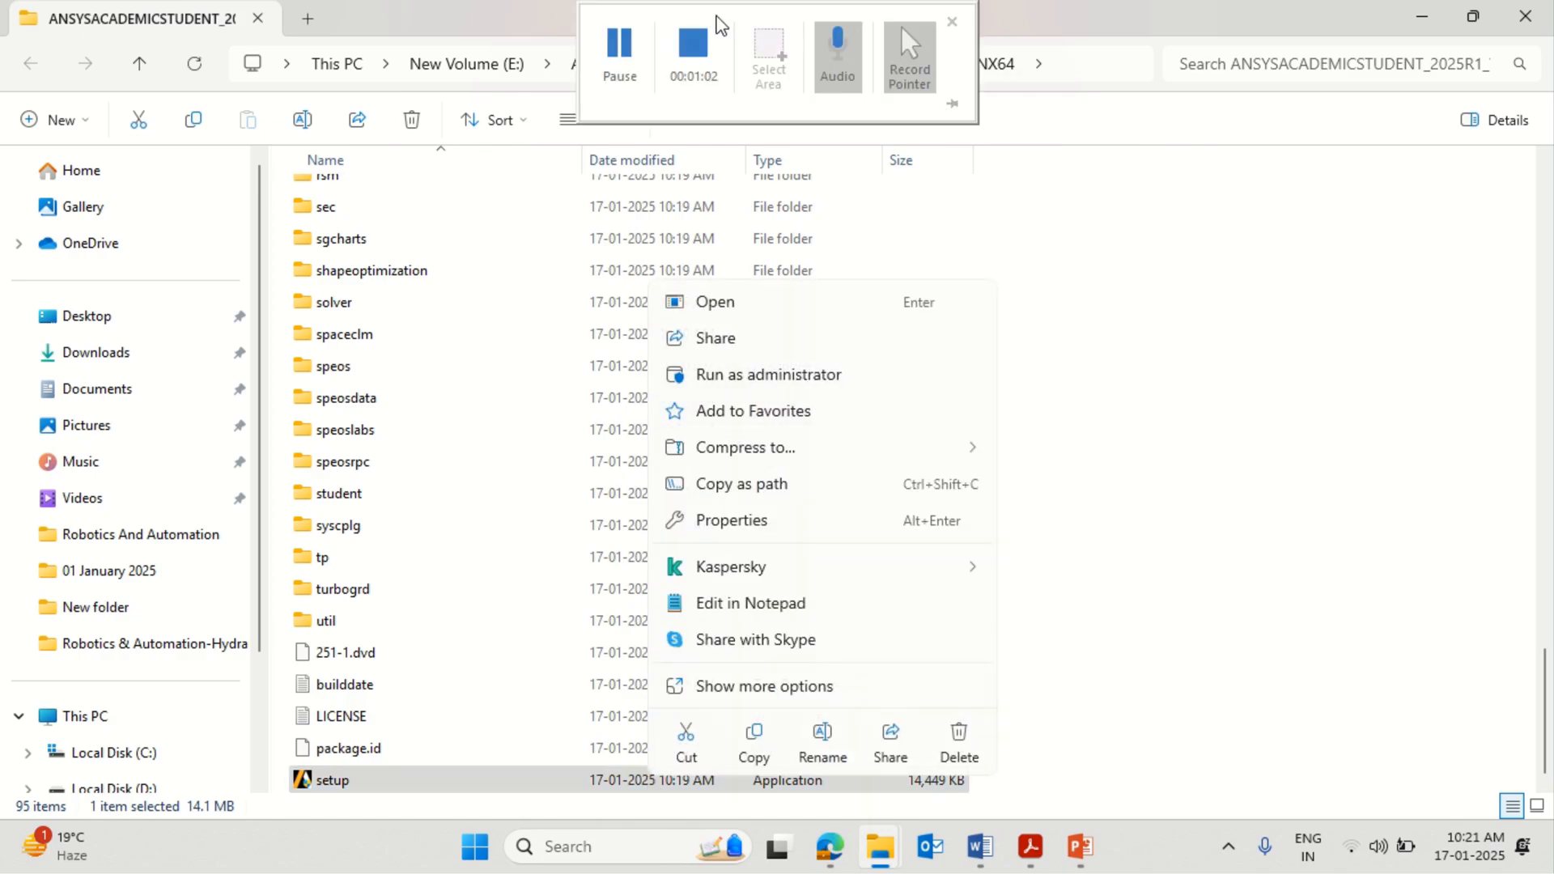
left_click(1022, 672)
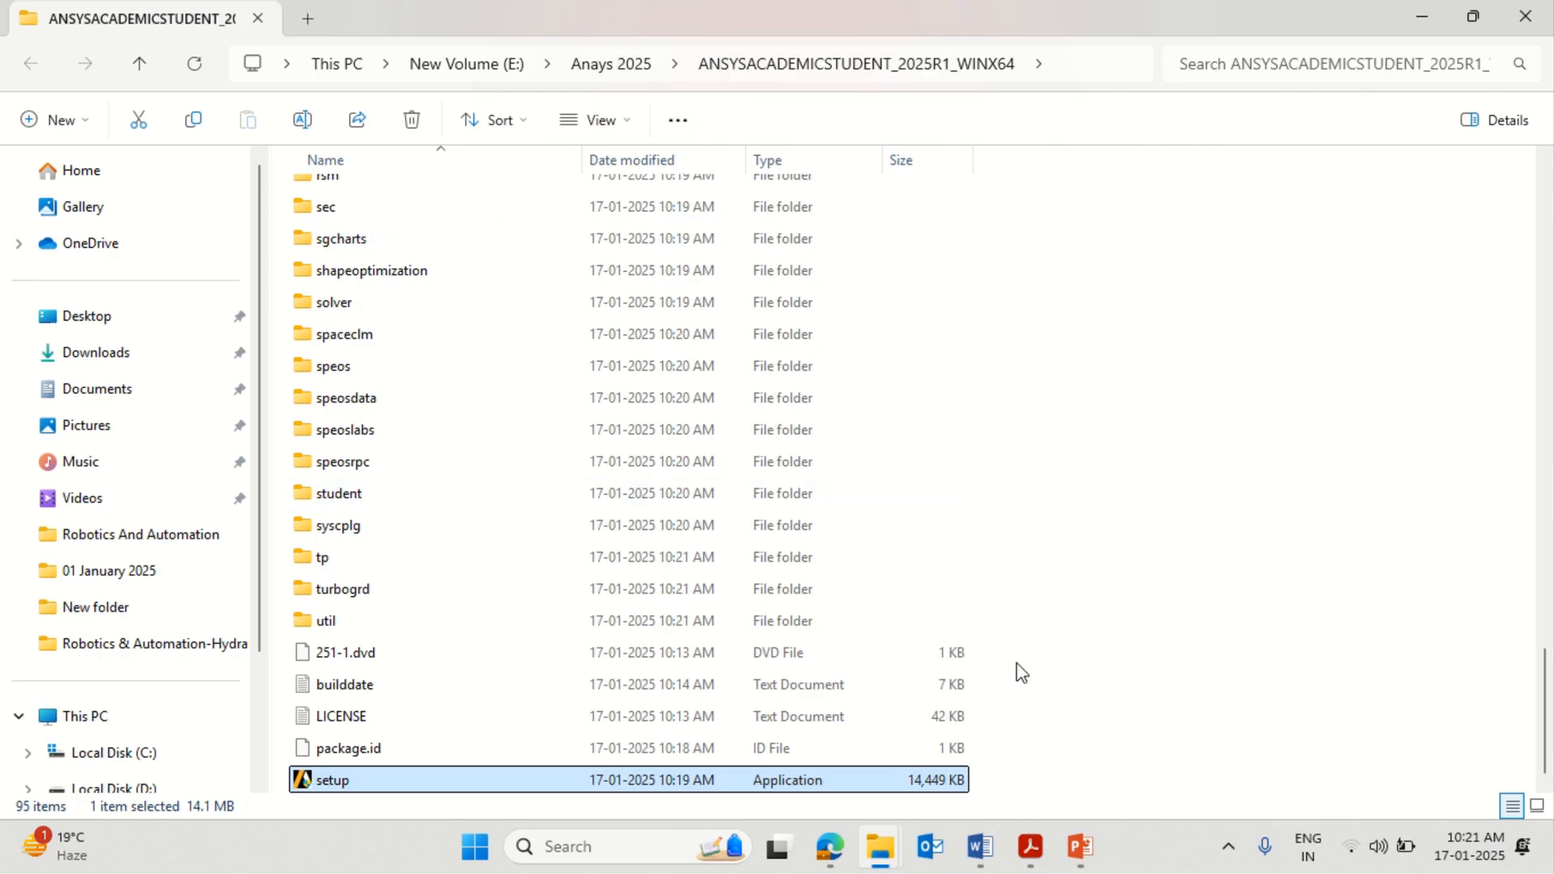
left_click(1080, 846)
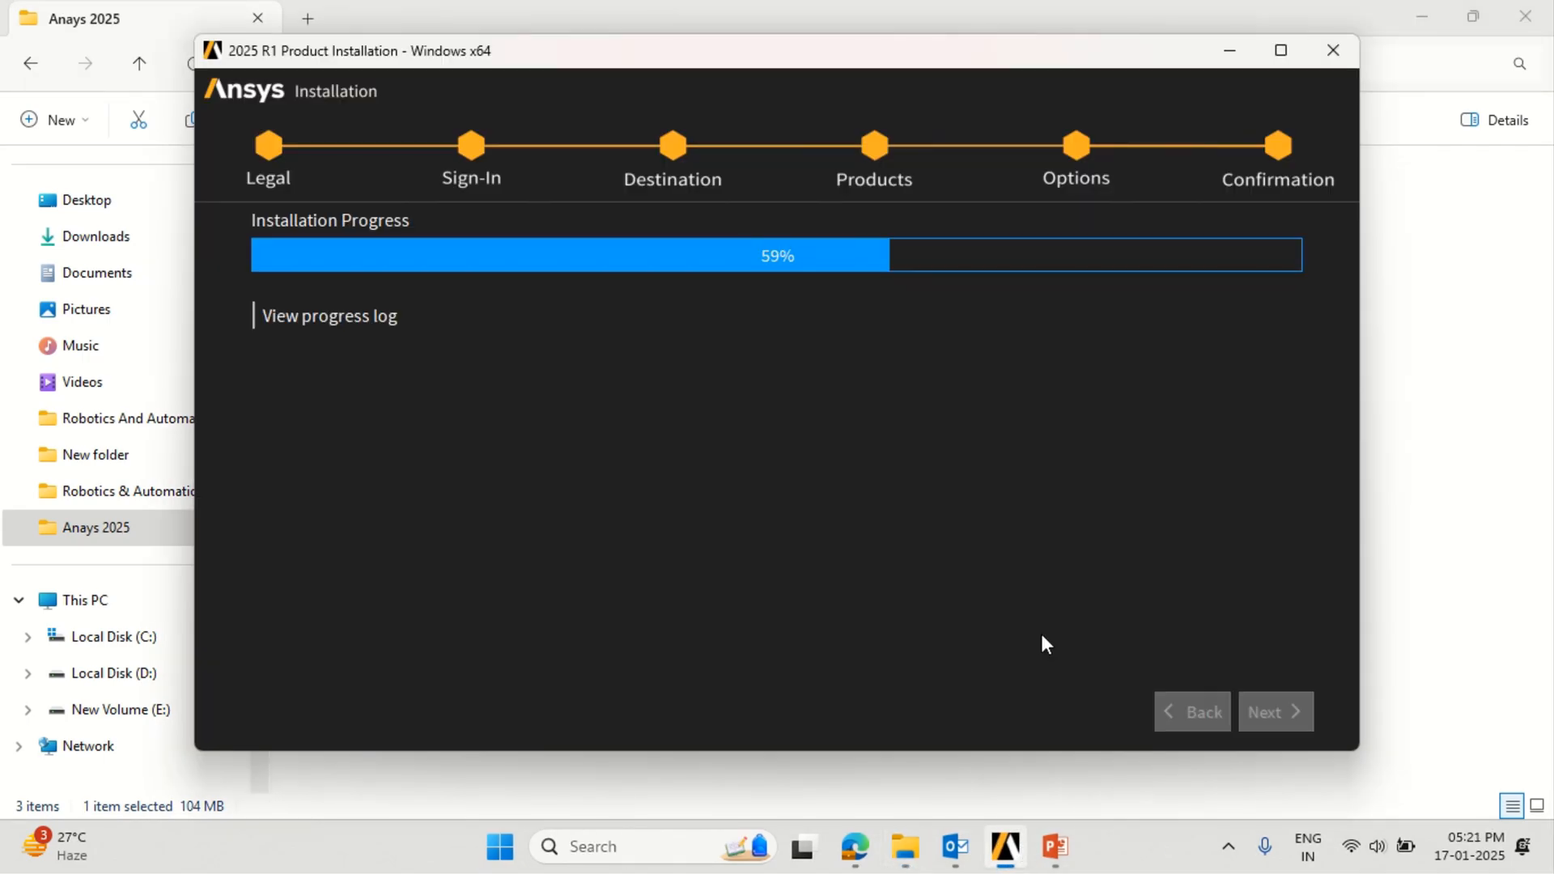
mouse_move(932, 572)
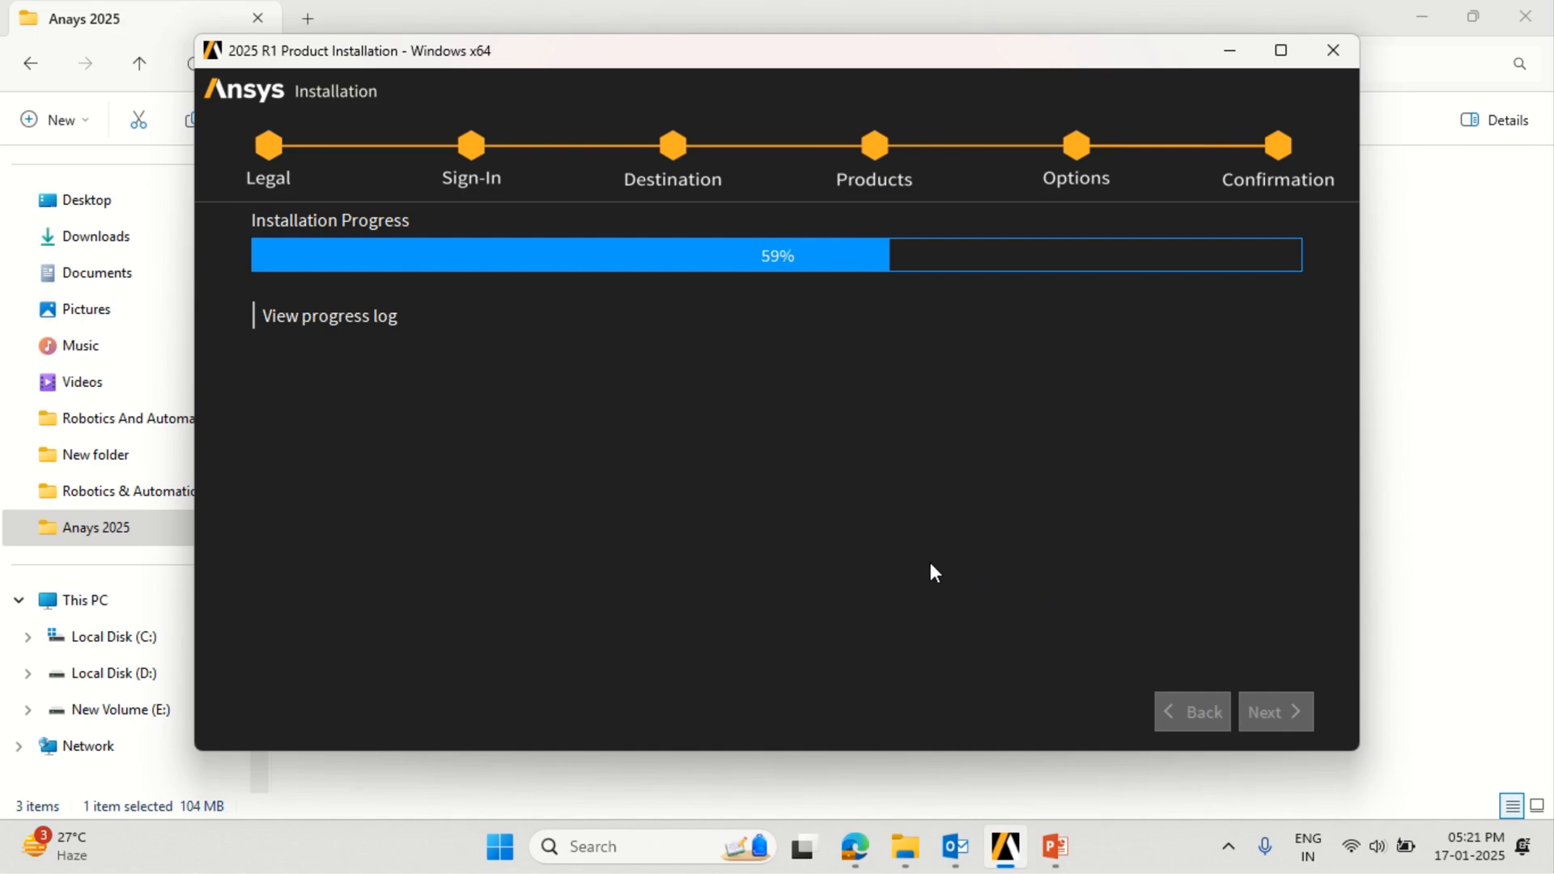
mouse_move(745, 502)
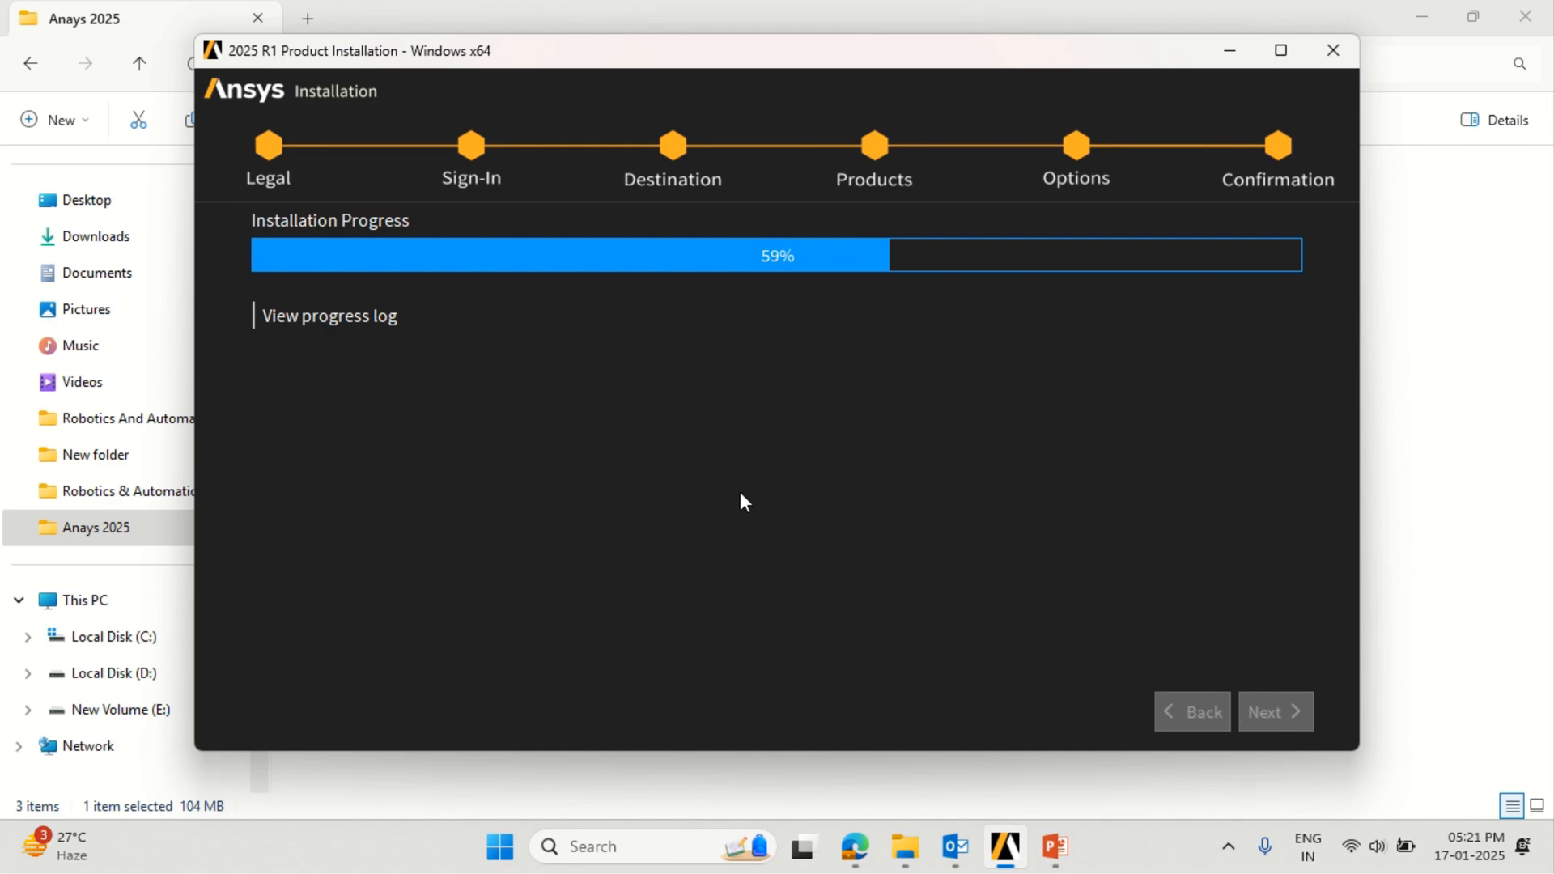
mouse_move(507, 390)
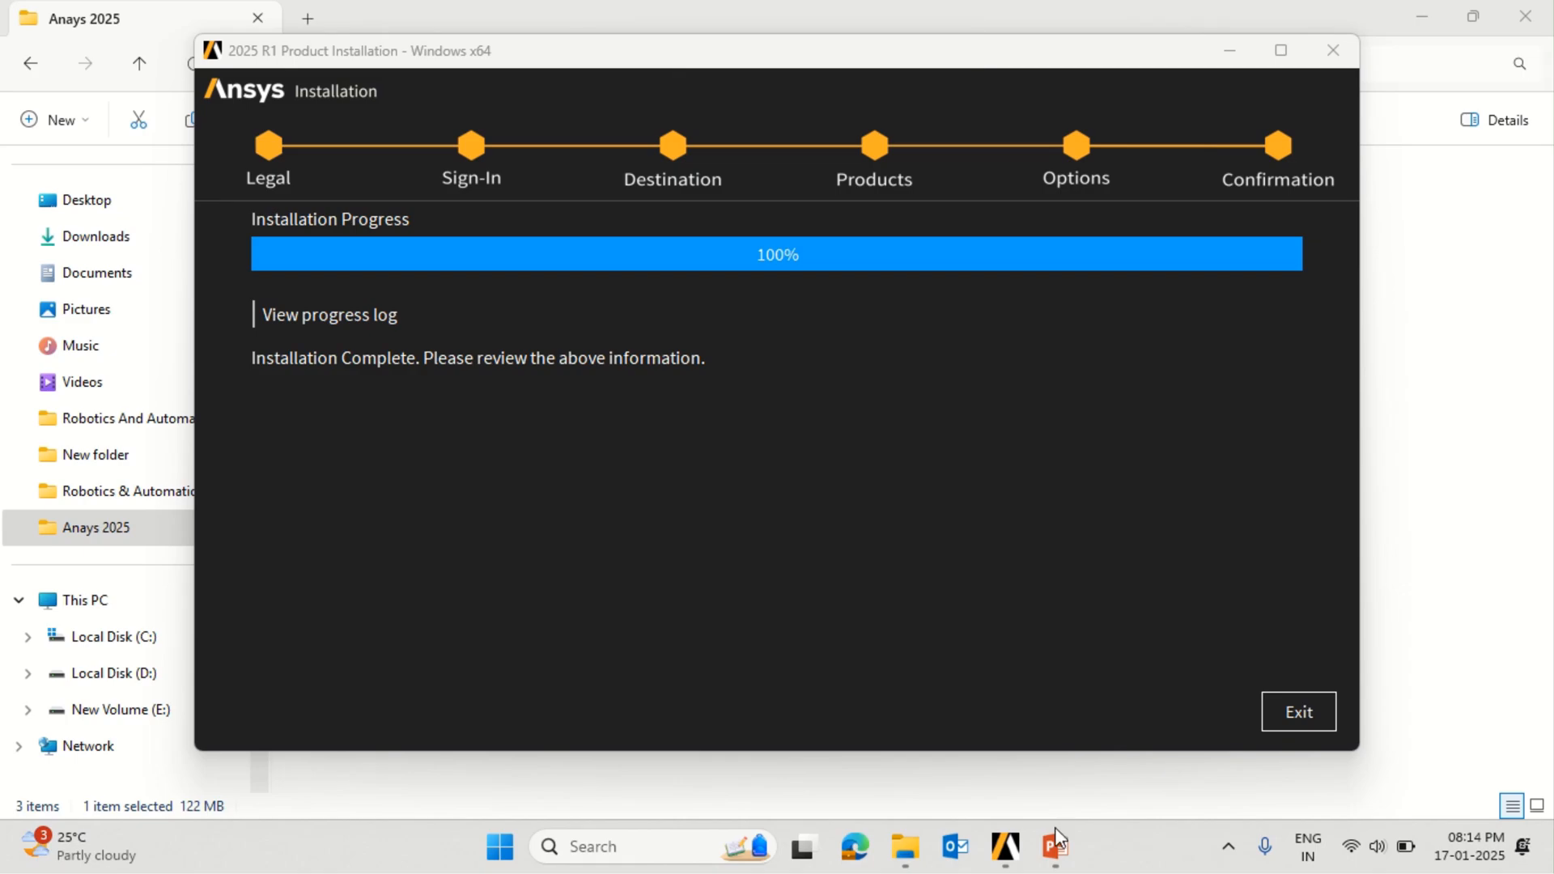
mouse_move(1199, 422)
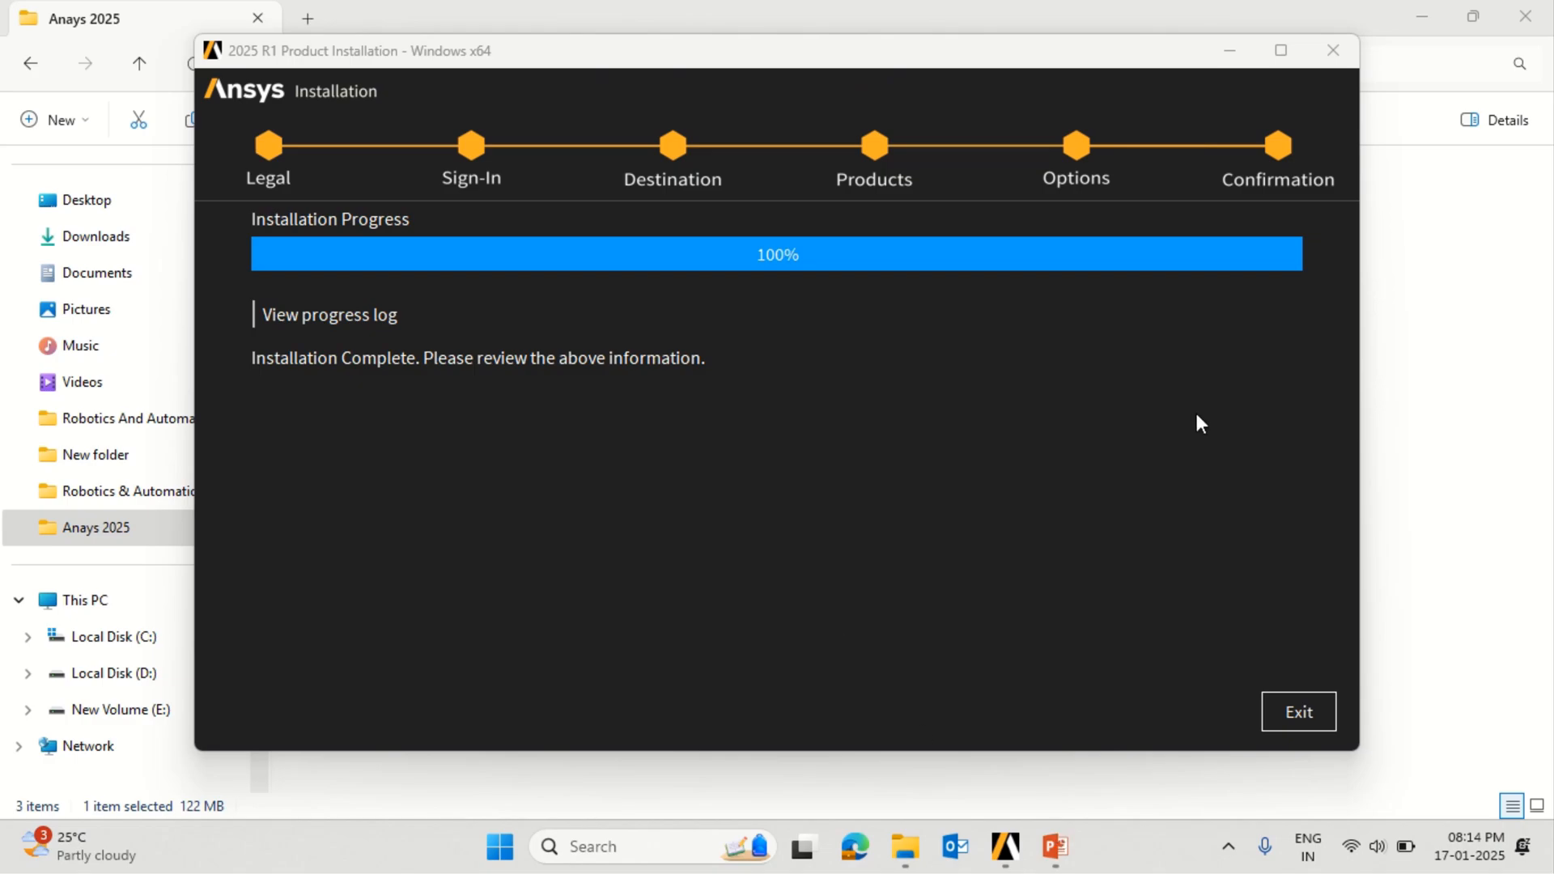
mouse_move(1298, 712)
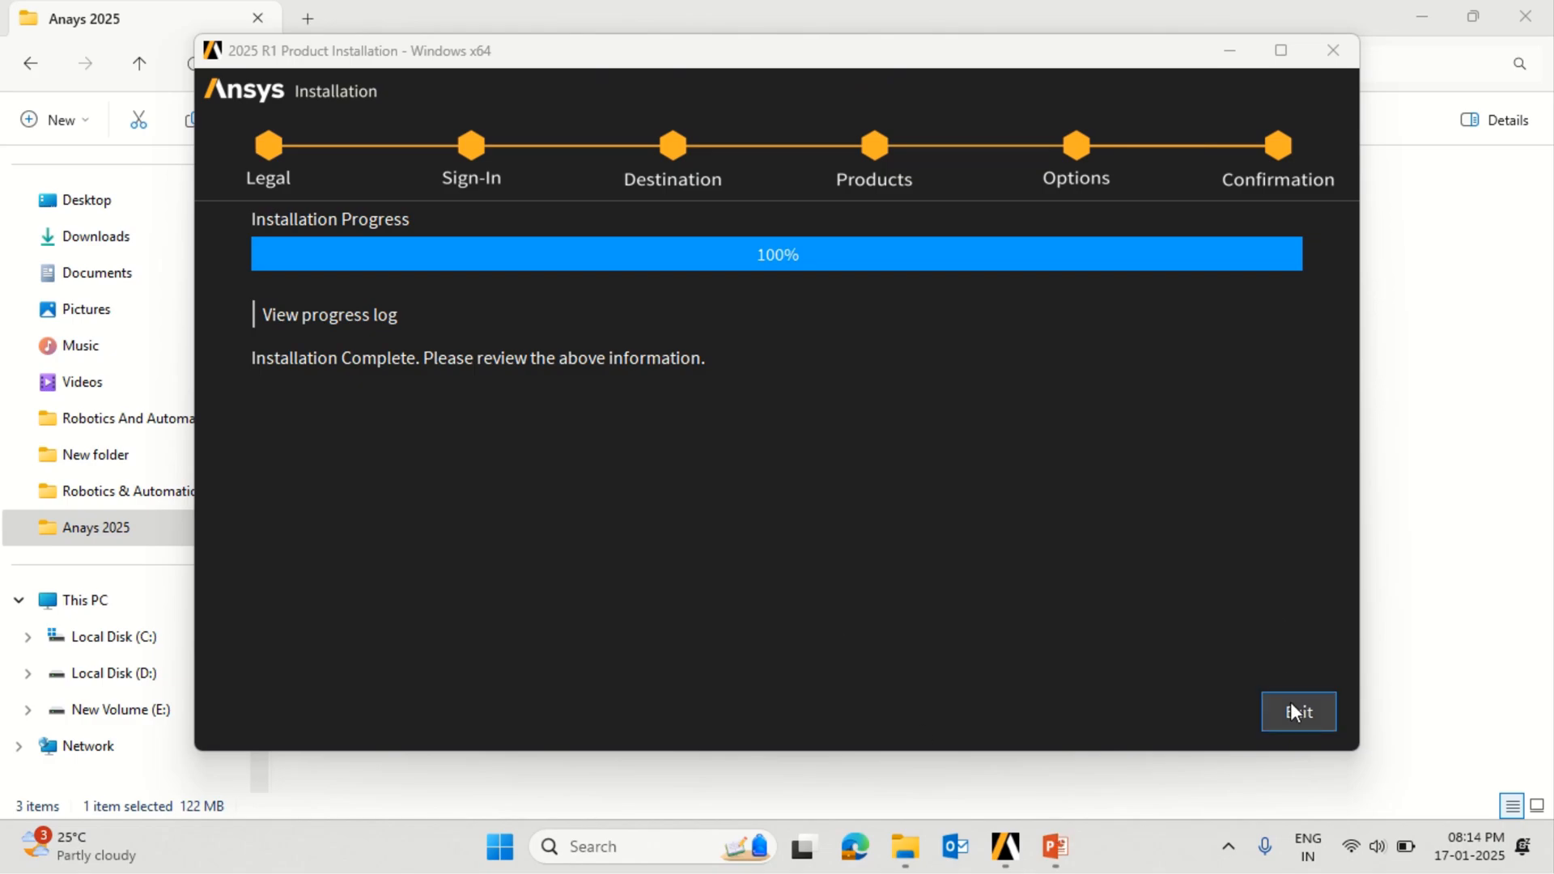
Exit the installer once installation reaches 100%
left_click(1298, 712)
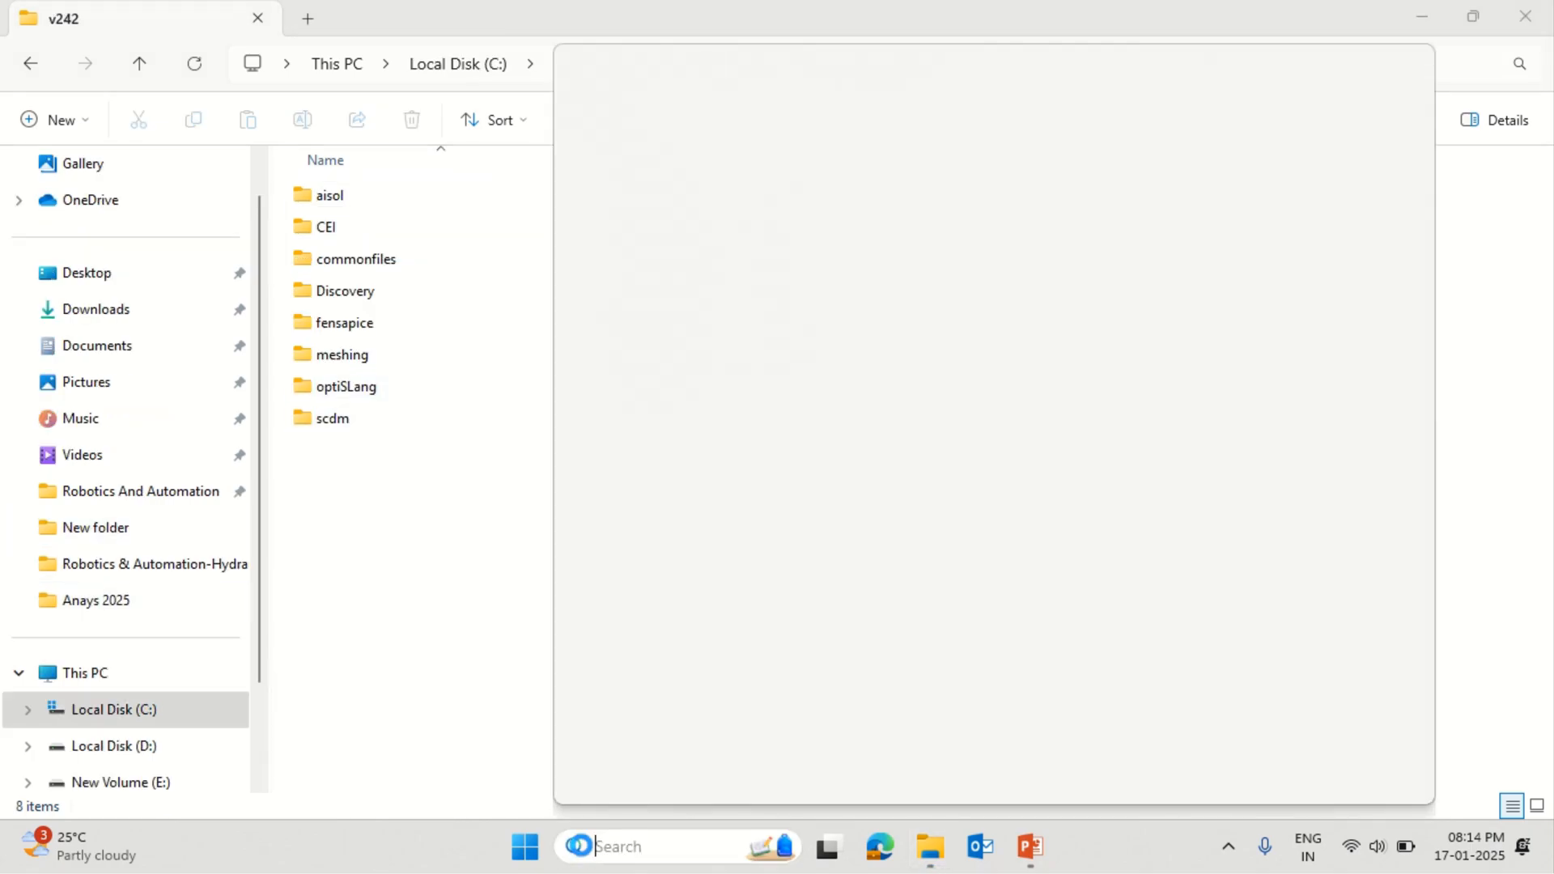
Launch Workbench 2025 R1 from Windows search using 'work'
type("work")
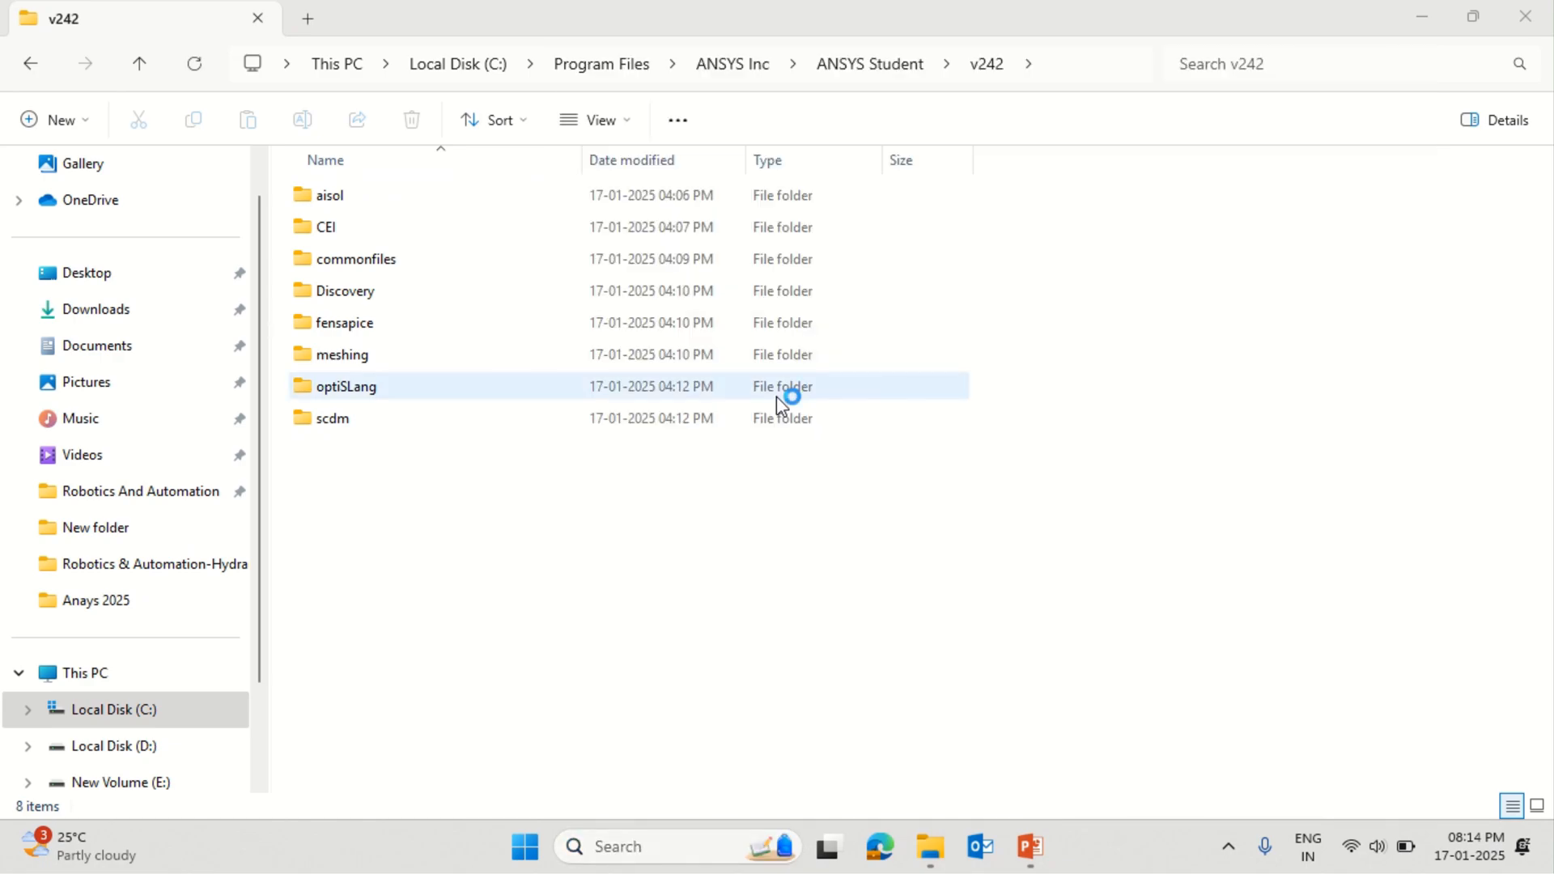
left_click(876, 611)
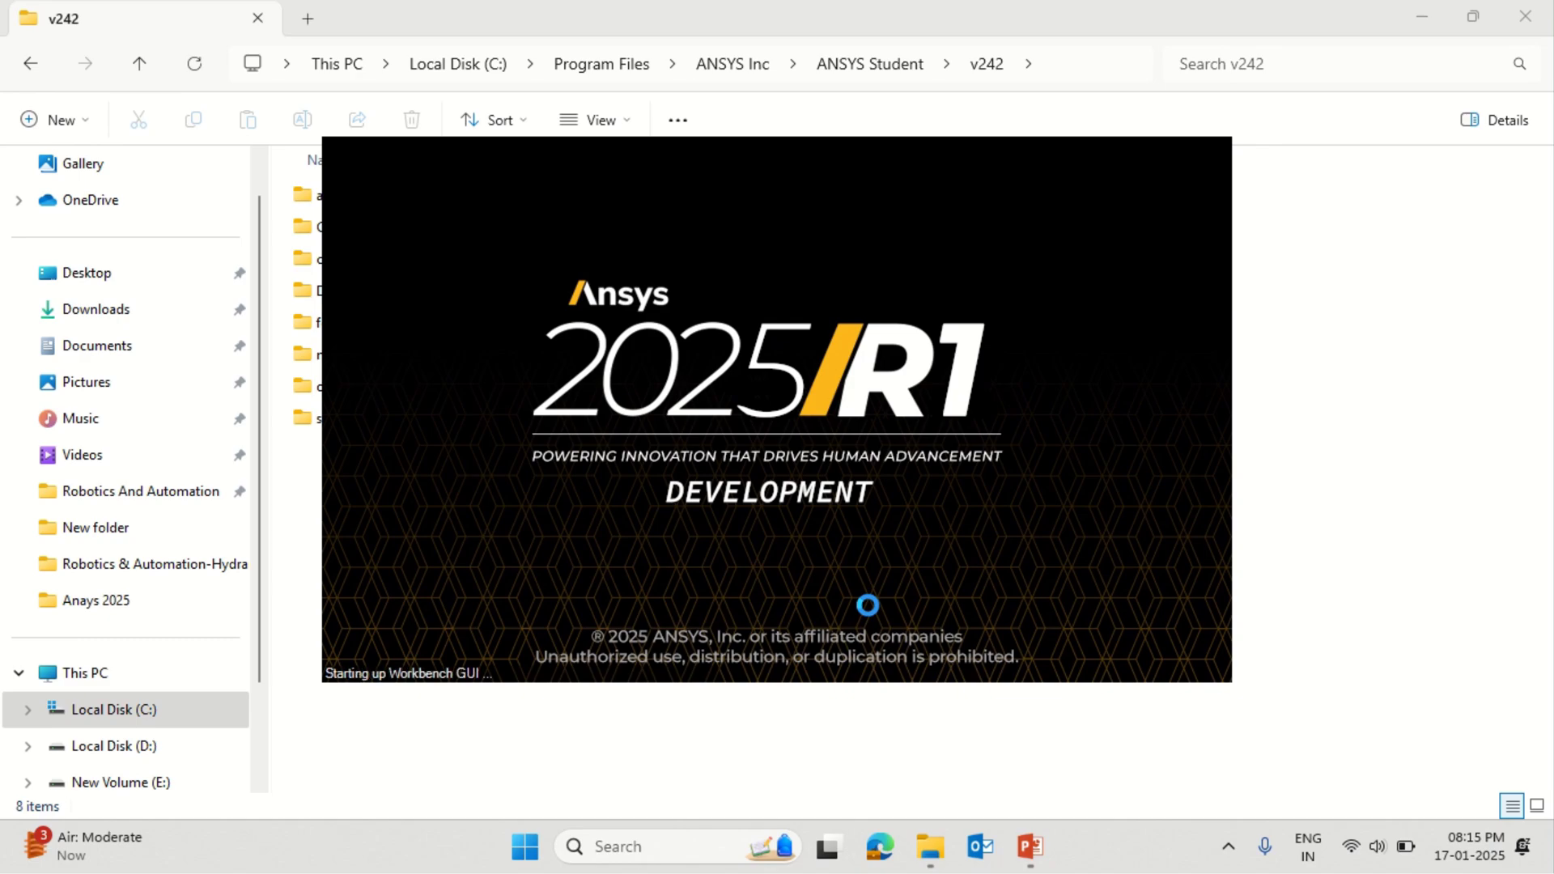
mouse_move(872, 612)
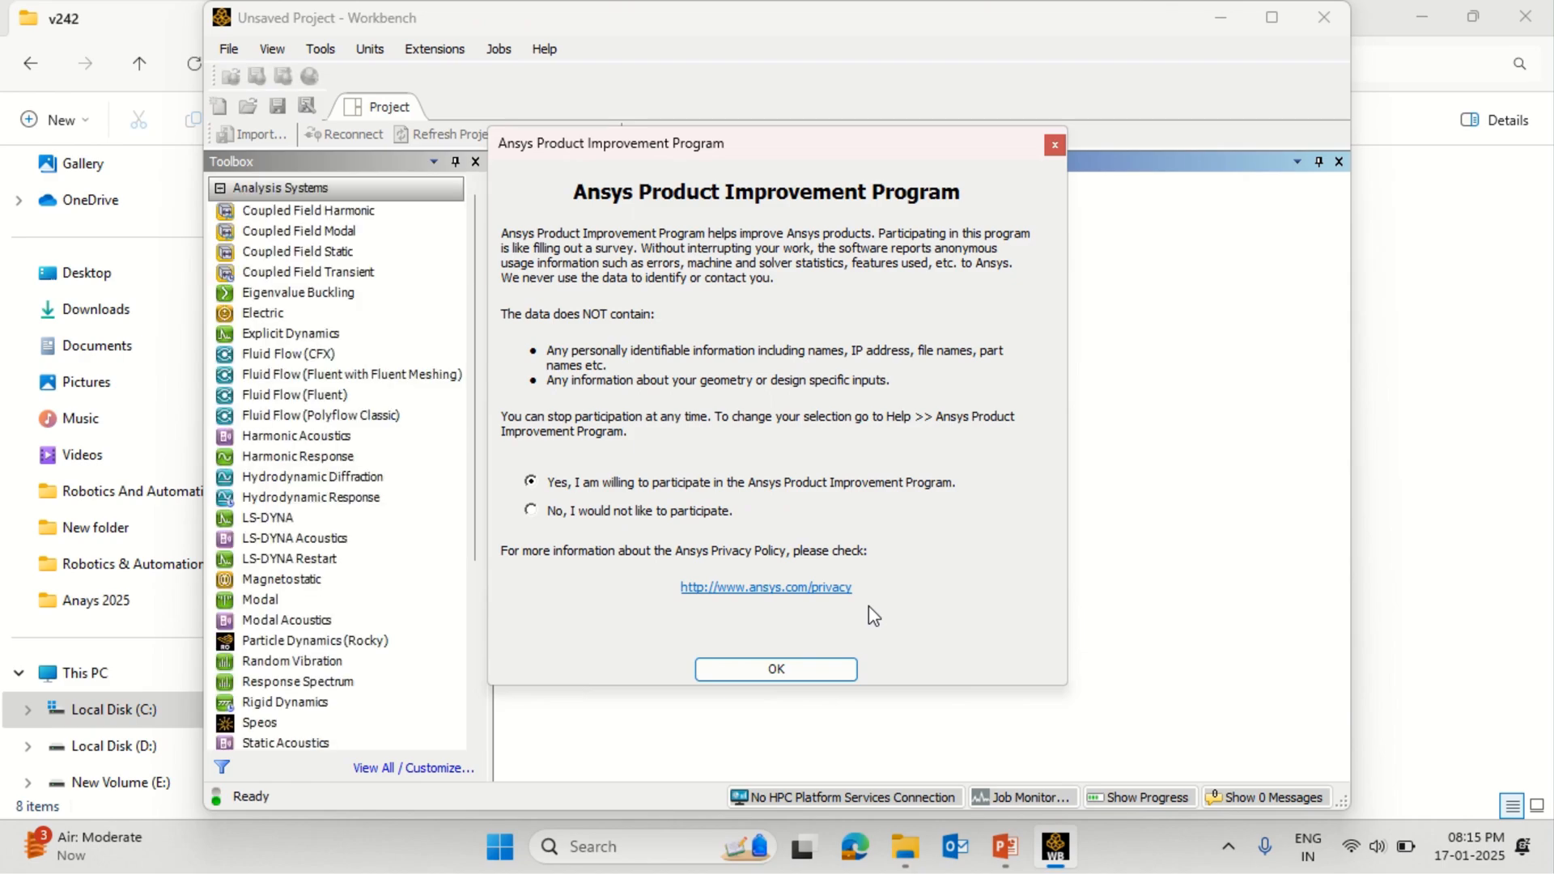
mouse_move(775, 668)
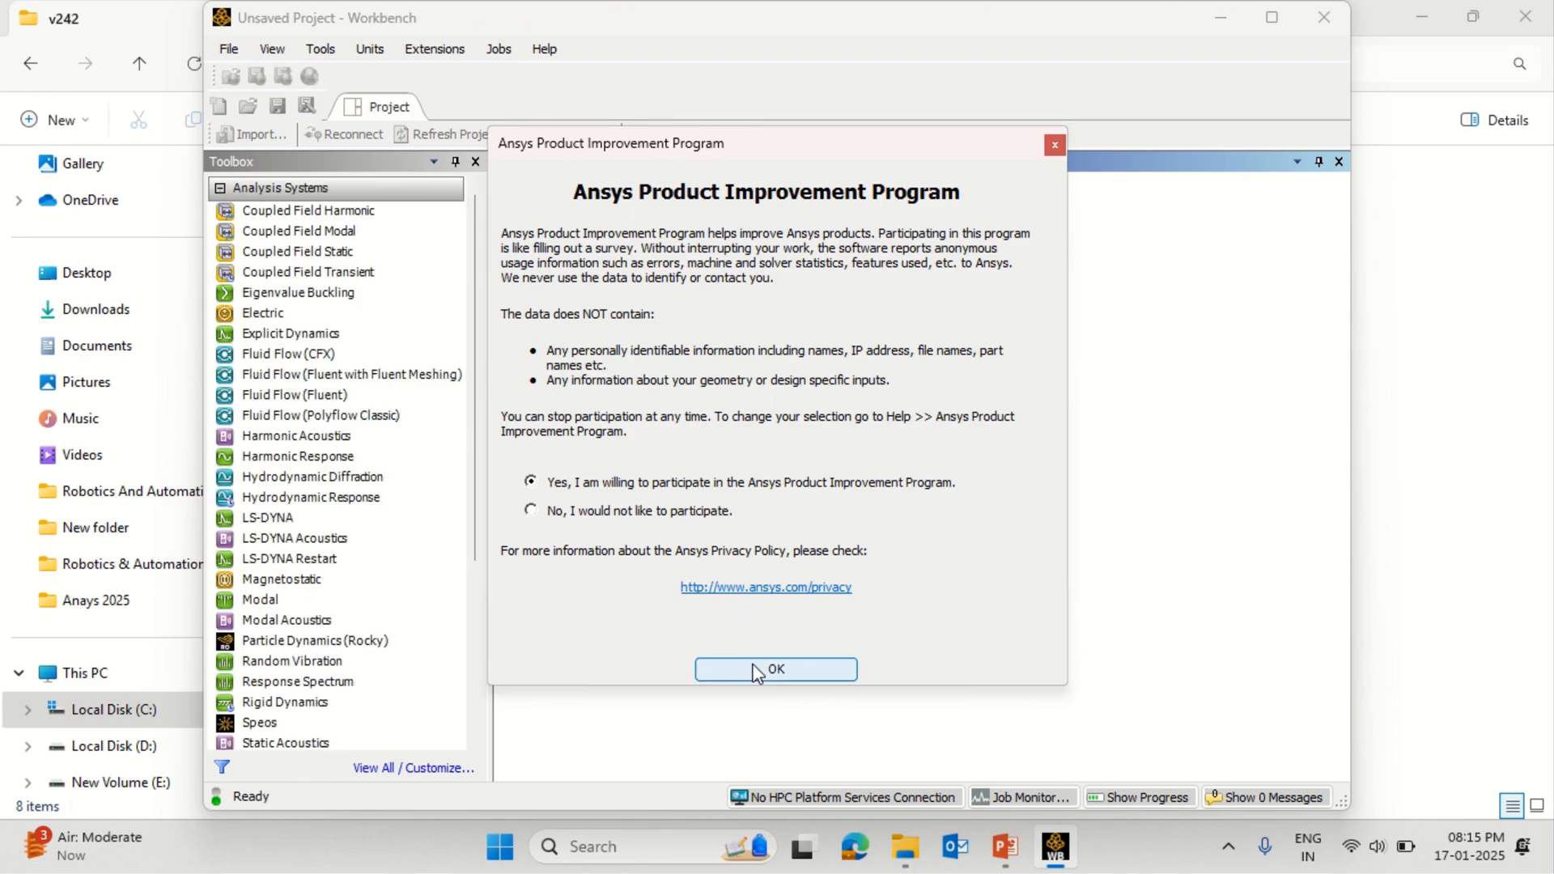
Accept the Product Improvement Program dialog with 'Yes' selected to reach the empty project
left_click(776, 668)
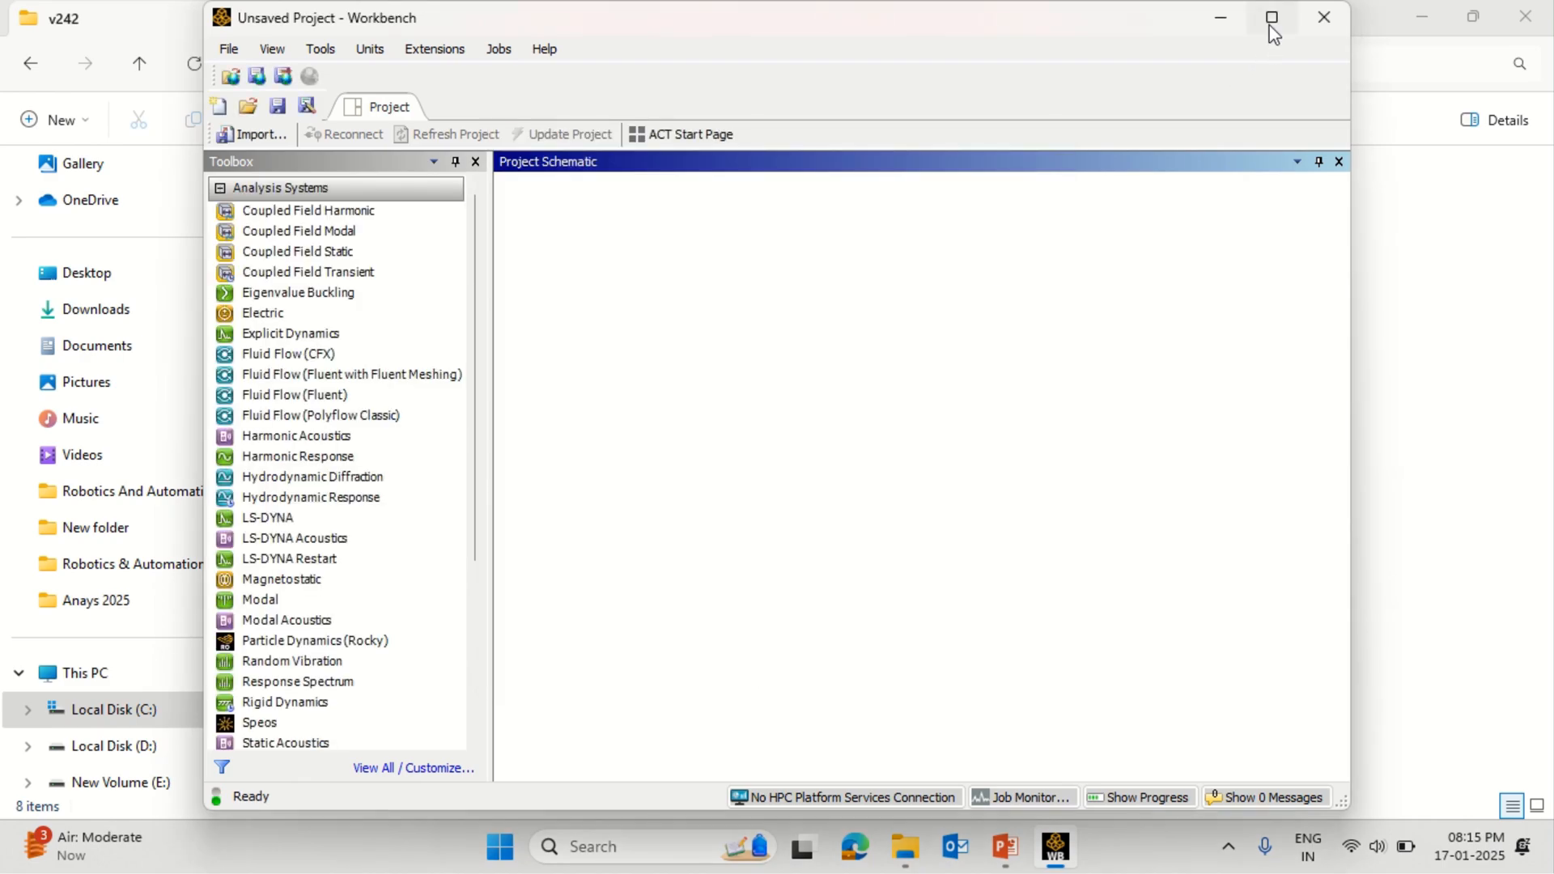
Maximize Workbench and browse the Toolbox, expanding the Component Systems and Custom Systems groups
left_click(1273, 17)
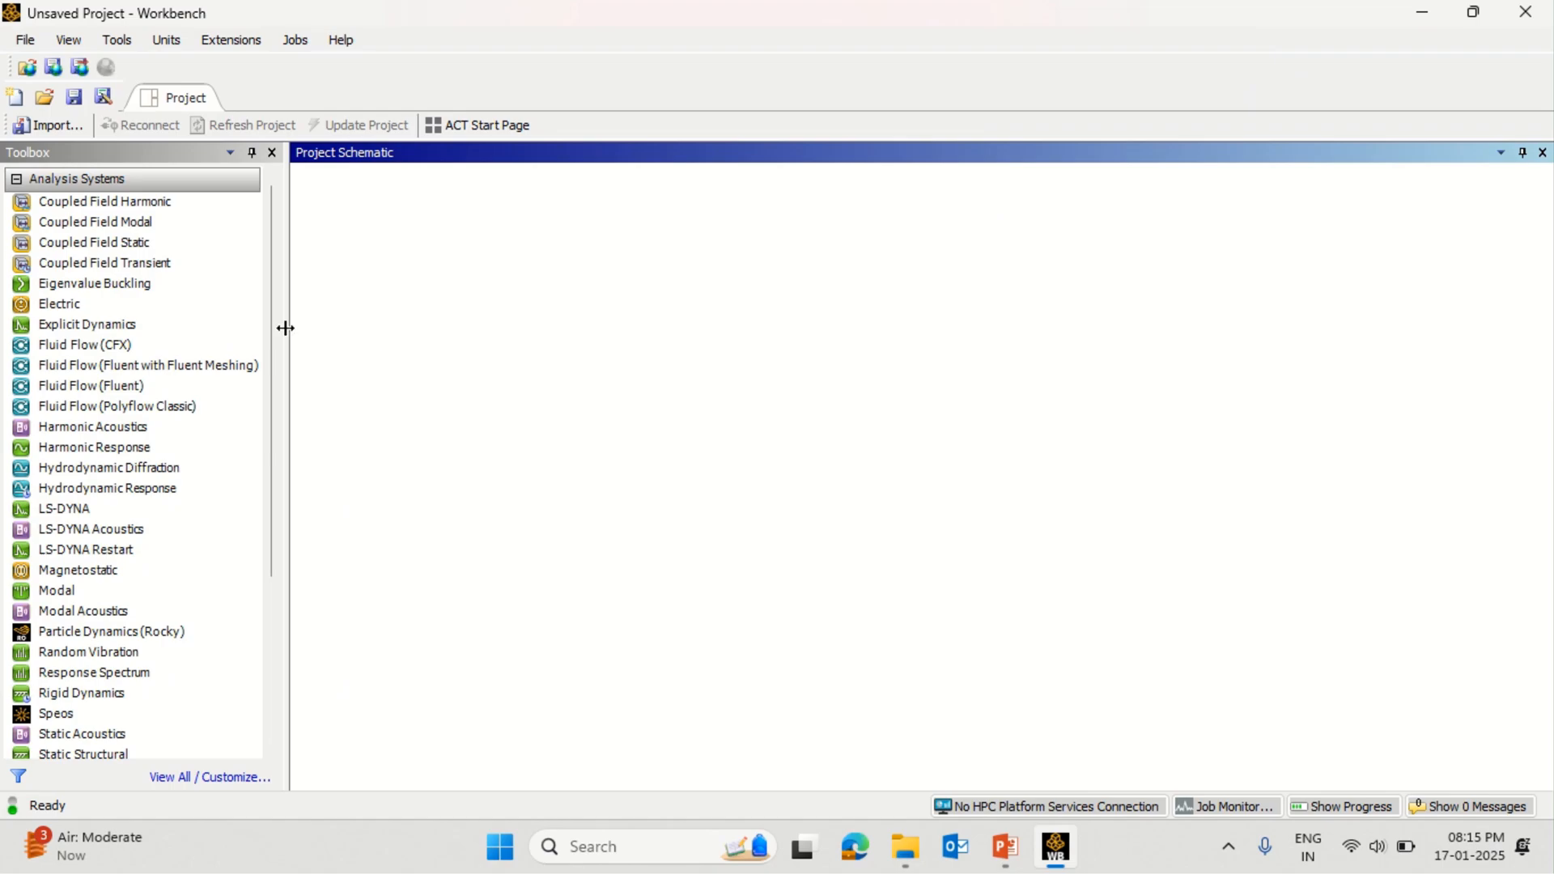
scroll("down", 3)
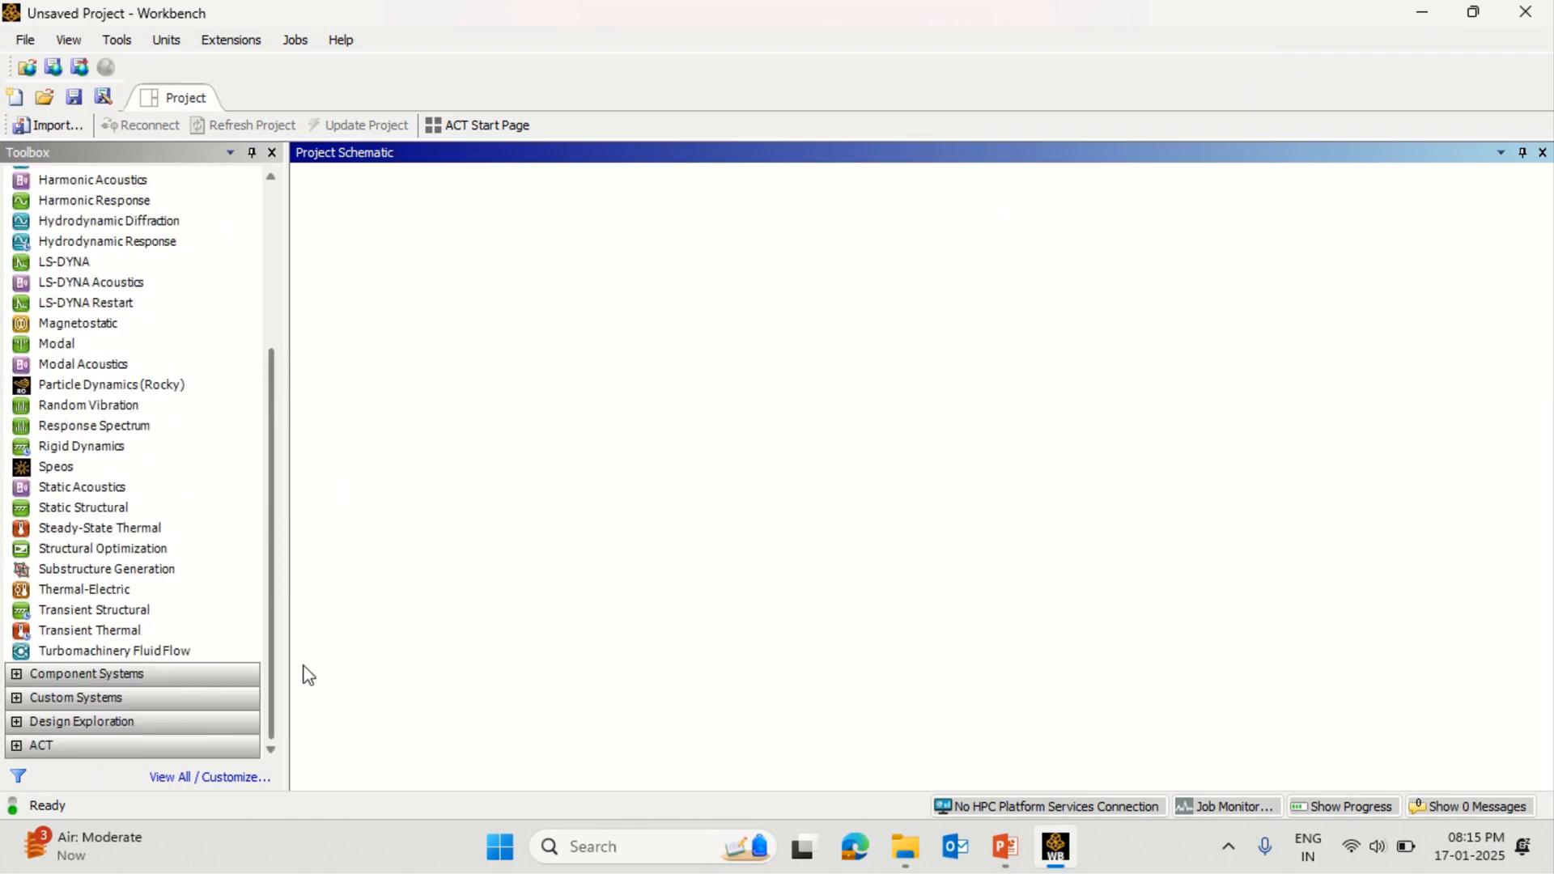
scroll("up", 3)
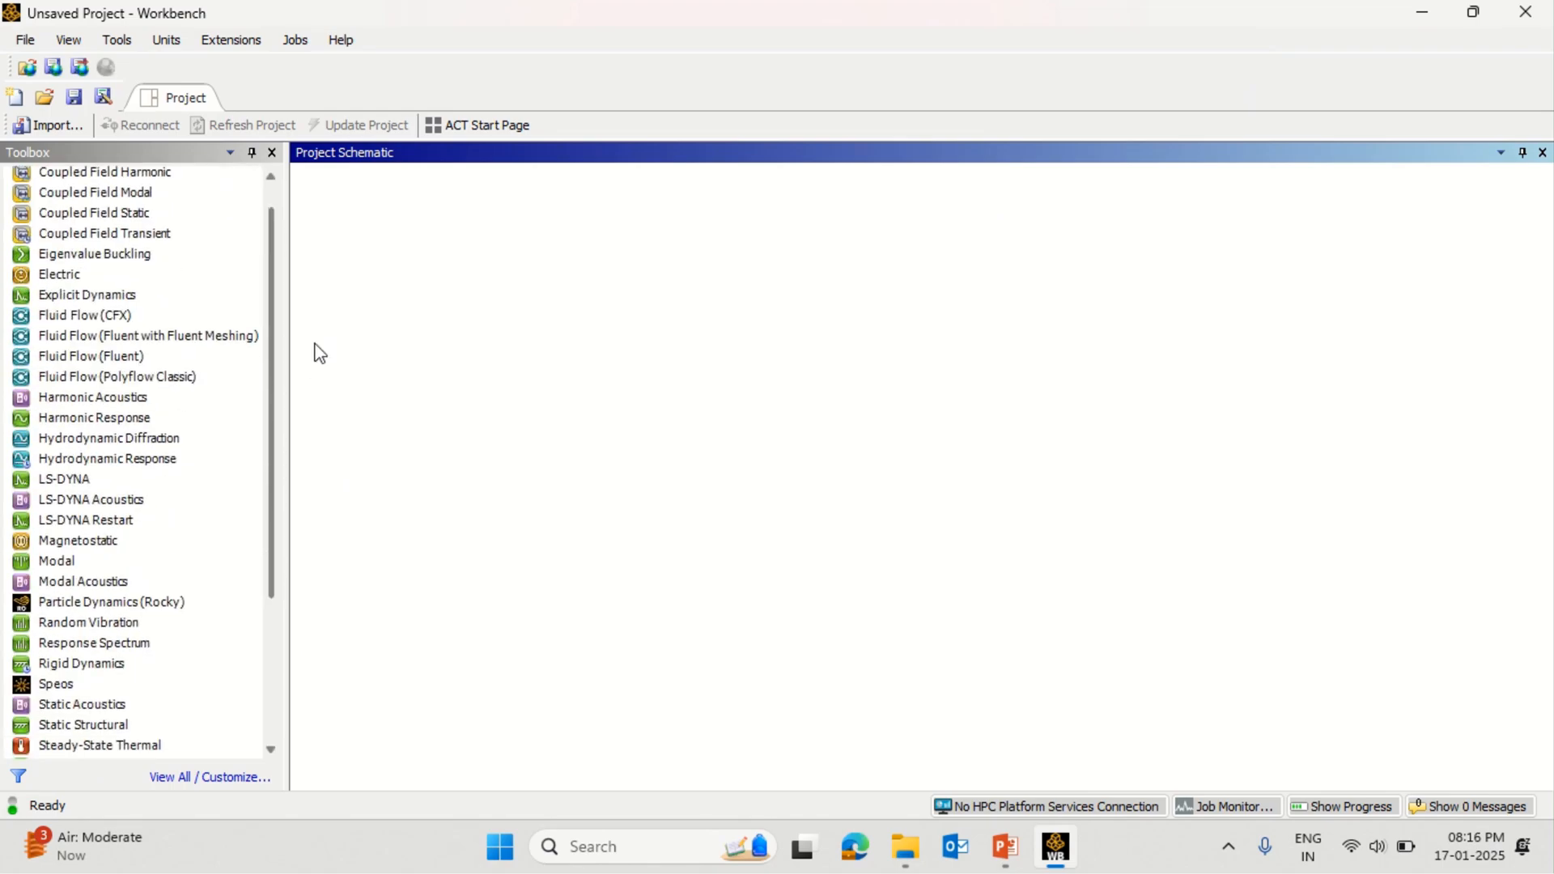
scroll("down", 3)
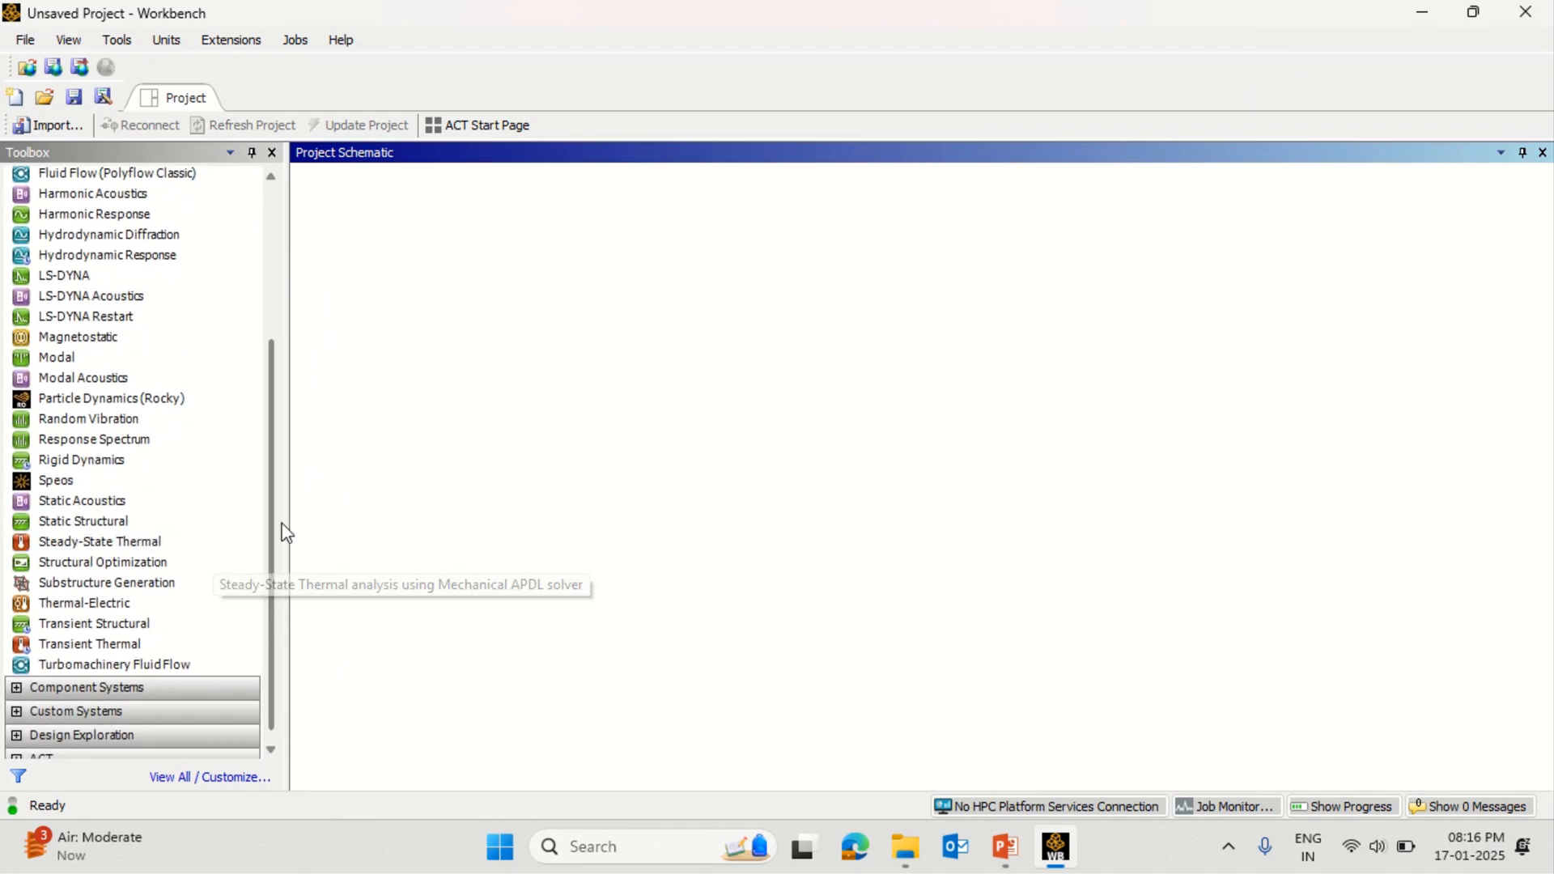
mouse_move(280, 524)
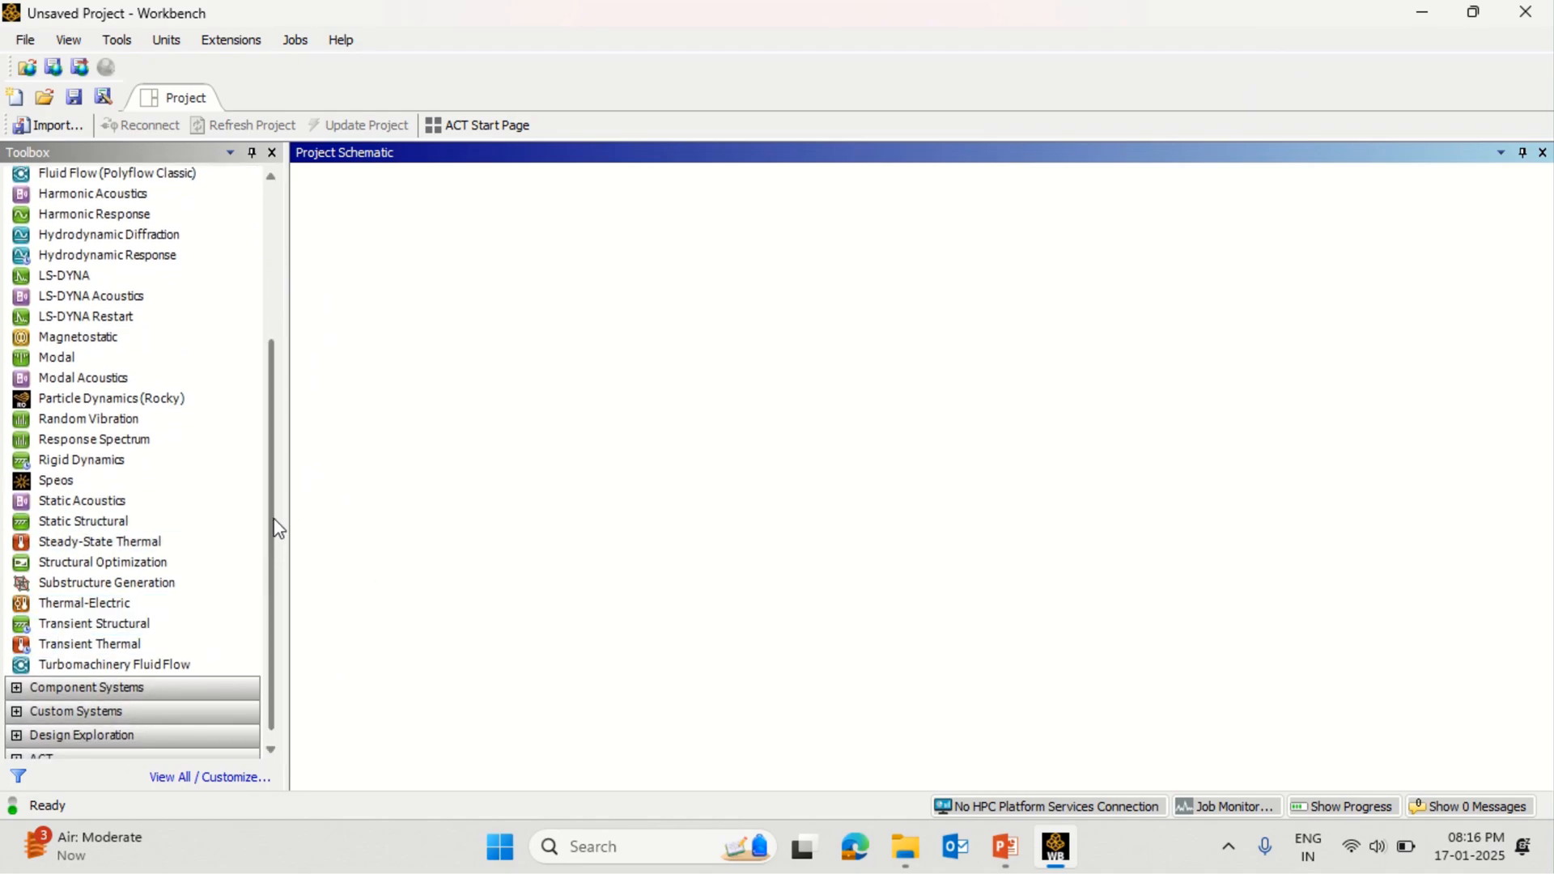
scroll("down", 3)
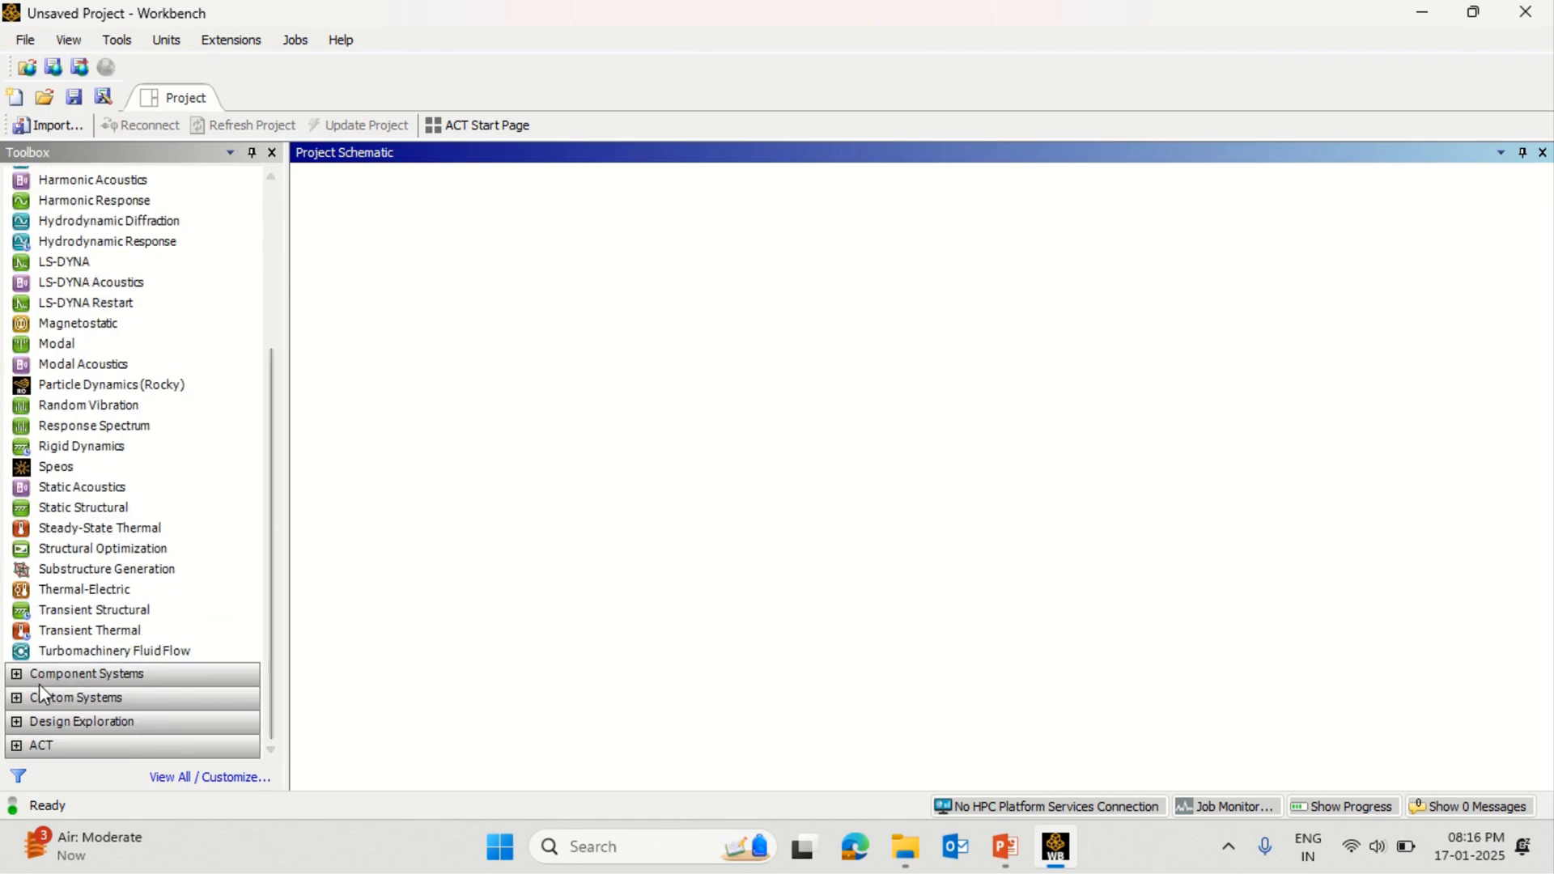
left_click(85, 673)
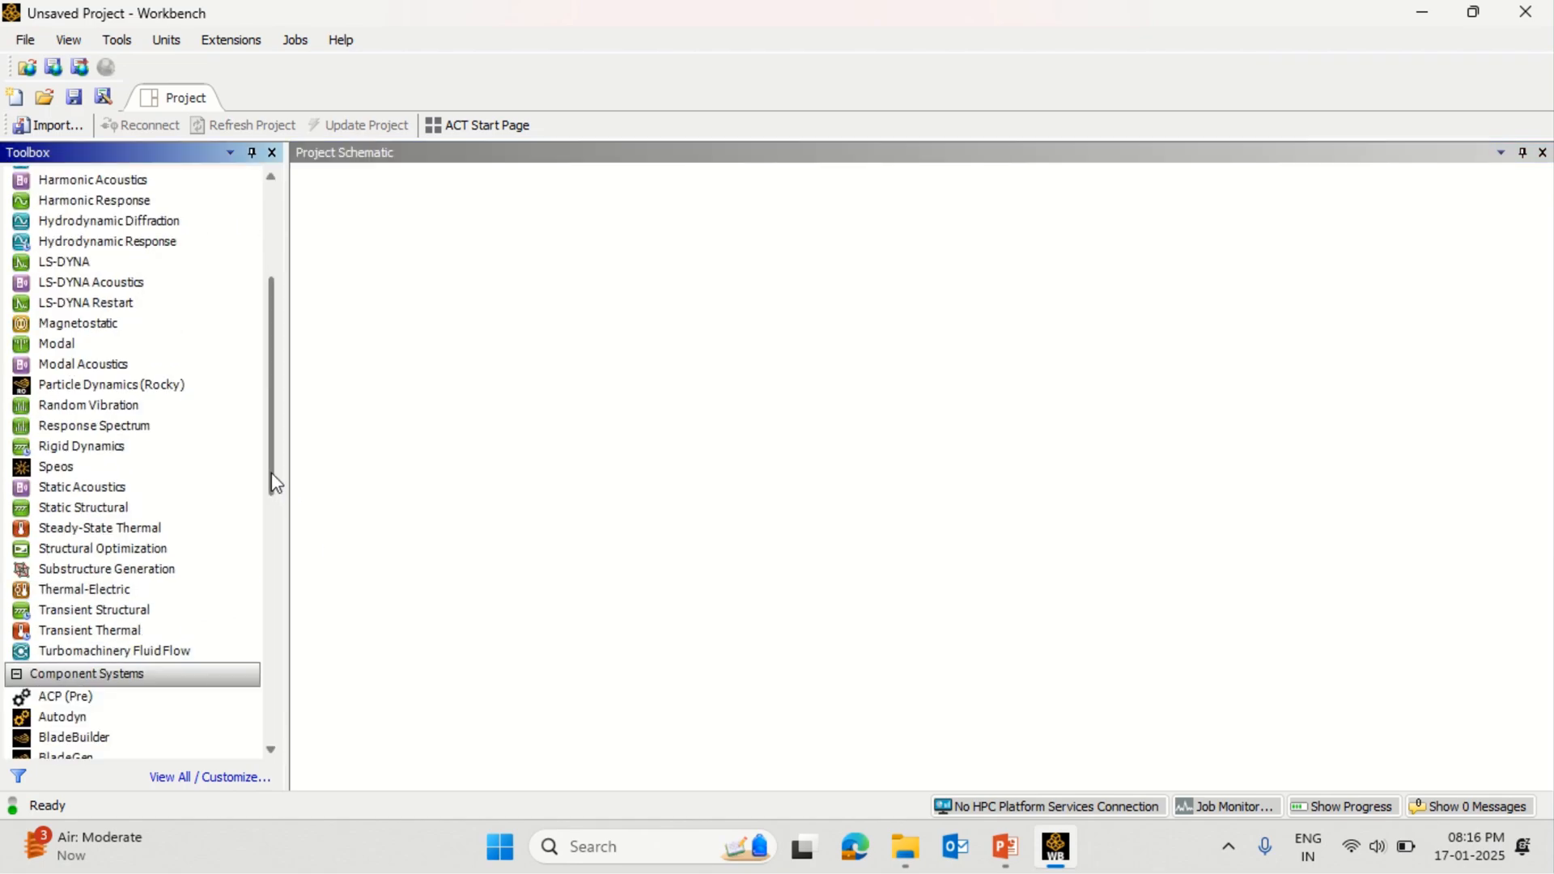
scroll("down", 3)
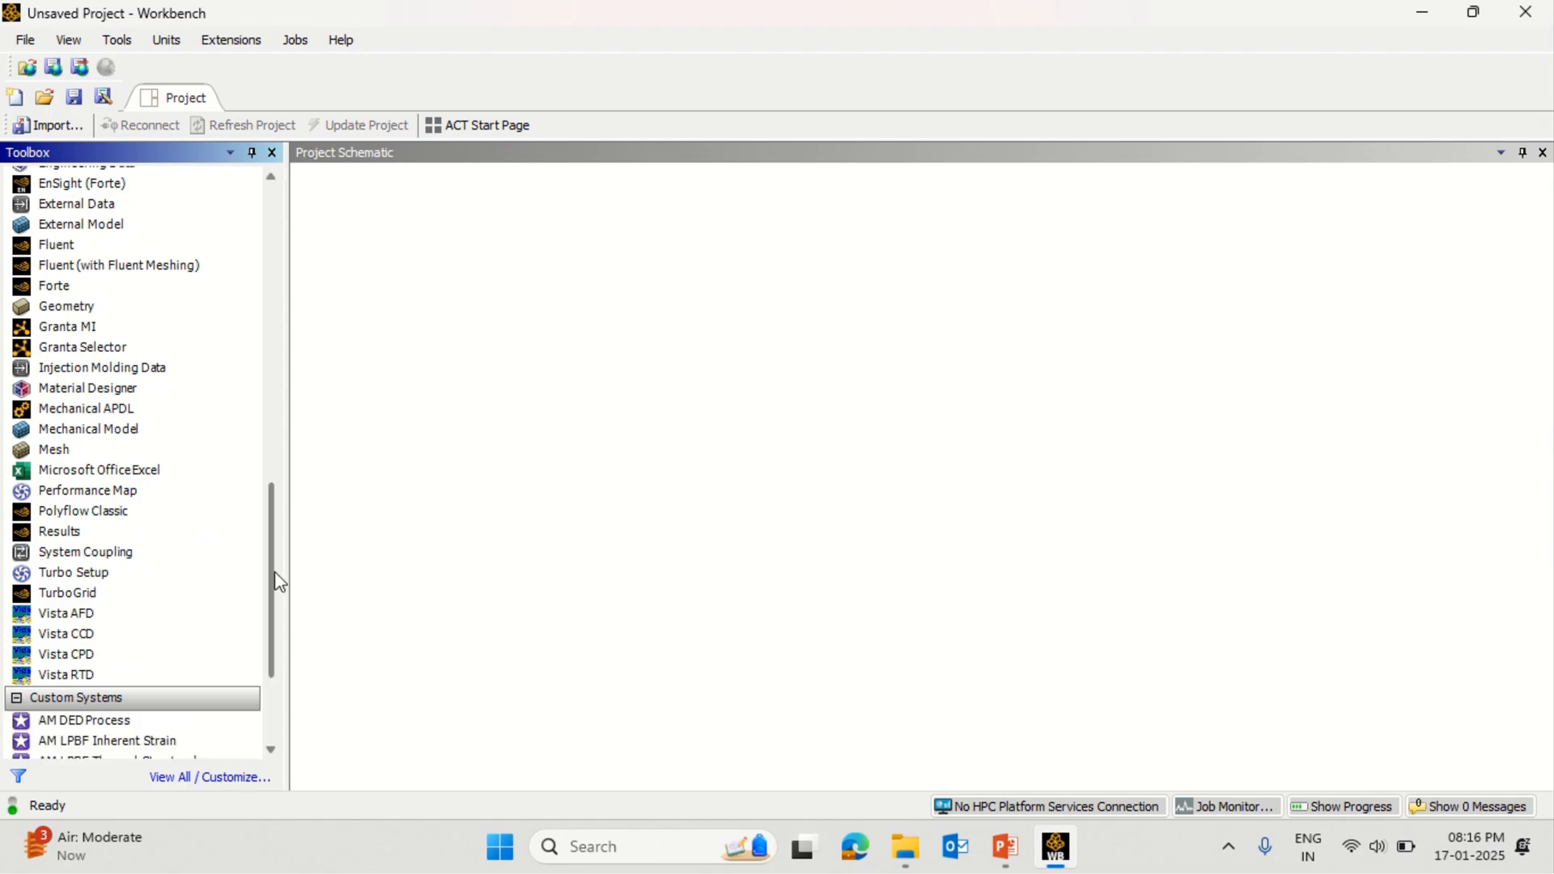
Return to Analysis Systems and start adding a Fluid Flow (Fluent) system to the project
scroll("up", 3)
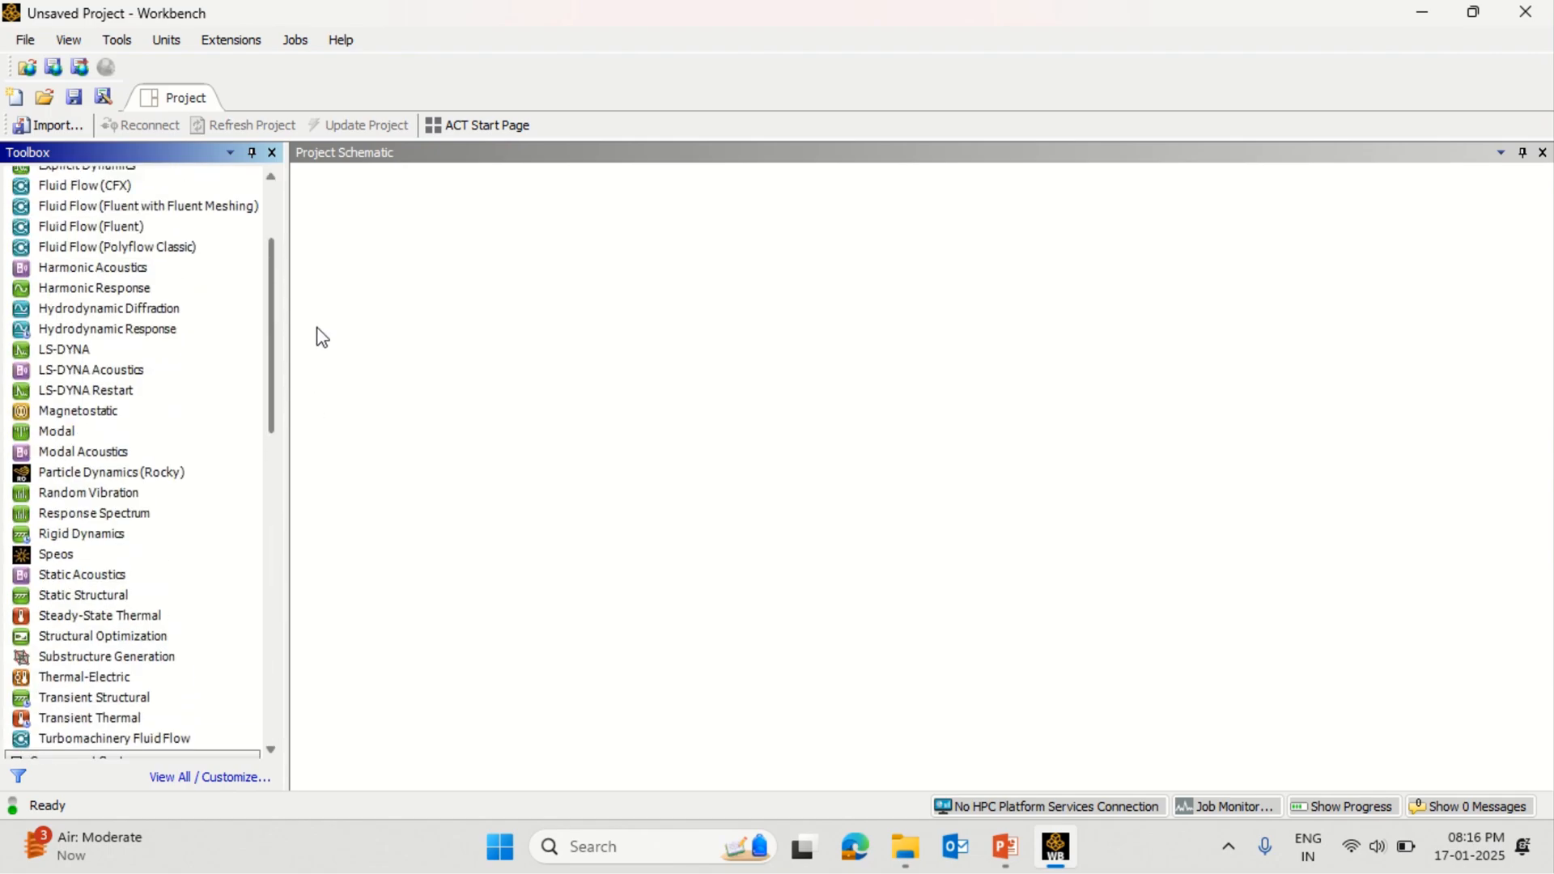
mouse_move(277, 320)
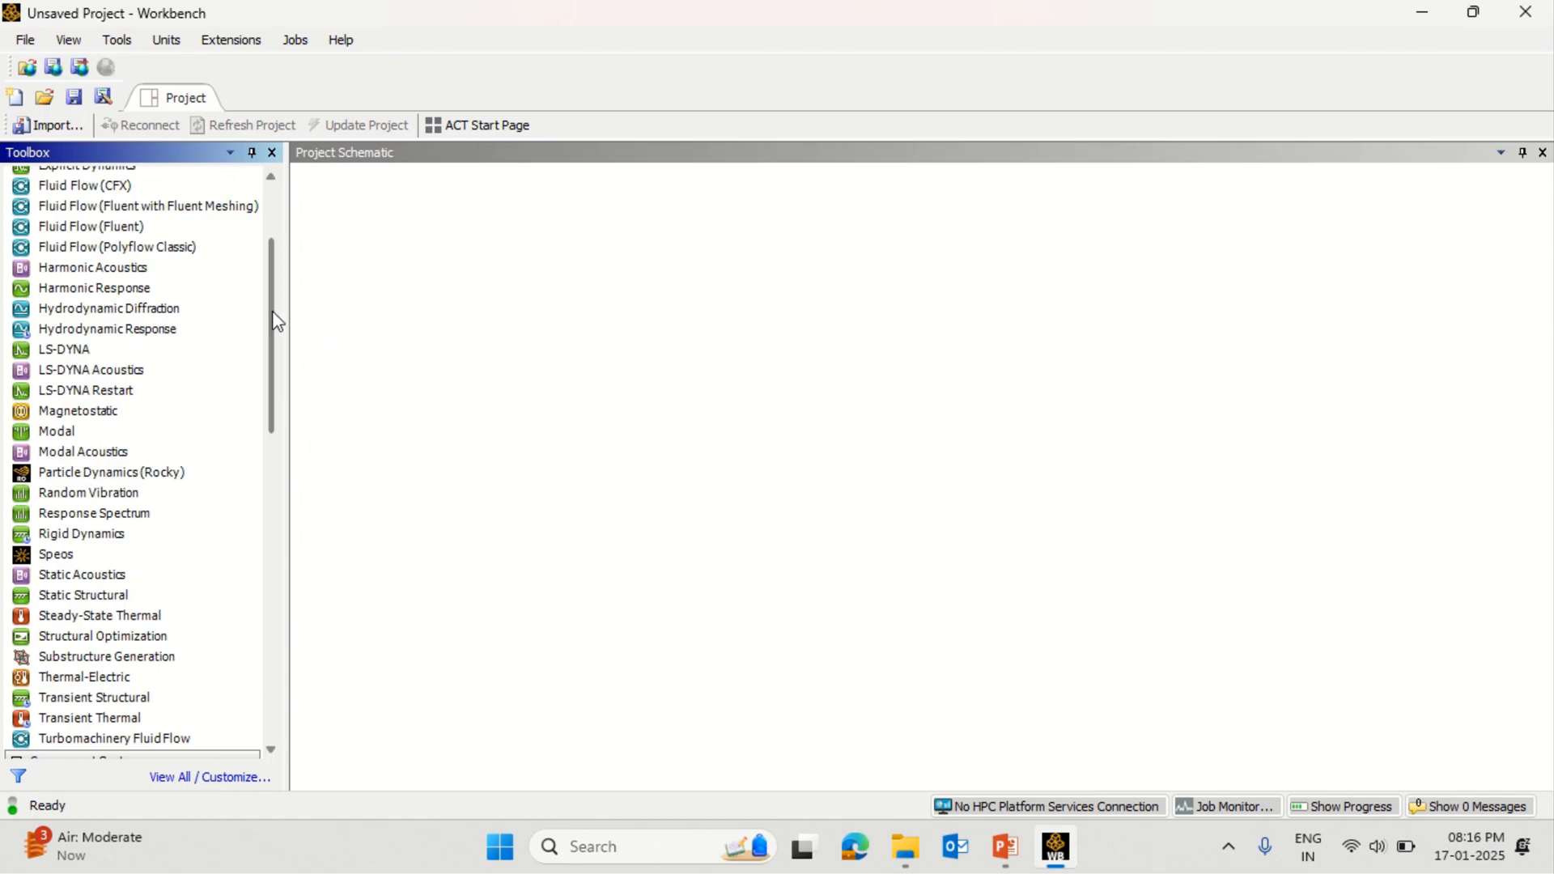
scroll("up", 3)
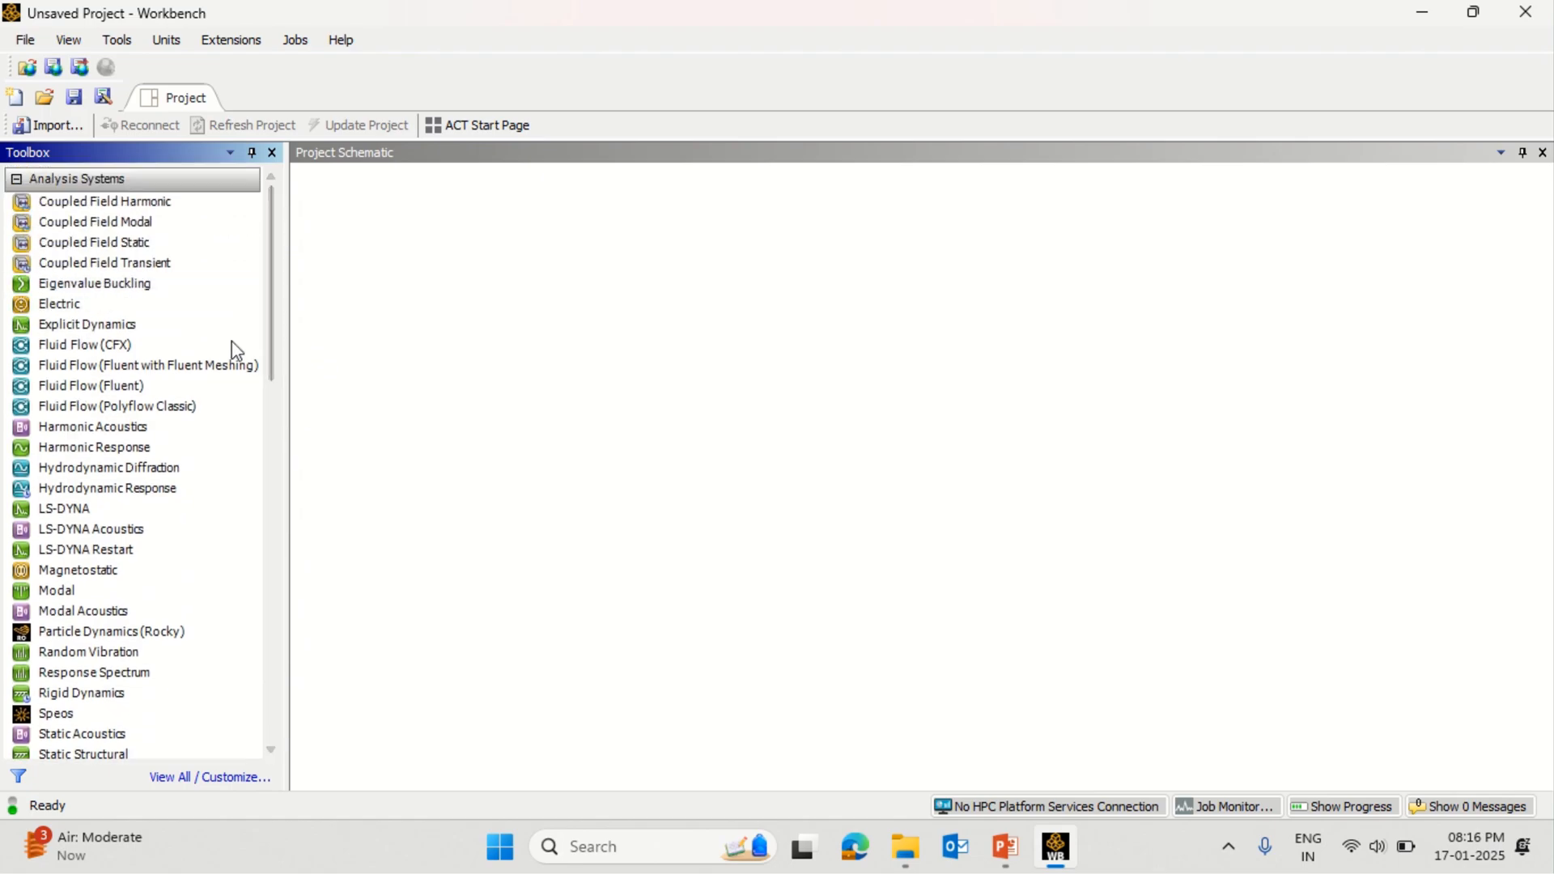
double_click(91, 385)
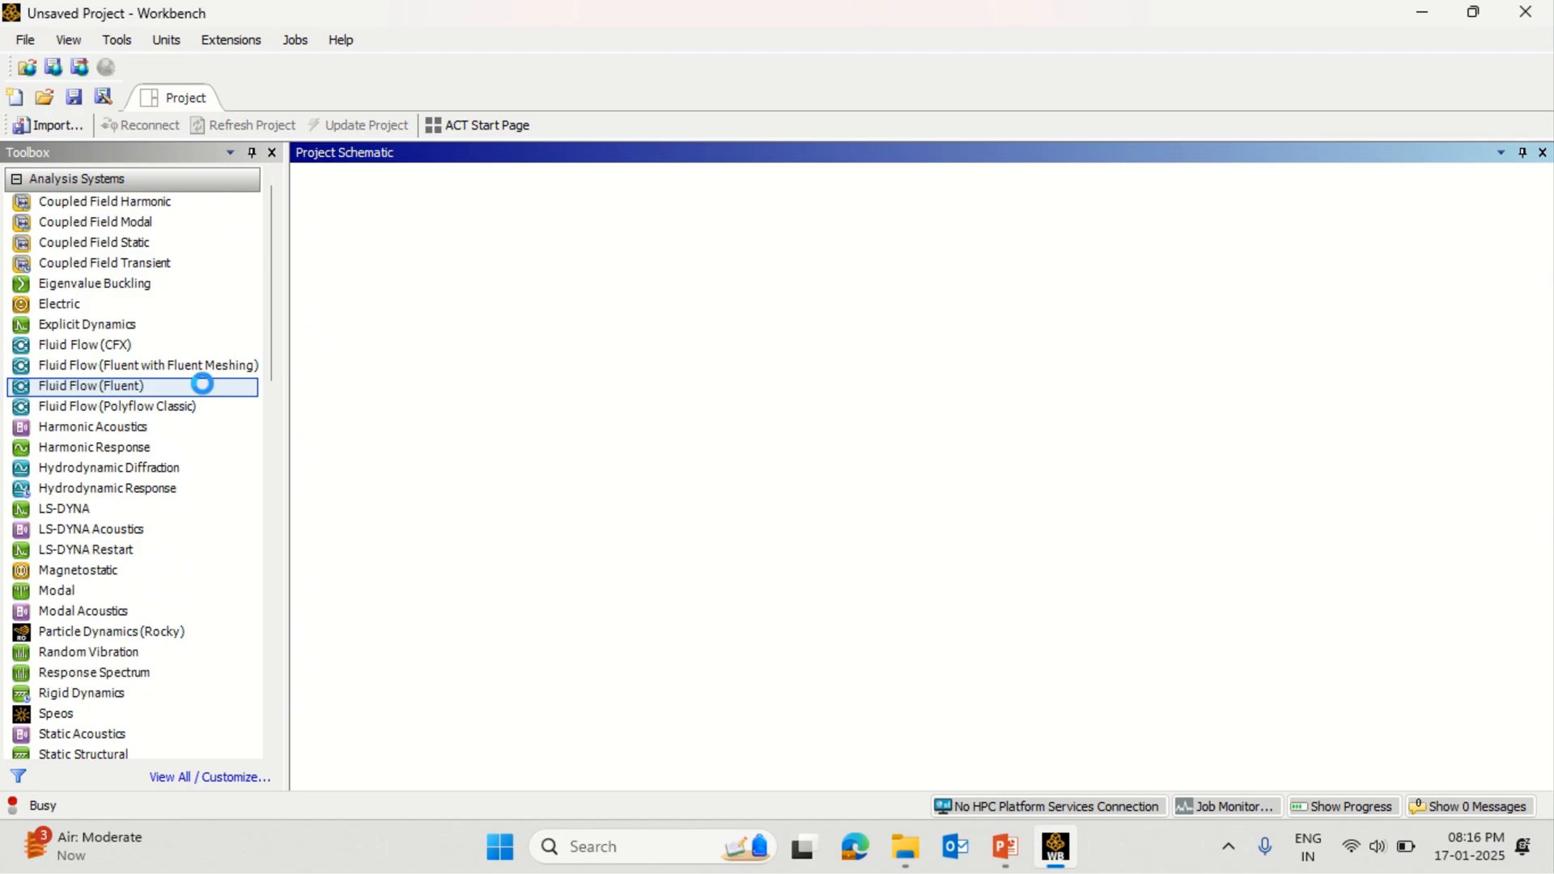
Add Fluid Flow (Fluent) system A and choose New DesignModeler Geometry for its Geometry cell
double_click(89, 385)
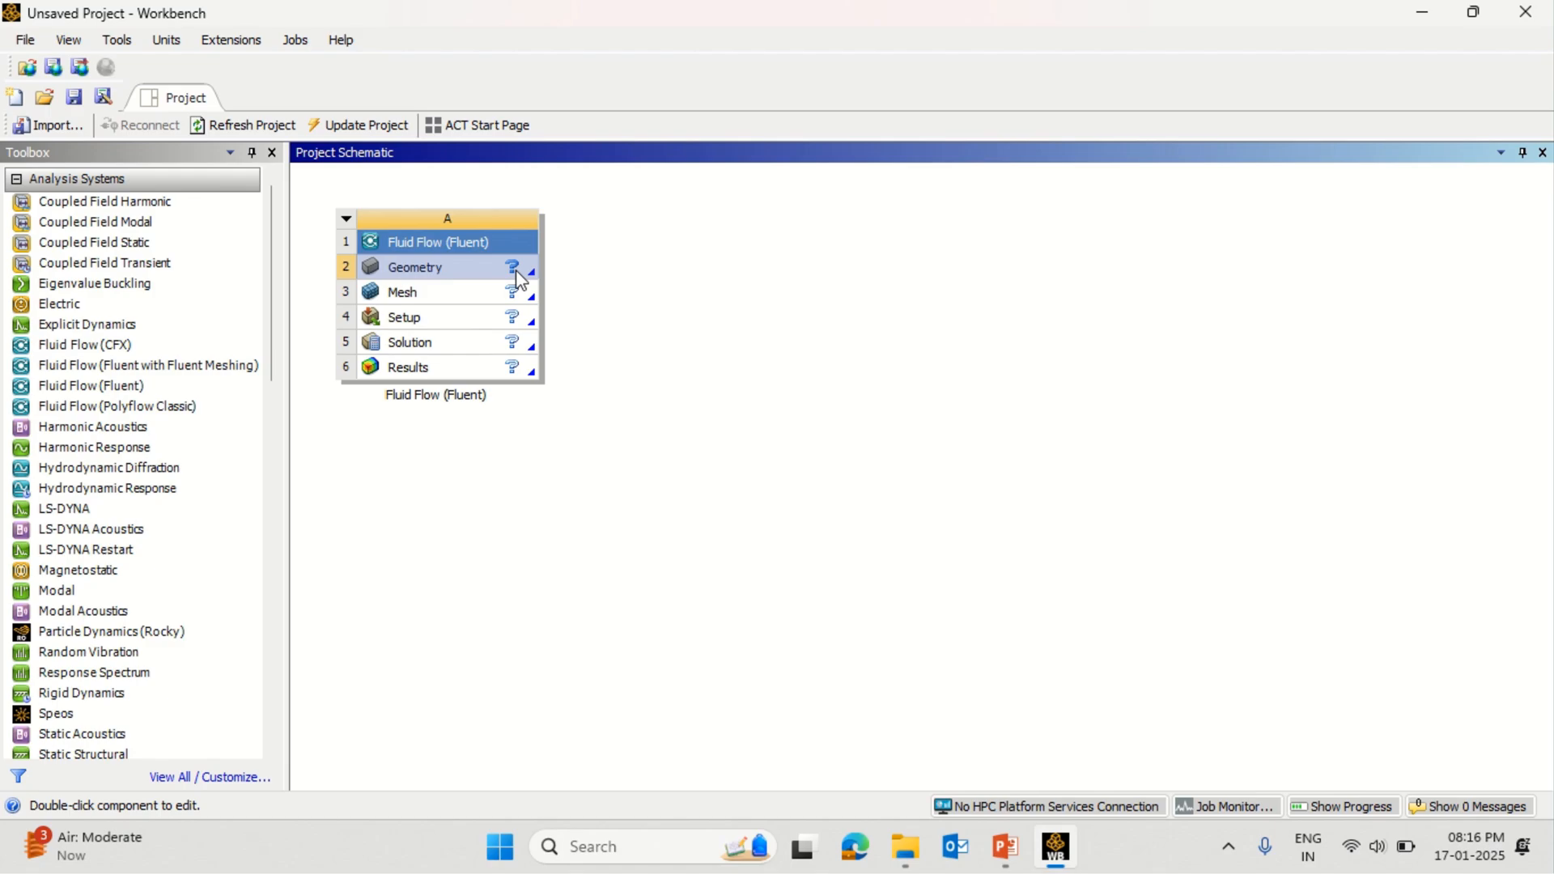
right_click(413, 267)
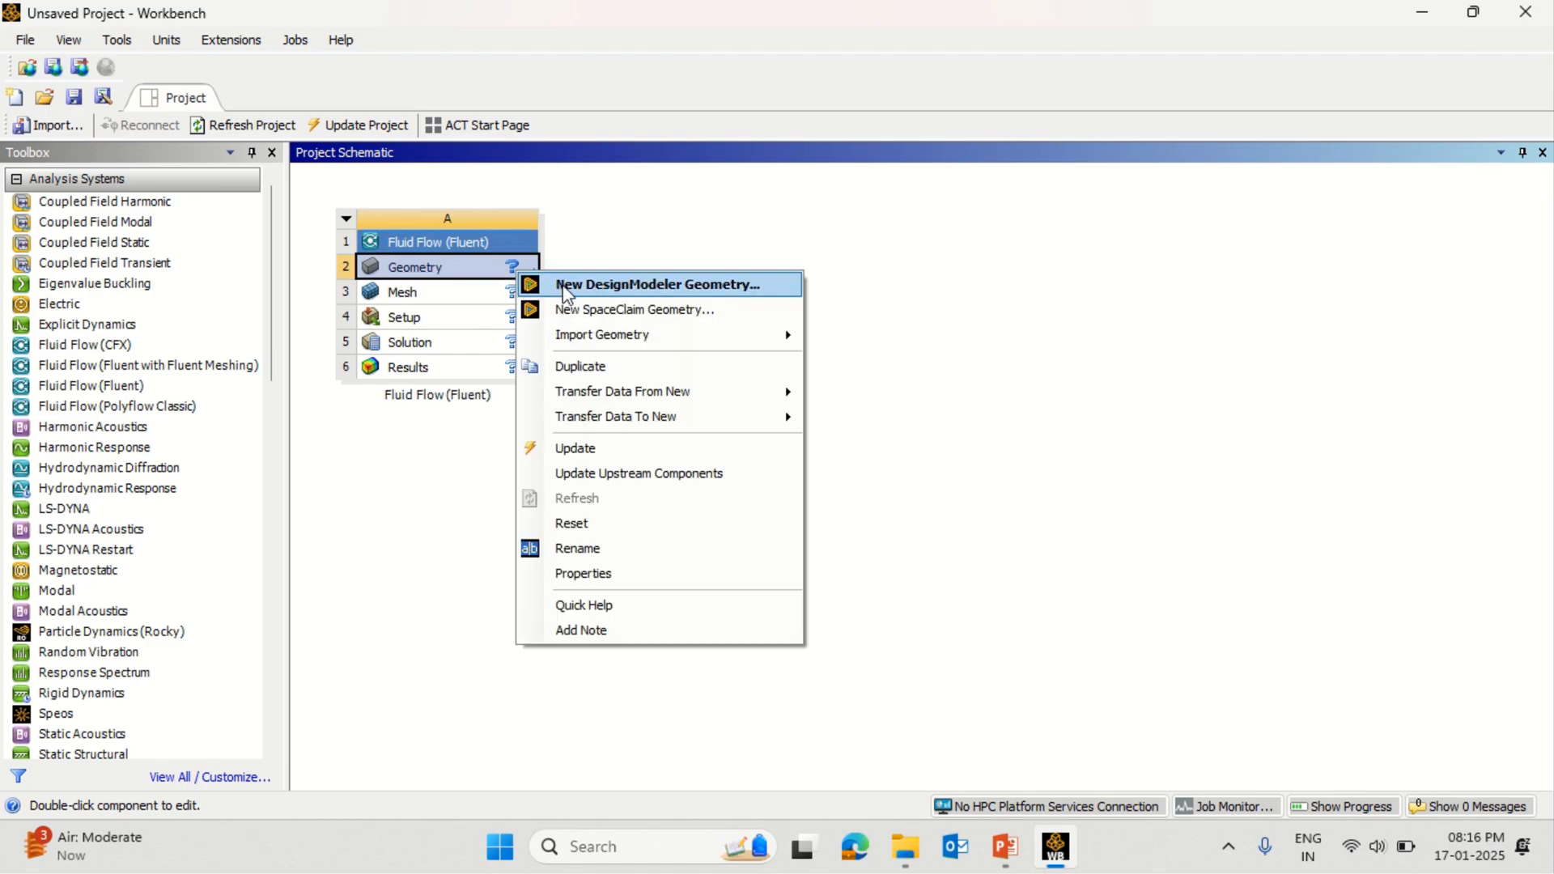
left_click(655, 283)
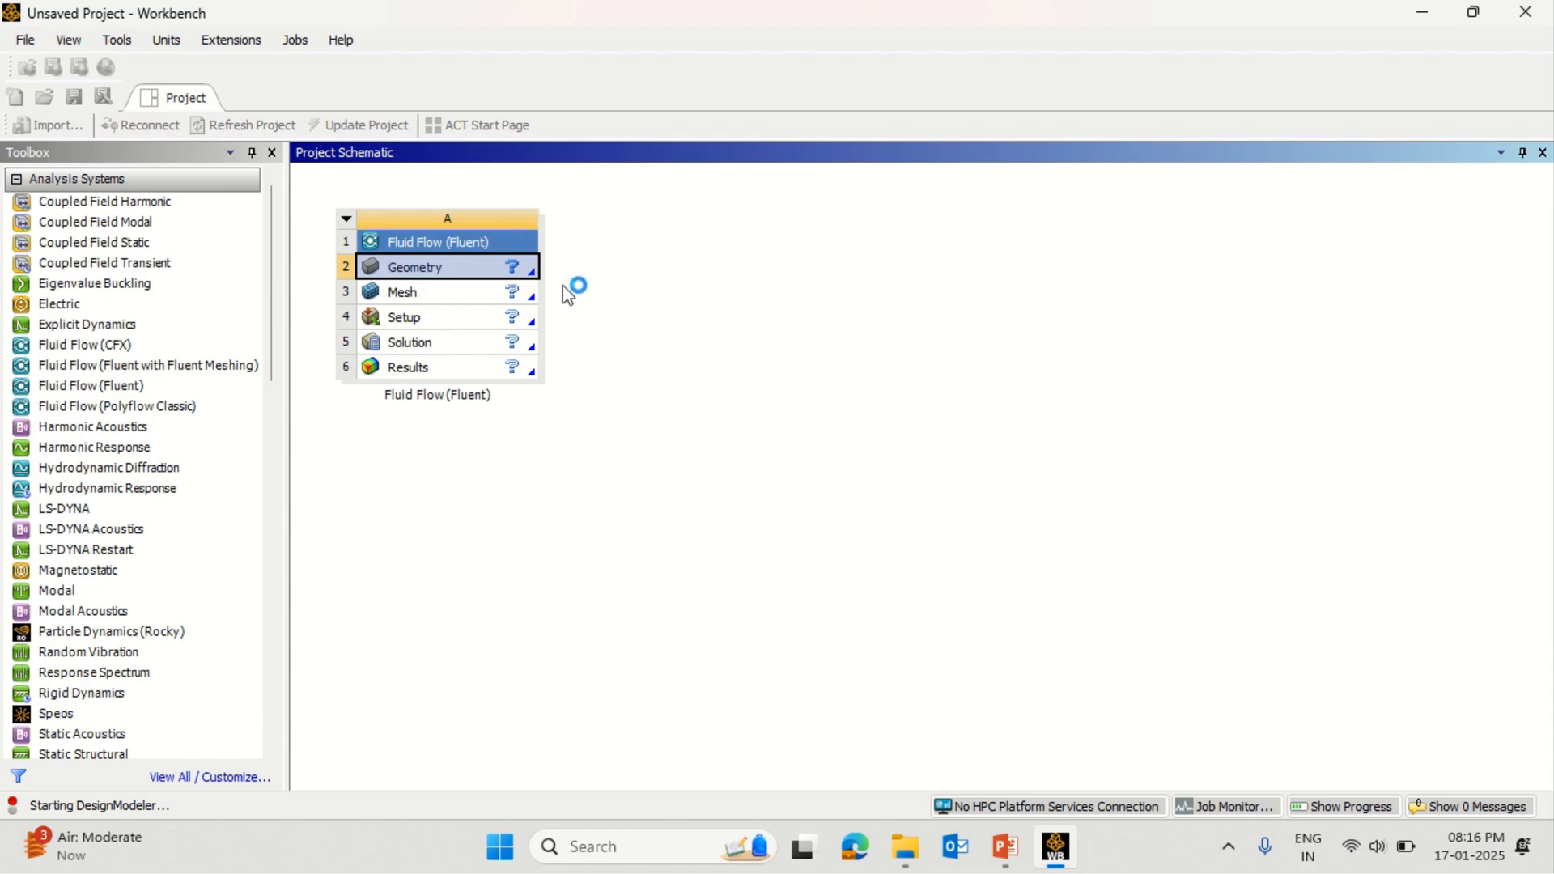
mouse_move(568, 294)
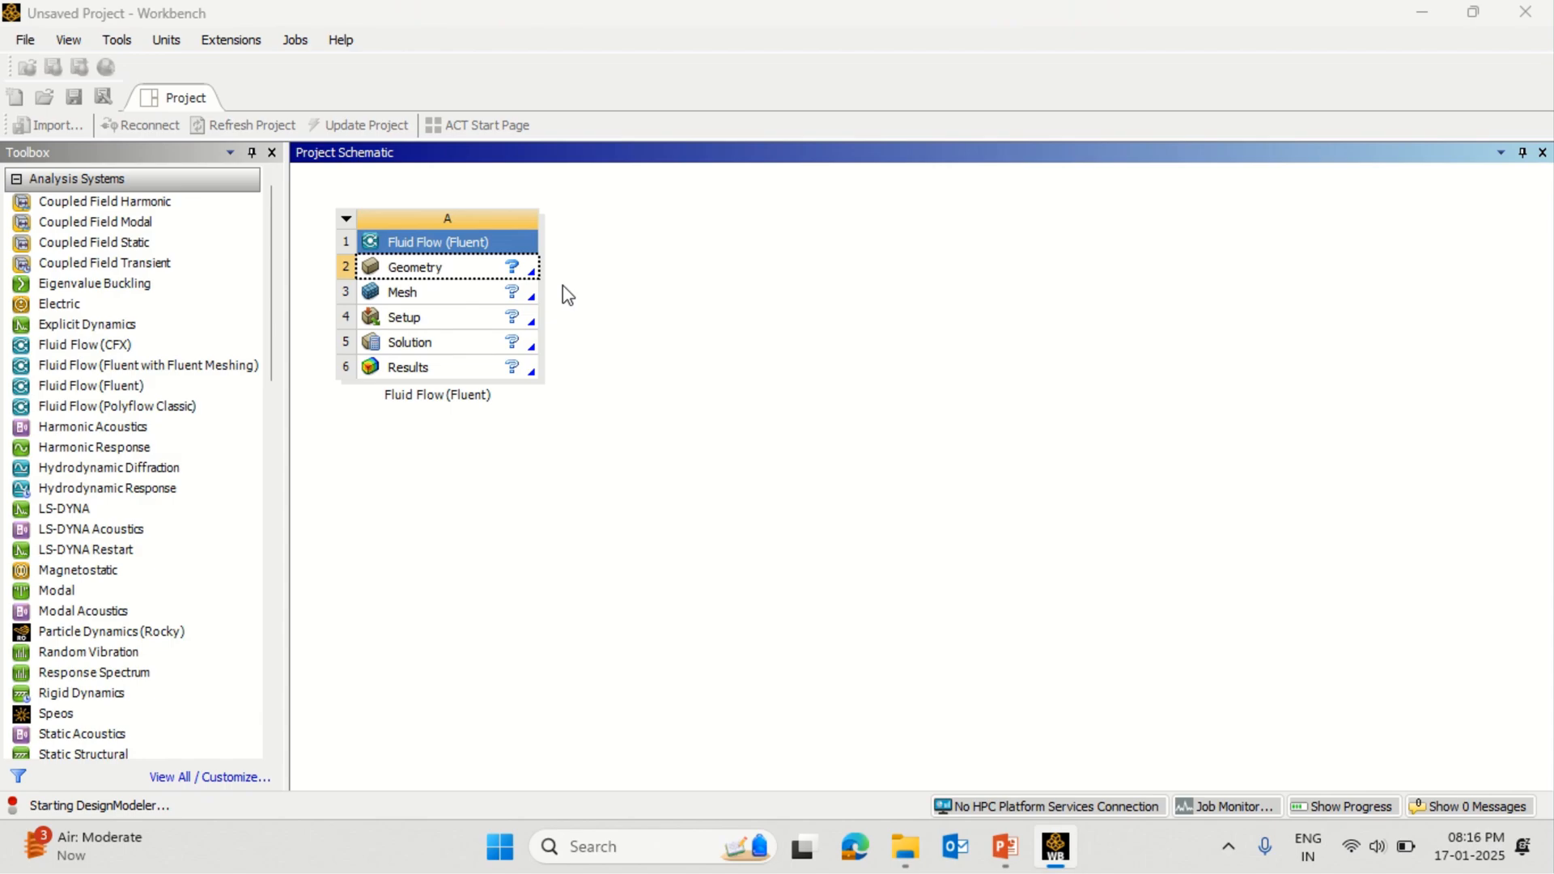
mouse_move(973, 748)
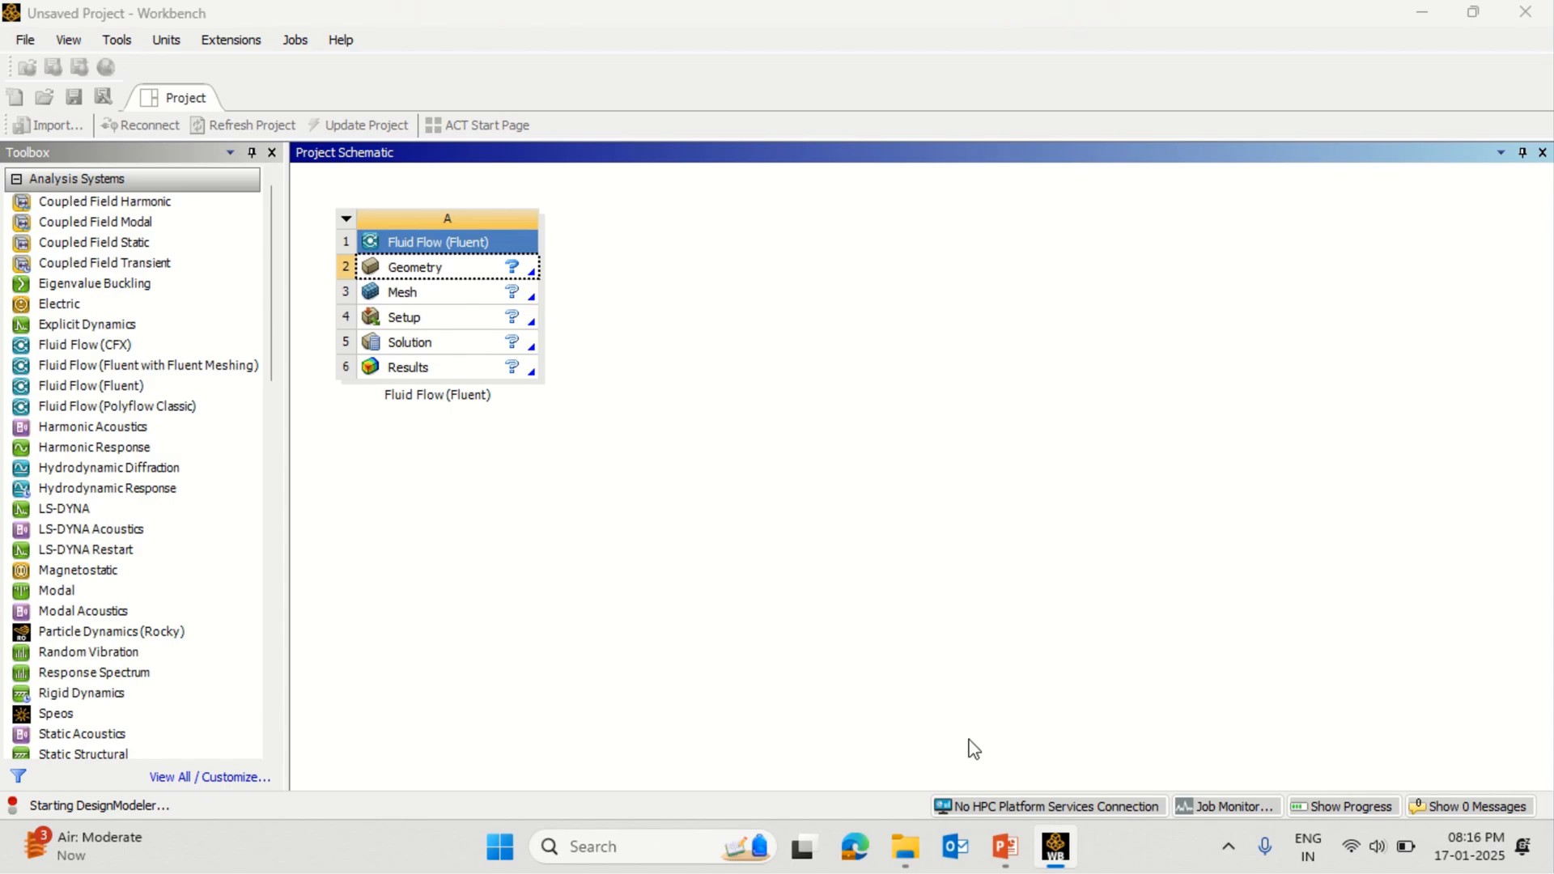
mouse_move(1133, 855)
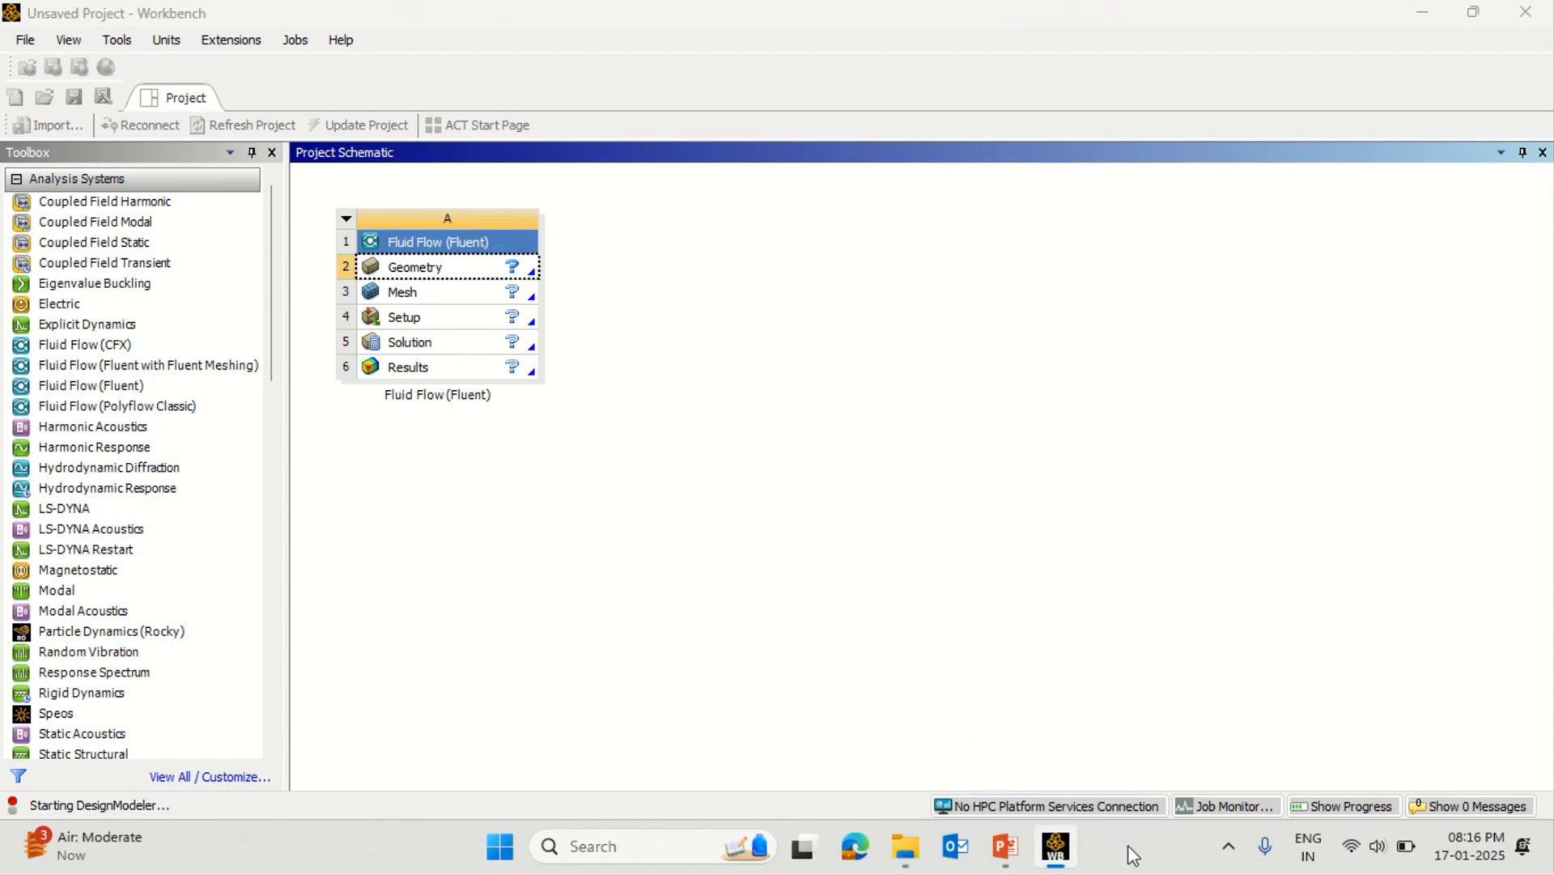
mouse_move(870, 427)
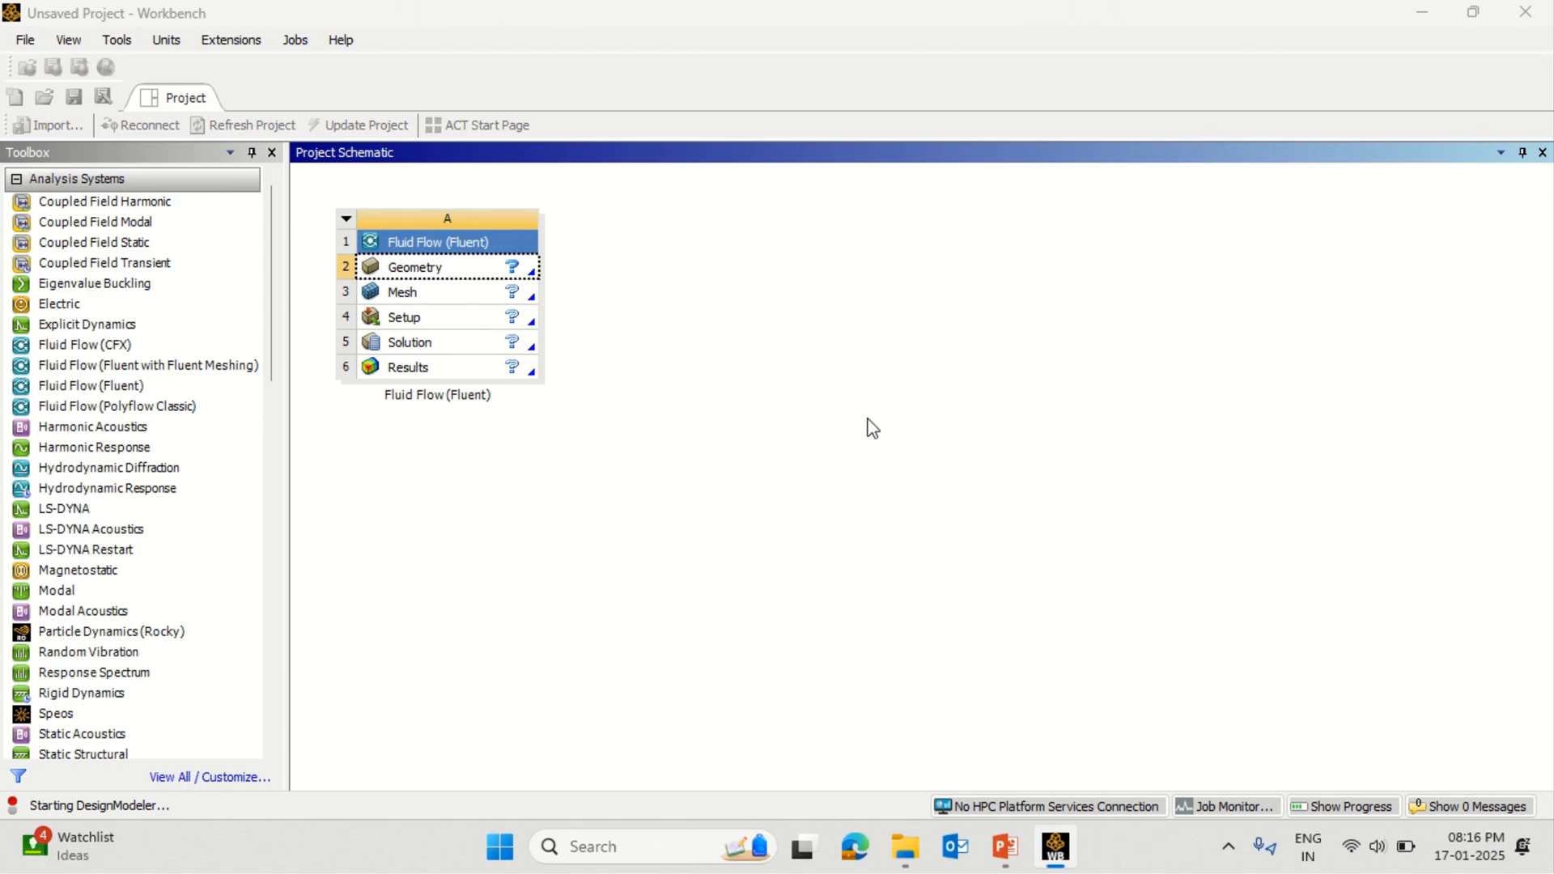
mouse_move(747, 540)
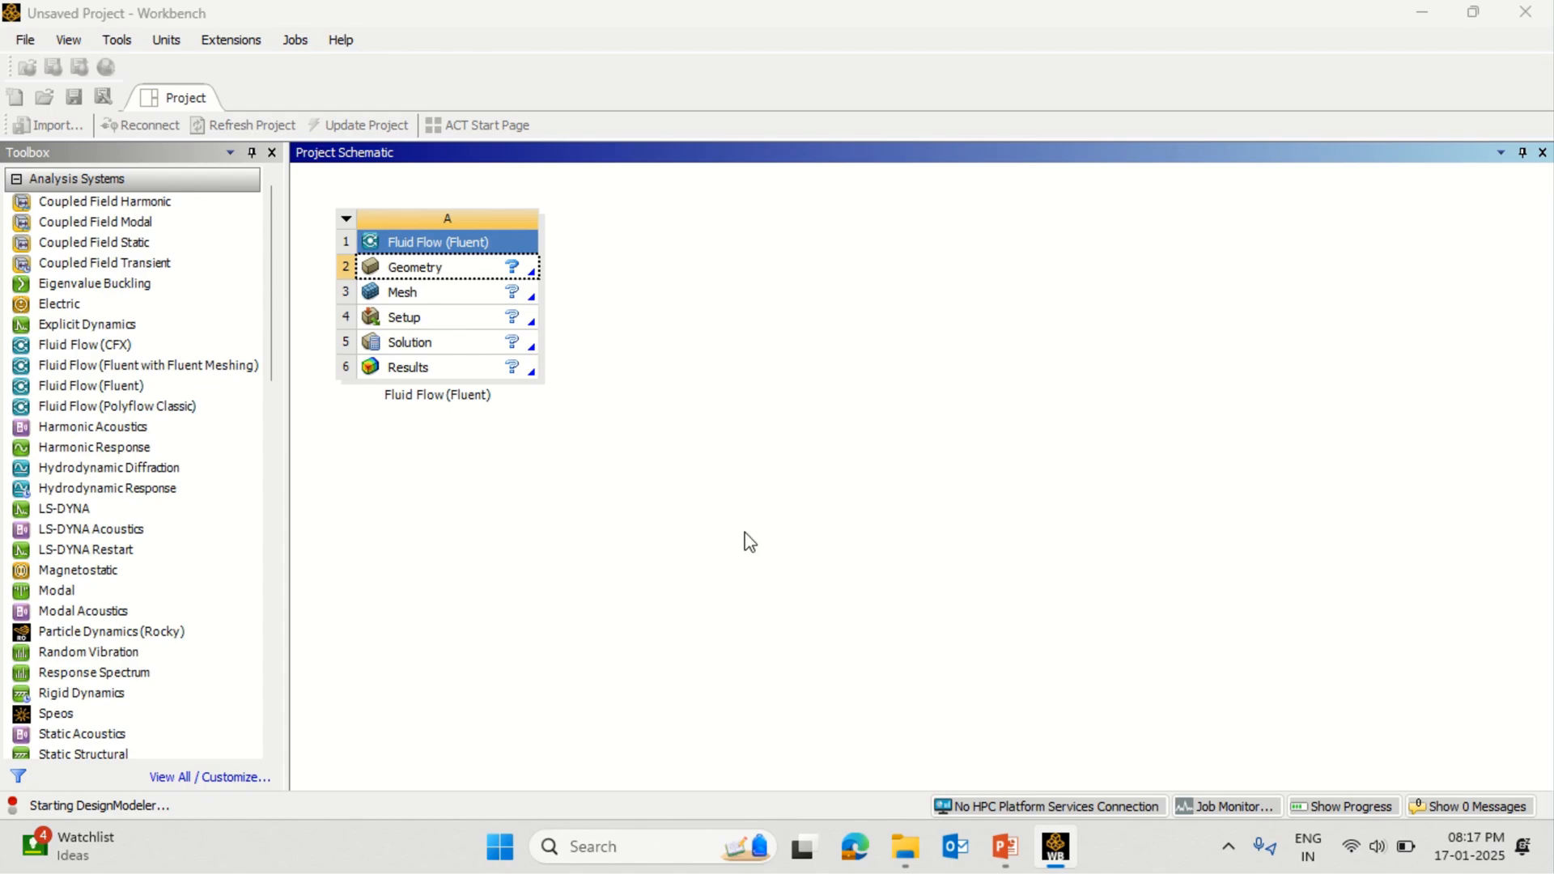
mouse_move(1112, 863)
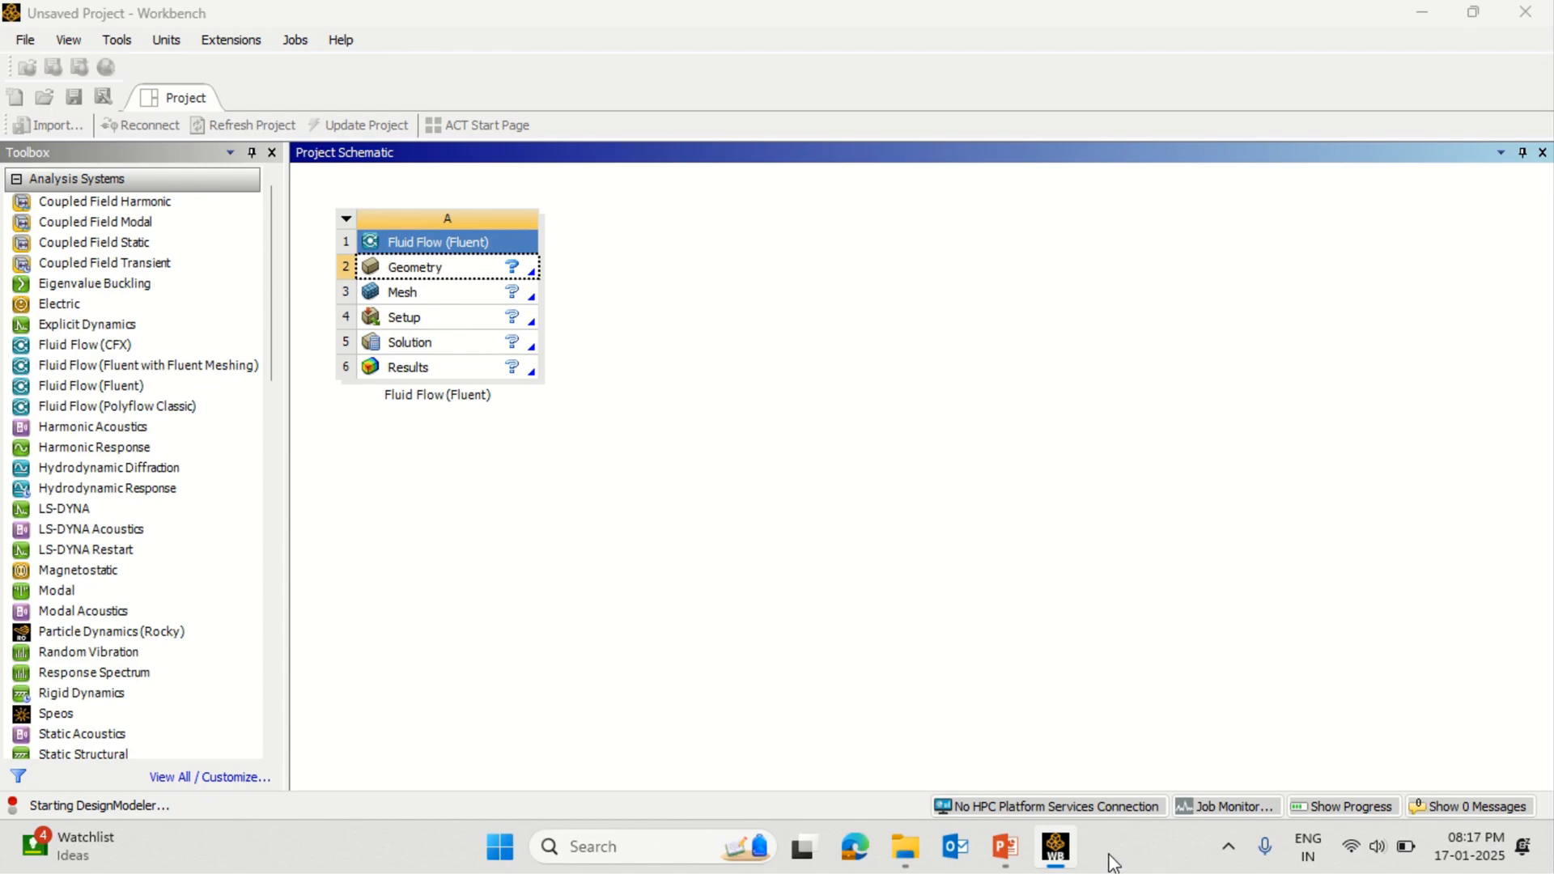
mouse_move(1162, 770)
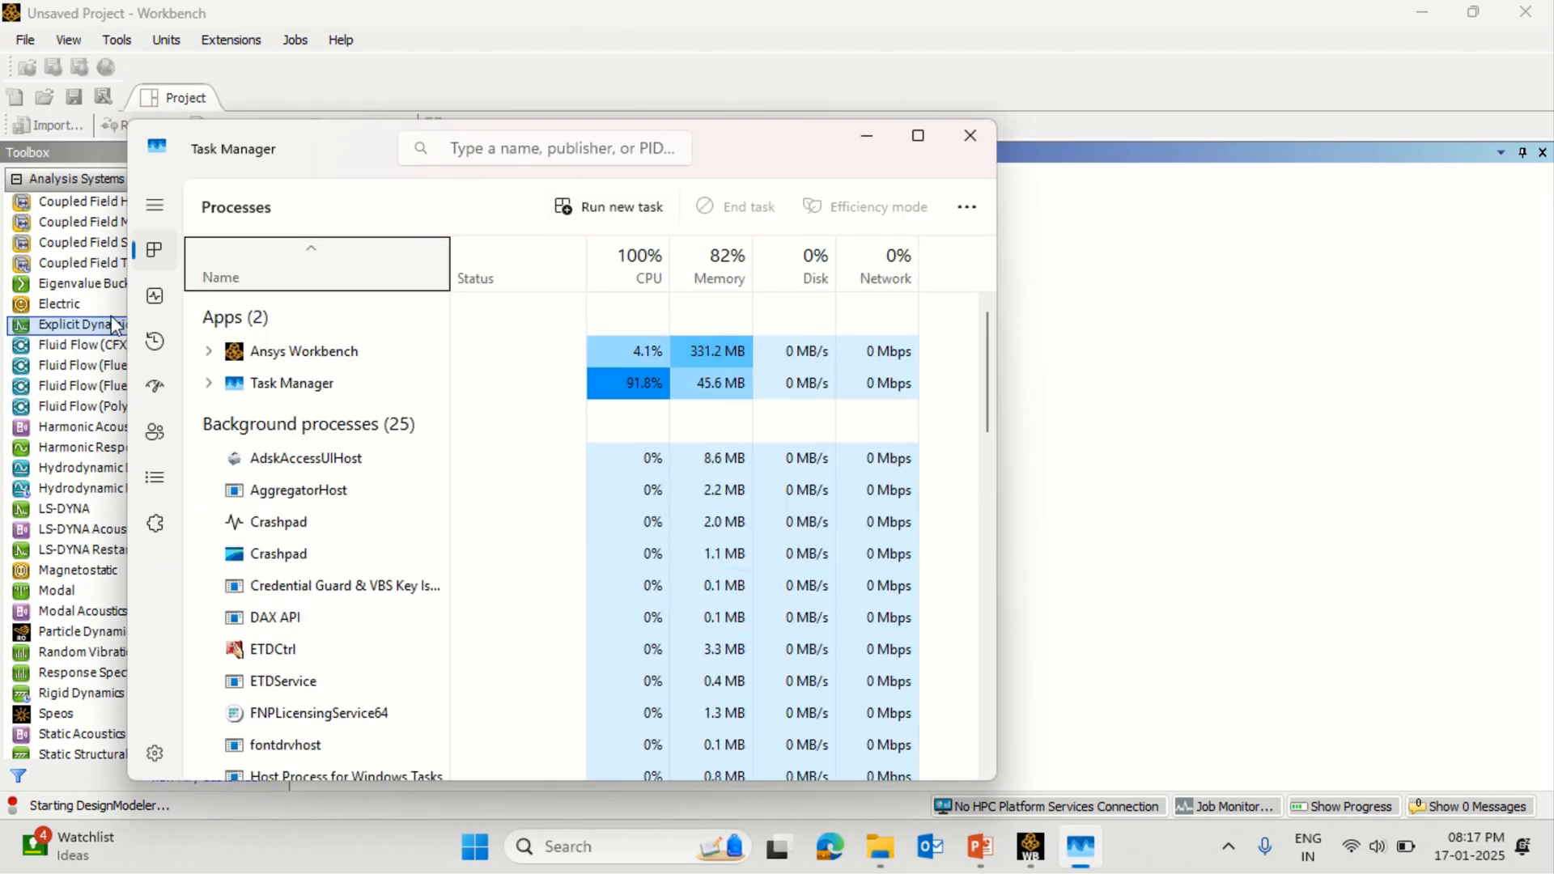
left_click(156, 295)
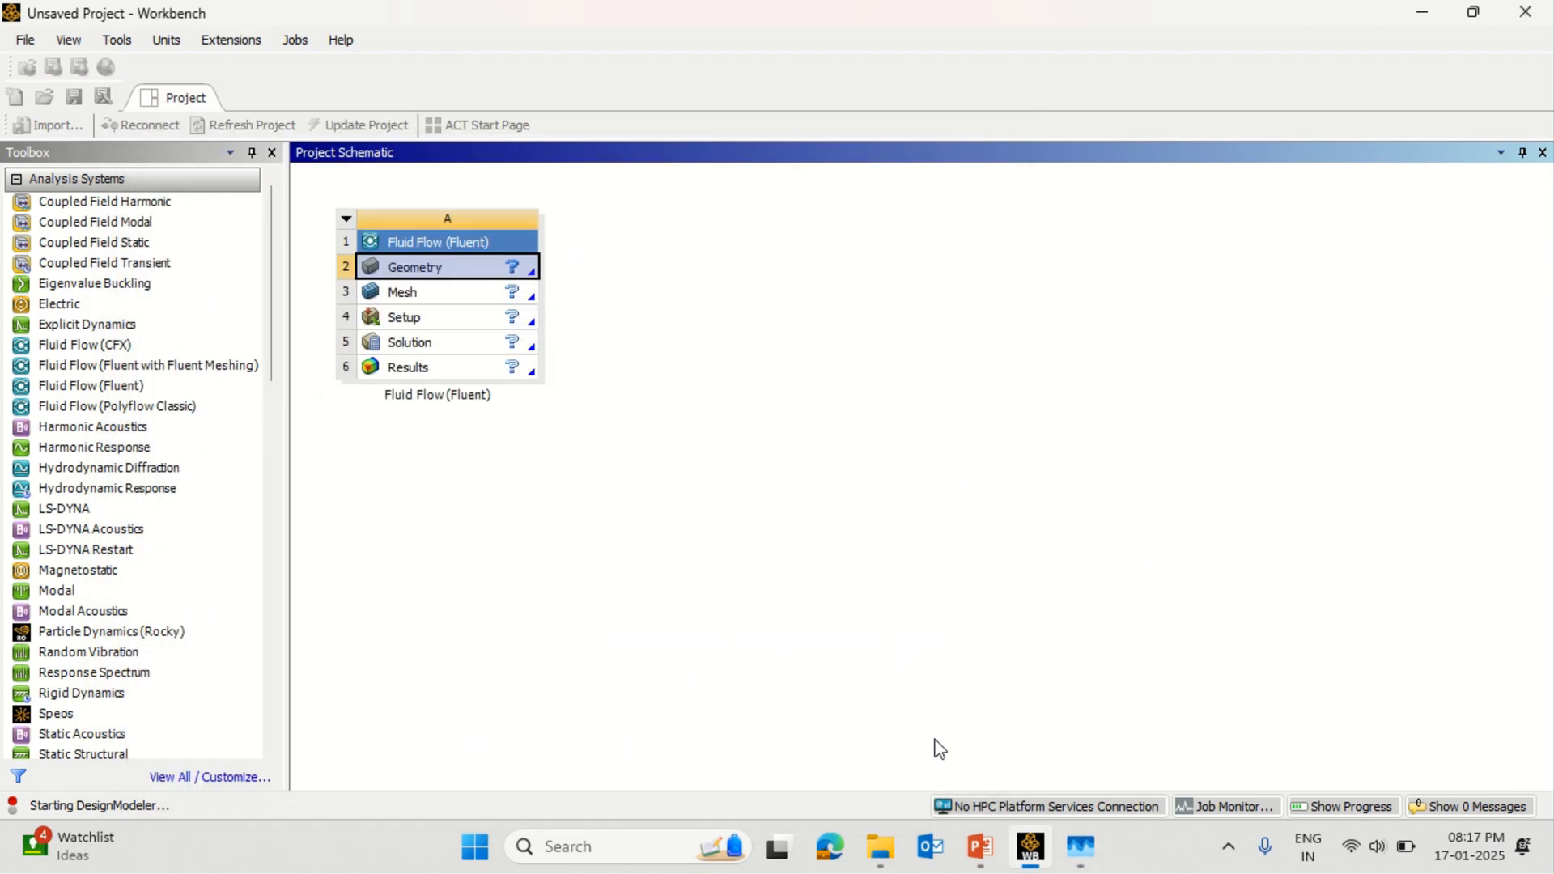
mouse_move(877, 505)
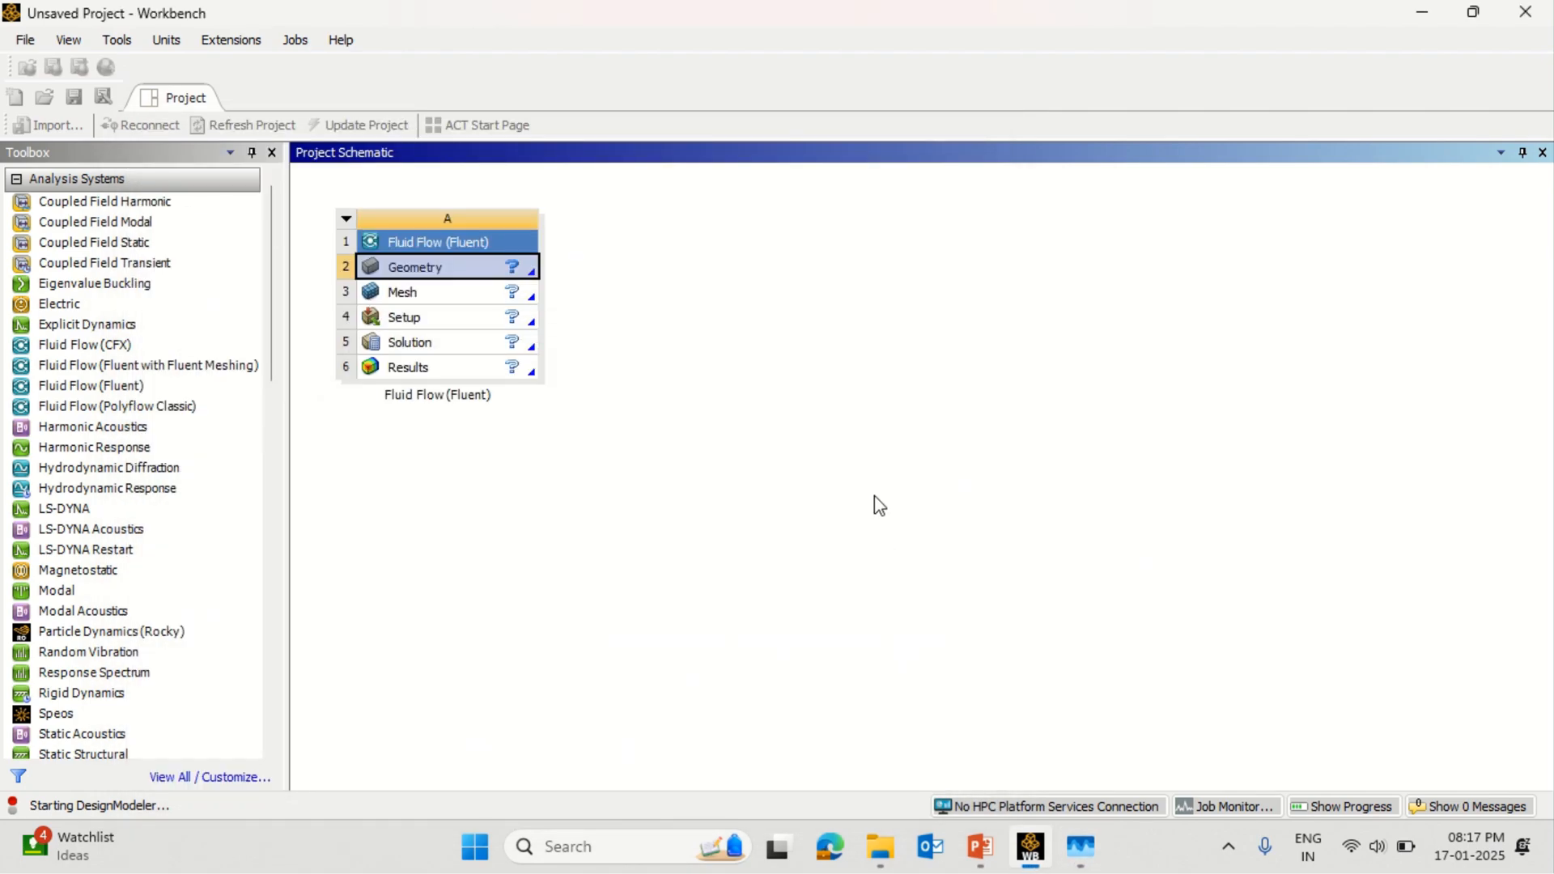
mouse_move(737, 270)
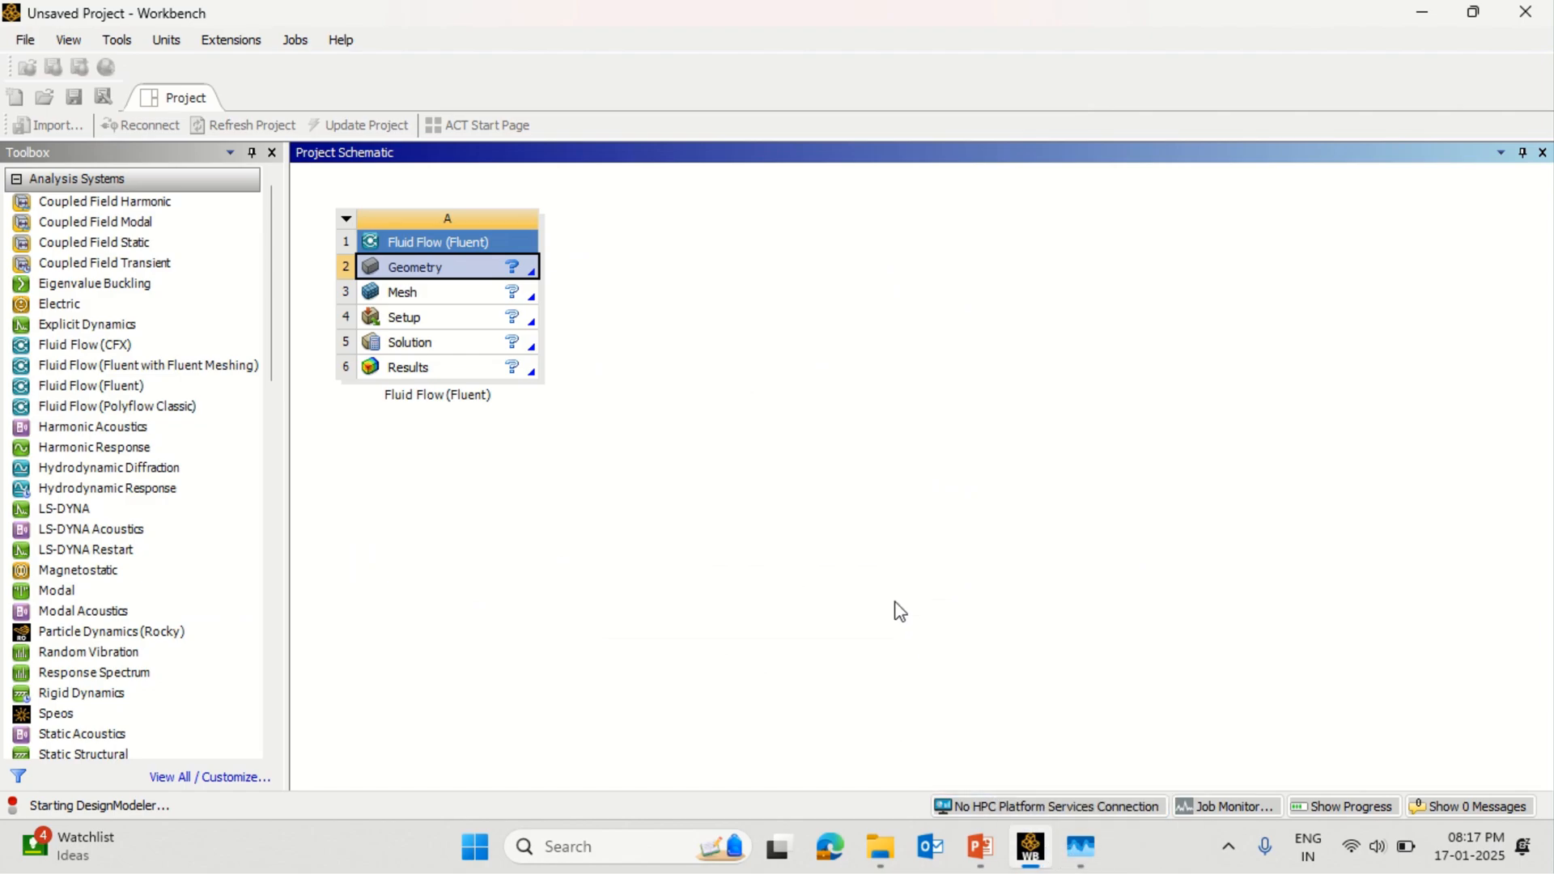
mouse_move(730, 503)
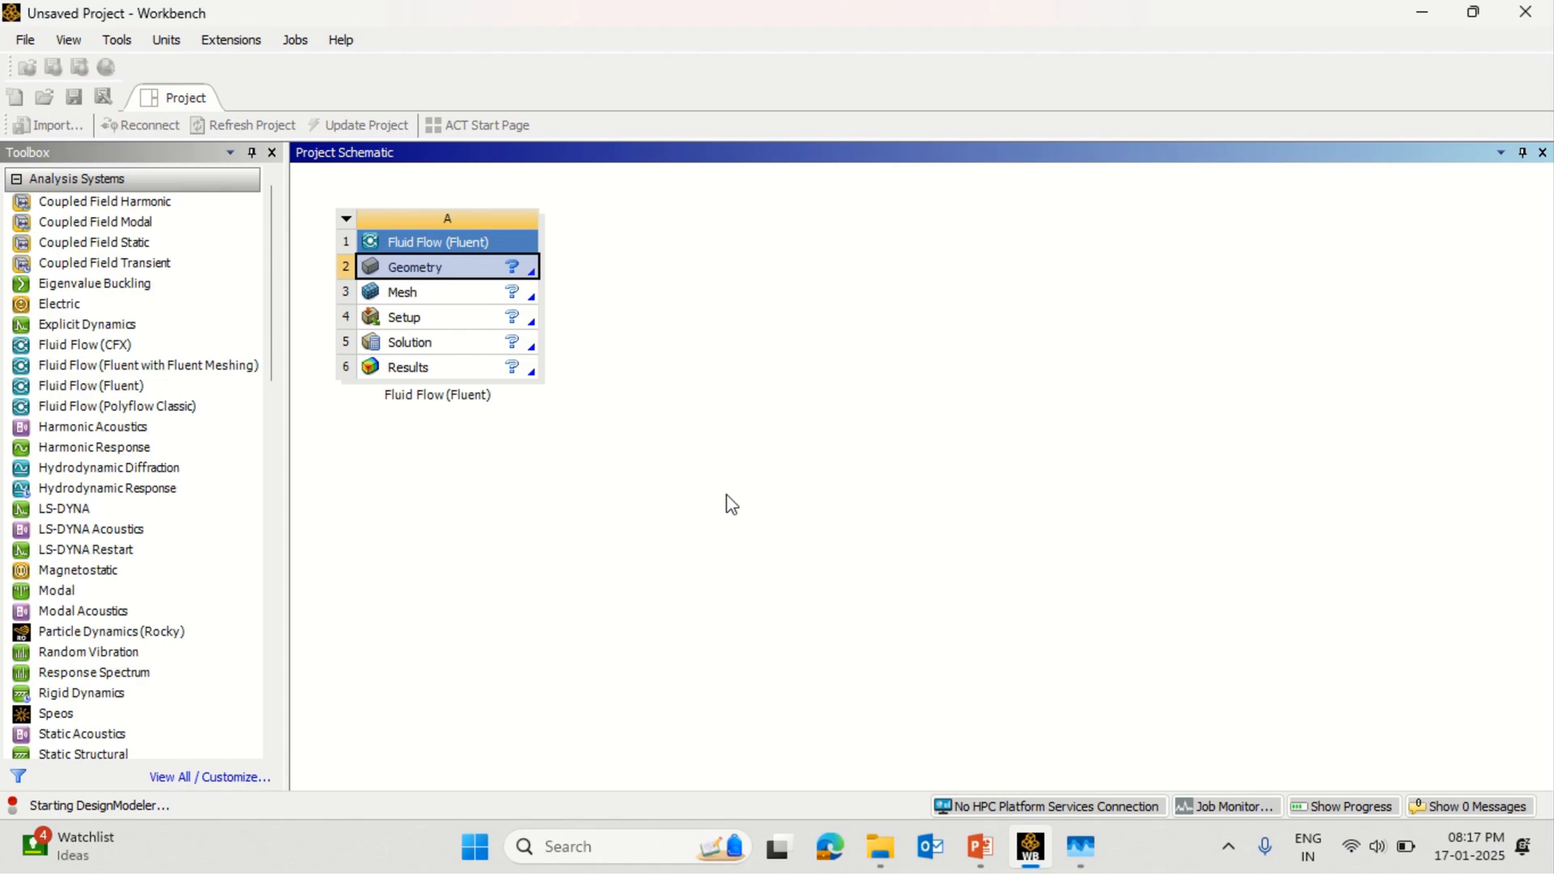
Bring DesignModeler forward, close the Ansys Discovery pop-up and select XYPlane to show its details
double_click(415, 266)
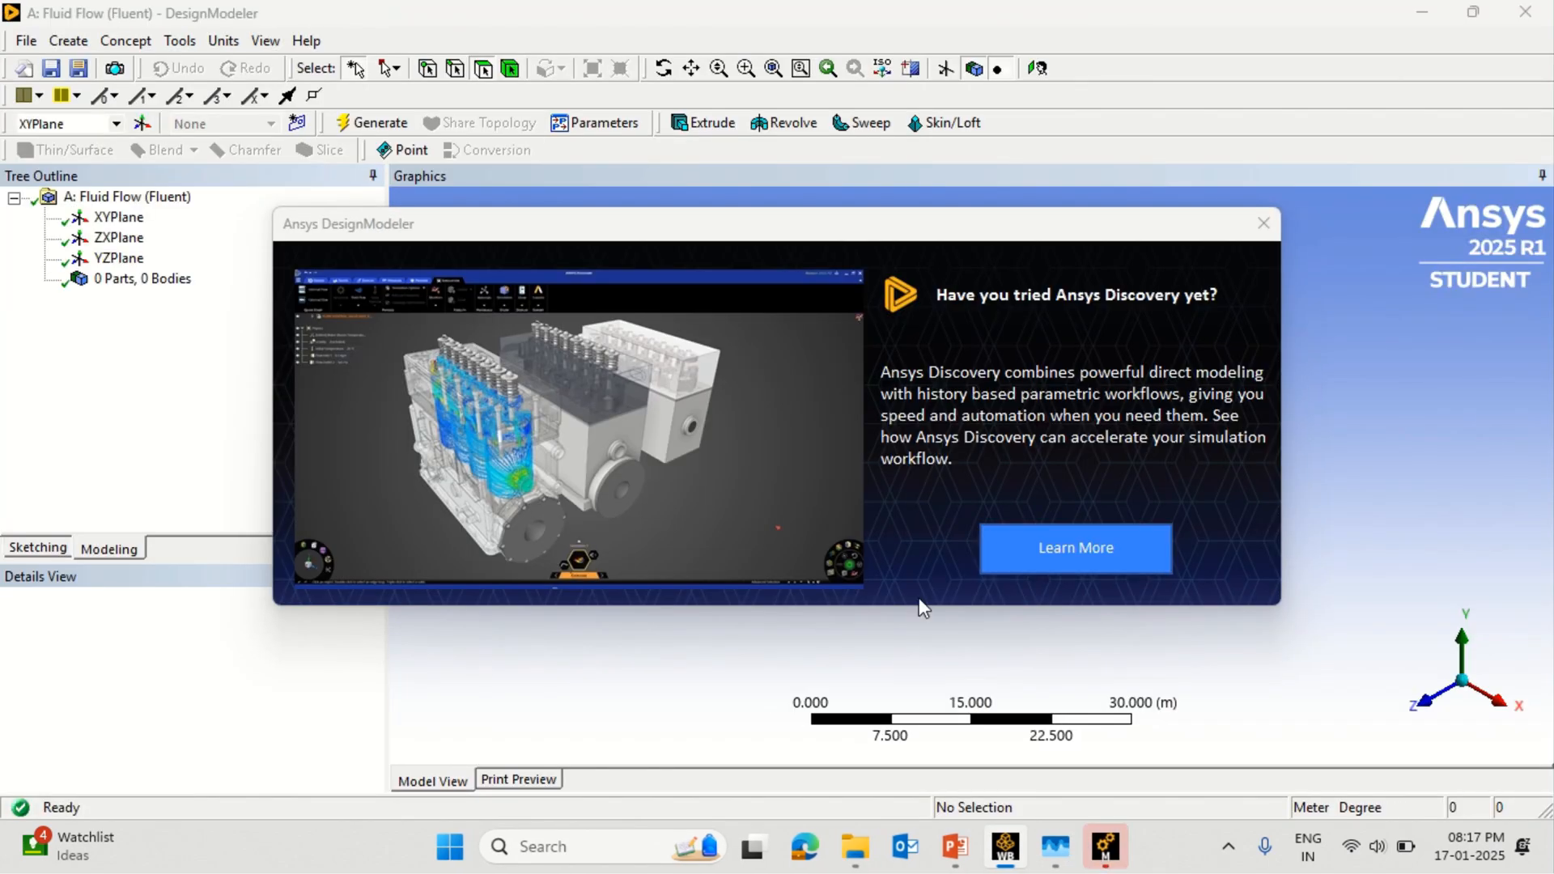
mouse_move(1068, 550)
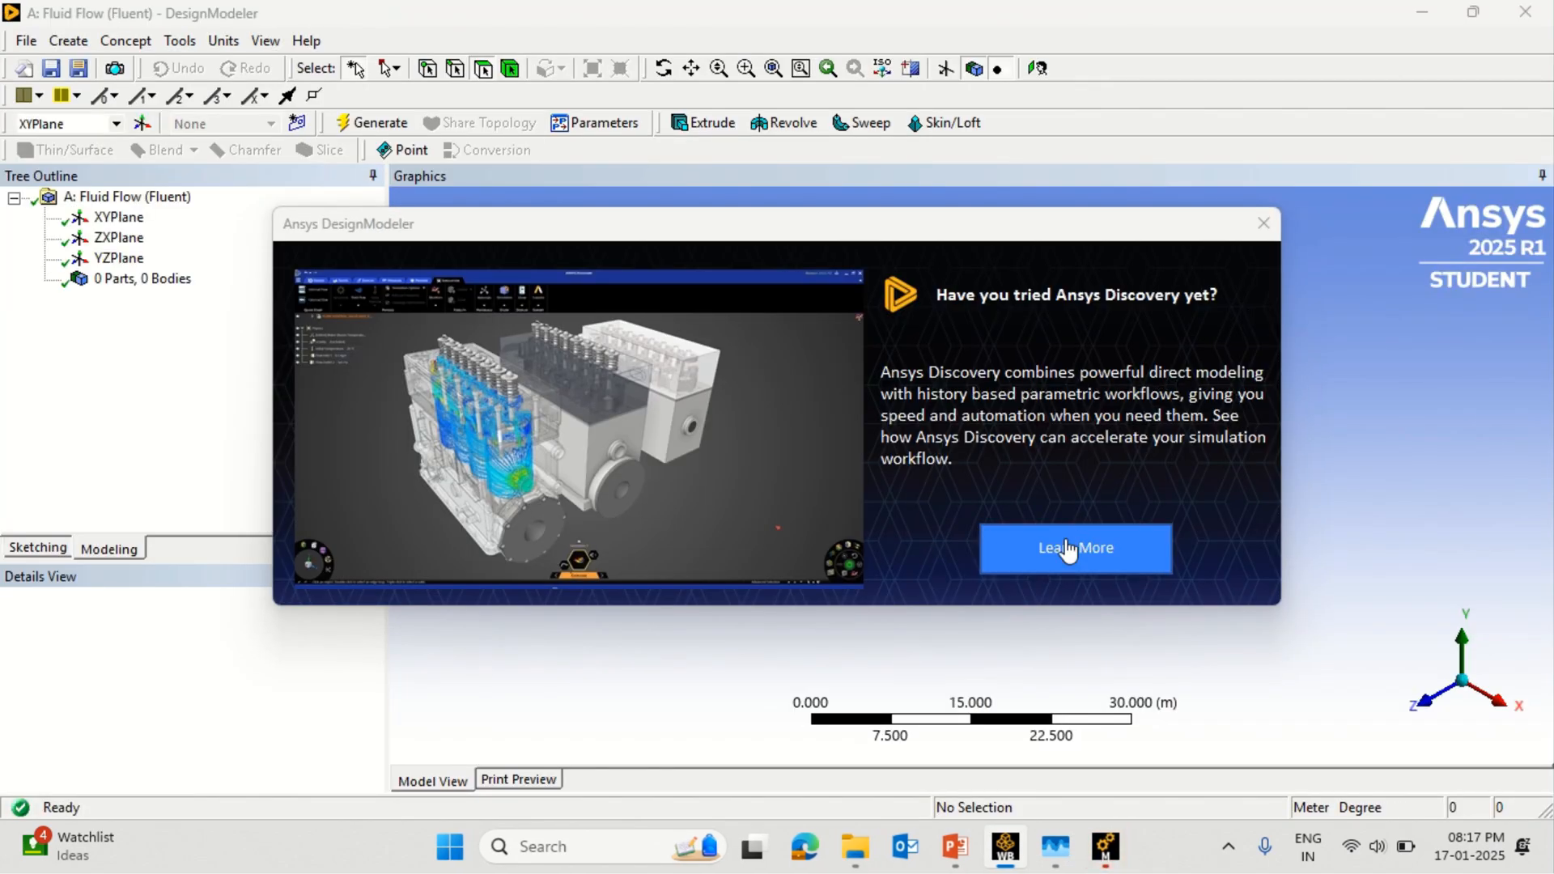
left_click(1262, 222)
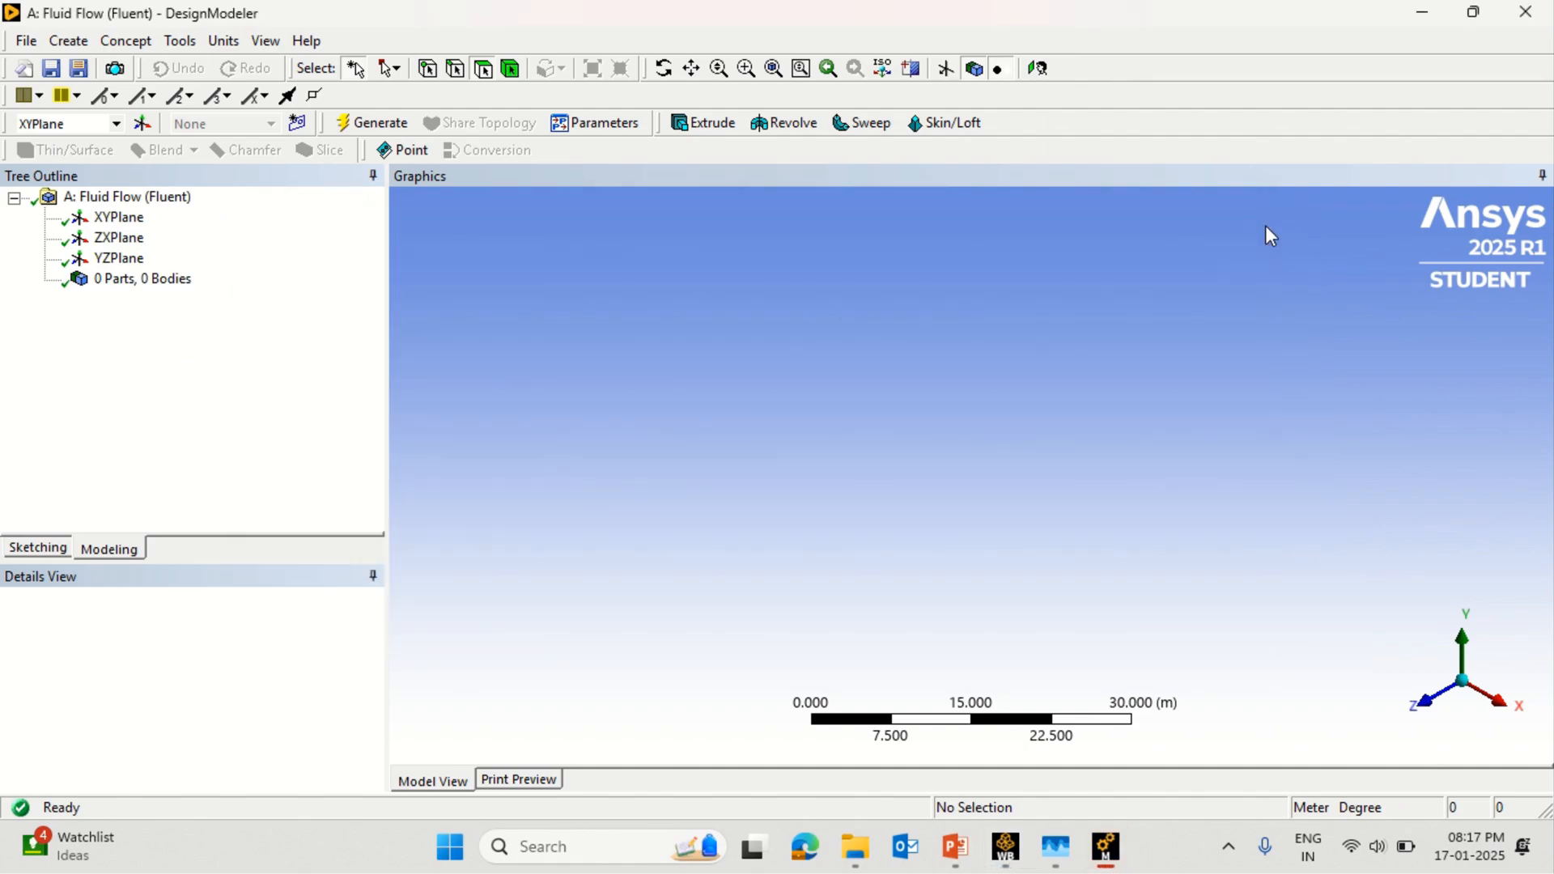
mouse_move(118, 219)
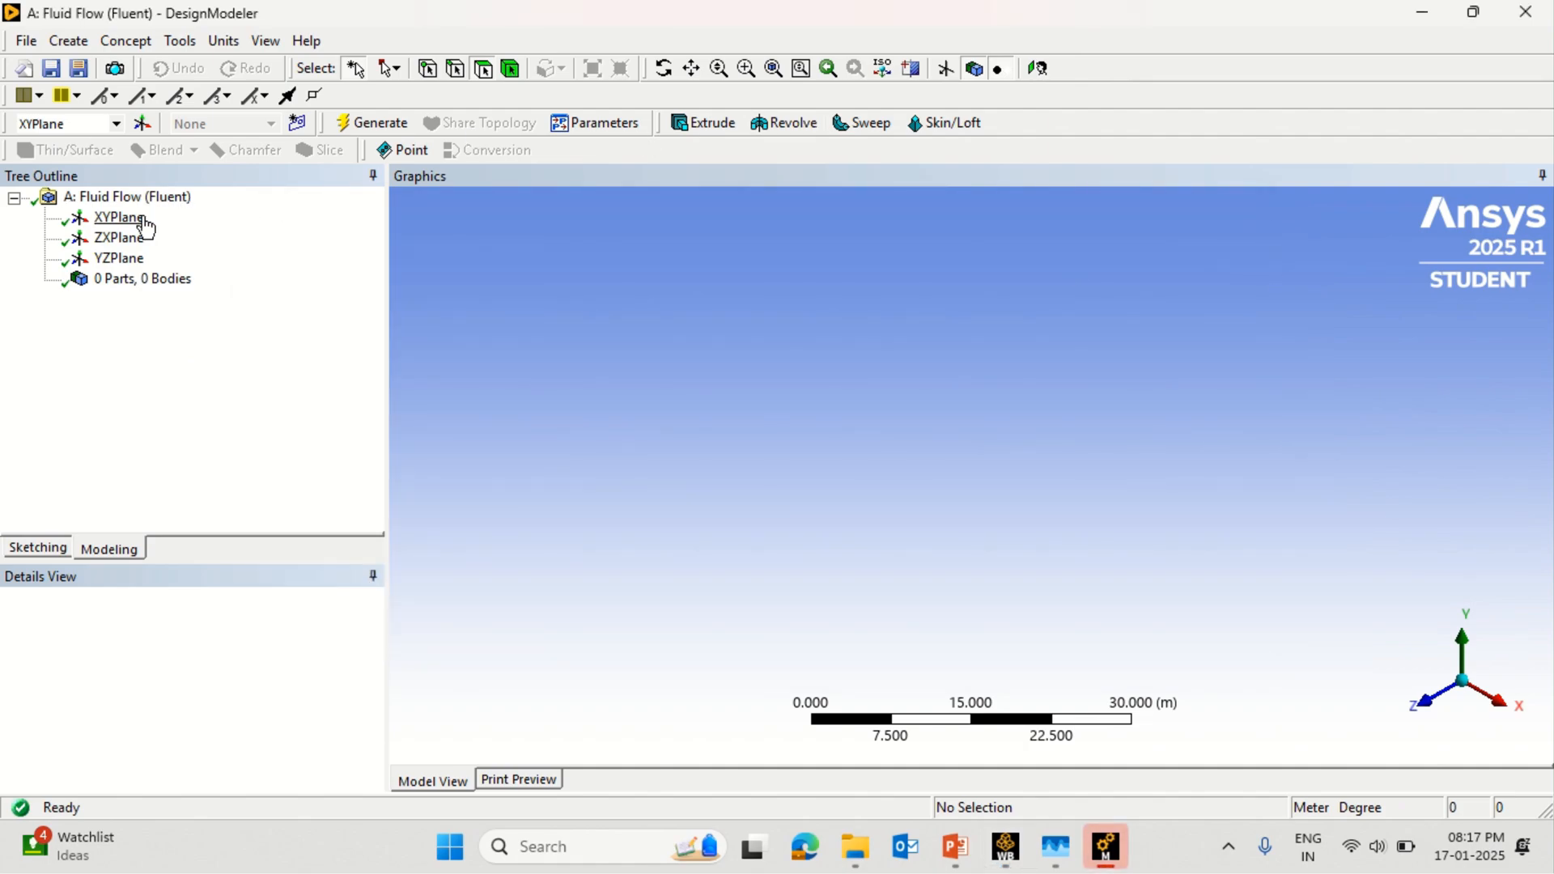
left_click(120, 217)
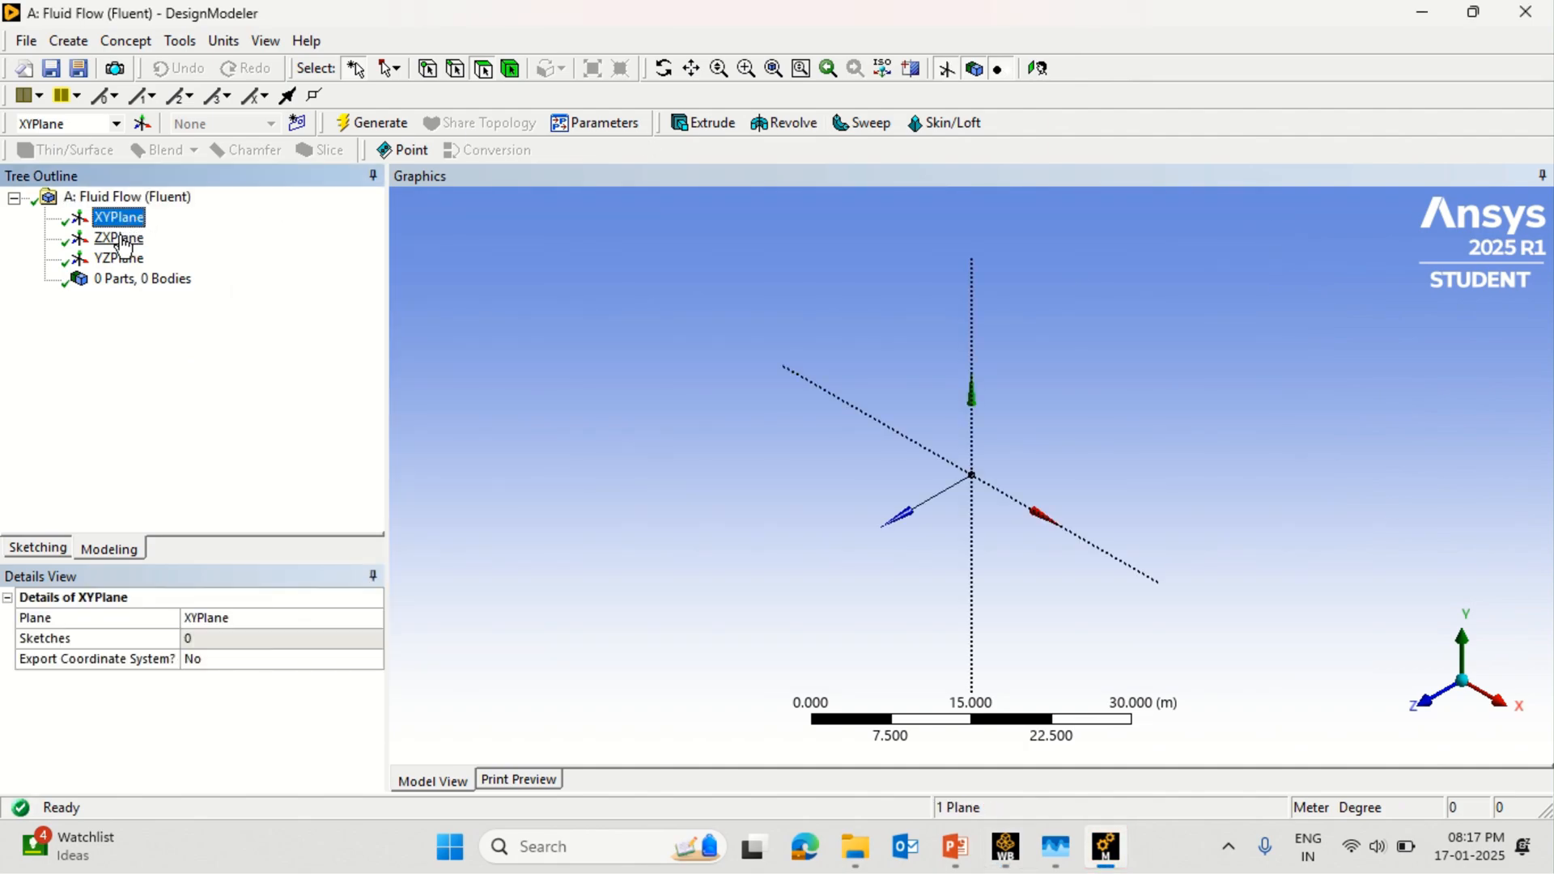